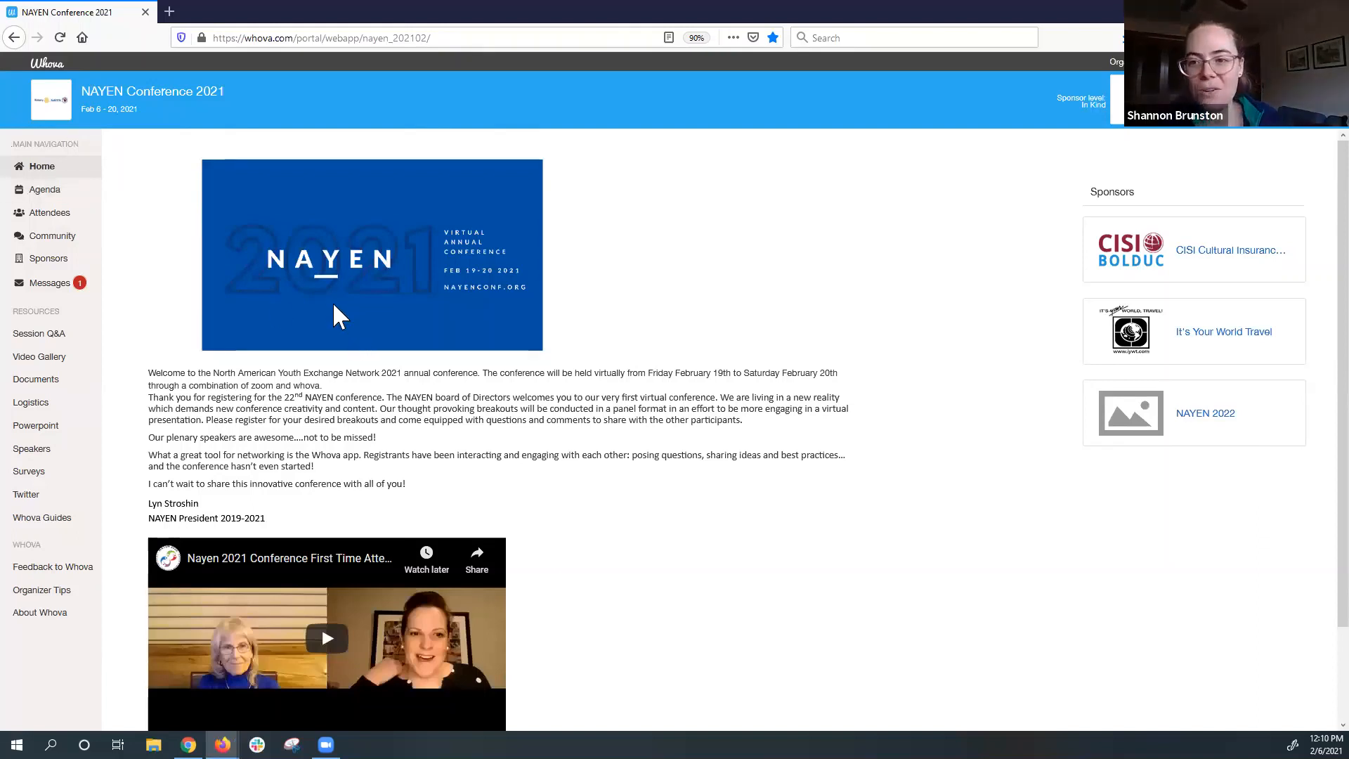
{"action": "mouse_move", "coordinate": [217, 274]}
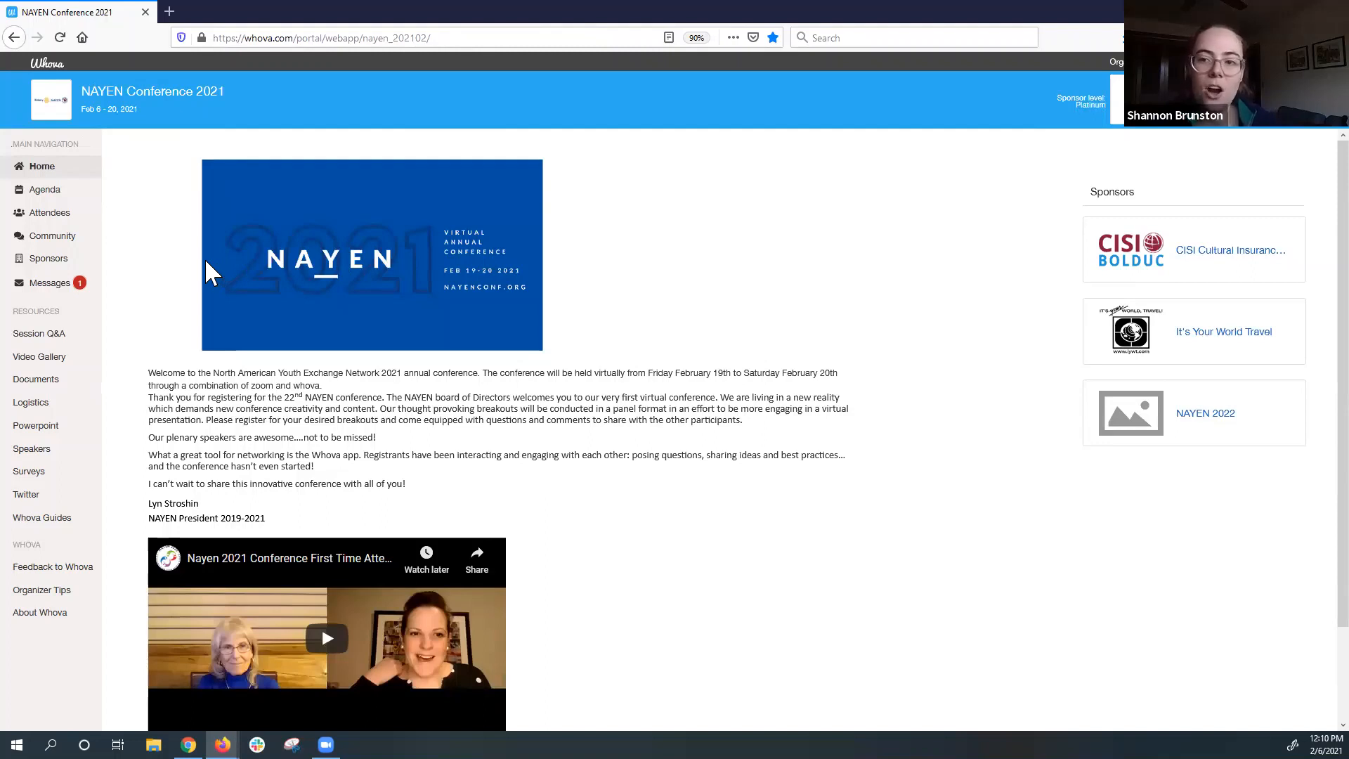
{"action": "mouse_move", "coordinate": [191, 250]}
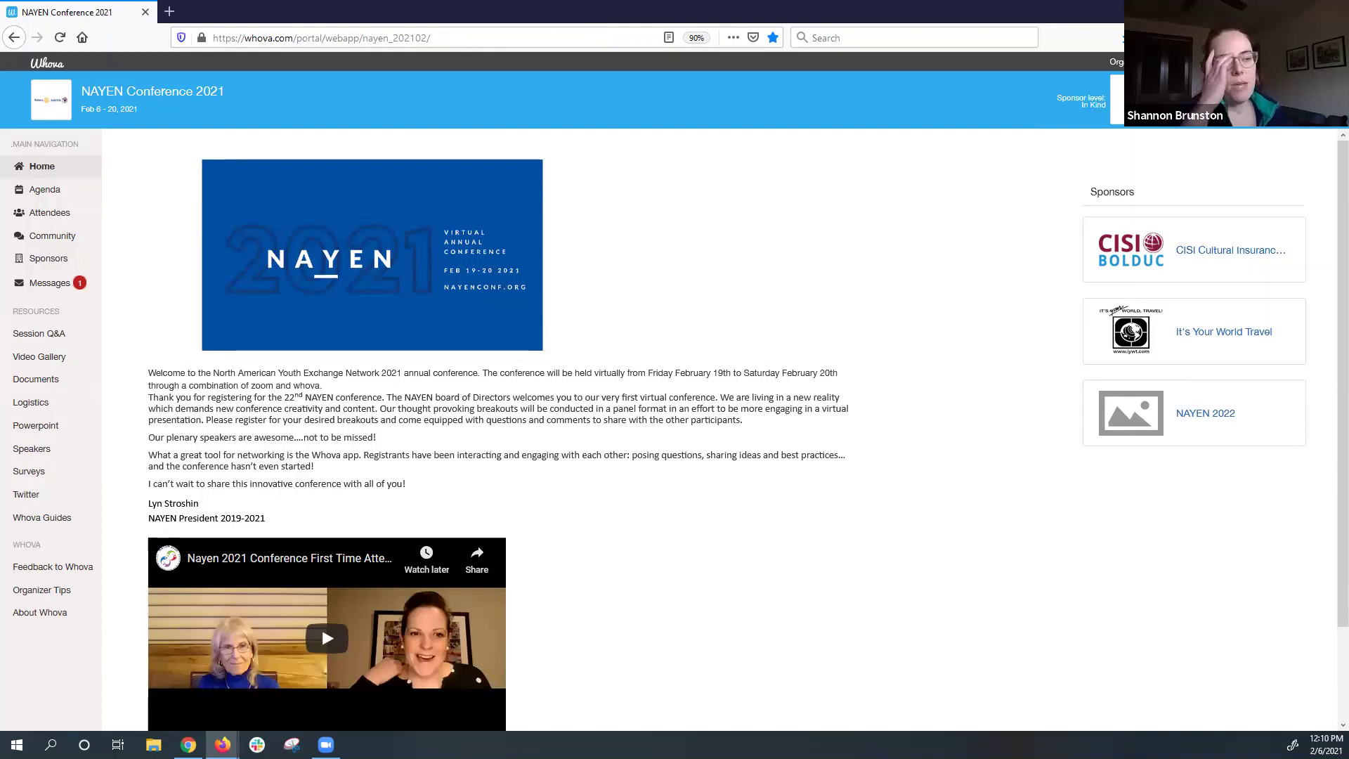
{"action": "mouse_move", "coordinate": [779, 242]}
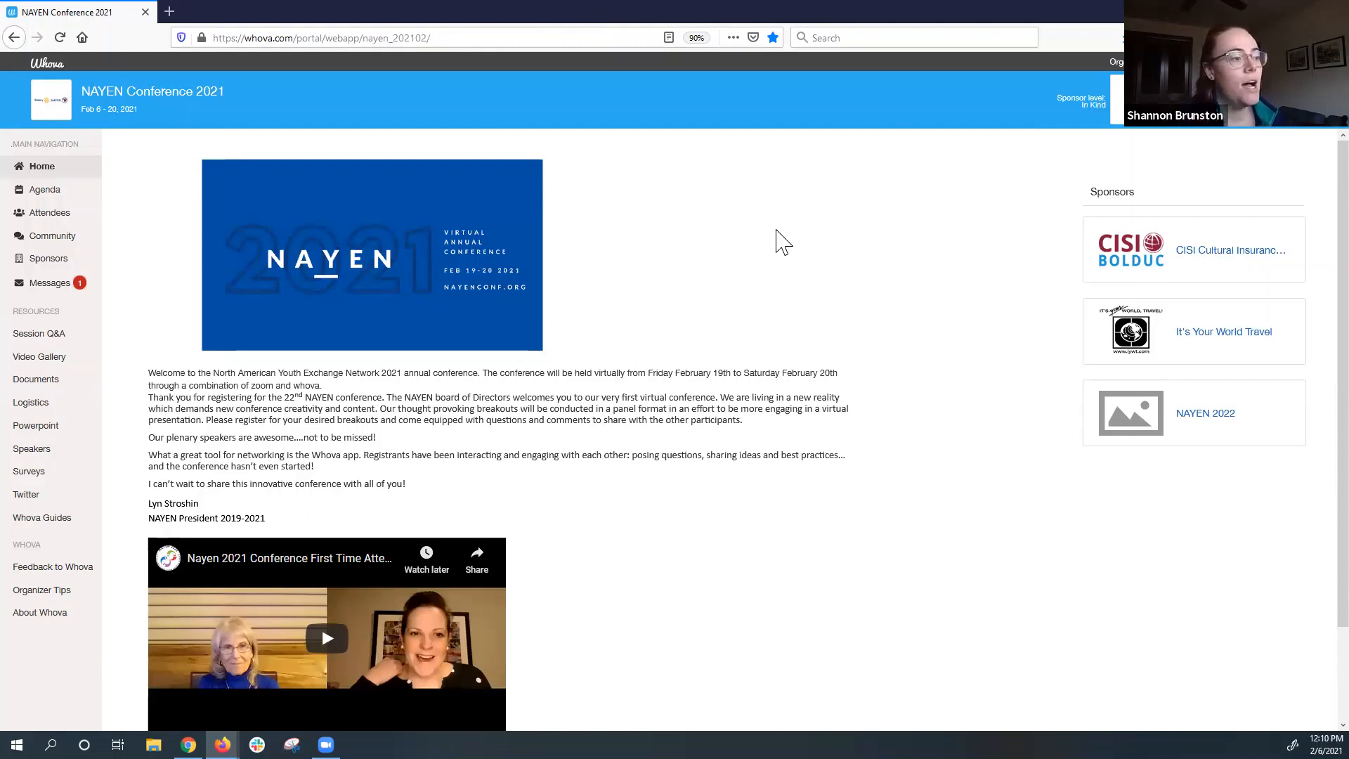
{"action": "mouse_move", "coordinate": [624, 283]}
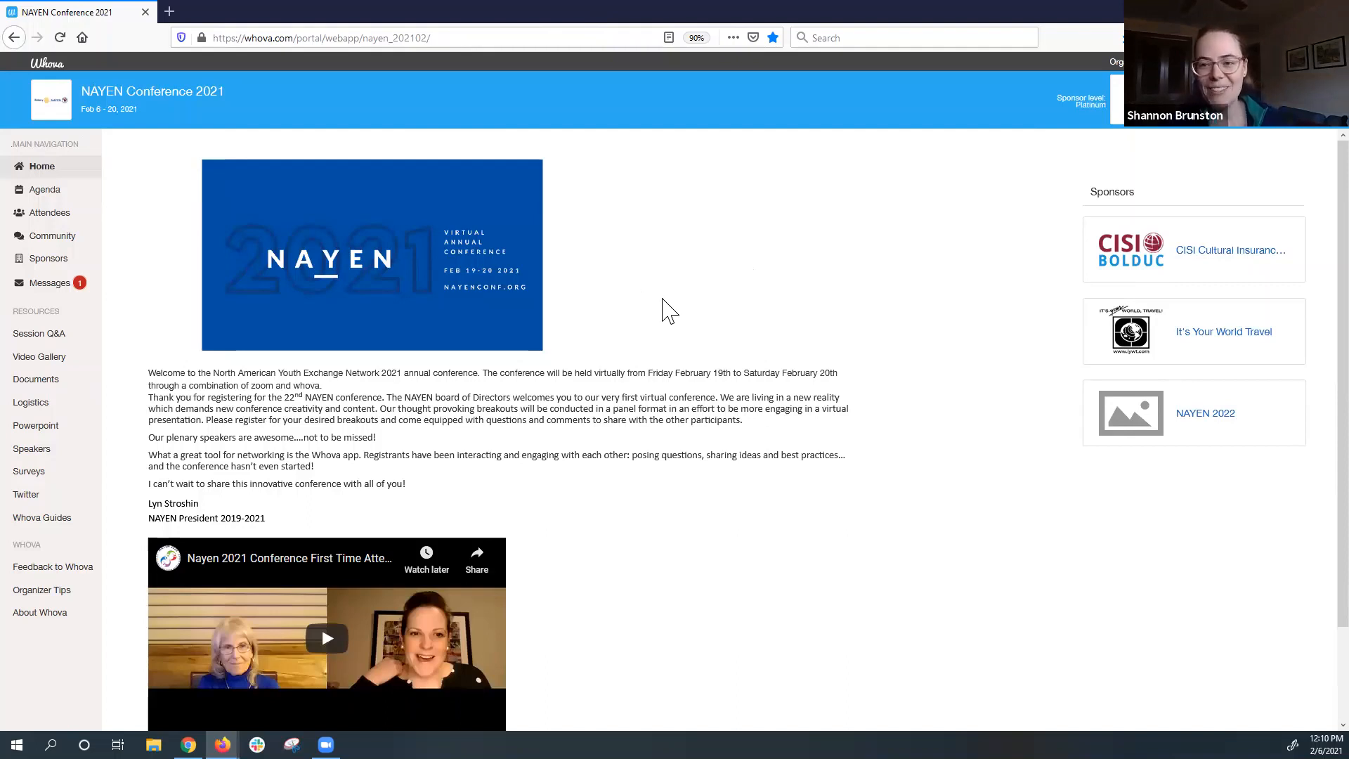
{"action": "mouse_move", "coordinate": [392, 185]}
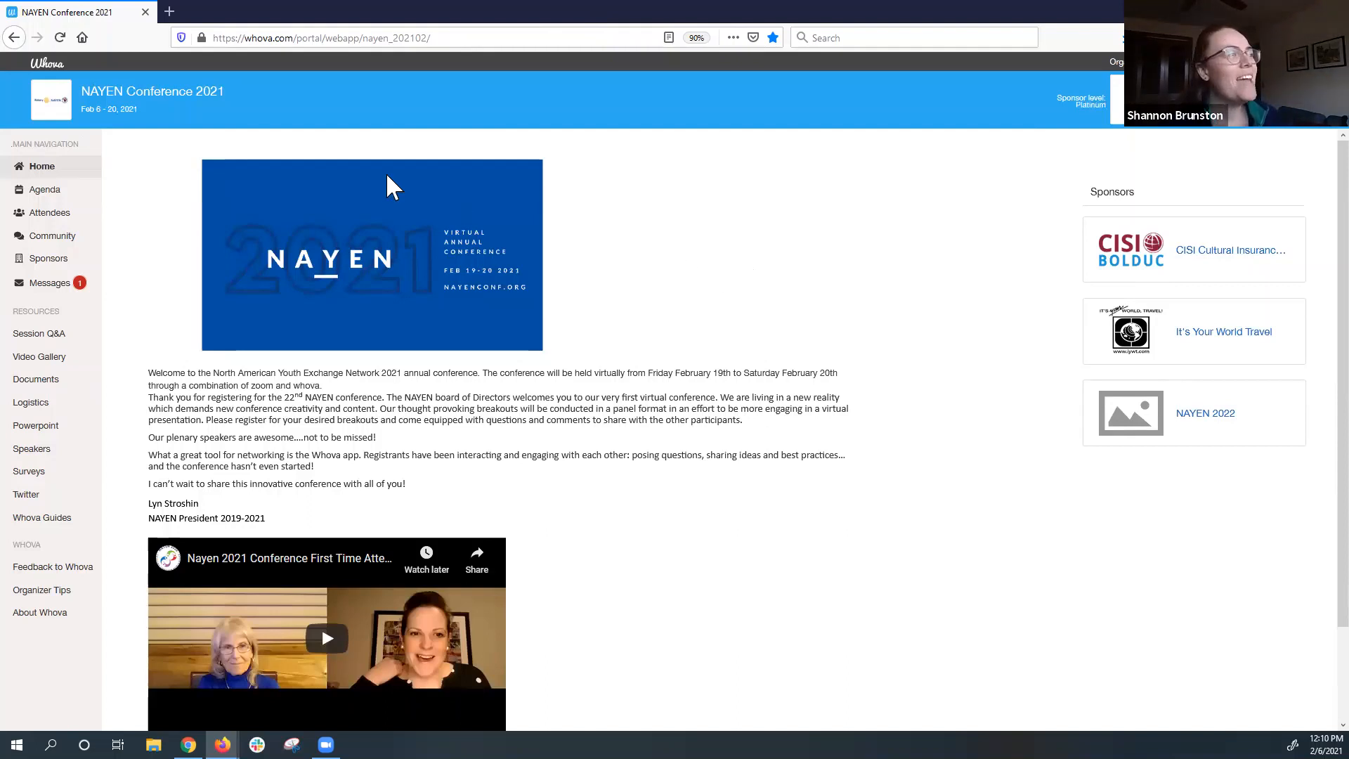
{"action": "mouse_move", "coordinate": [648, 449]}
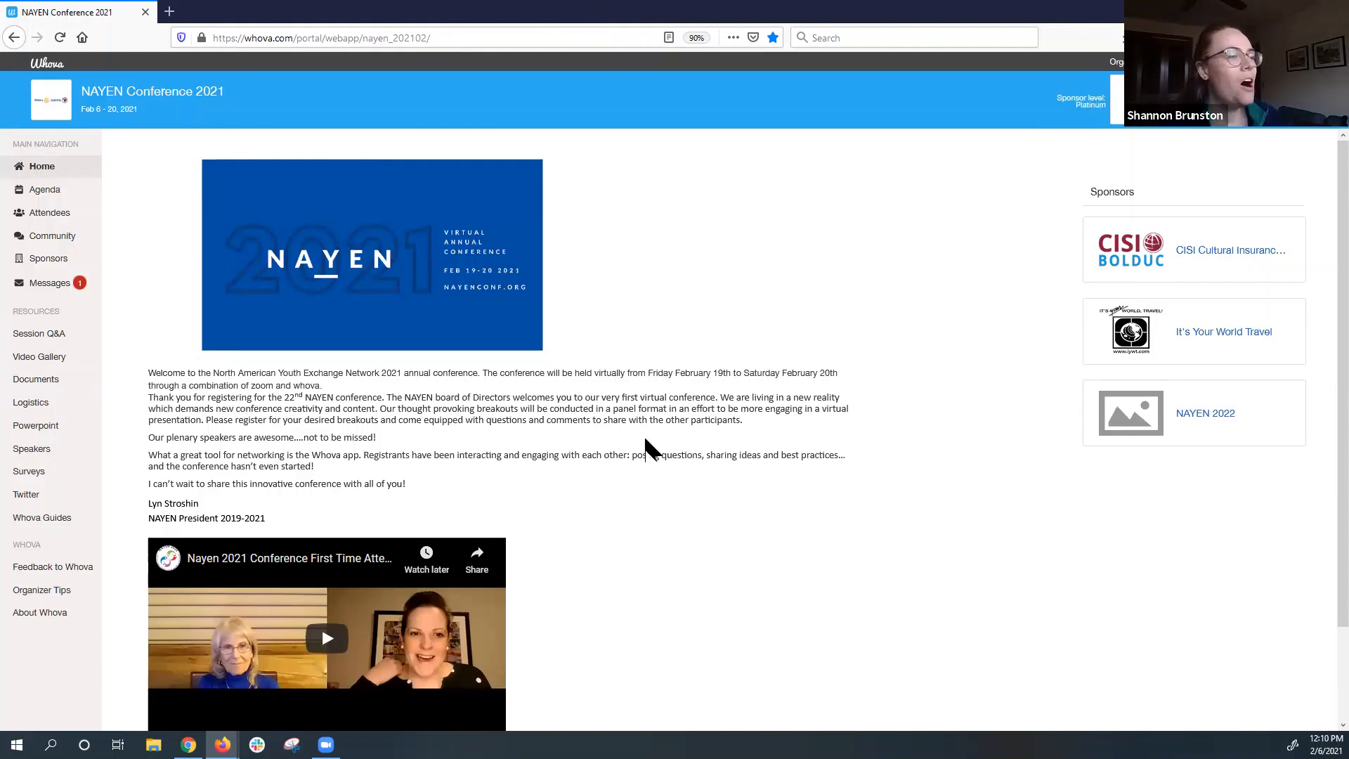
{"action": "mouse_move", "coordinate": [563, 172]}
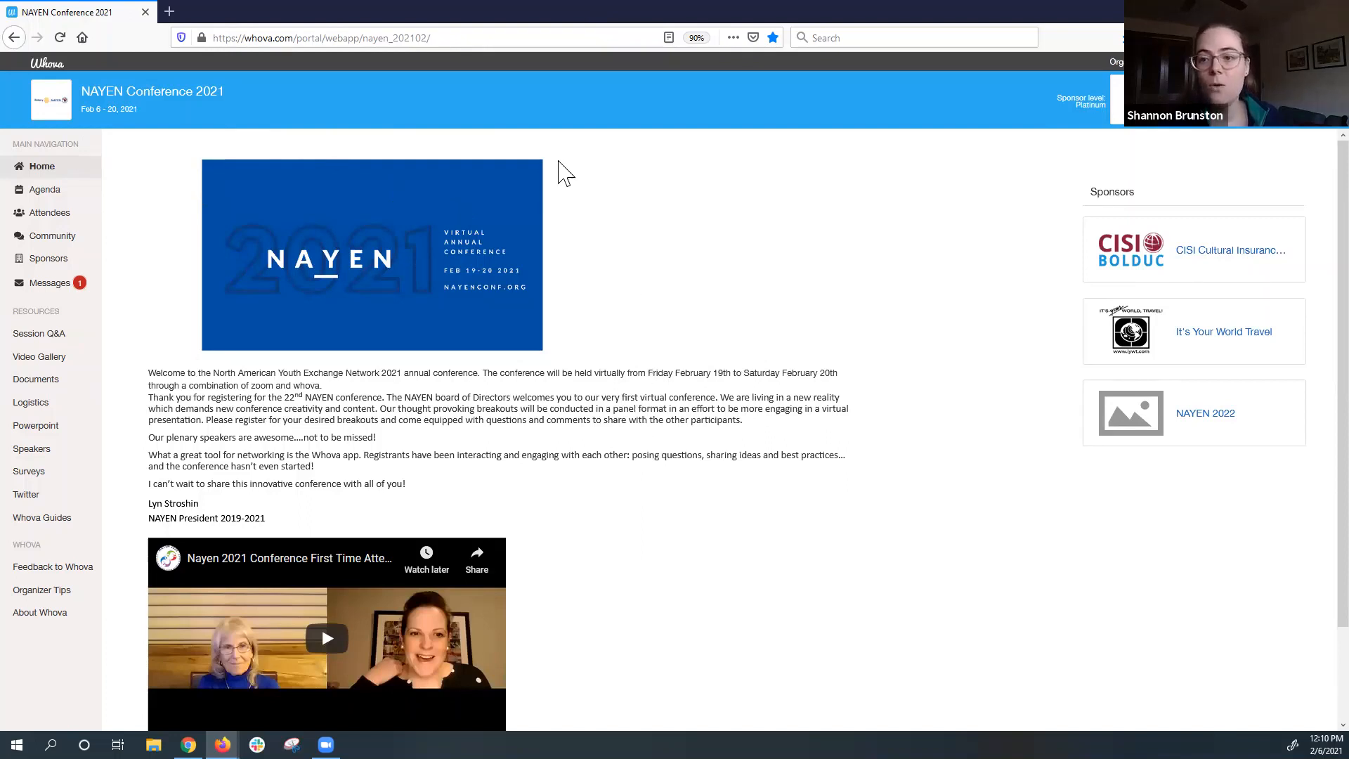
{"action": "mouse_move", "coordinate": [430, 130]}
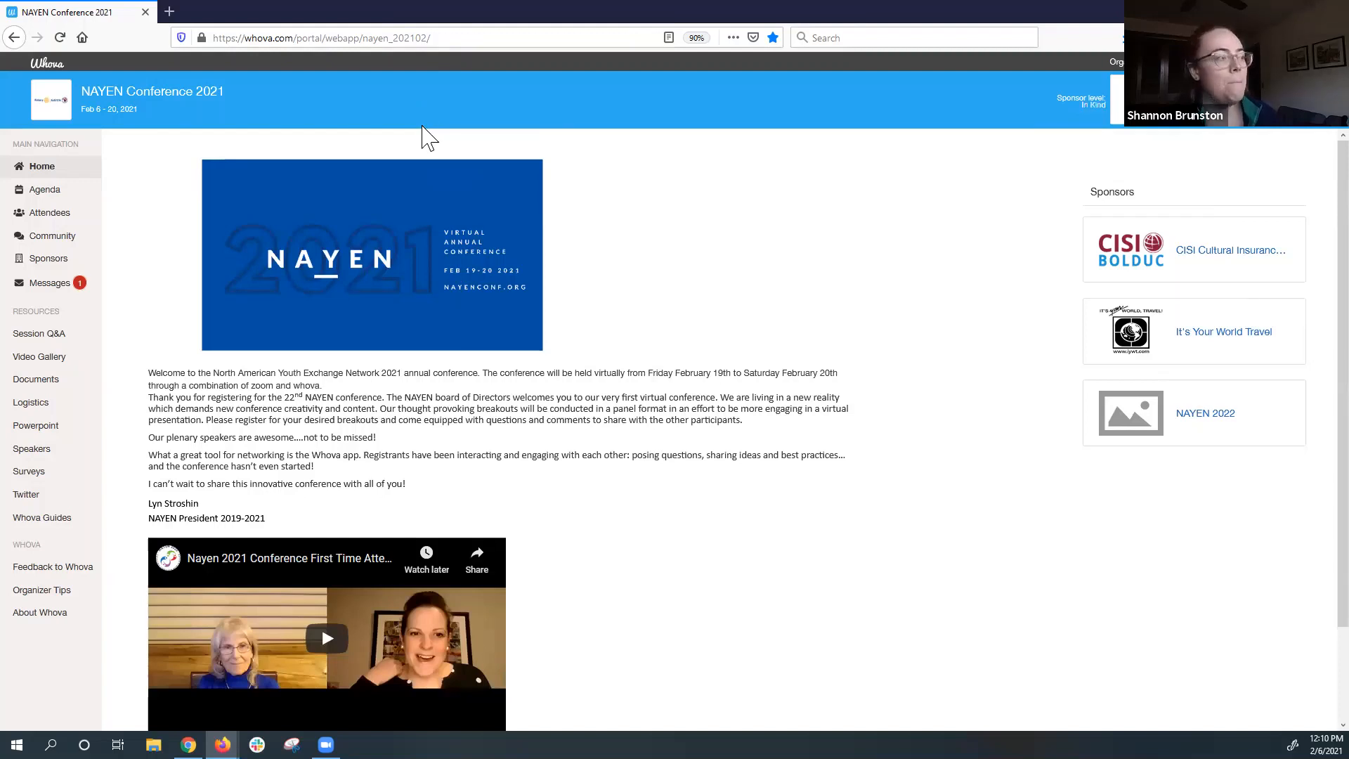
{"action": "mouse_move", "coordinate": [43, 189]}
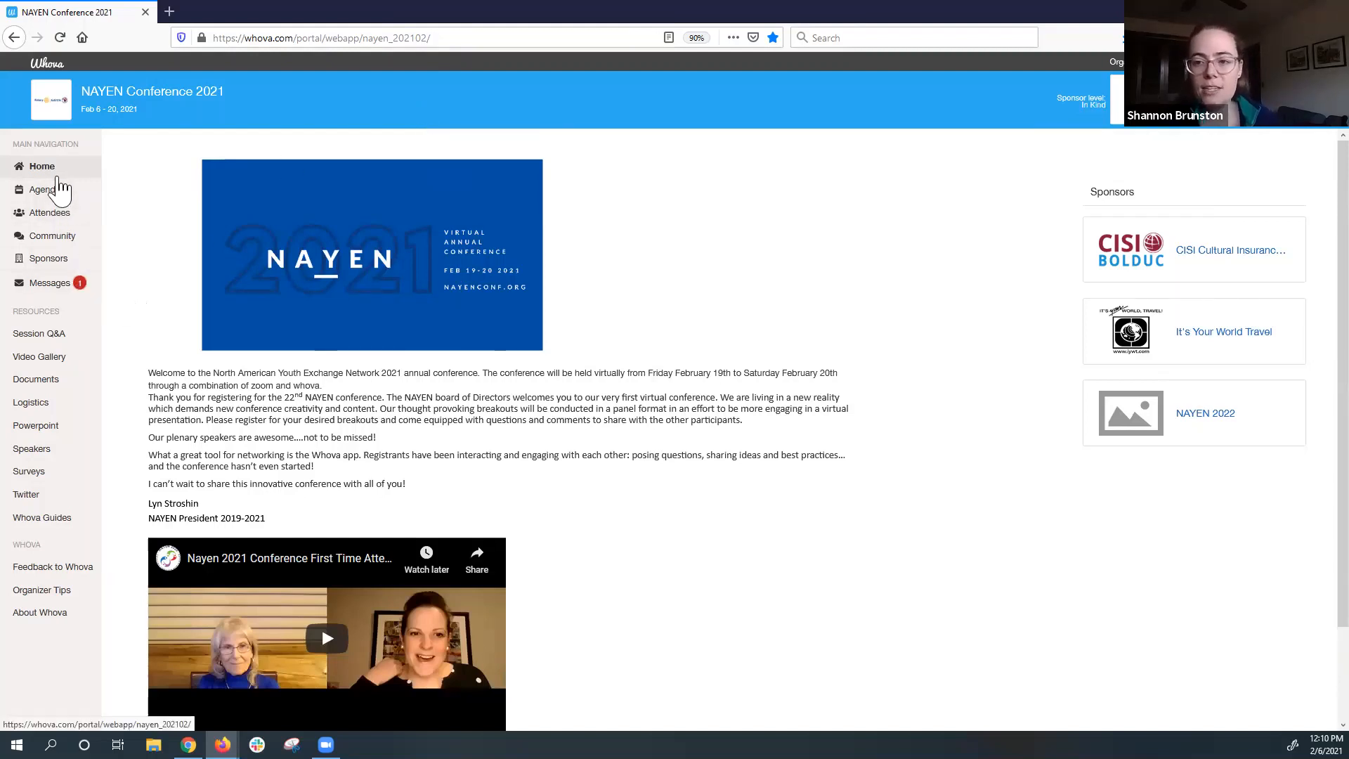
{"action": "mouse_move", "coordinate": [47, 258]}
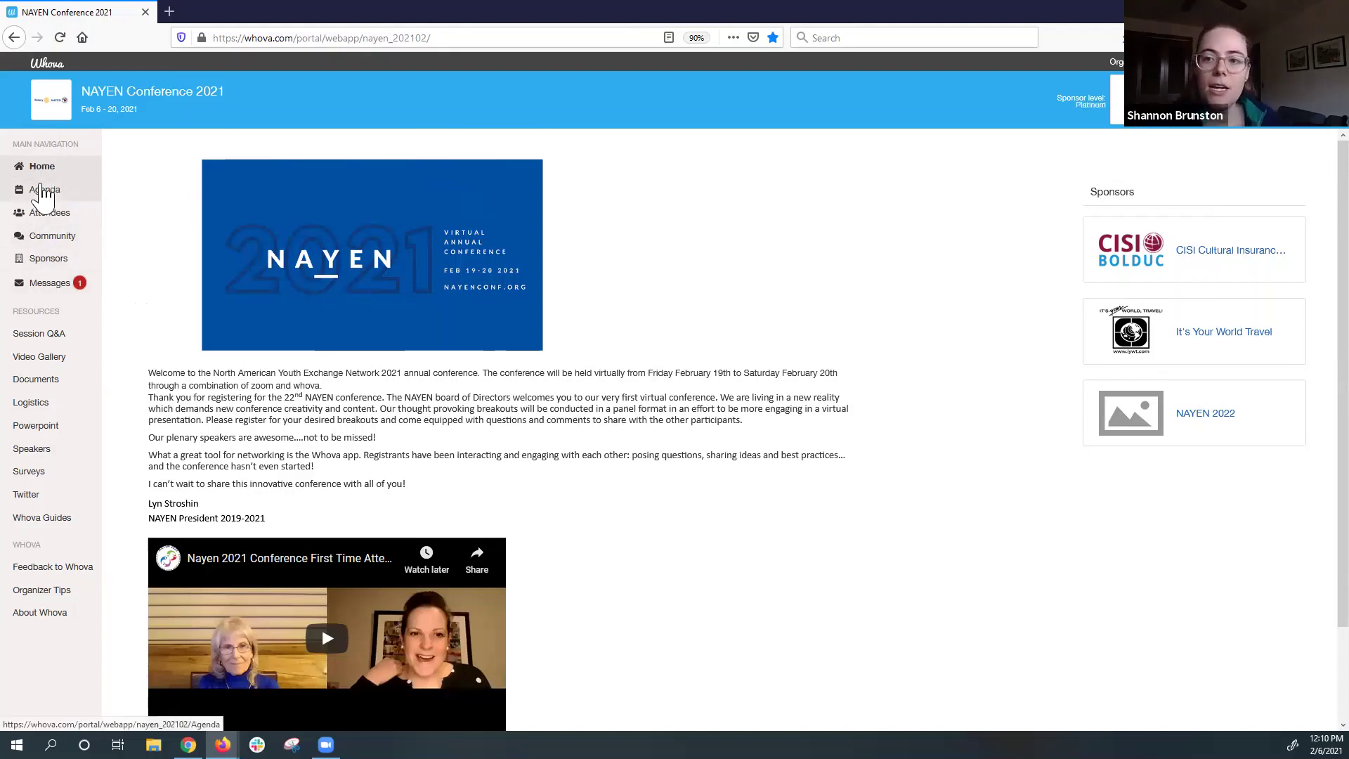
{"action": "mouse_move", "coordinate": [45, 146]}
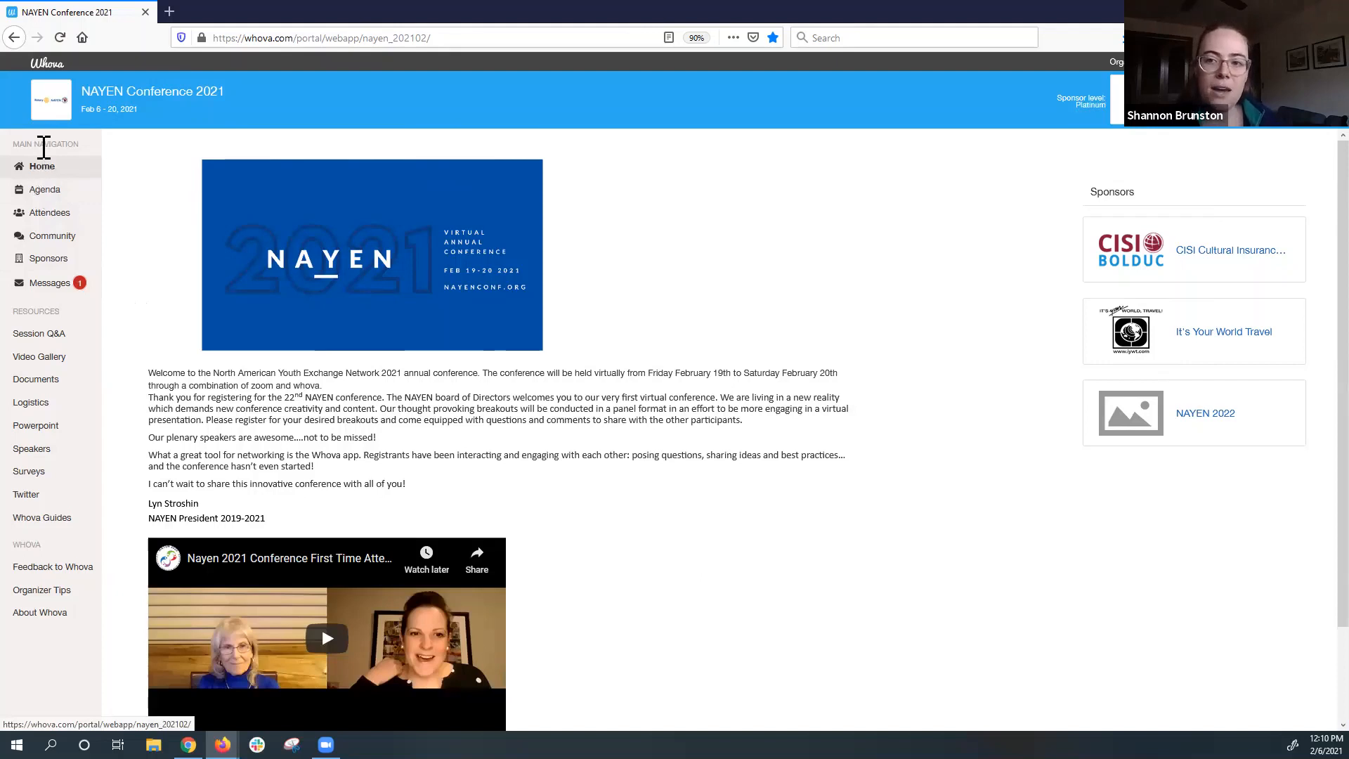
{"action": "mouse_move", "coordinate": [57, 218]}
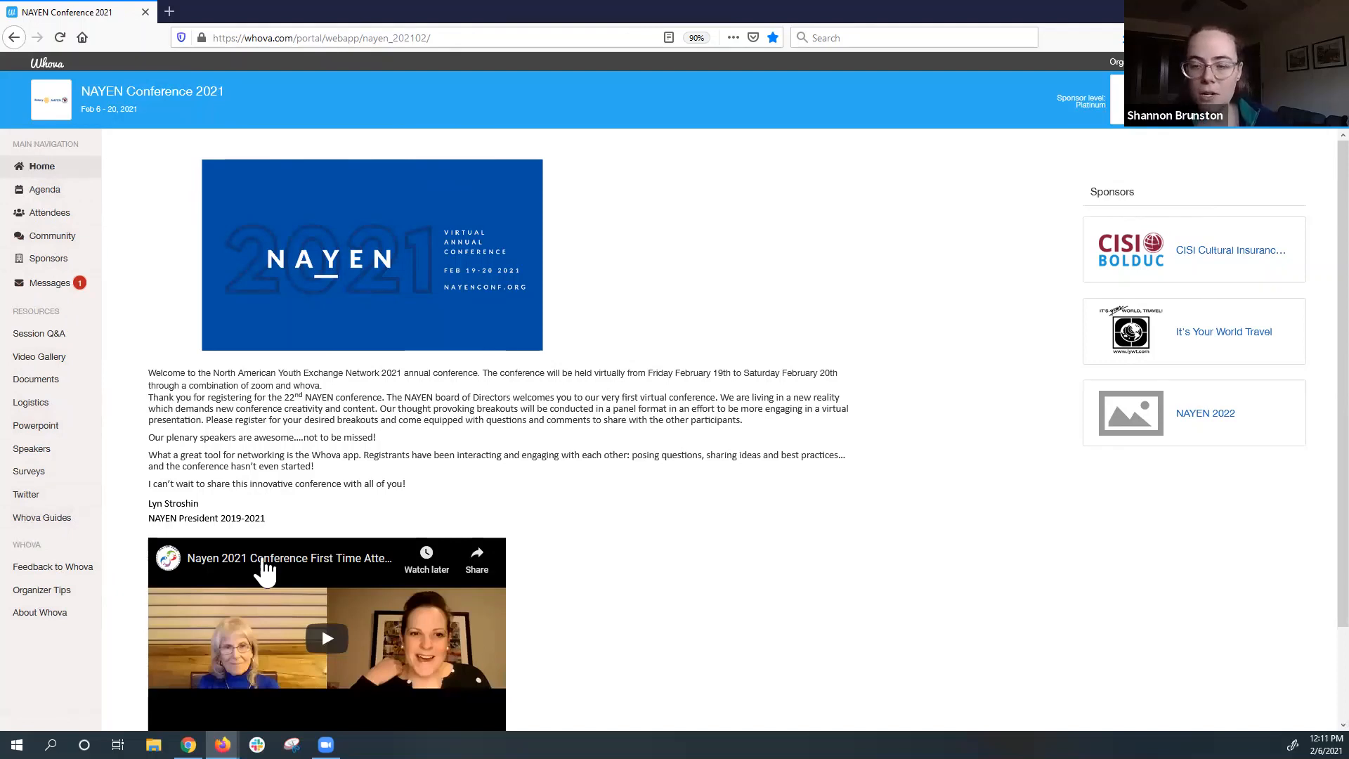
{"action": "mouse_move", "coordinate": [43, 188]}
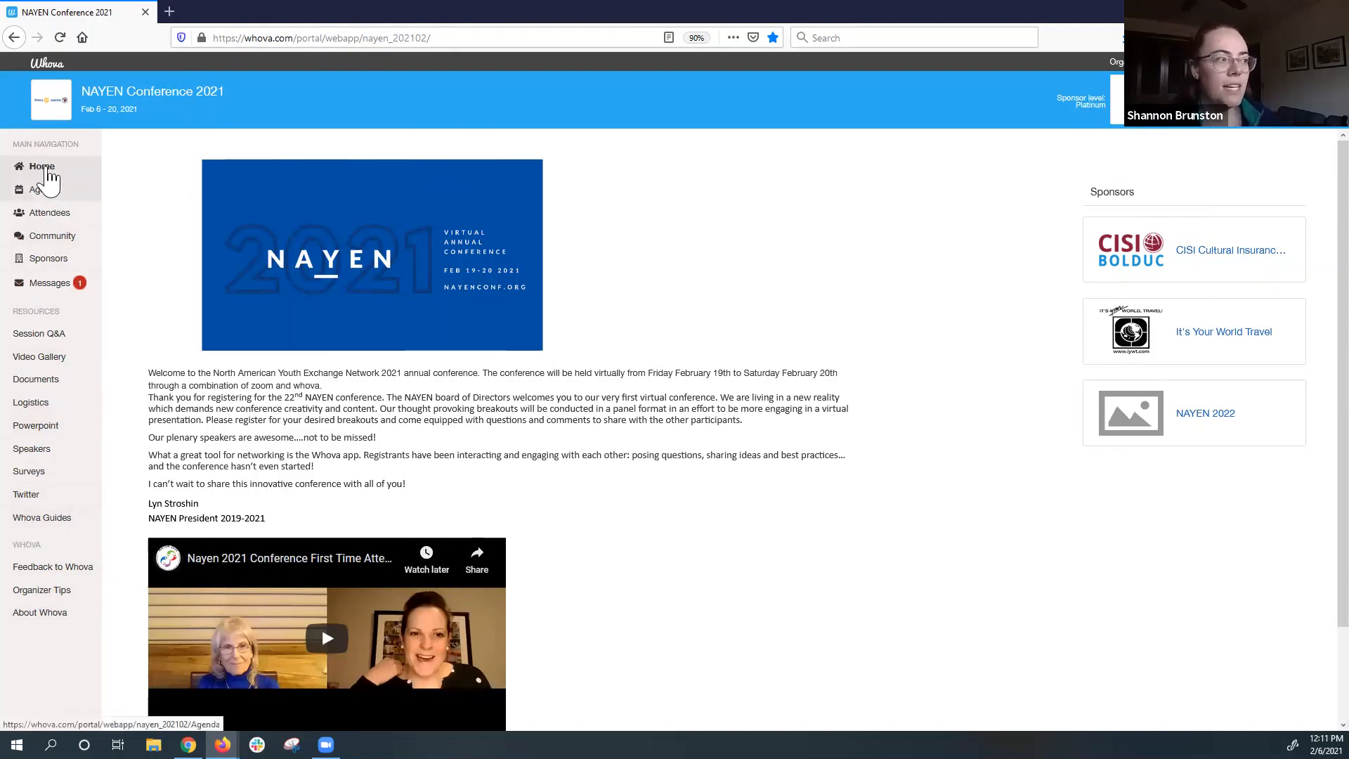
{"action": "mouse_move", "coordinate": [38, 215]}
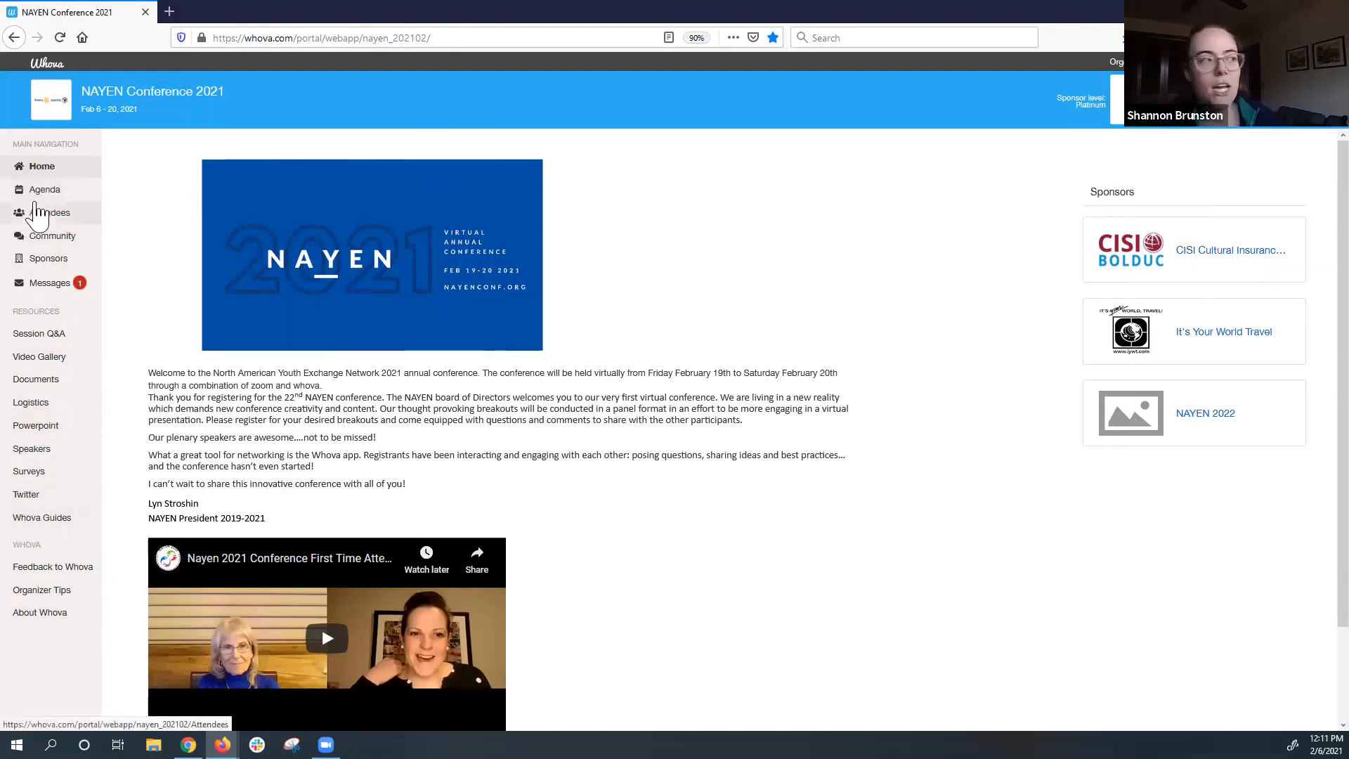
{"action": "mouse_move", "coordinate": [49, 284]}
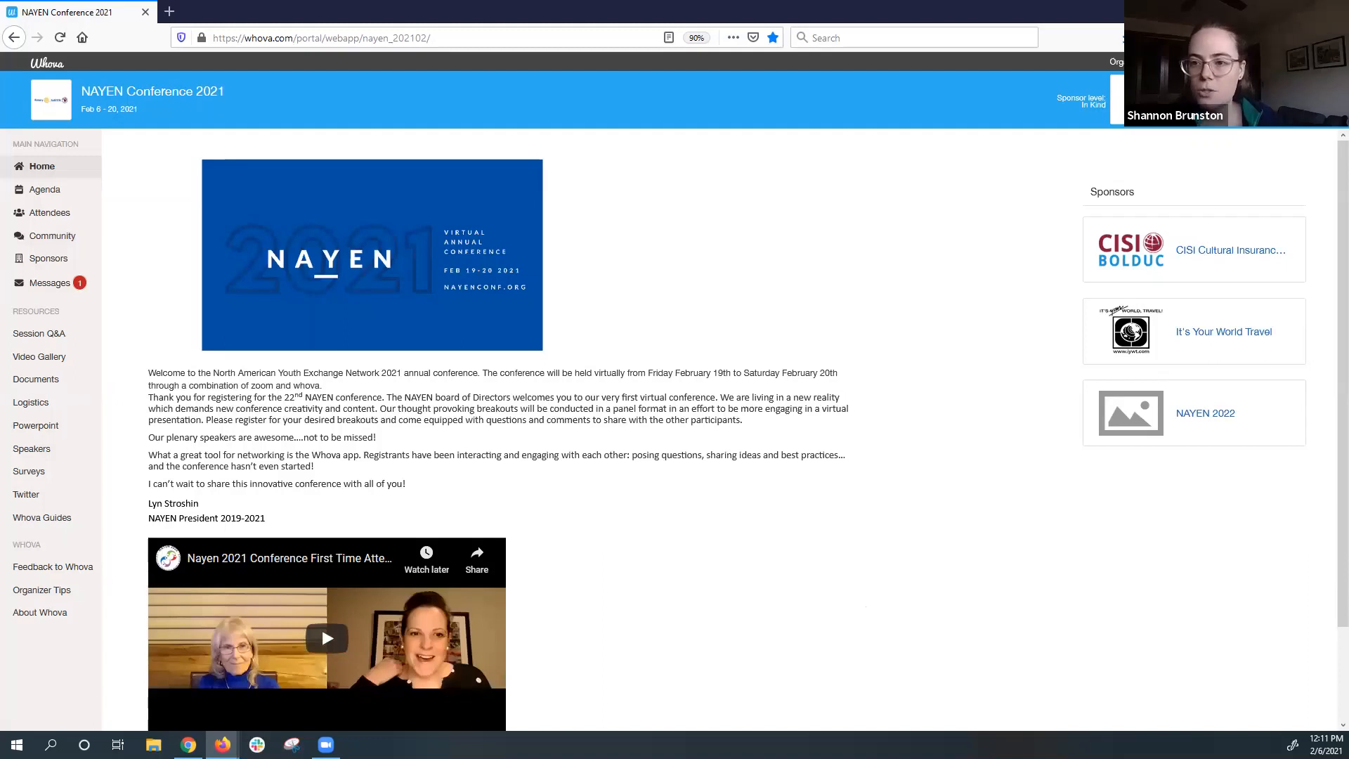
{"action": "mouse_move", "coordinate": [289, 364]}
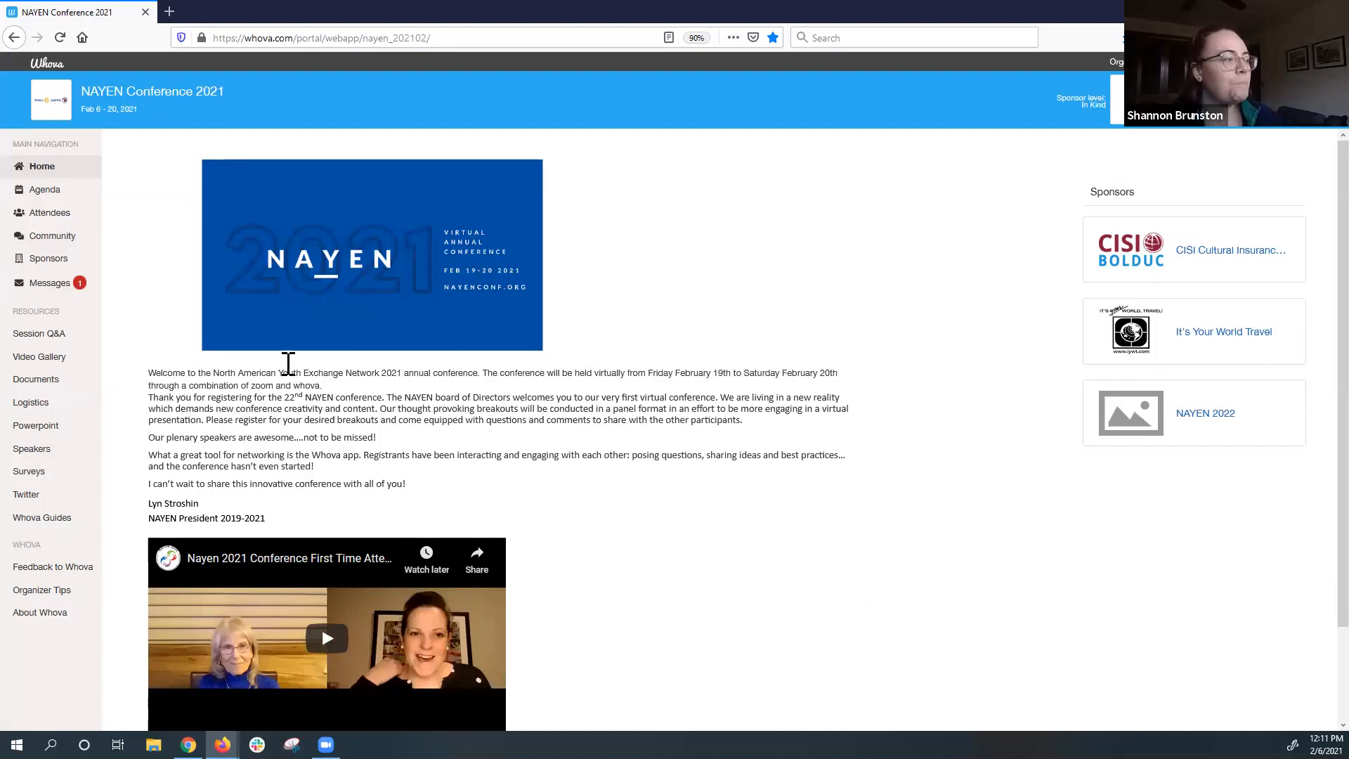
{"action": "mouse_move", "coordinate": [41, 518]}
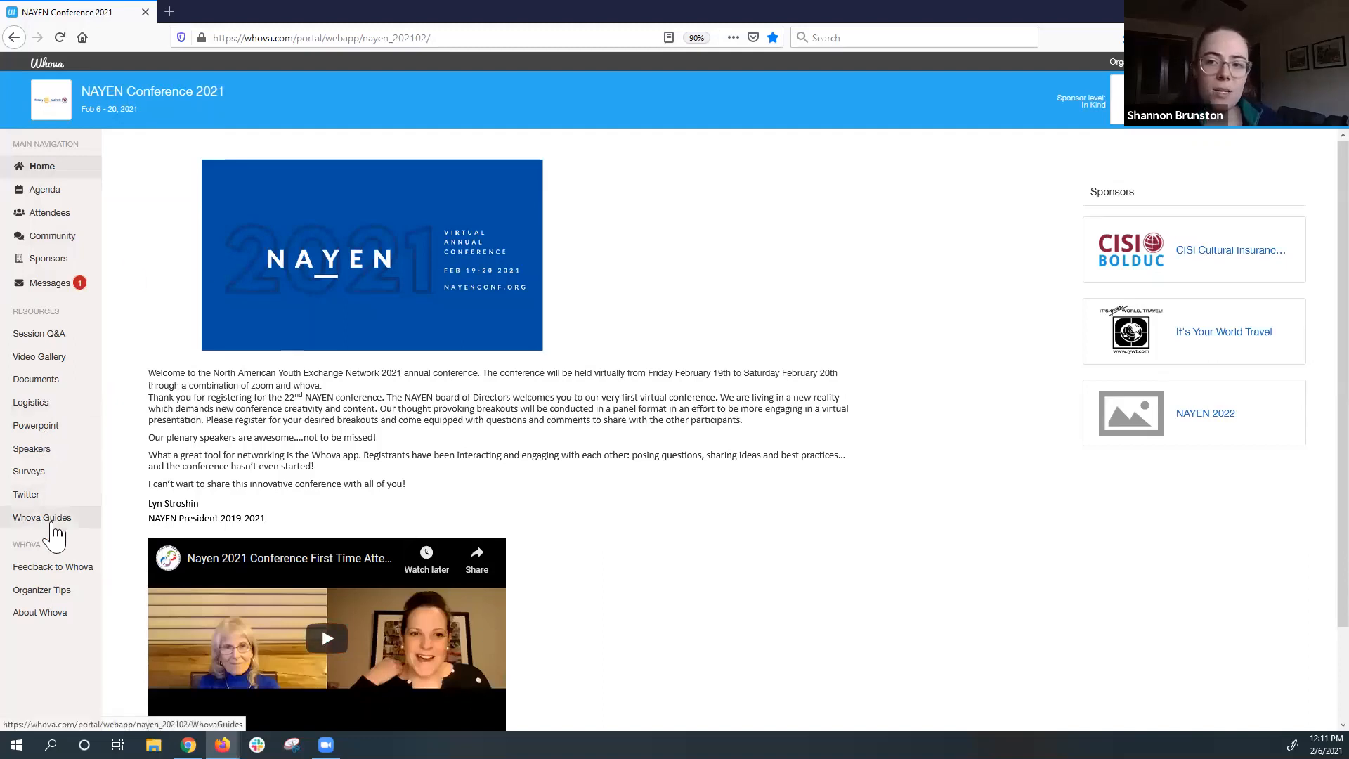
Open the Whova Attendee User Guide in a new tab and switch to it.
{"action": "left_click", "coordinate": [42, 517]}
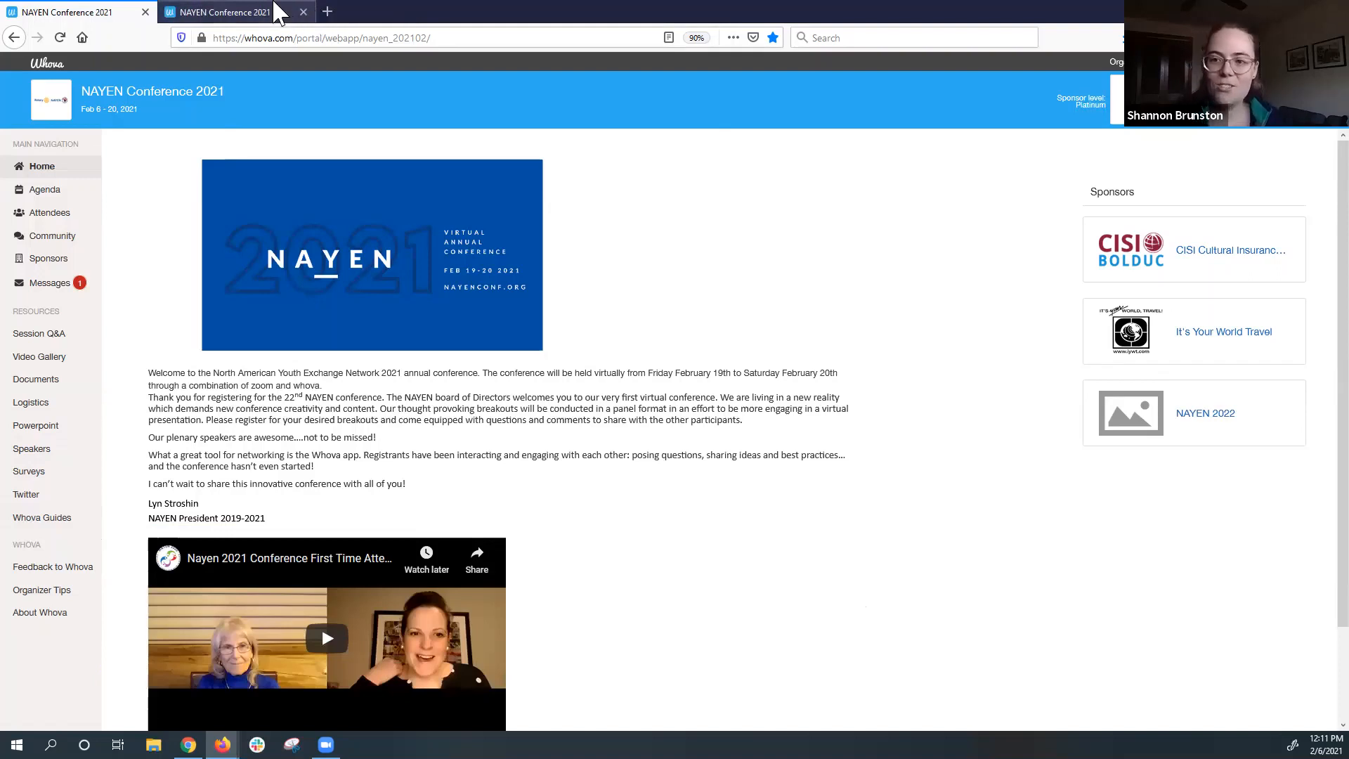
{"action": "left_click", "coordinate": [41, 517]}
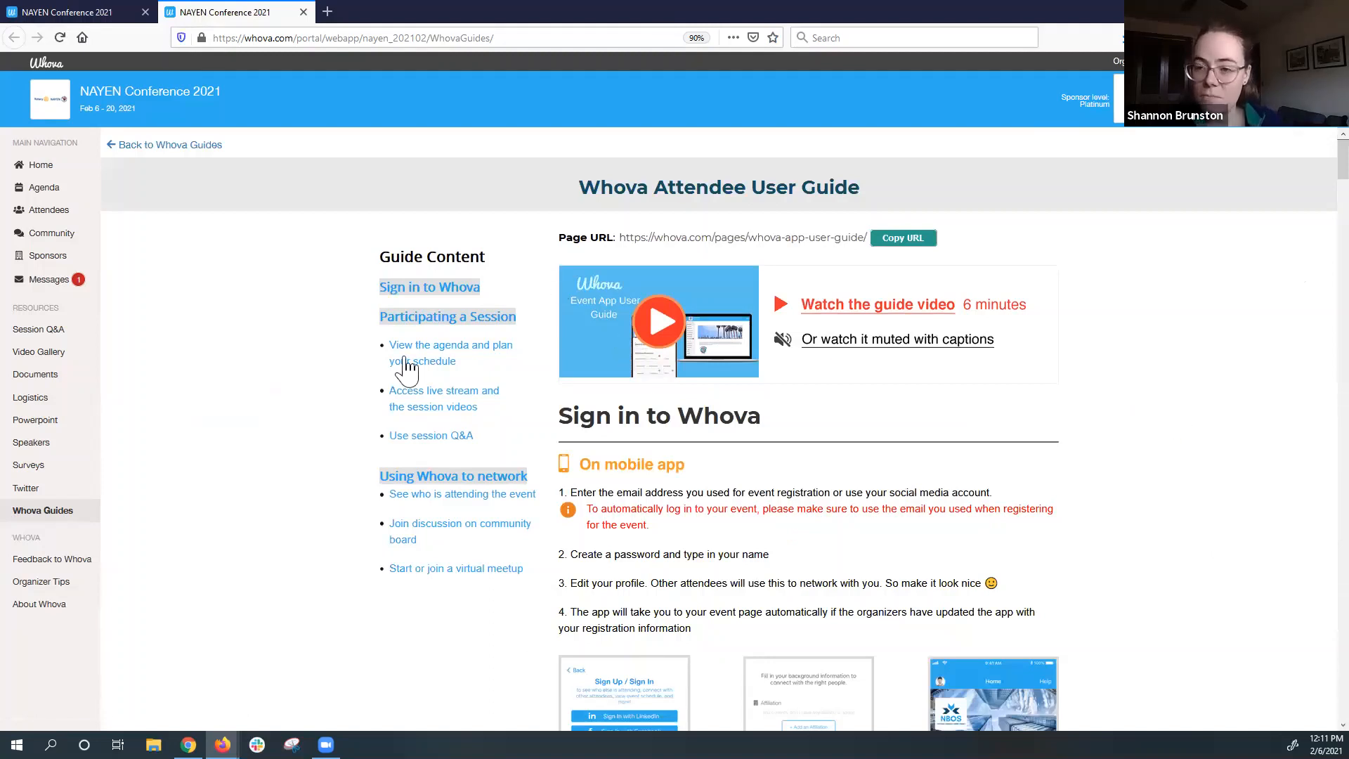
{"action": "mouse_move", "coordinate": [405, 369]}
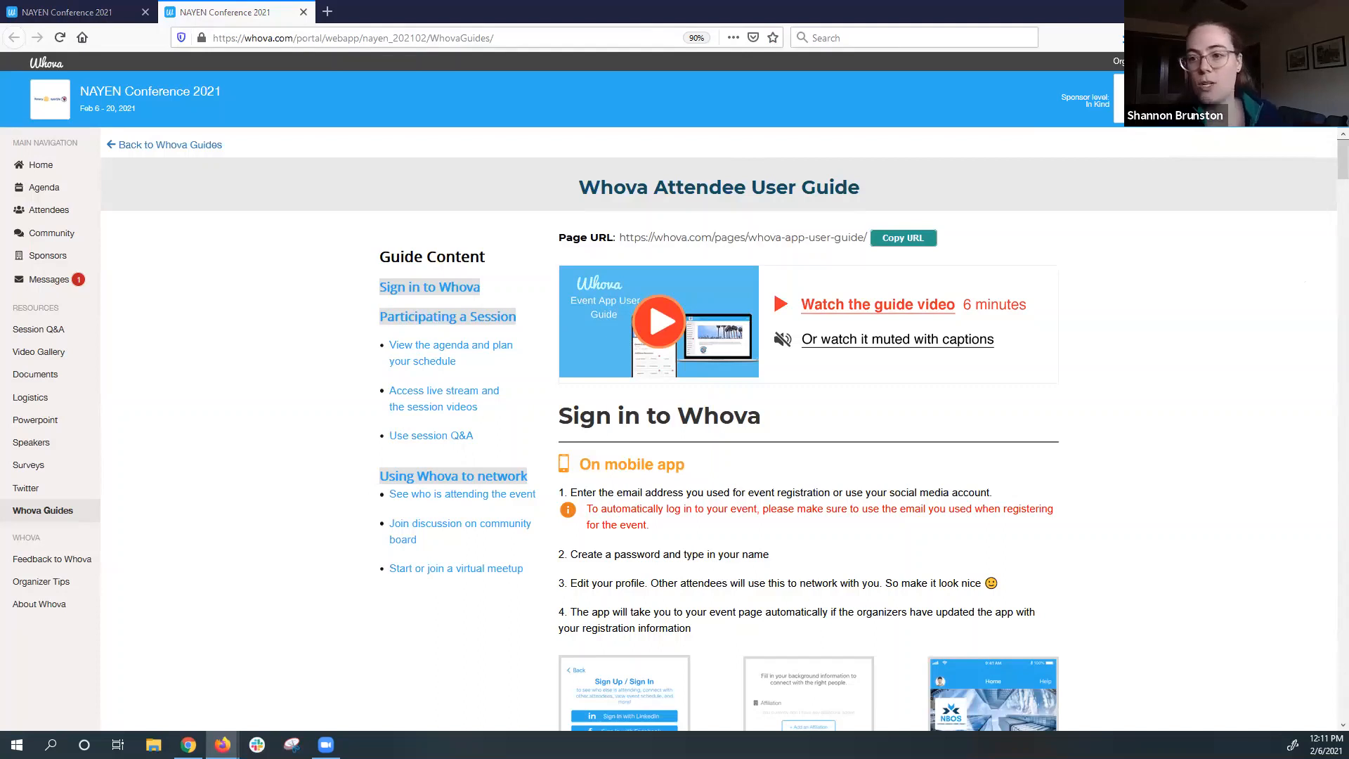
{"action": "mouse_move", "coordinate": [924, 489]}
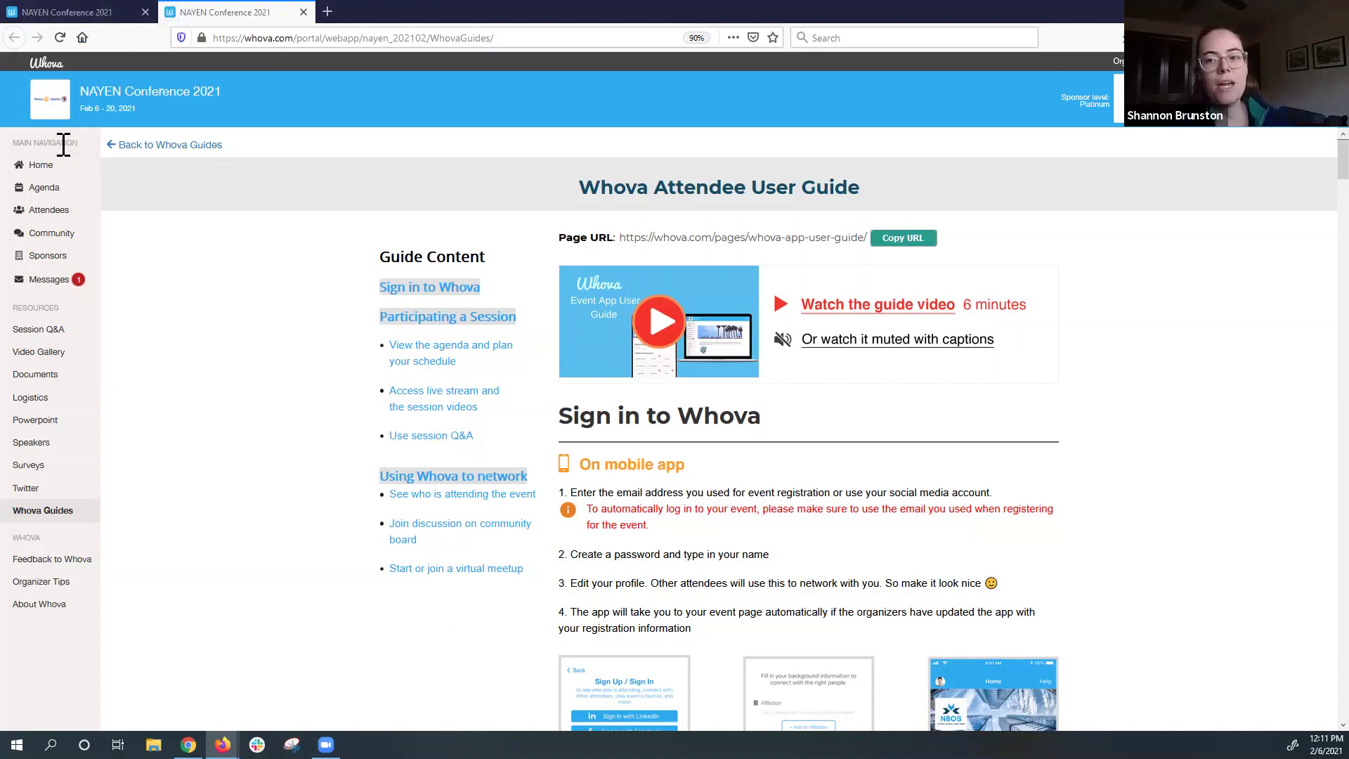
{"action": "mouse_move", "coordinate": [42, 187]}
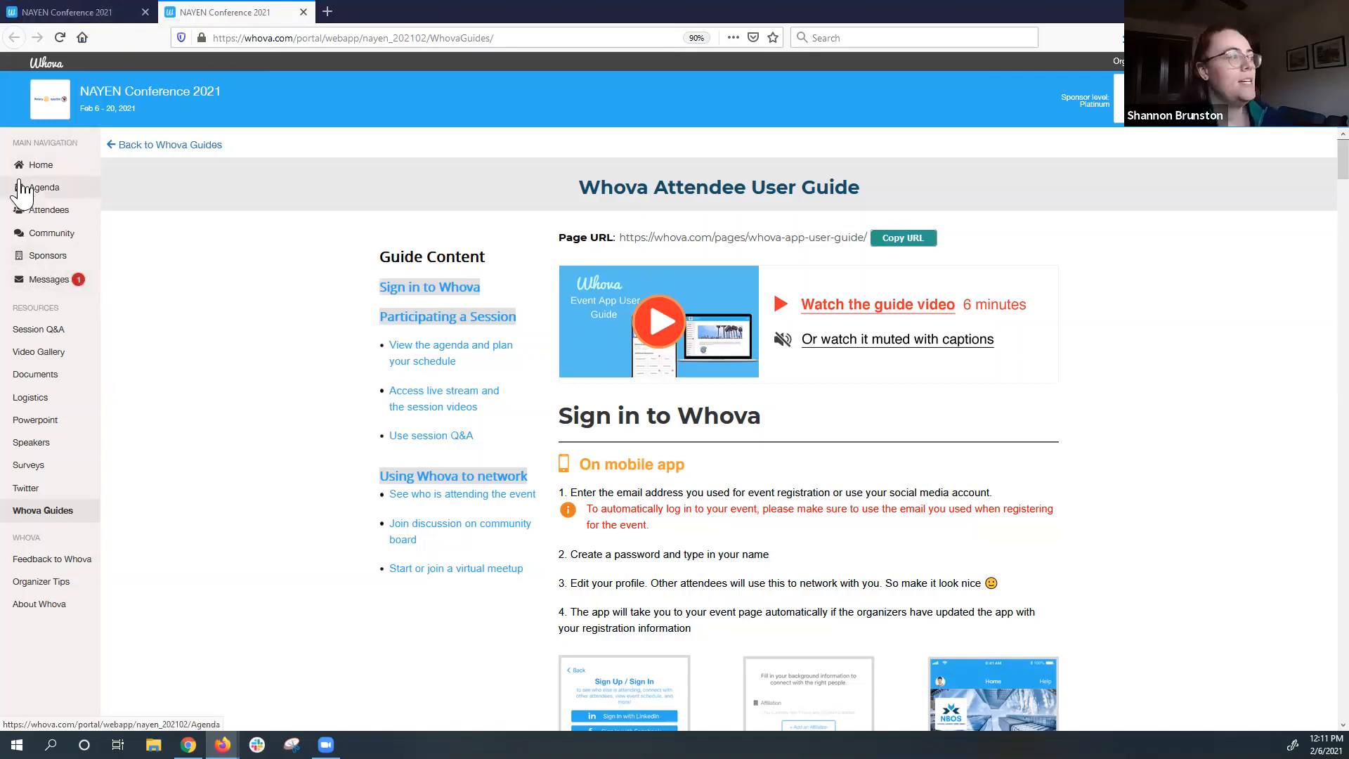
{"action": "mouse_move", "coordinate": [69, 192]}
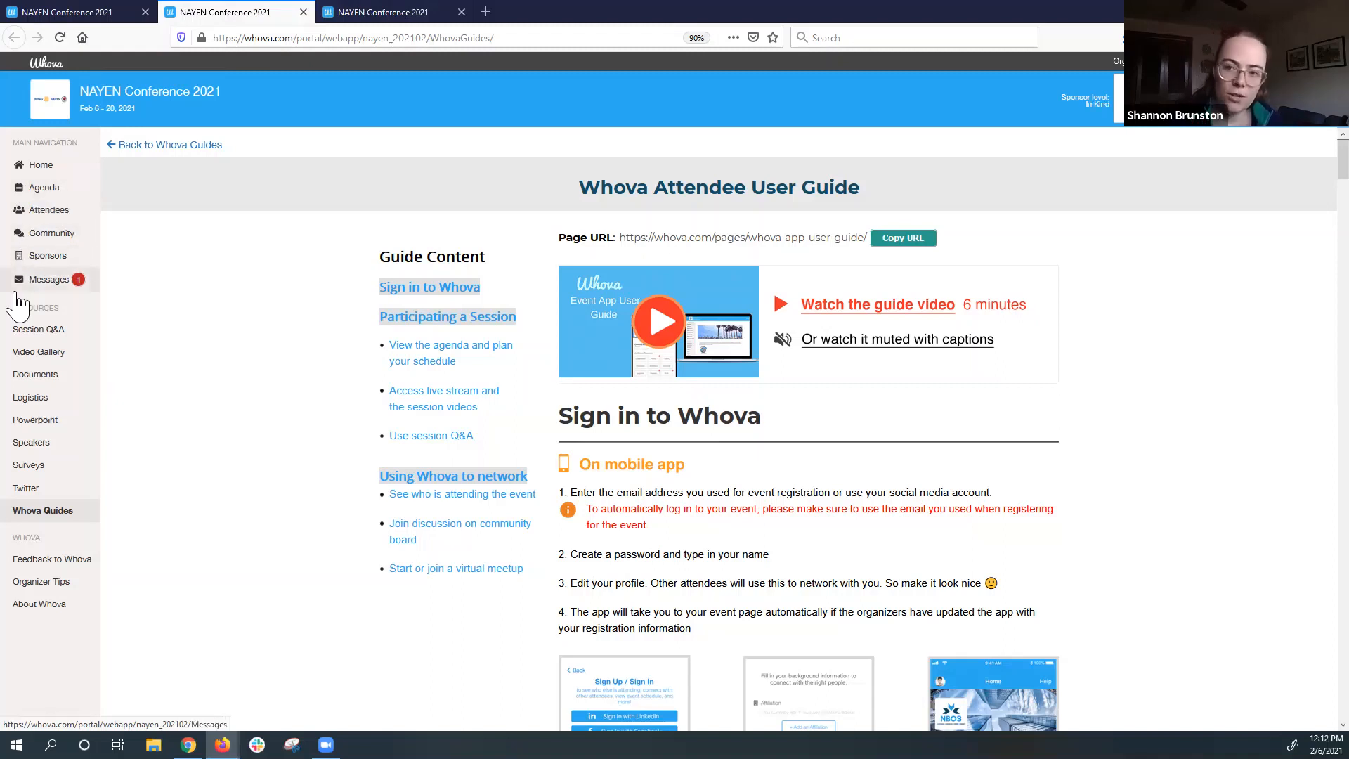
{"action": "mouse_move", "coordinate": [43, 256]}
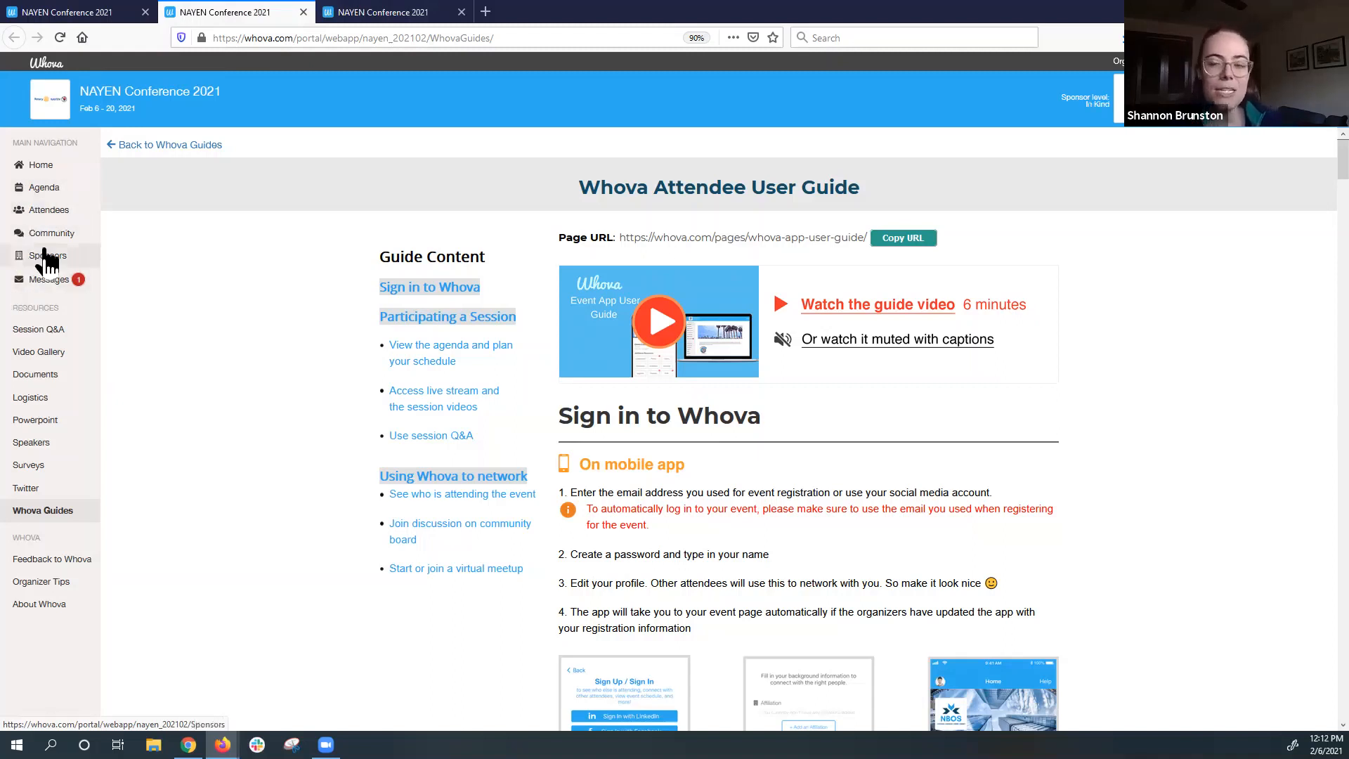
{"action": "mouse_move", "coordinate": [45, 187]}
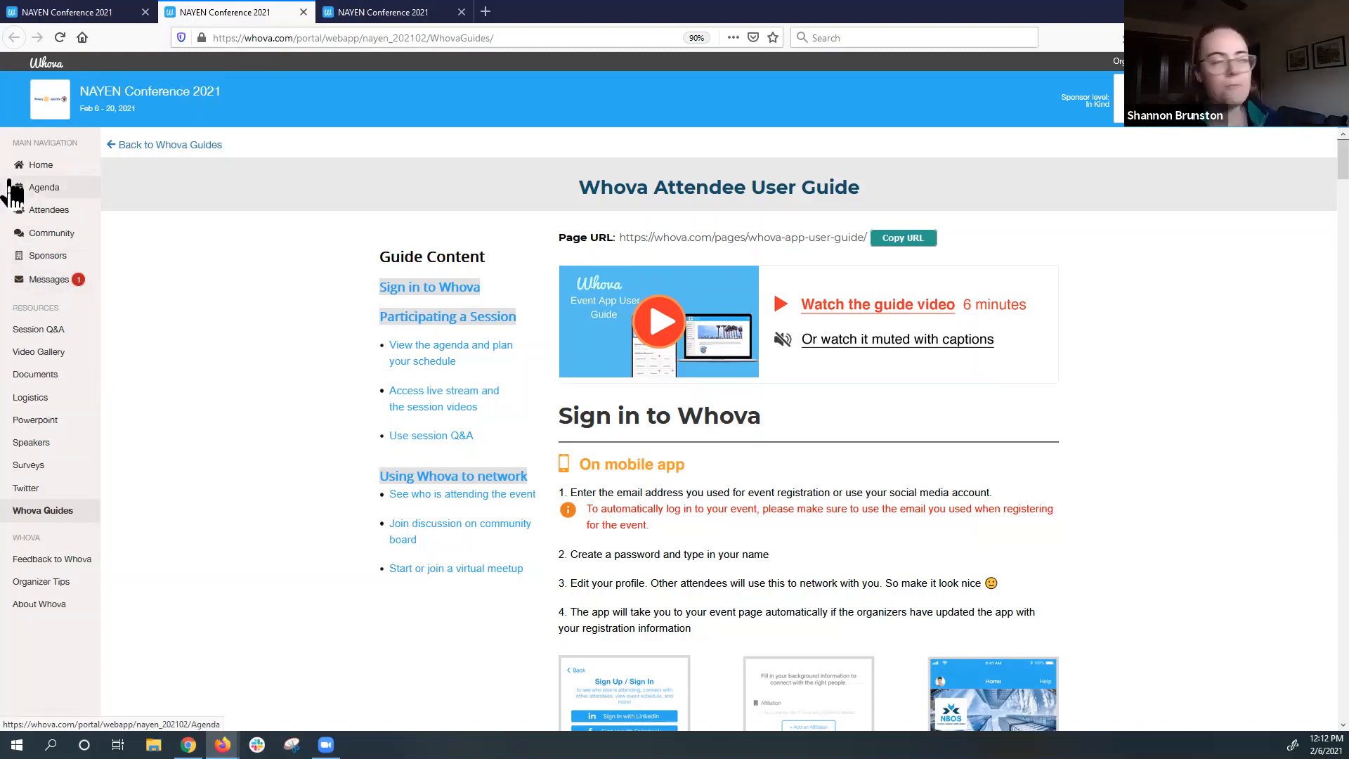
{"action": "left_click", "coordinate": [39, 165]}
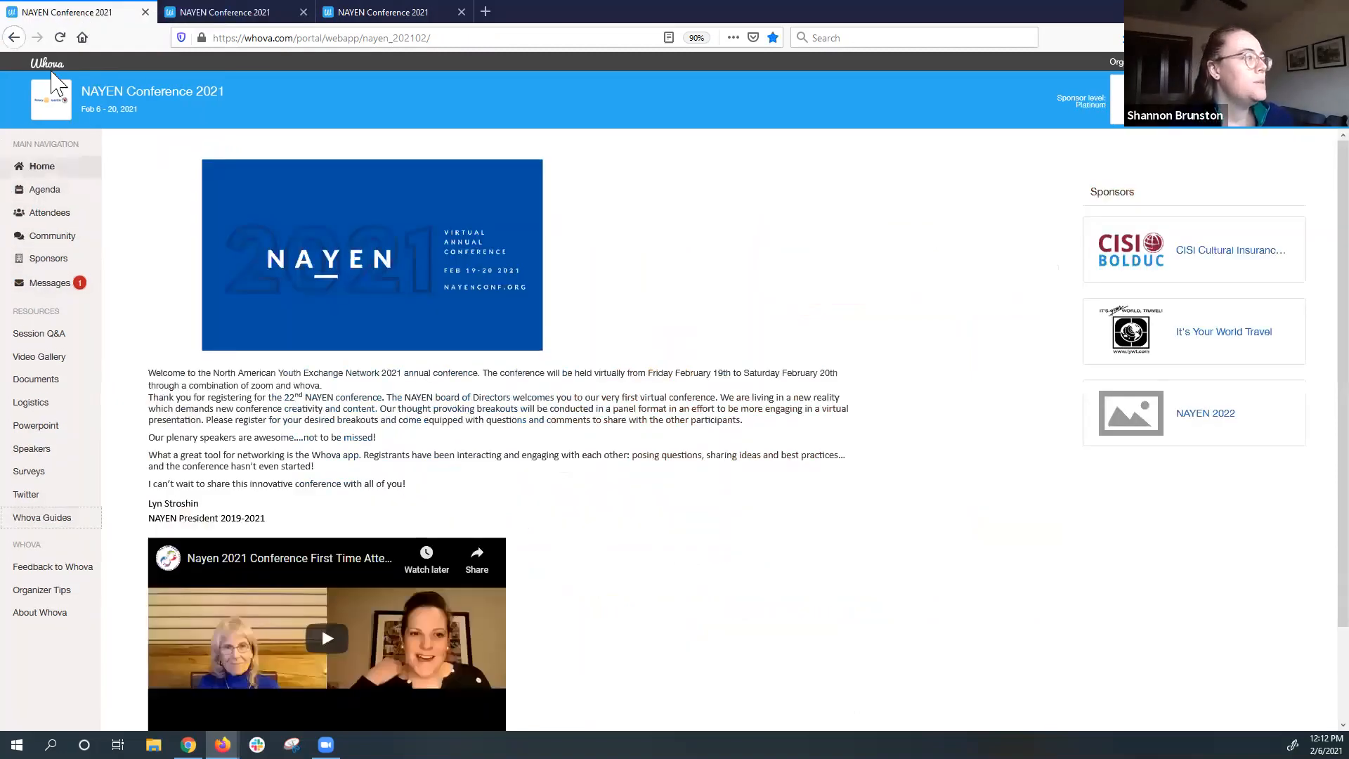
{"action": "mouse_move", "coordinate": [925, 643]}
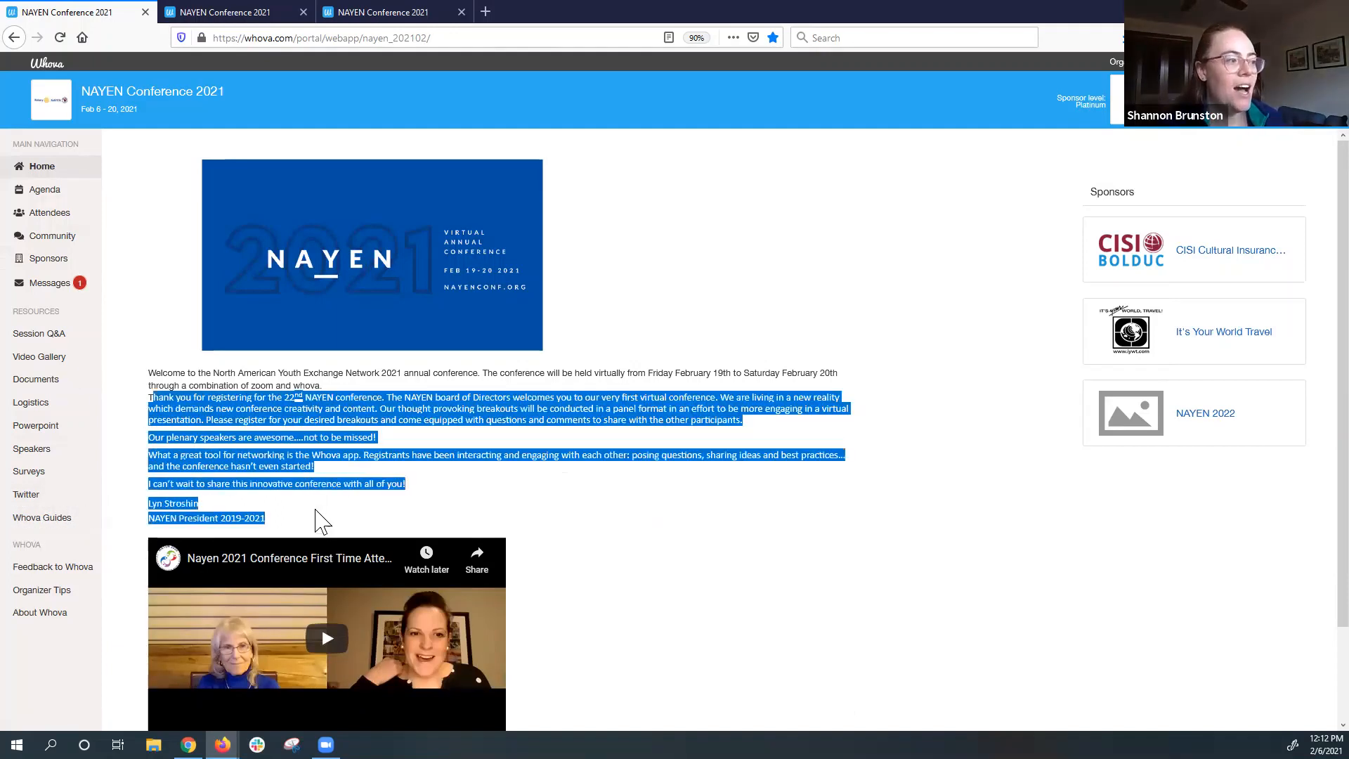
{"action": "scroll", "scroll_direction": "down", "scroll_amount": 3}
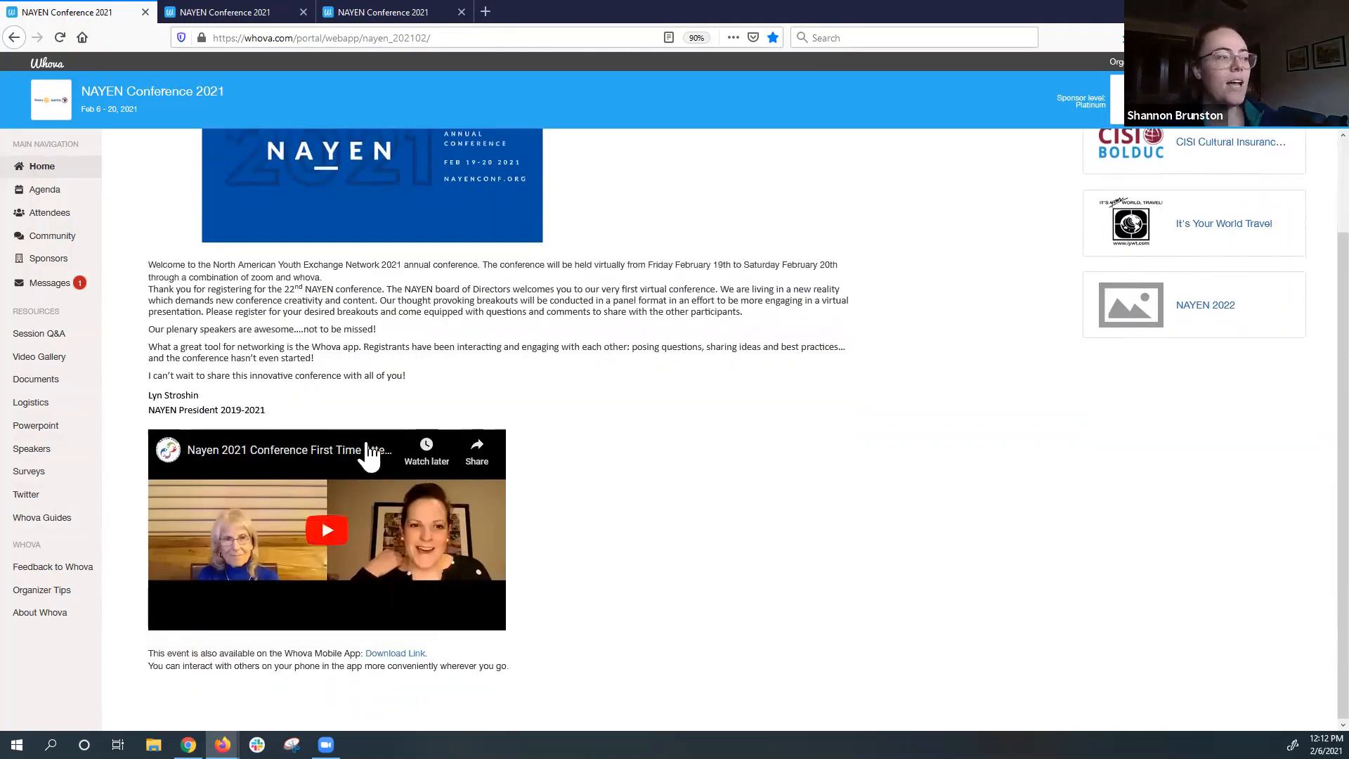
{"action": "mouse_move", "coordinate": [361, 517]}
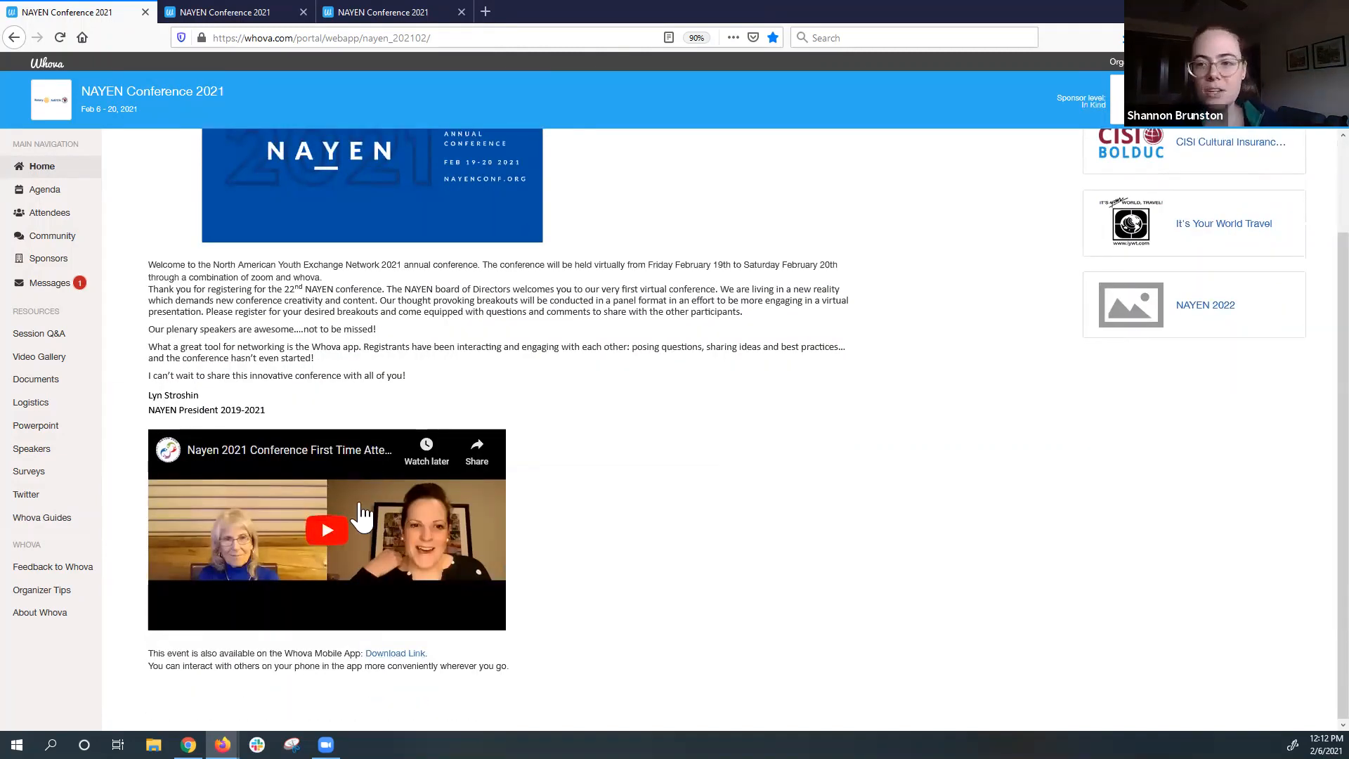
{"action": "mouse_move", "coordinate": [245, 551]}
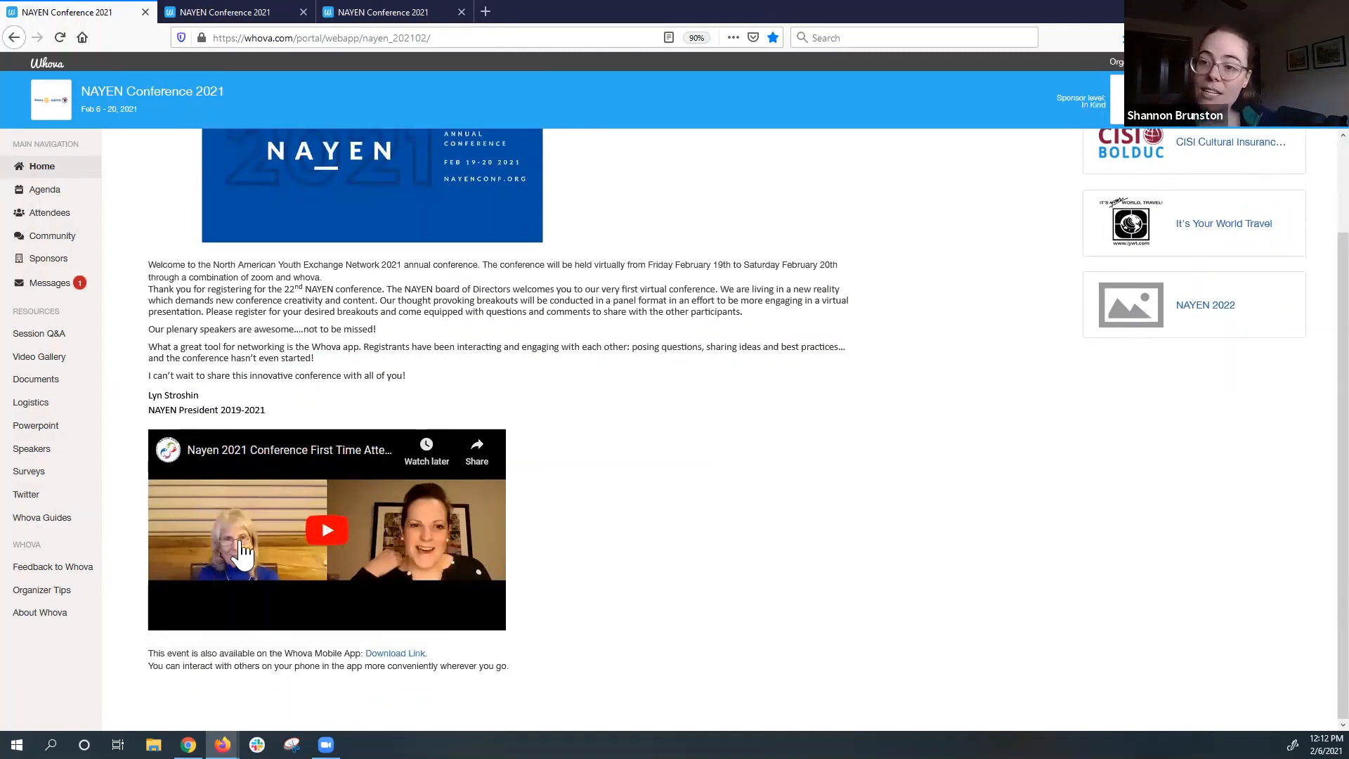
{"action": "mouse_move", "coordinate": [215, 624]}
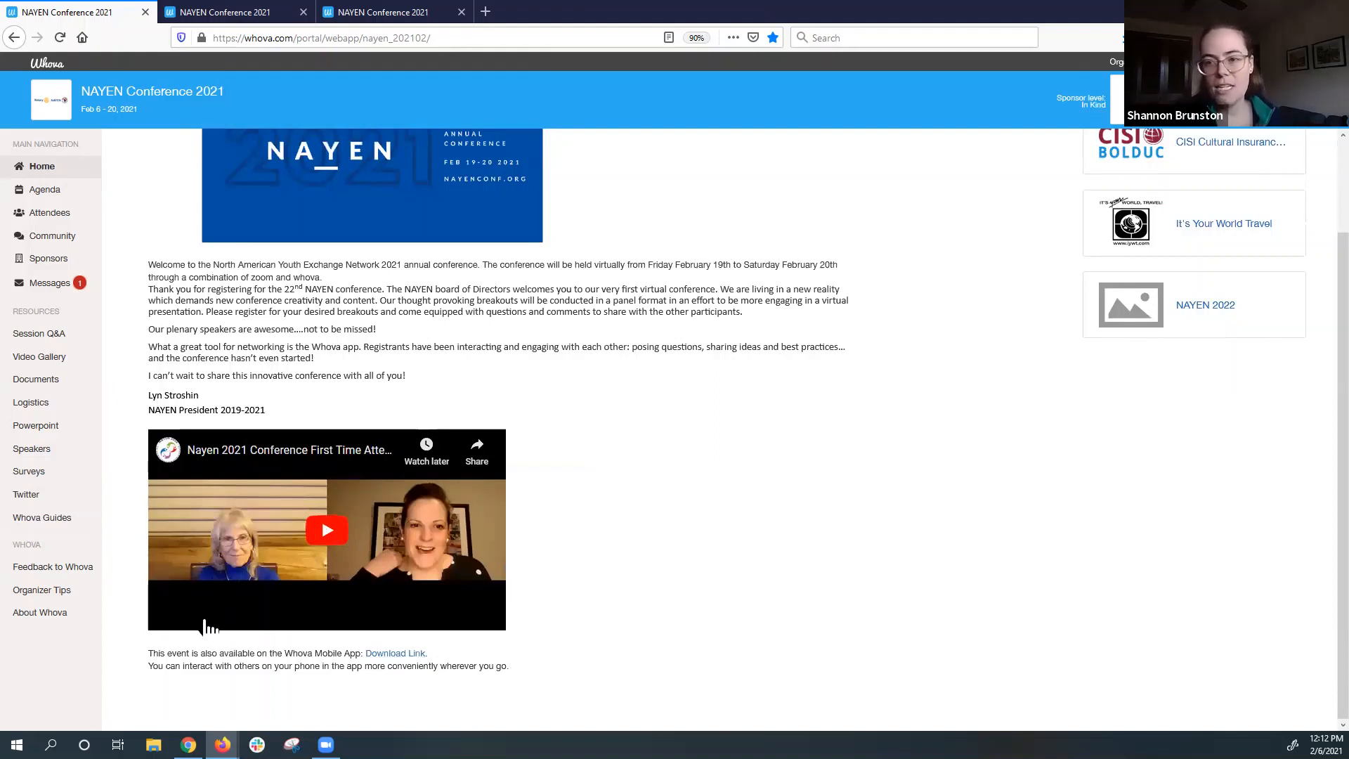
{"action": "mouse_move", "coordinate": [189, 586]}
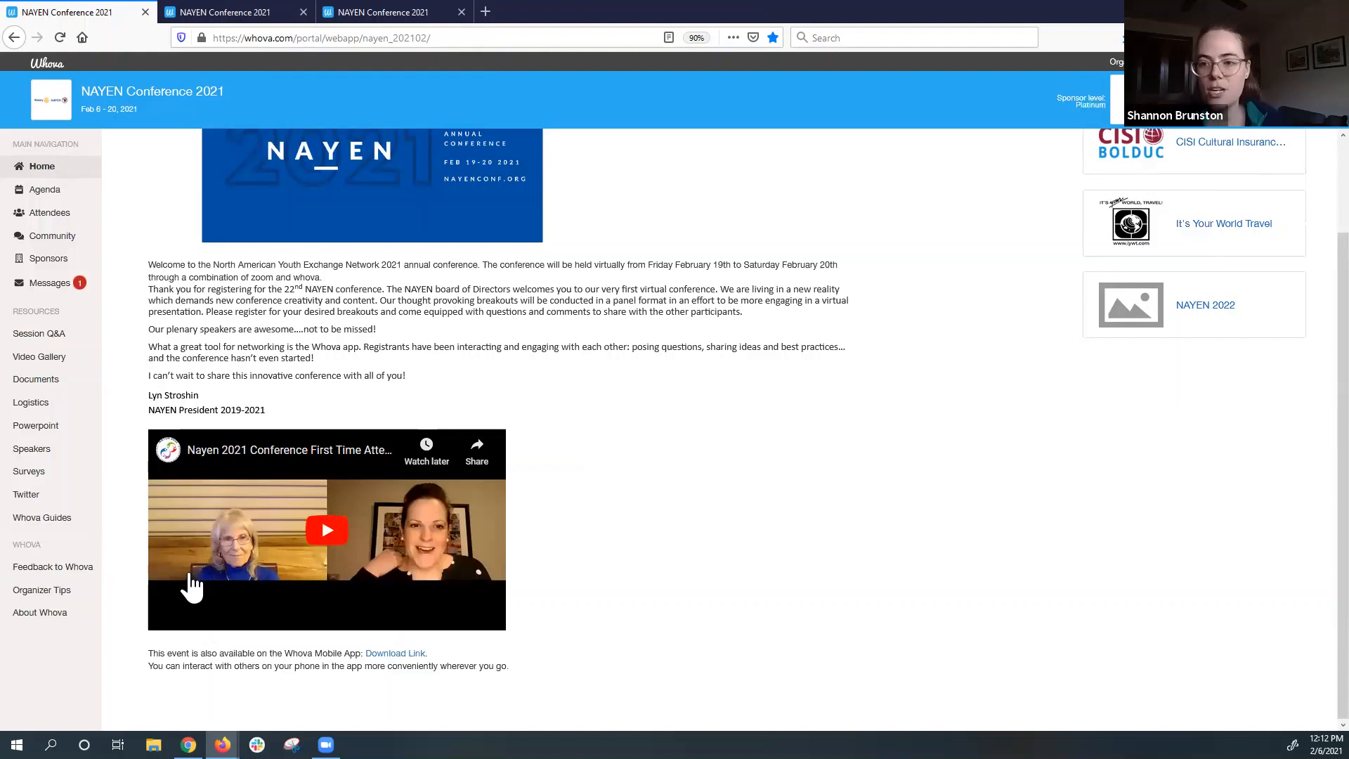
{"action": "mouse_move", "coordinate": [247, 564]}
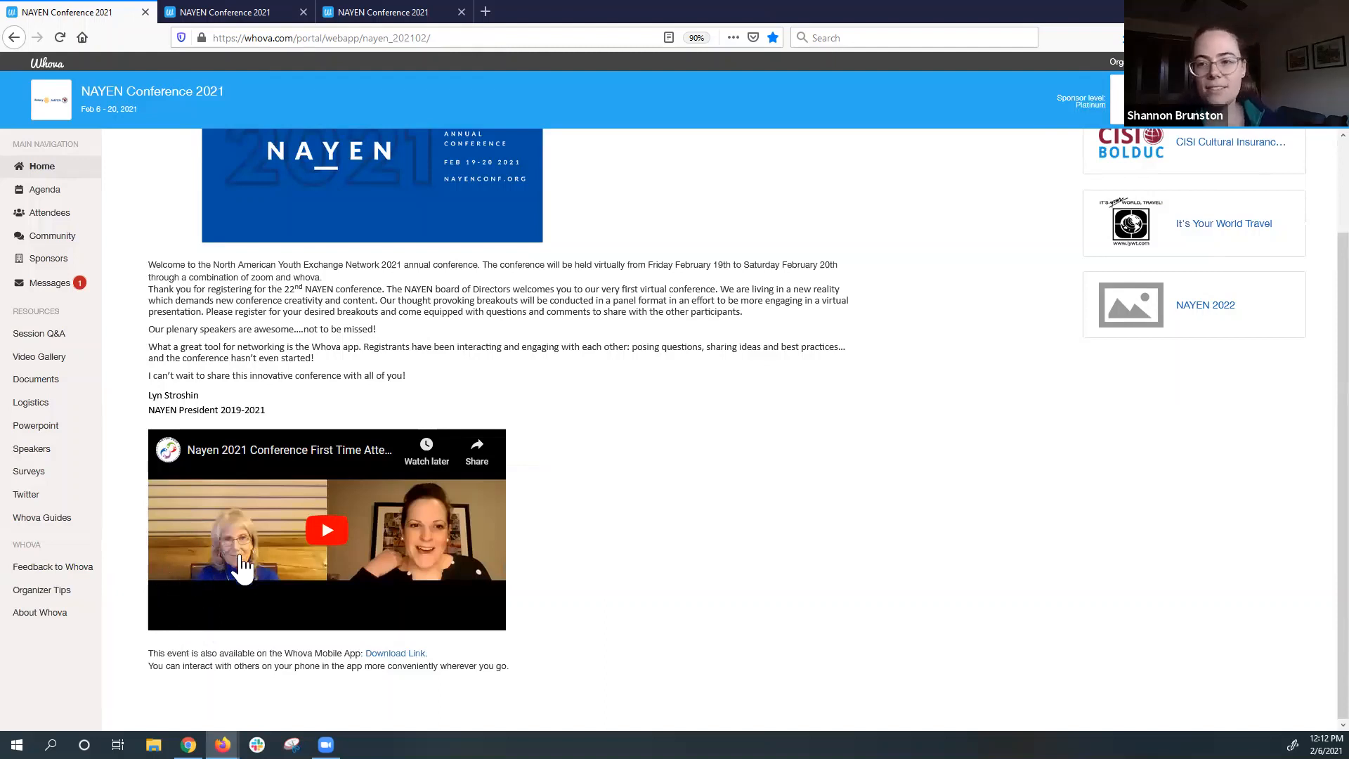
{"action": "mouse_move", "coordinate": [181, 478]}
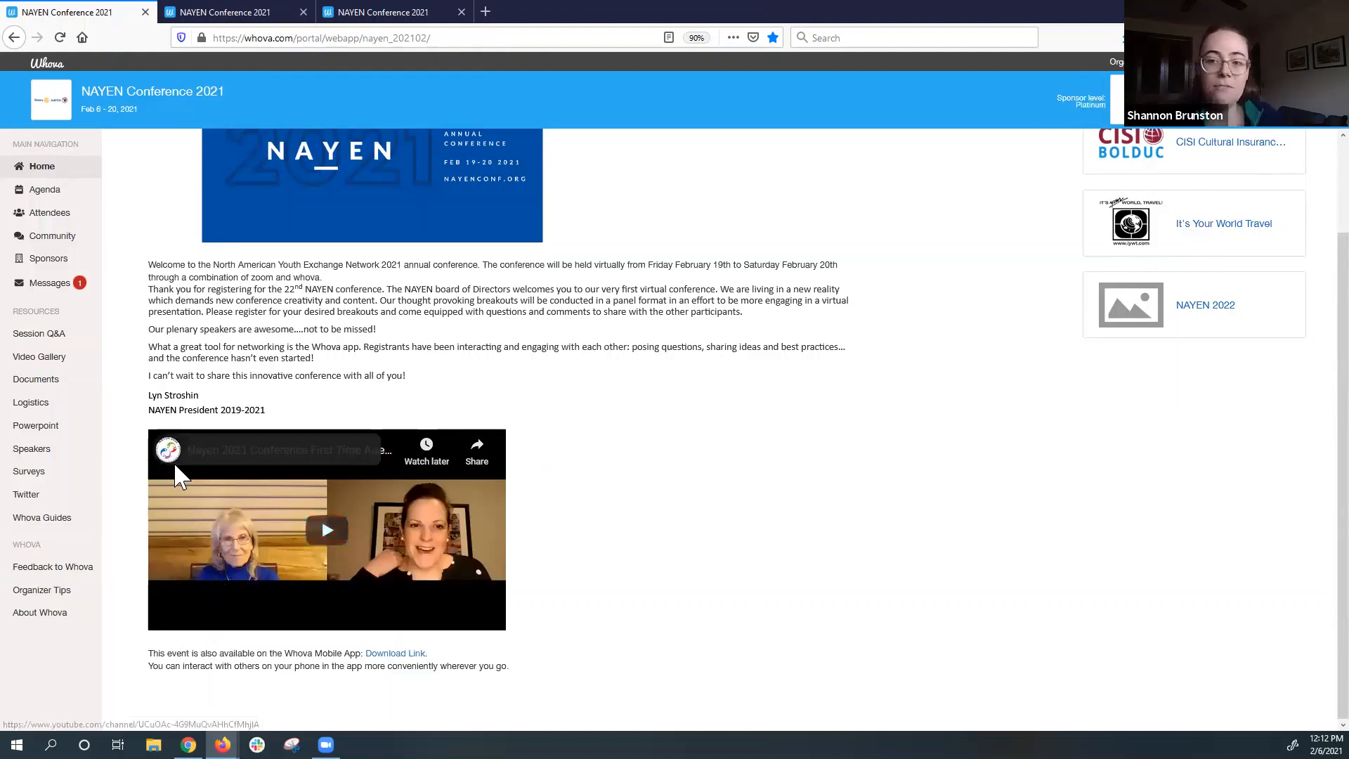
{"action": "mouse_move", "coordinate": [314, 456]}
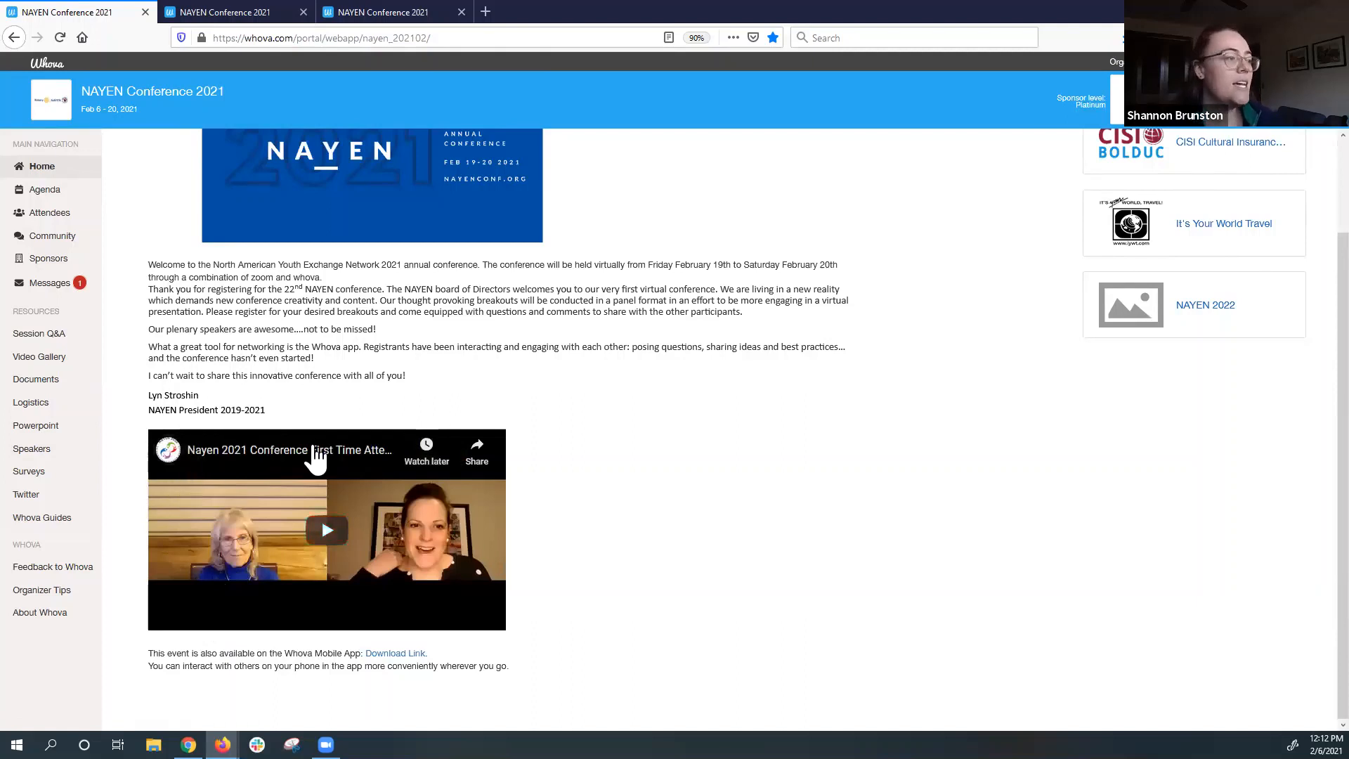
Open the NAYEN 2021 First Time Attendees welcome video in a new YouTube tab.
{"action": "right_click", "coordinate": [322, 456]}
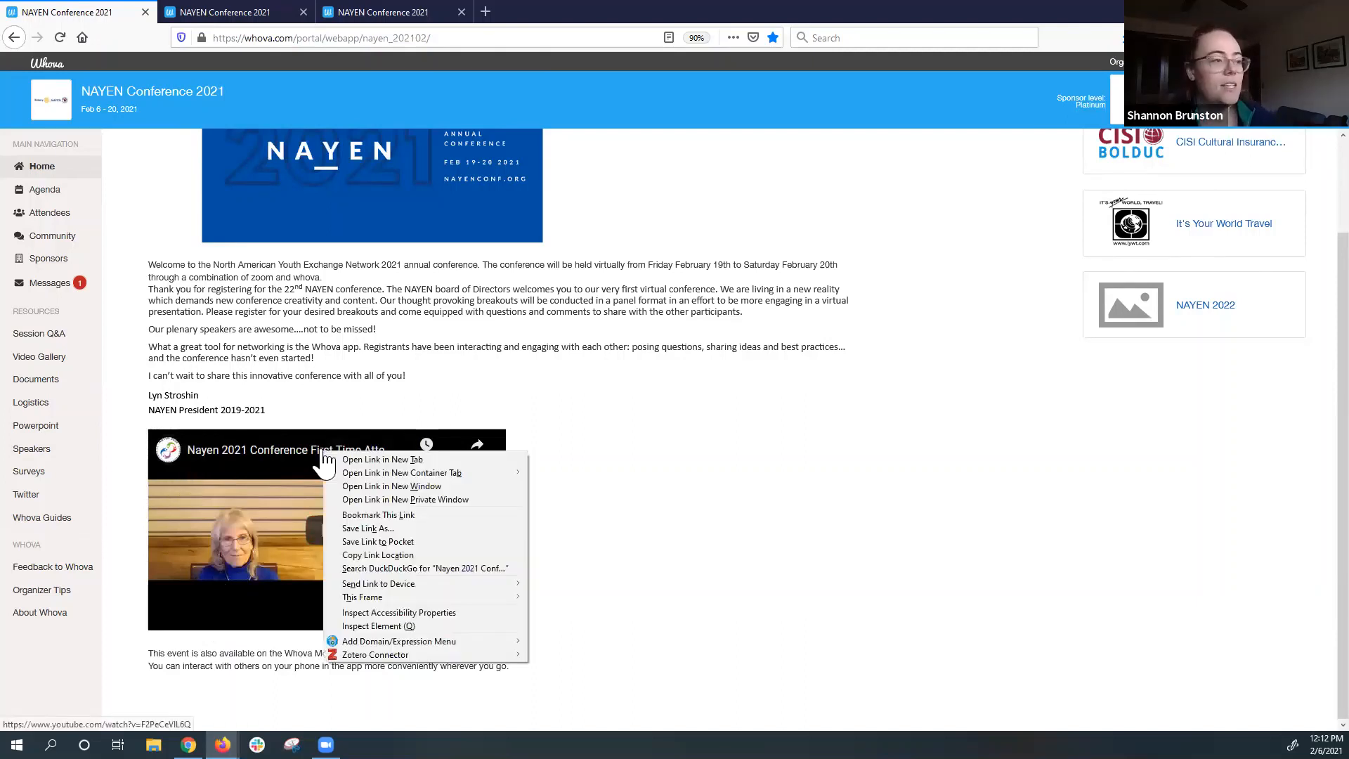
{"action": "left_click", "coordinate": [381, 459]}
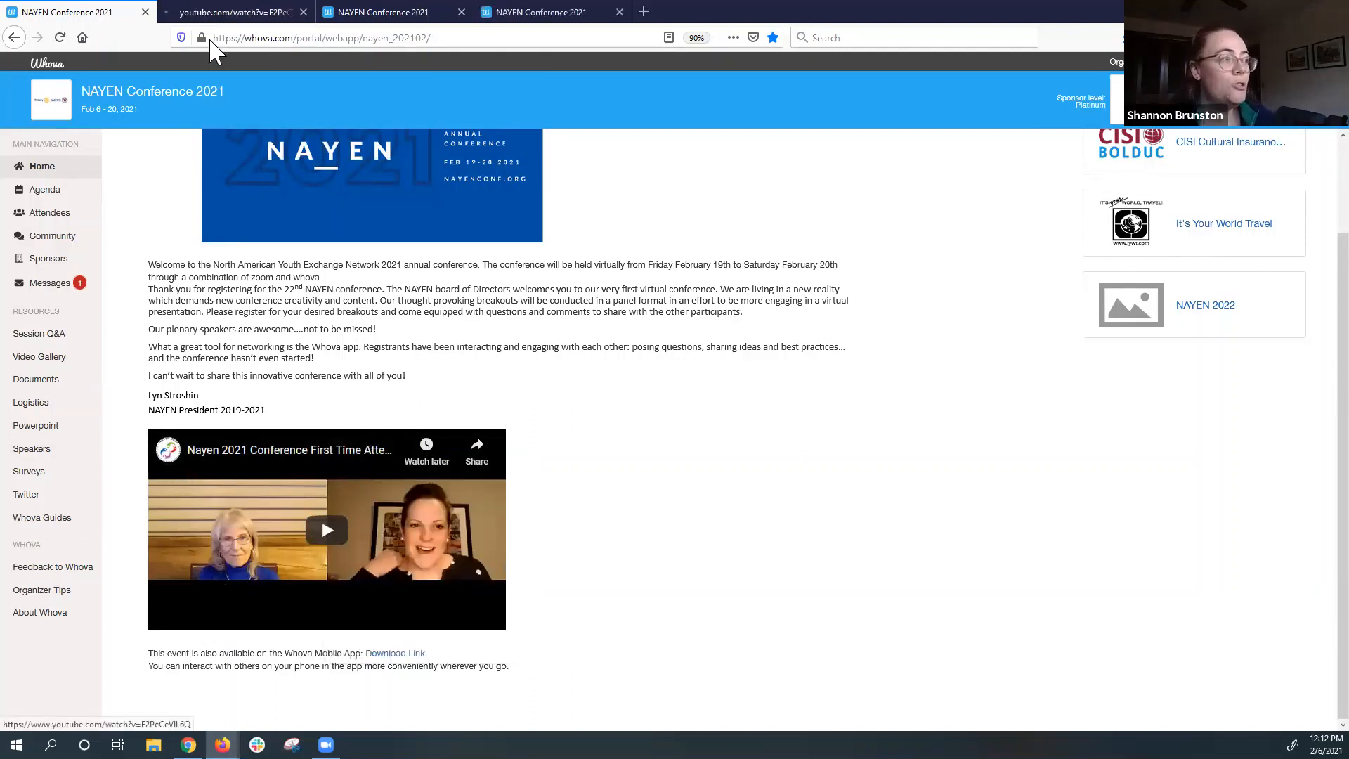
{"action": "left_click", "coordinate": [232, 12]}
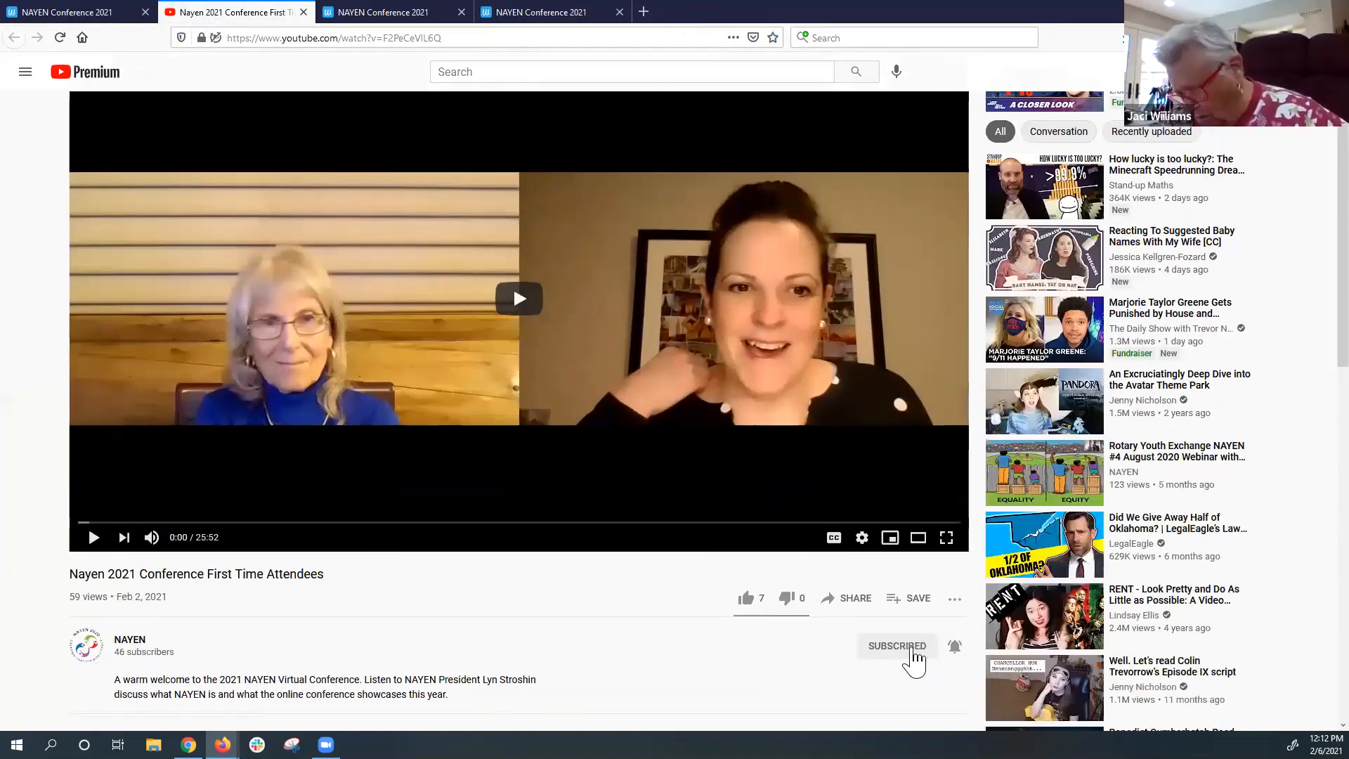
Set the NAYEN channel's notifications to Personalized.
{"action": "left_click", "coordinate": [955, 645]}
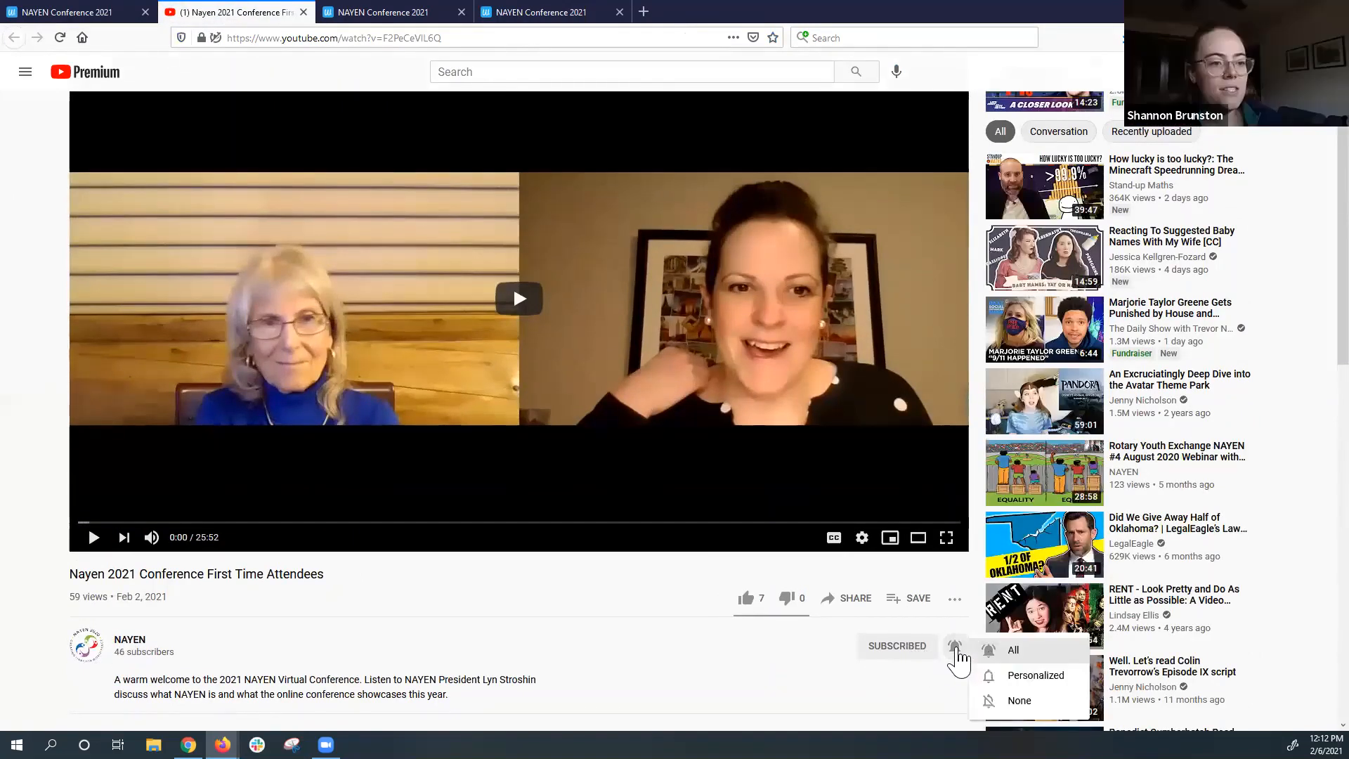
{"action": "left_click", "coordinate": [1036, 675]}
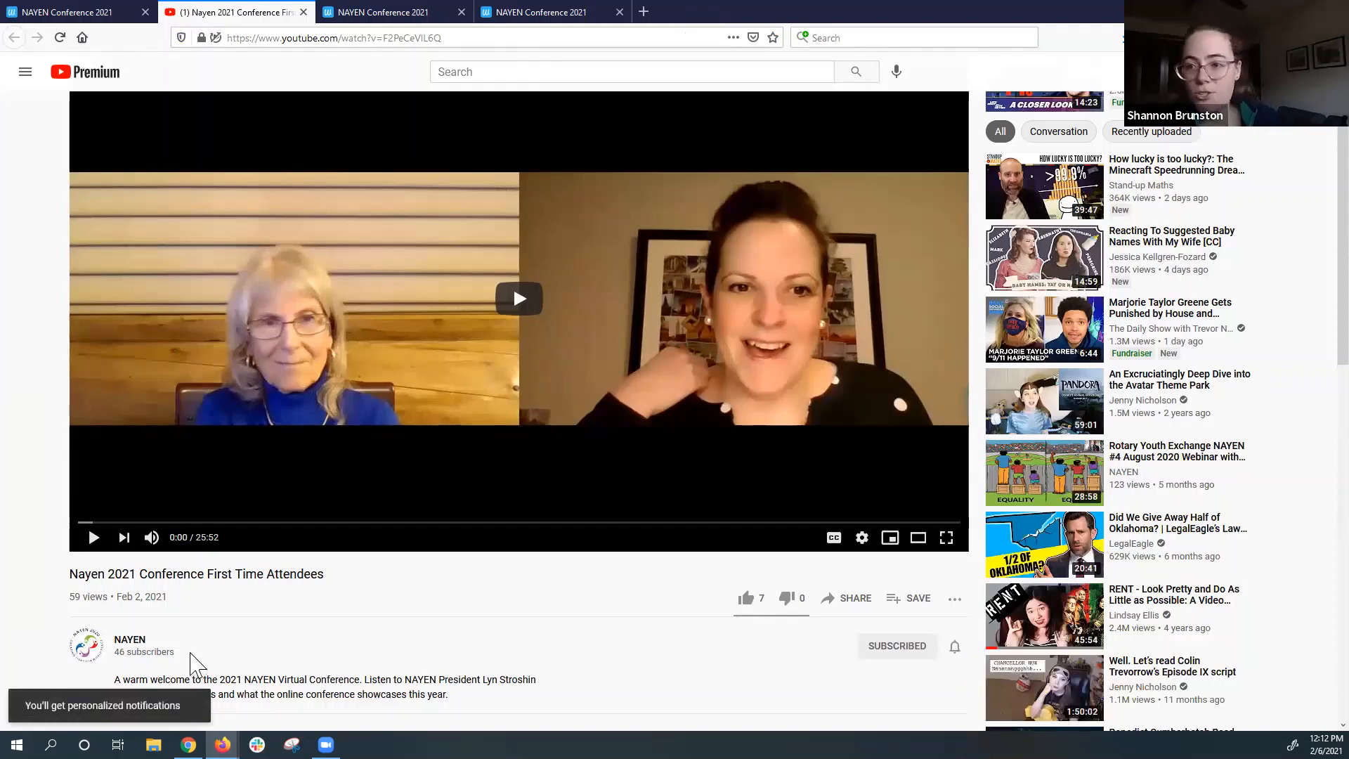
{"action": "mouse_move", "coordinate": [166, 679]}
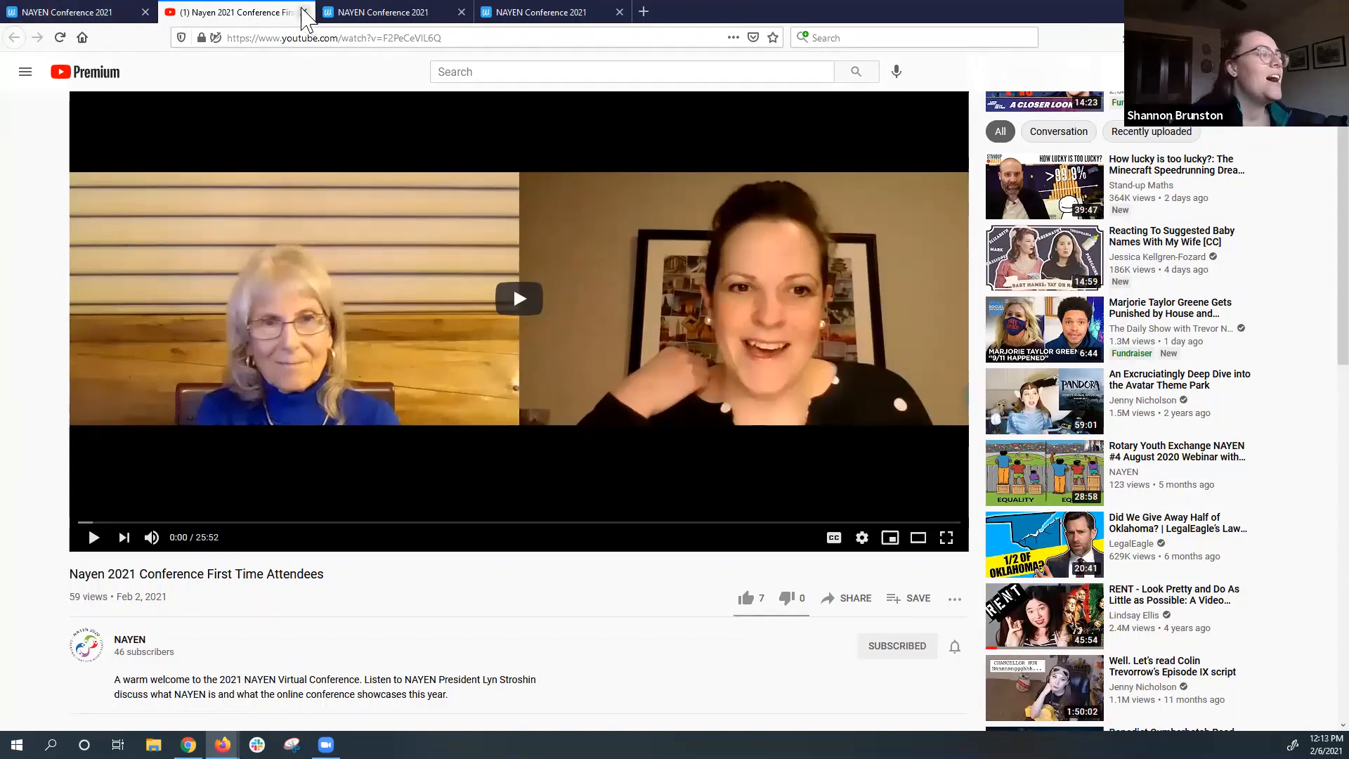
Close the YouTube tab, returning to the Whova conference home page.
{"action": "left_click", "coordinate": [304, 12]}
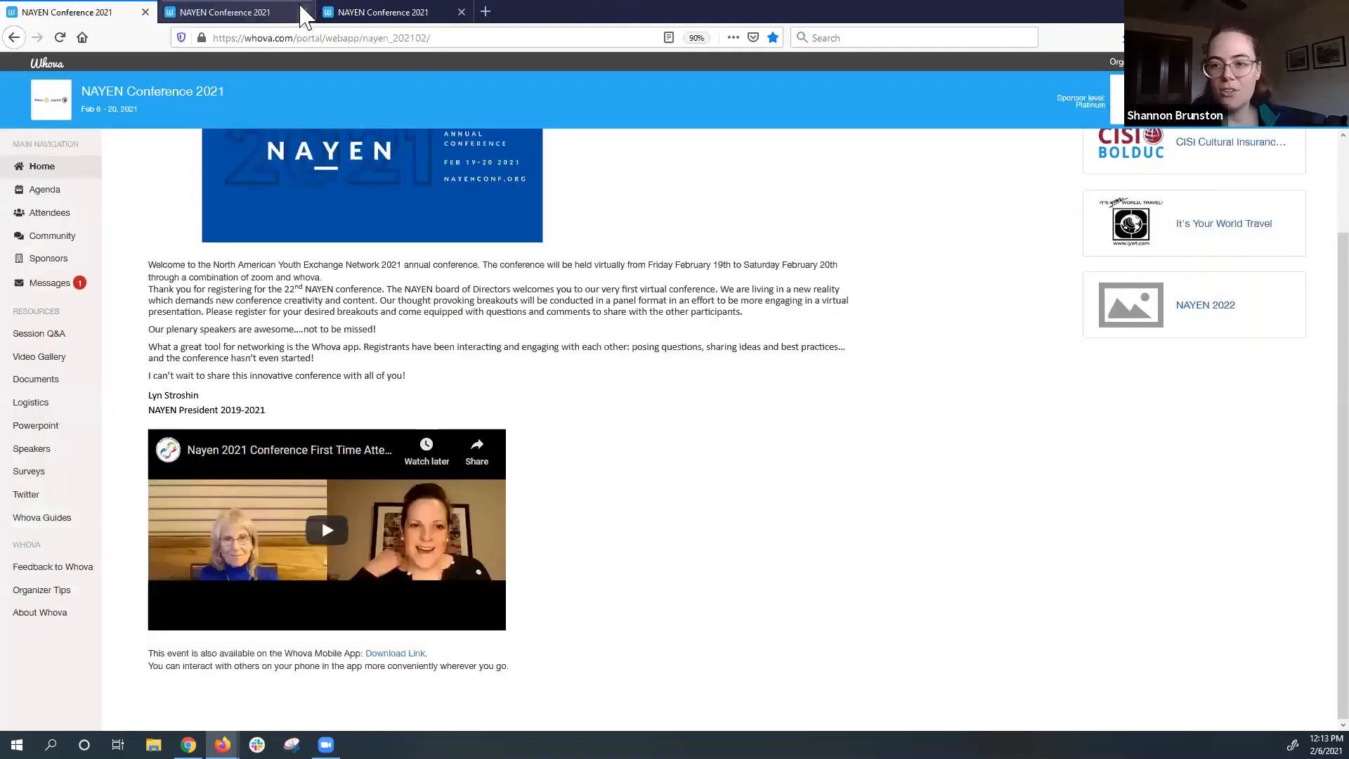
{"action": "mouse_move", "coordinate": [356, 512]}
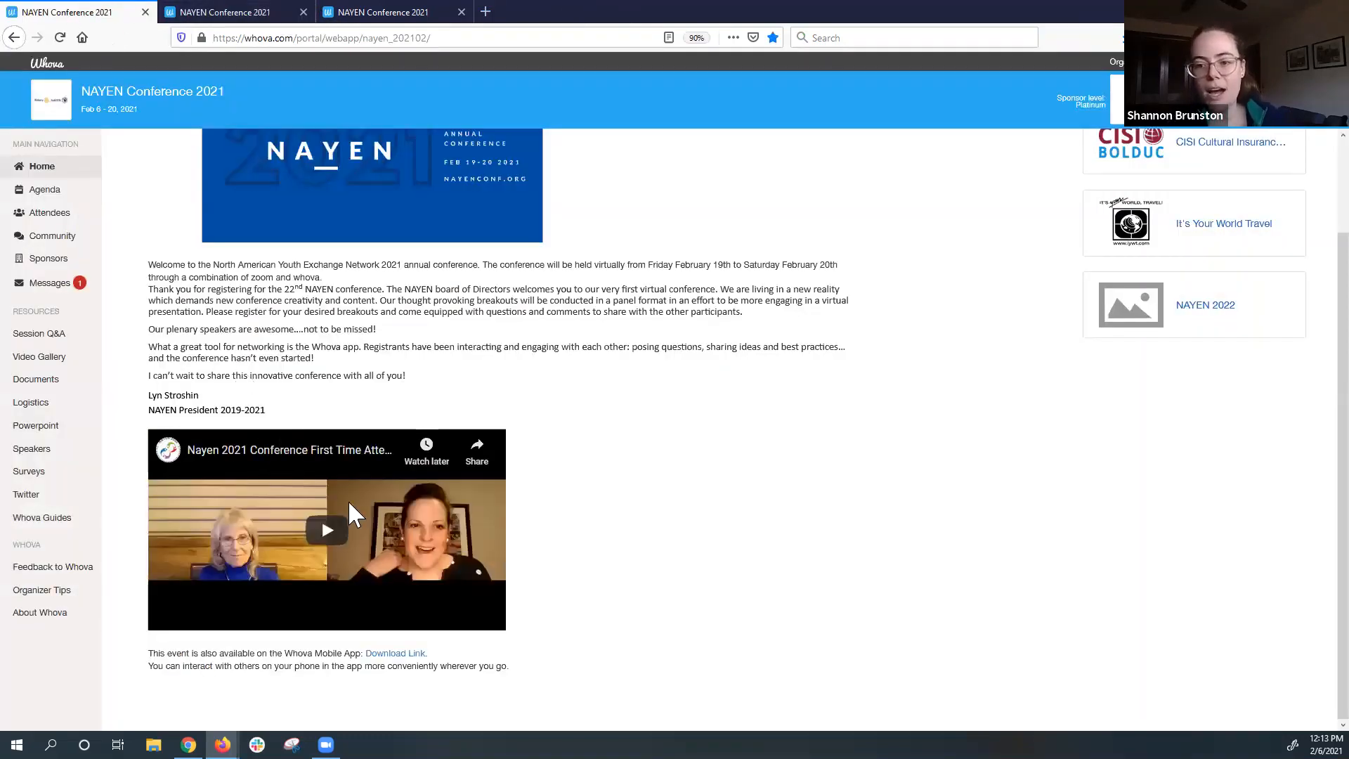
{"action": "mouse_move", "coordinate": [809, 659]}
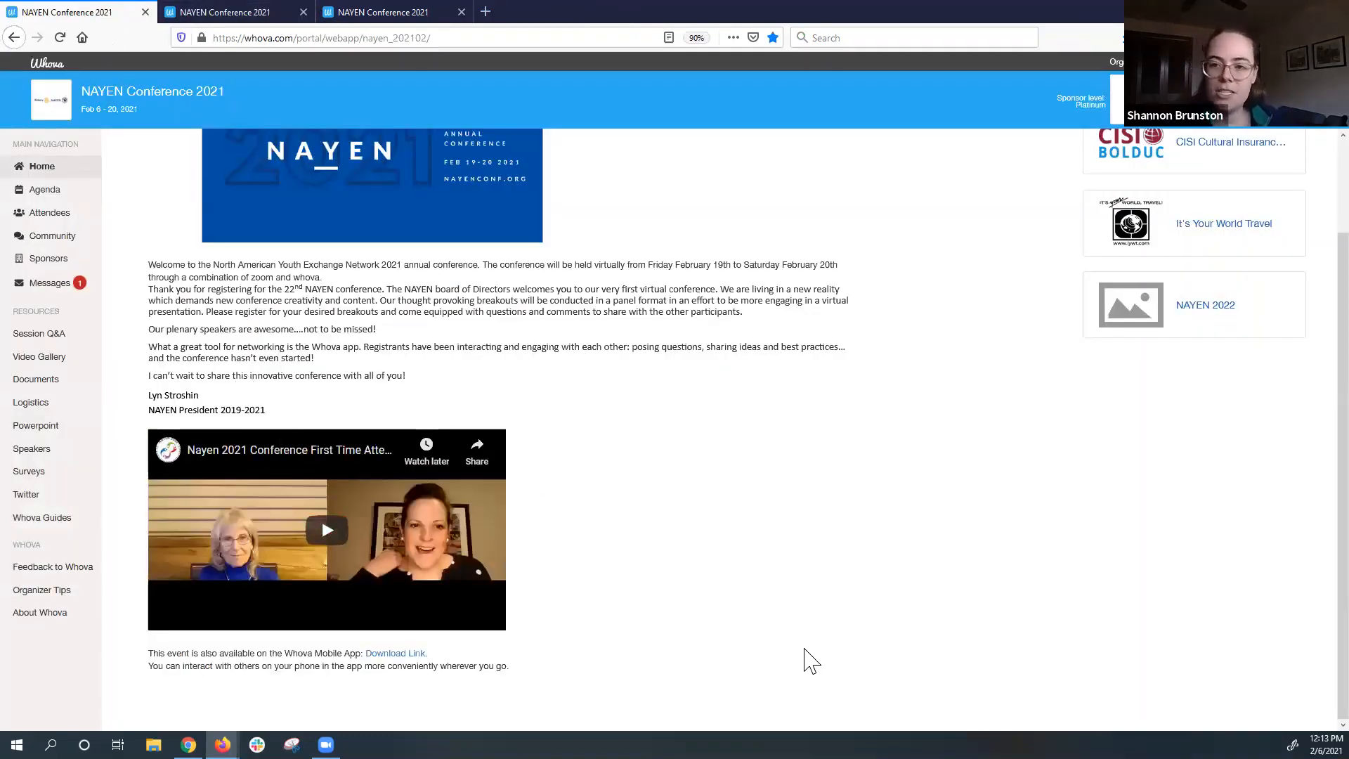
{"action": "mouse_move", "coordinate": [792, 667]}
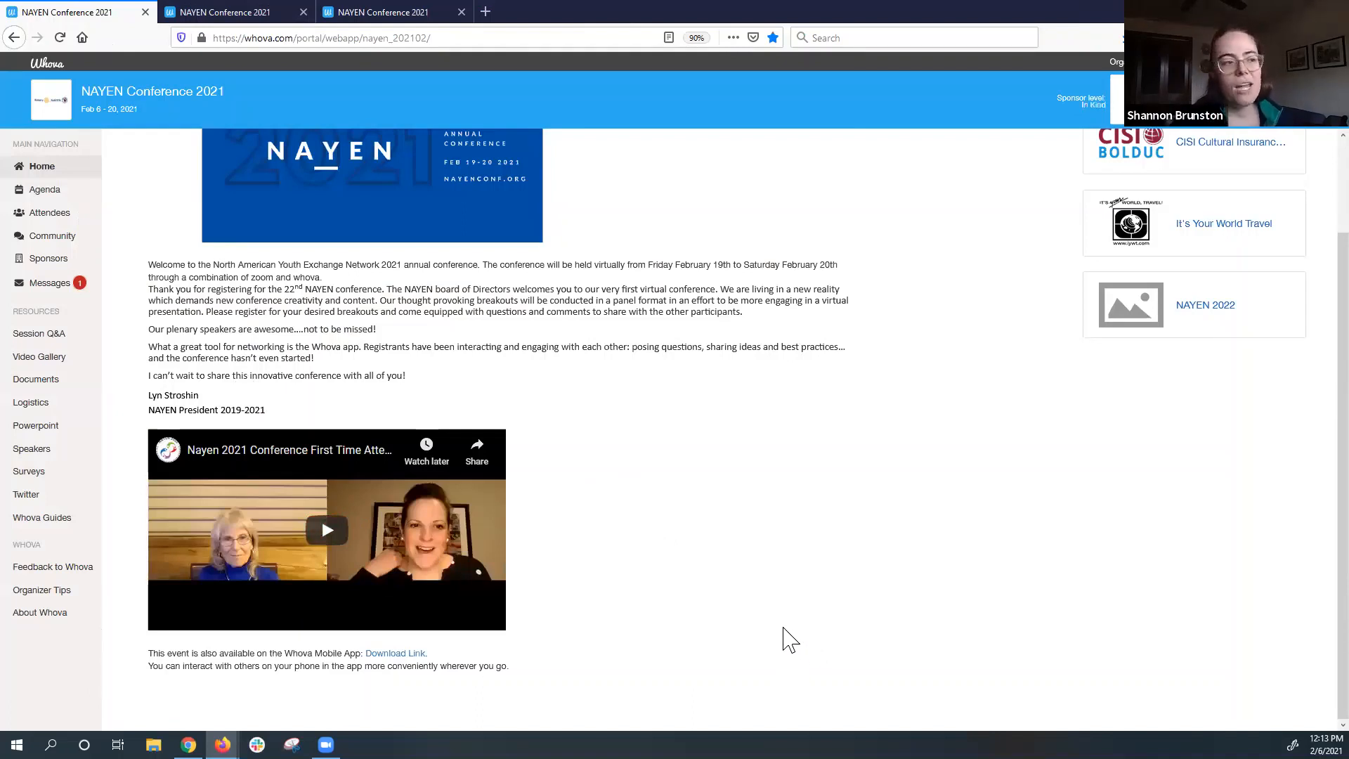
{"action": "mouse_move", "coordinate": [778, 594]}
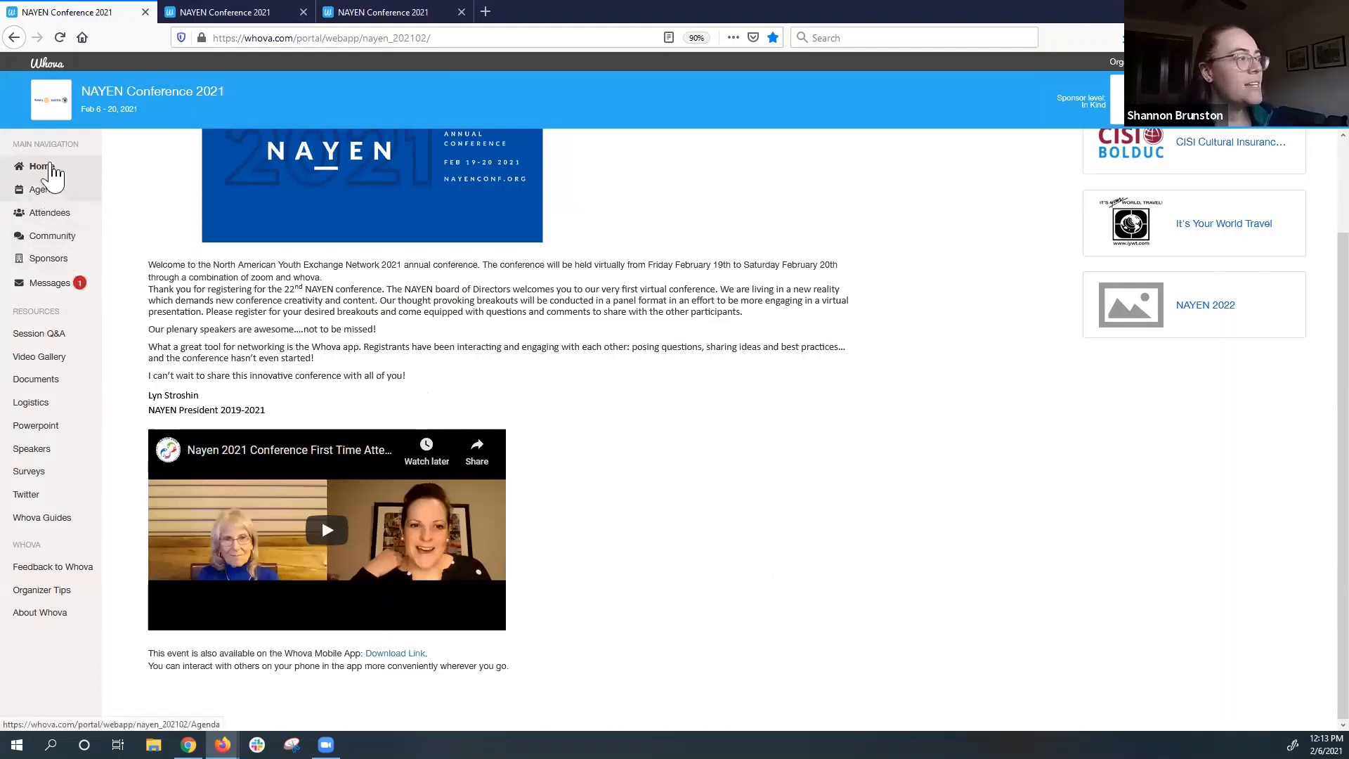
Go to the Agenda page listing the Introduction to Whova session.
{"action": "left_click", "coordinate": [38, 189]}
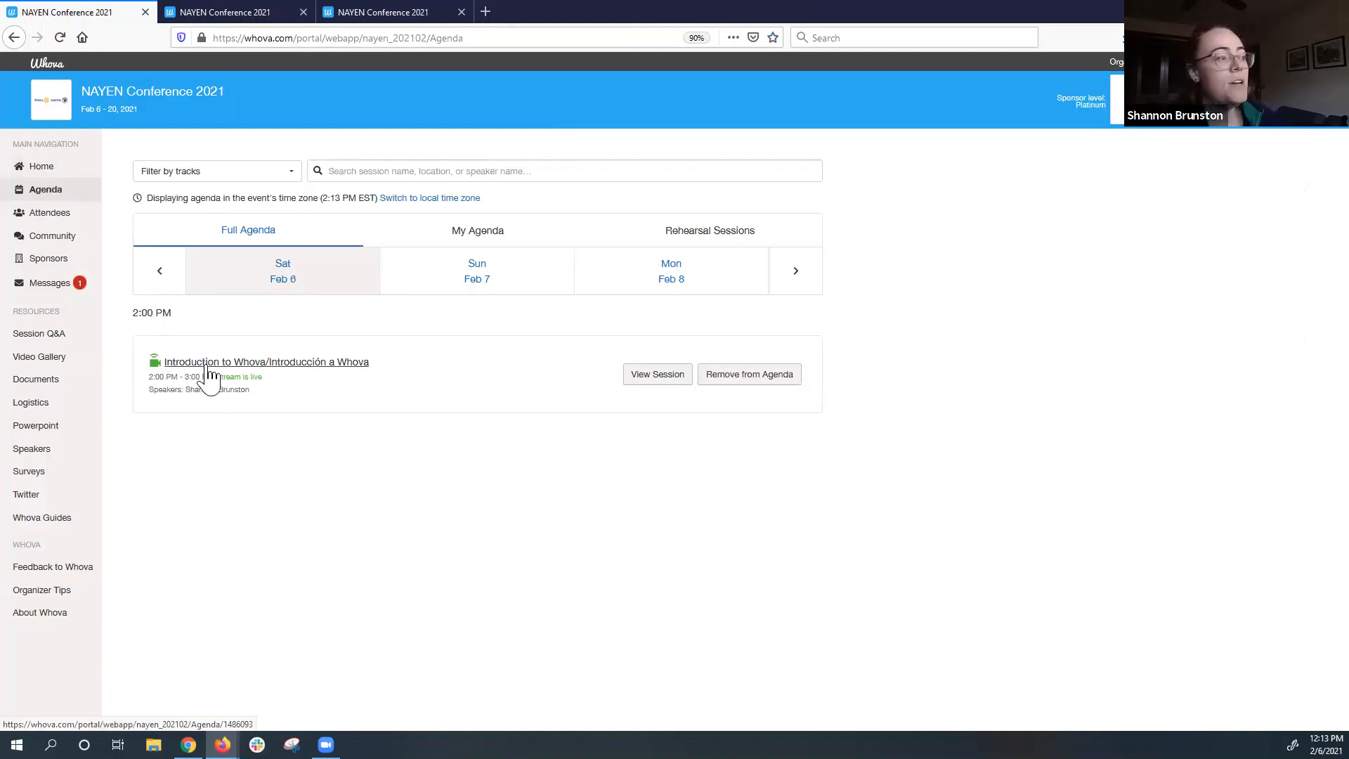
{"action": "left_click", "coordinate": [266, 361]}
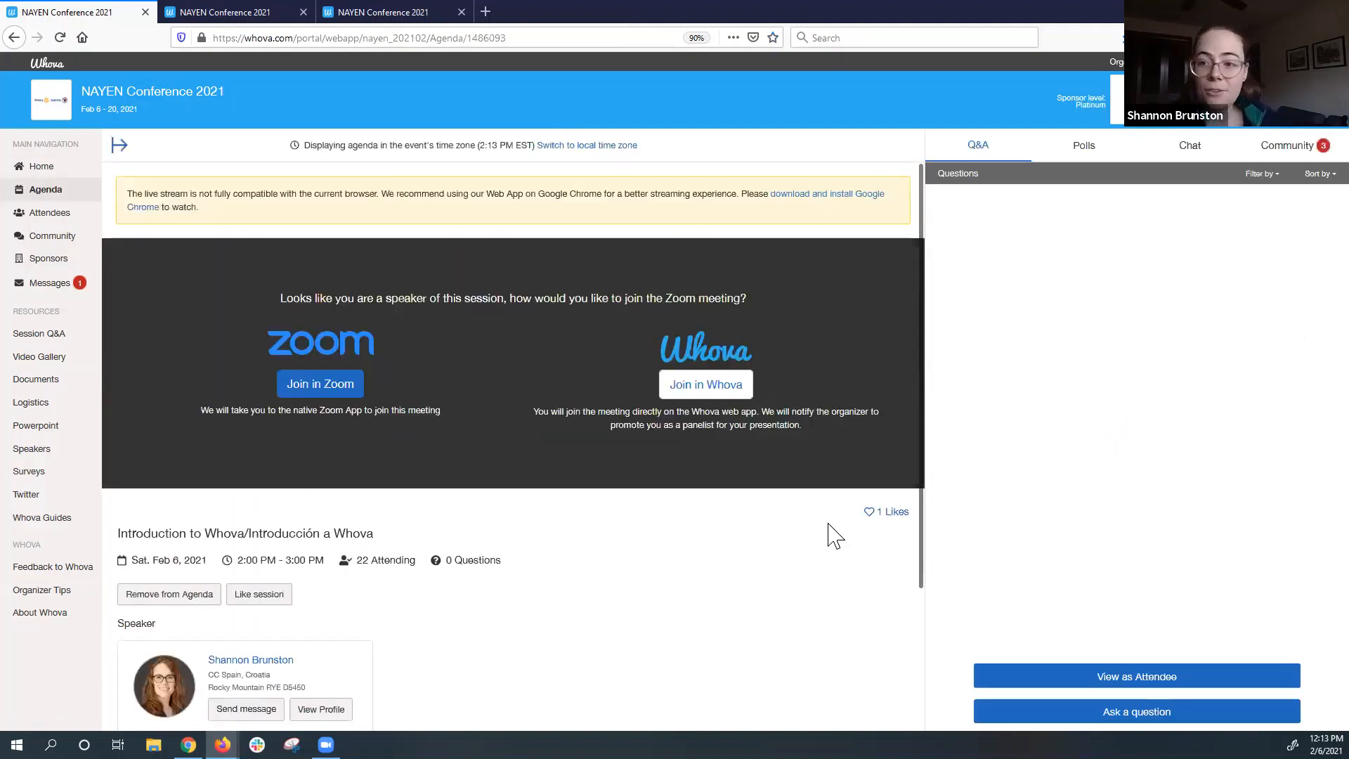
{"action": "mouse_move", "coordinate": [699, 372]}
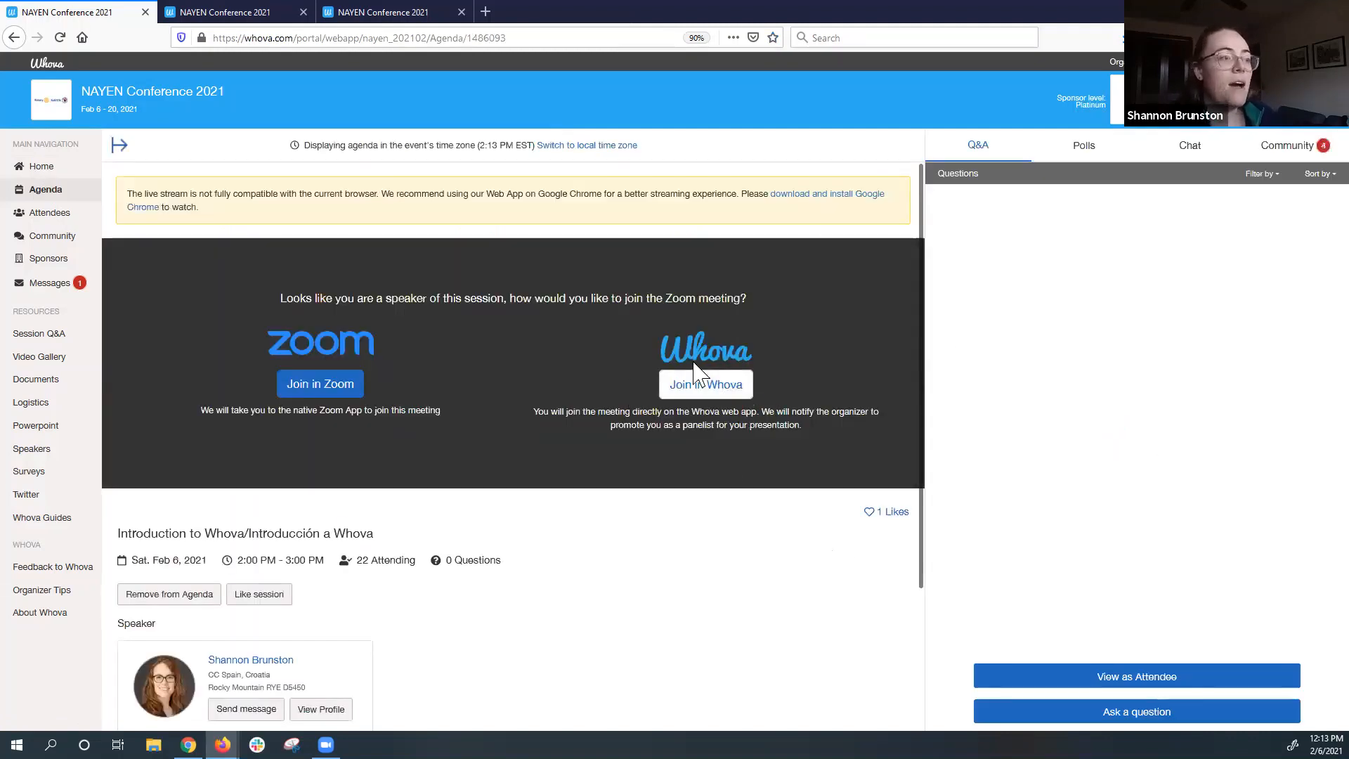
{"action": "mouse_move", "coordinate": [704, 384]}
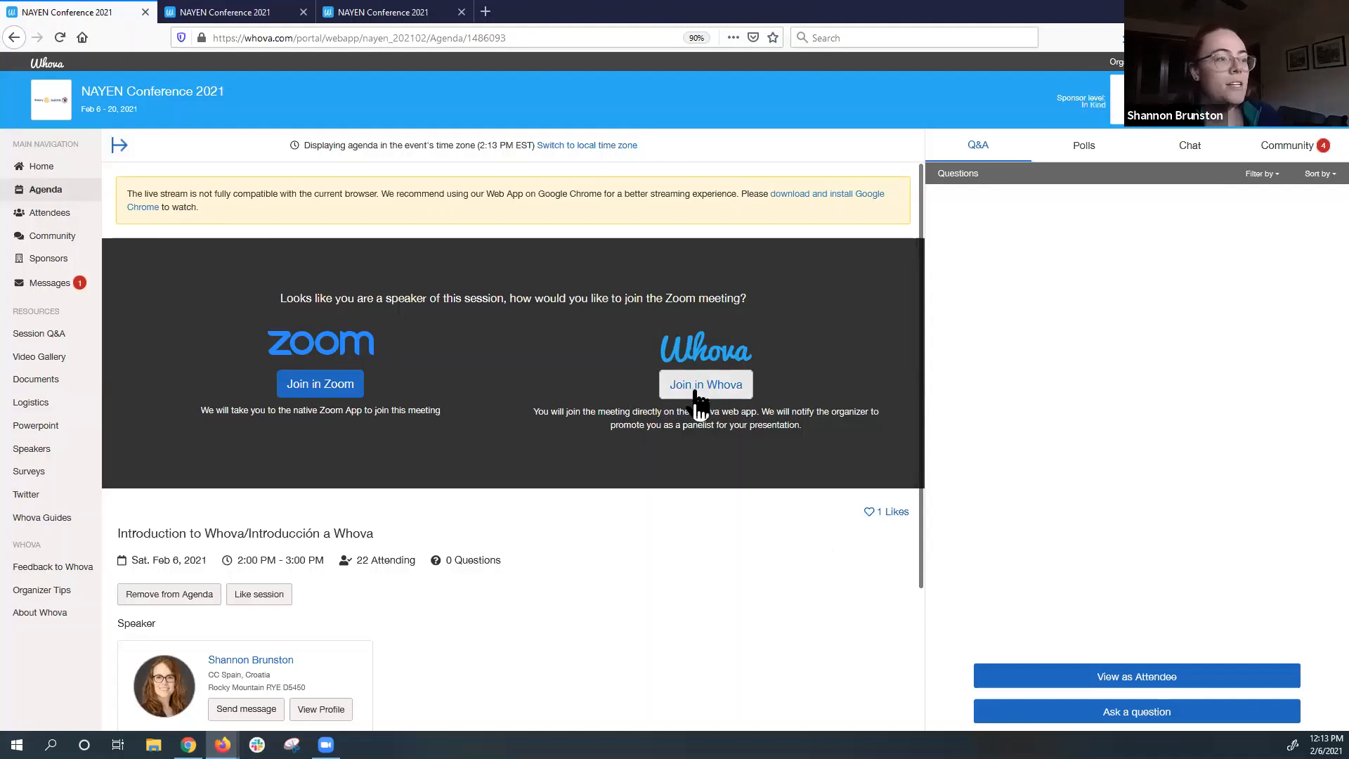
{"action": "mouse_move", "coordinate": [767, 476]}
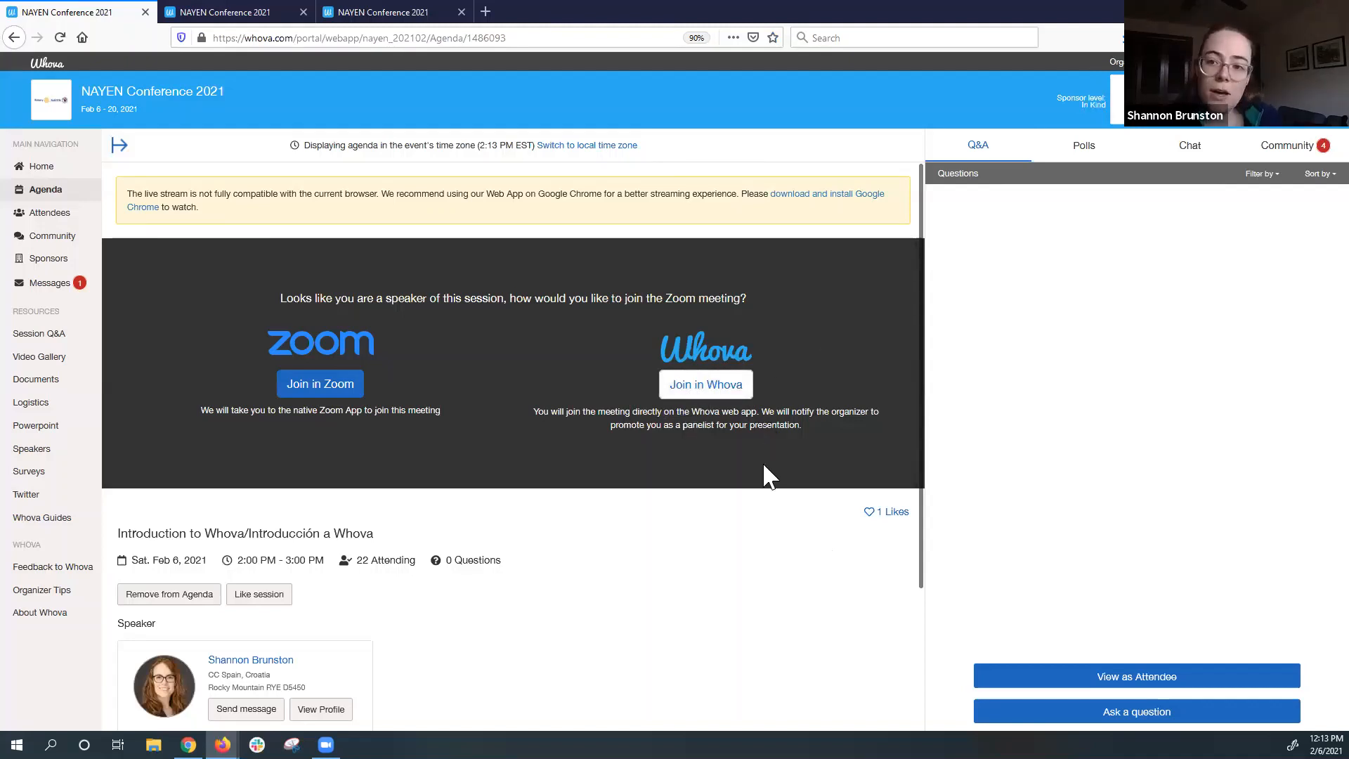
{"action": "mouse_move", "coordinate": [737, 422]}
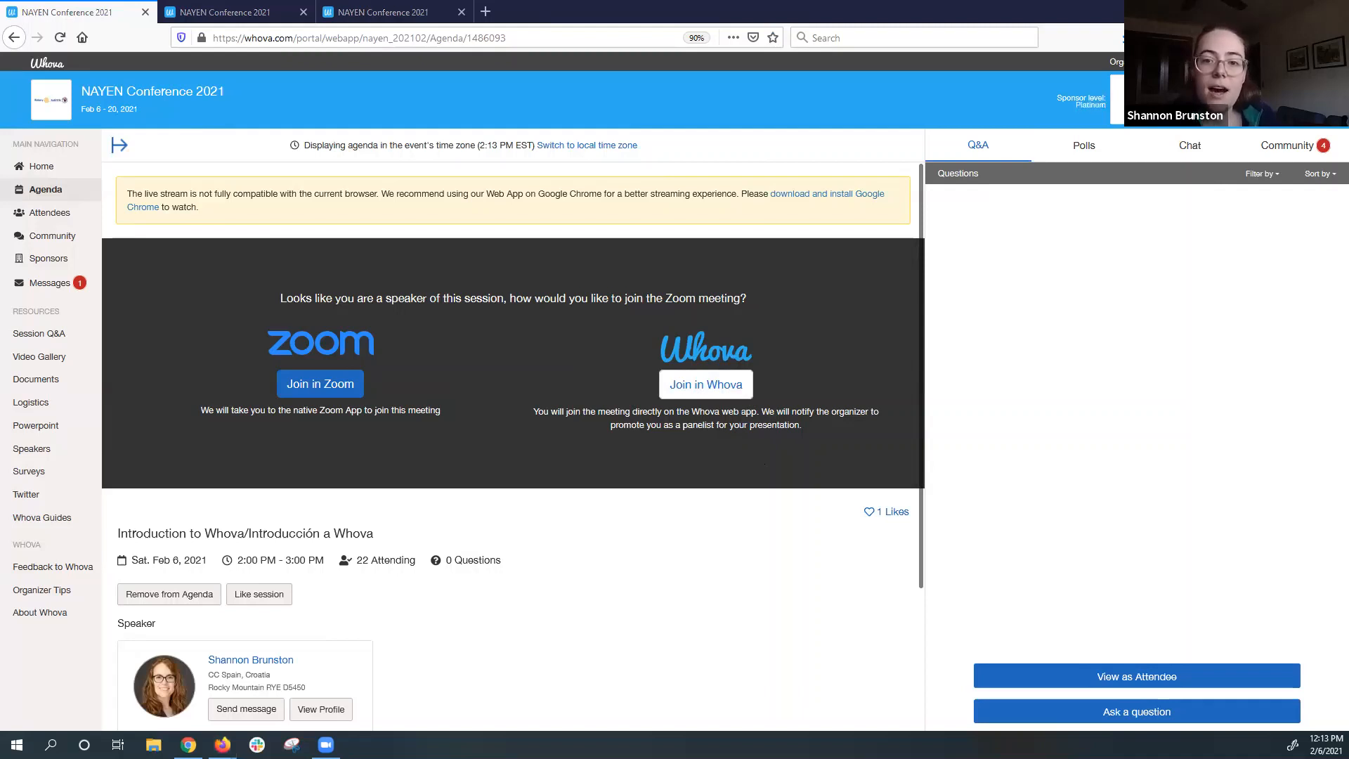
{"action": "mouse_move", "coordinate": [368, 349]}
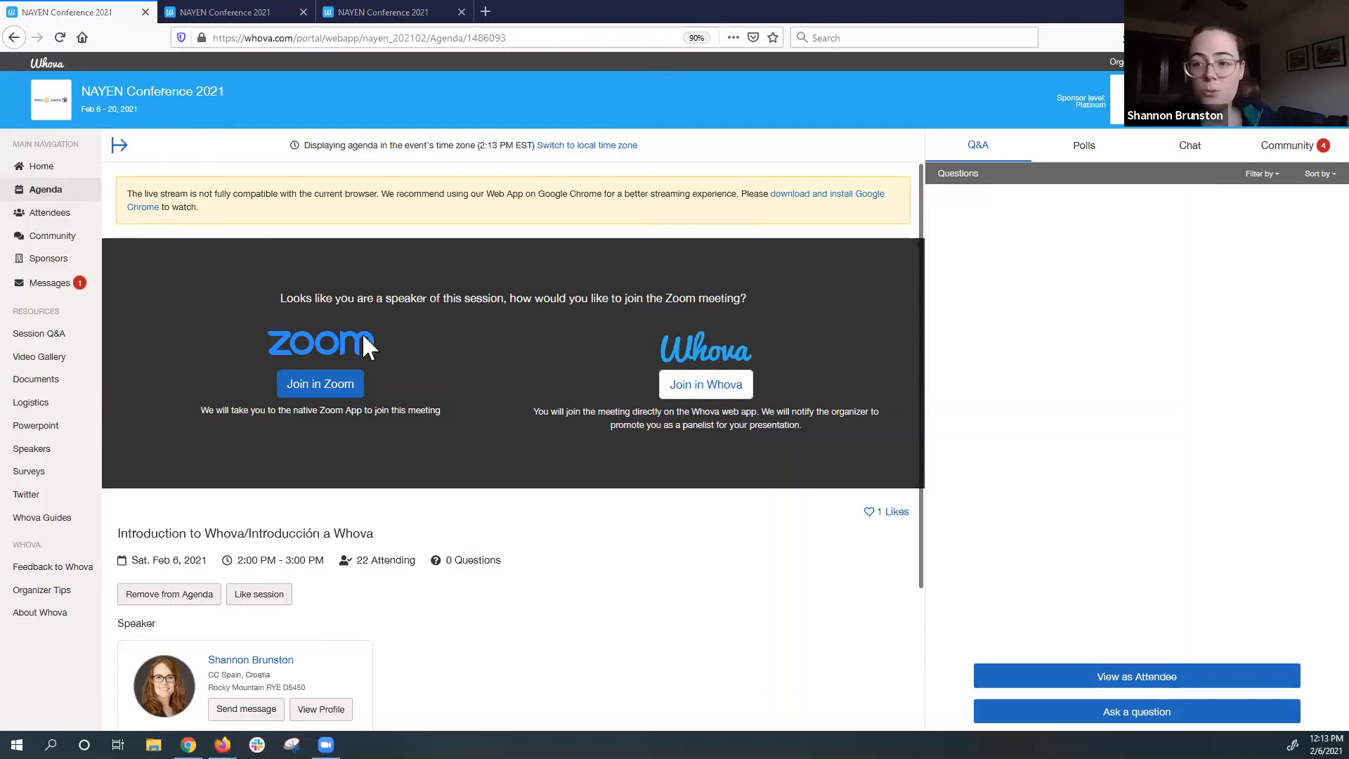
{"action": "mouse_move", "coordinate": [319, 384]}
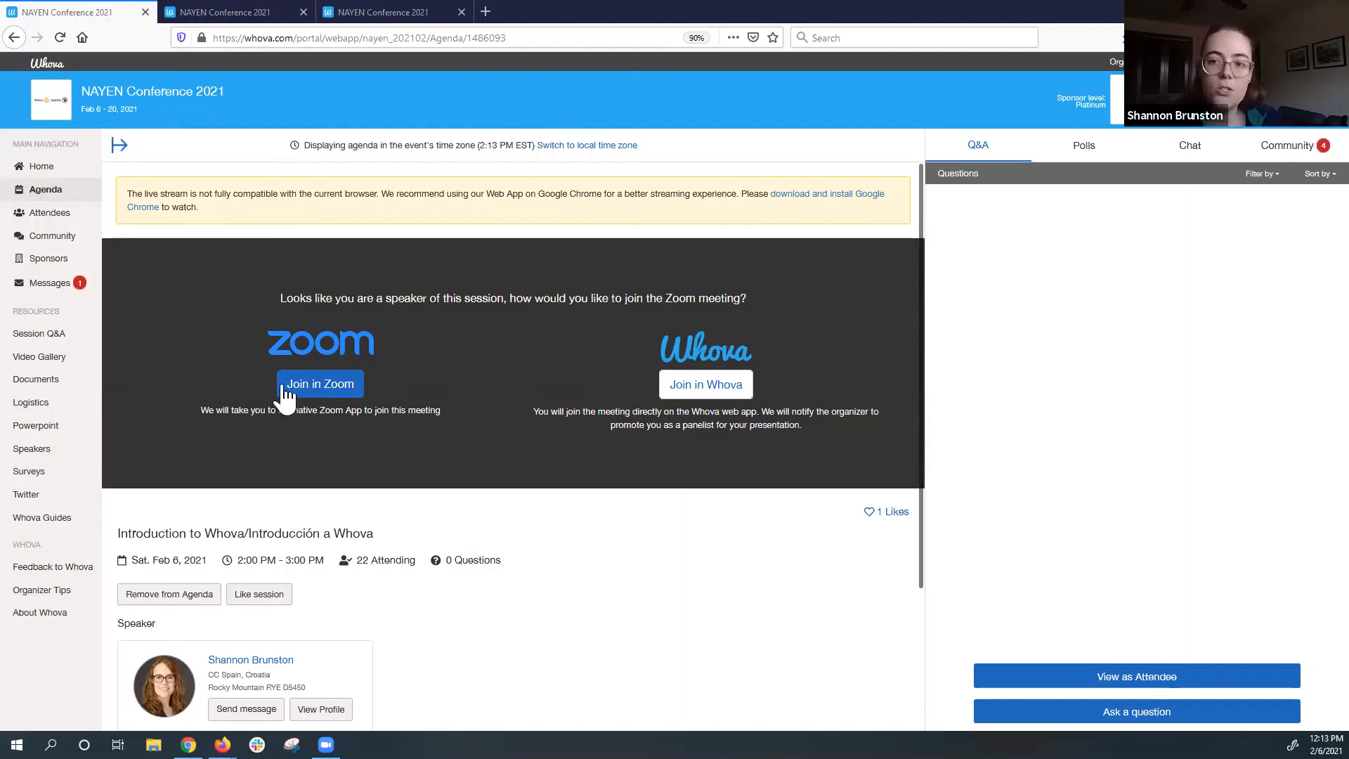
{"action": "mouse_move", "coordinate": [323, 379]}
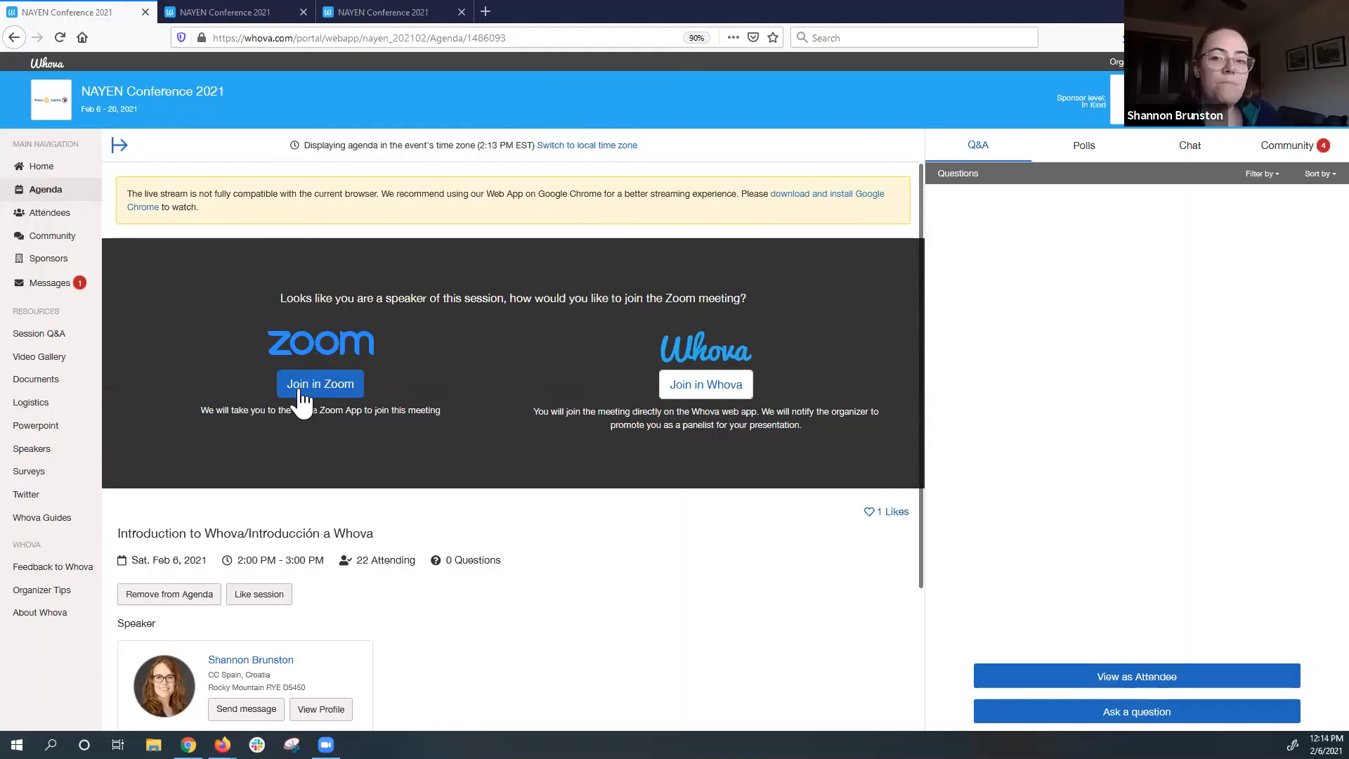
{"action": "mouse_move", "coordinate": [290, 471]}
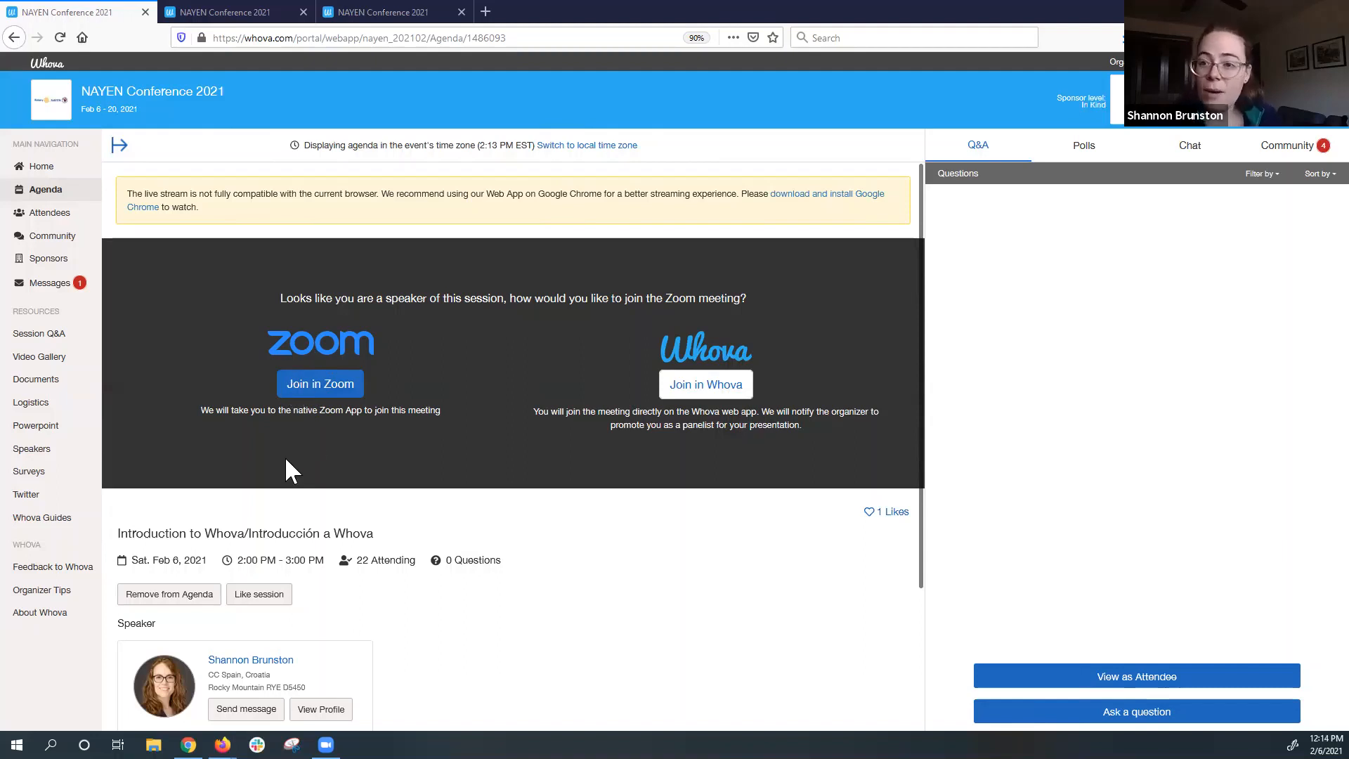
{"action": "mouse_move", "coordinate": [271, 400]}
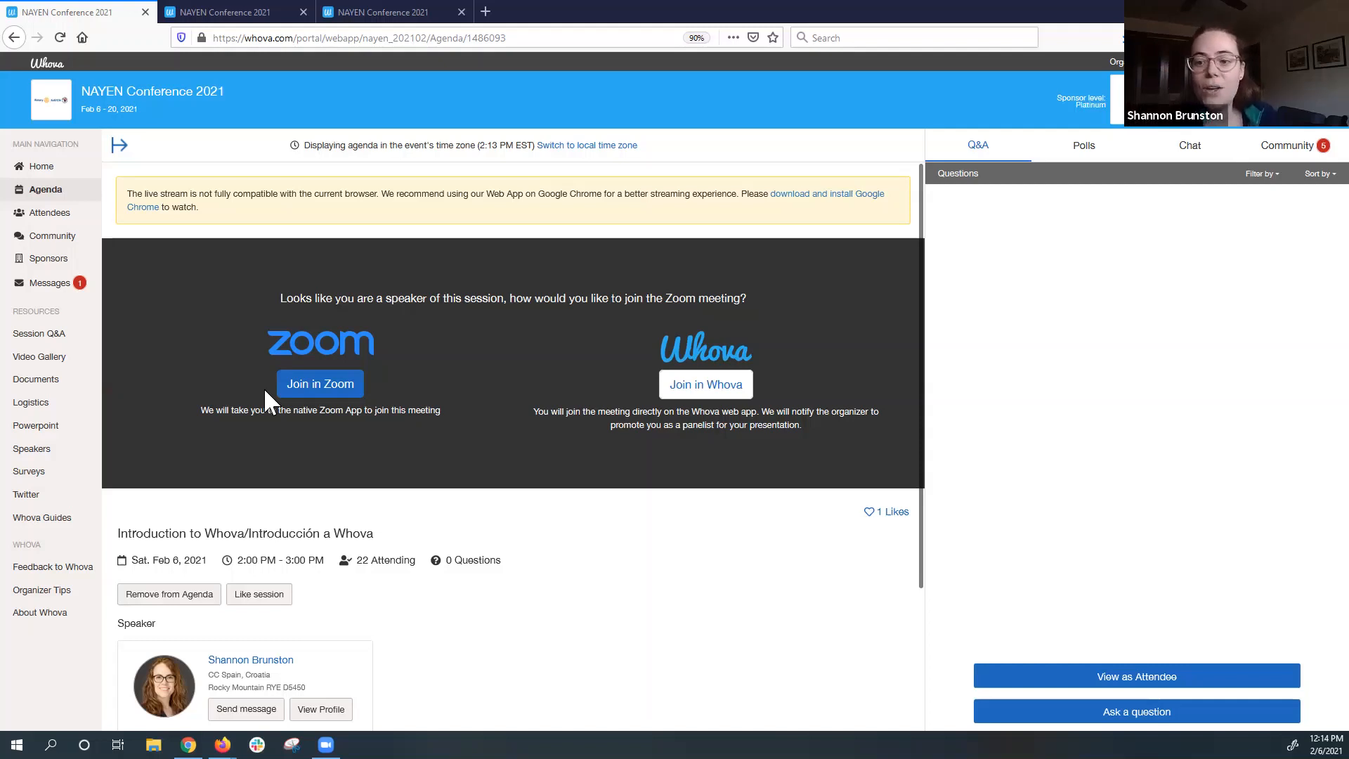
{"action": "mouse_move", "coordinate": [9, 697]}
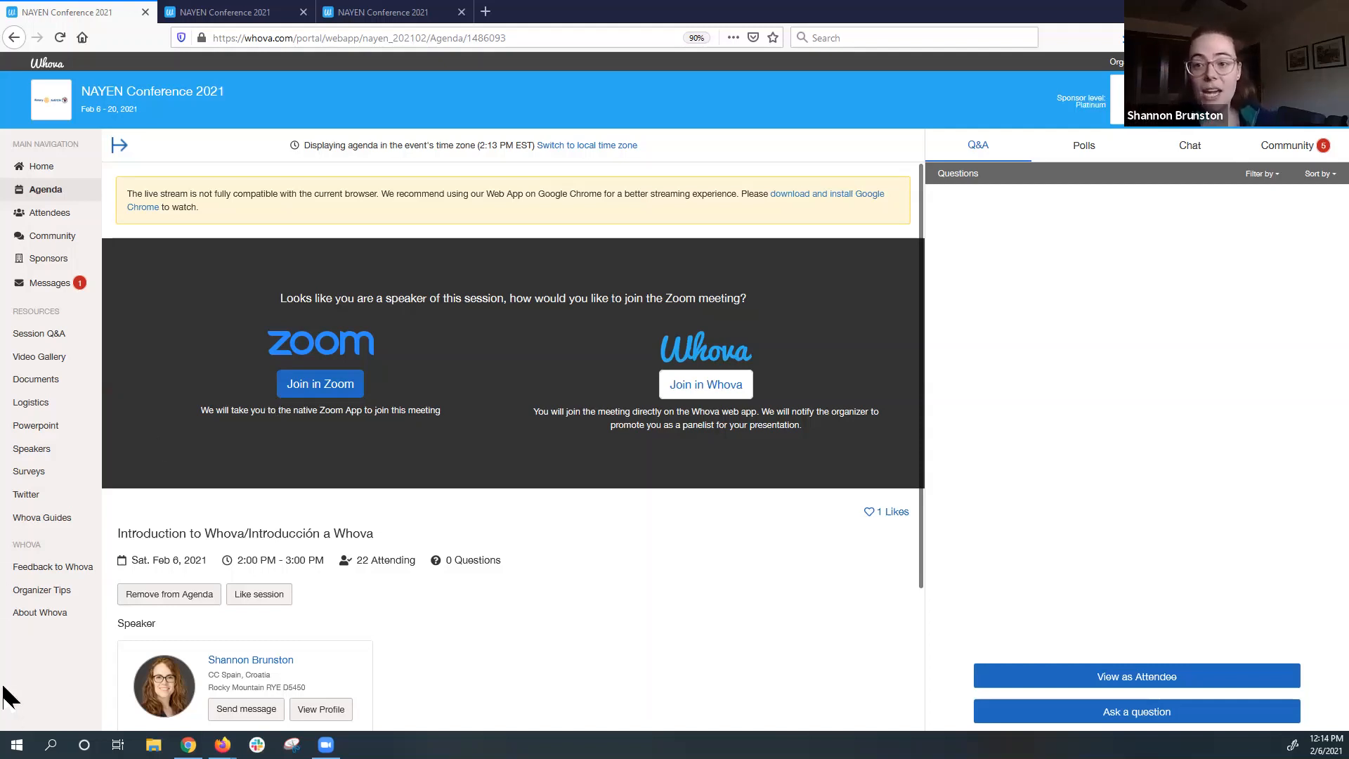
{"action": "mouse_move", "coordinate": [90, 670]}
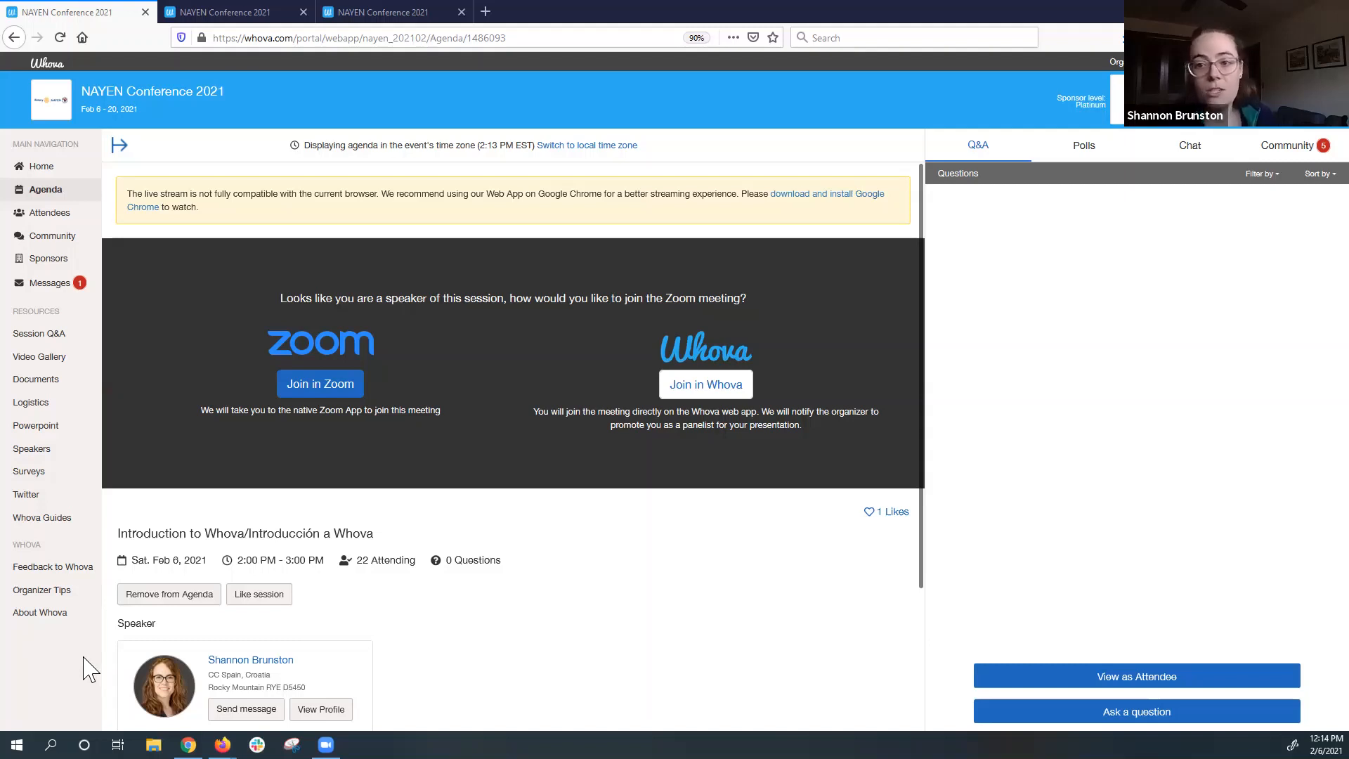
{"action": "mouse_move", "coordinate": [842, 461]}
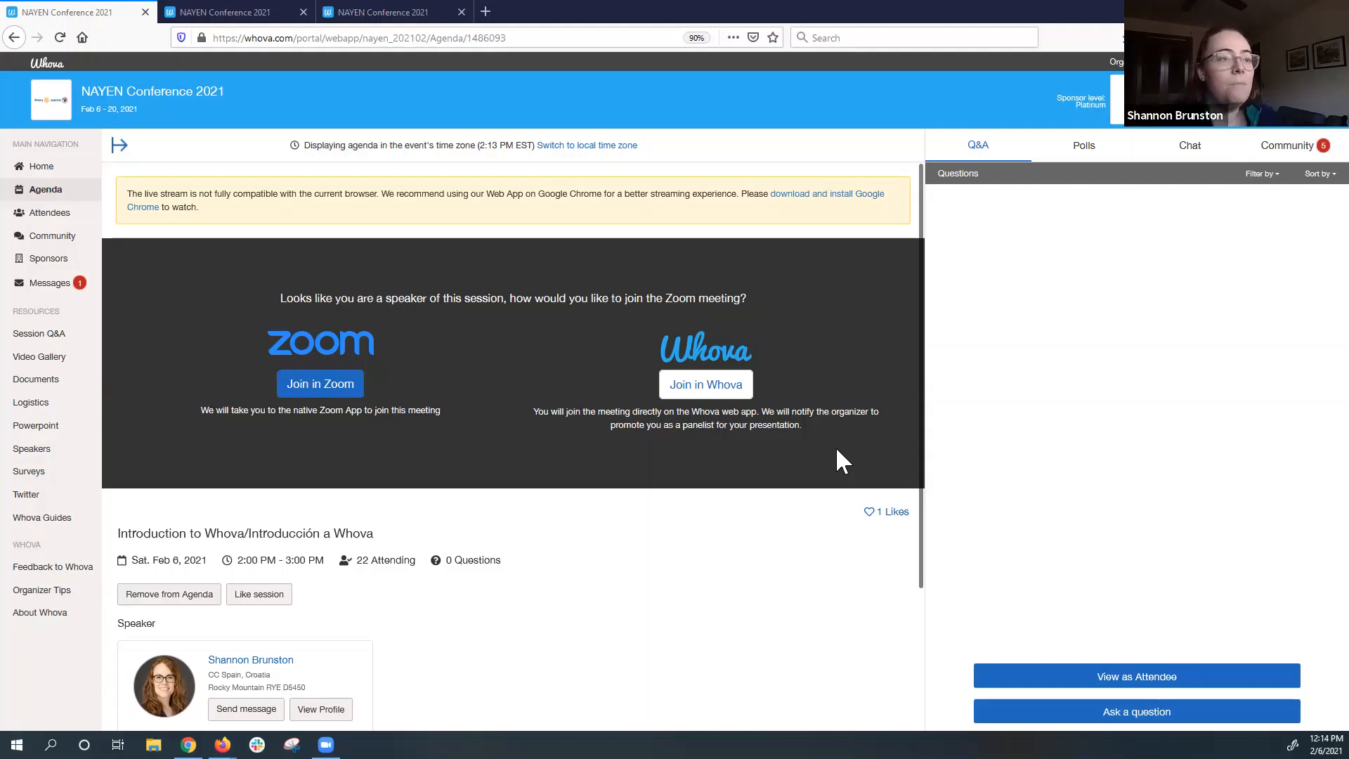
{"action": "mouse_move", "coordinate": [517, 596]}
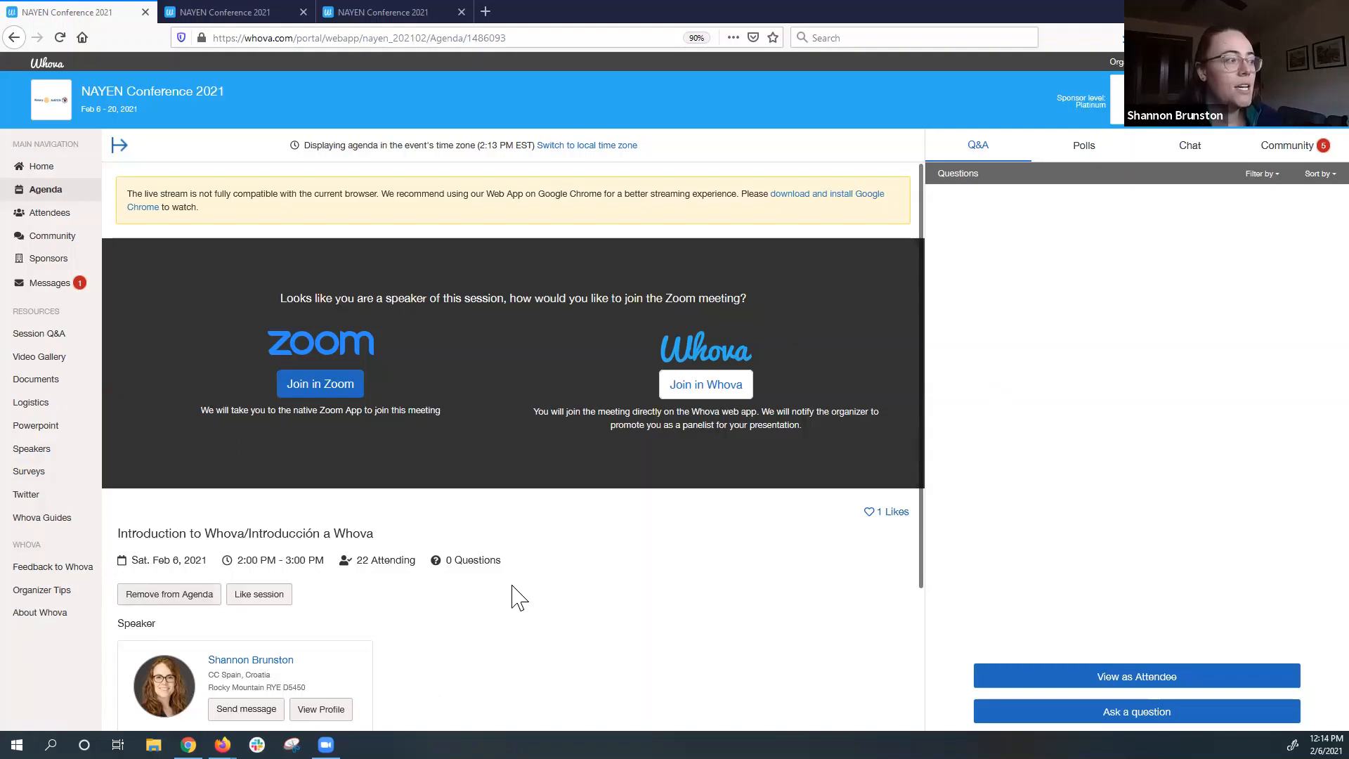
{"action": "mouse_move", "coordinate": [198, 559]}
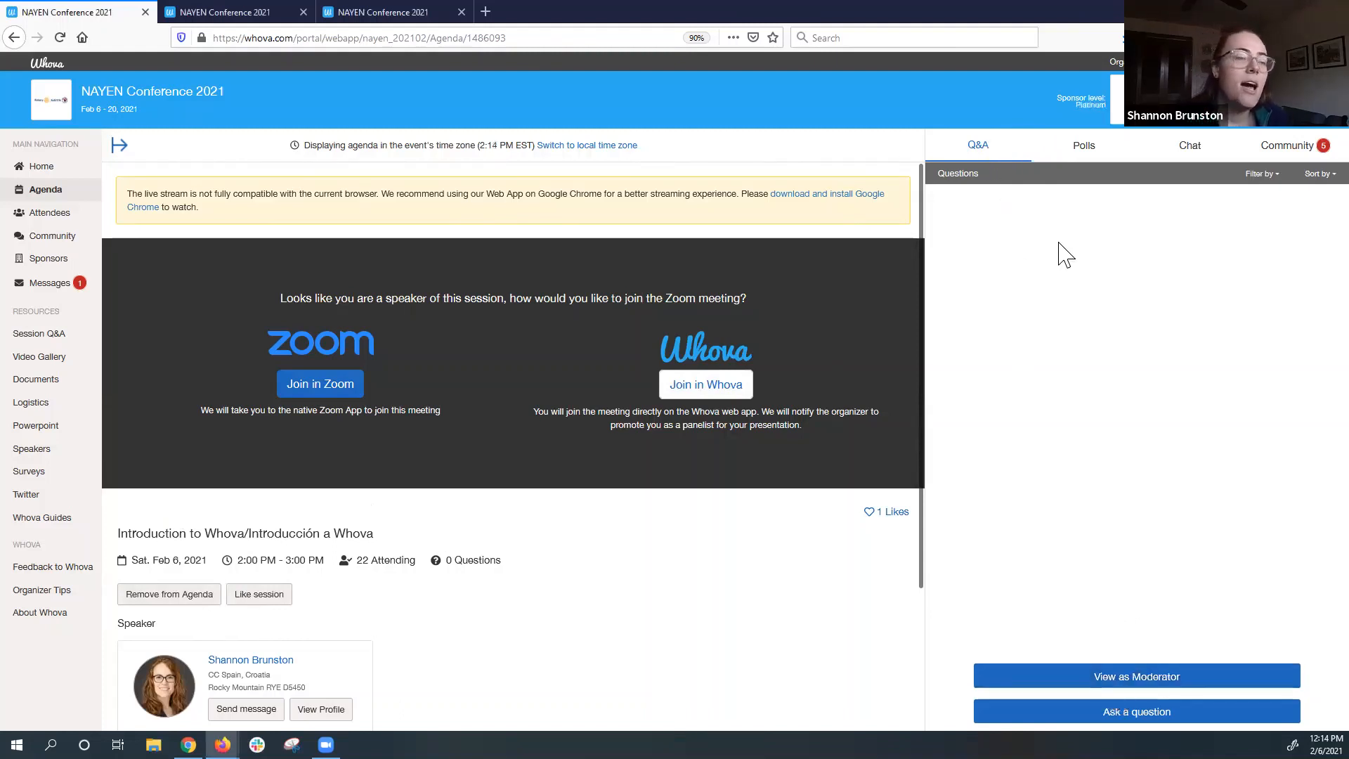
{"action": "mouse_move", "coordinate": [1011, 214]}
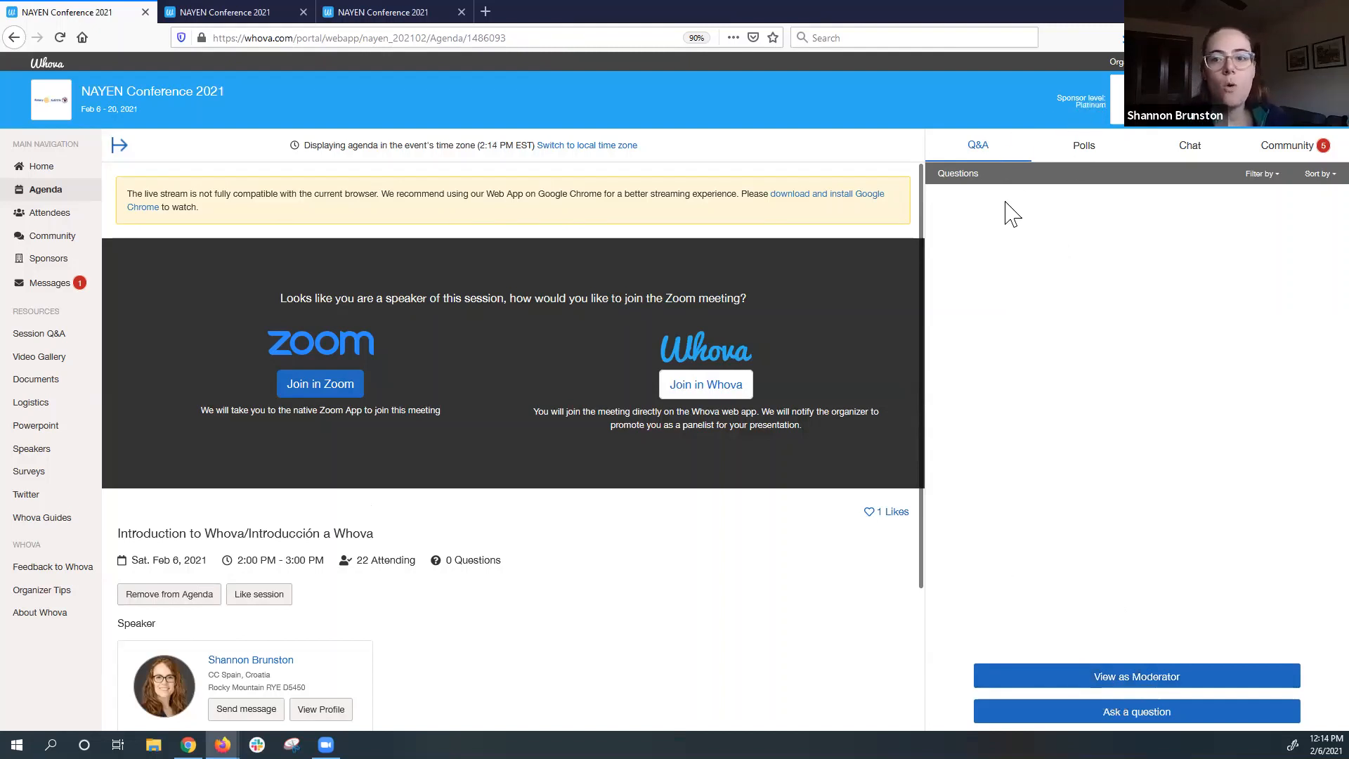
{"action": "mouse_move", "coordinate": [983, 565]}
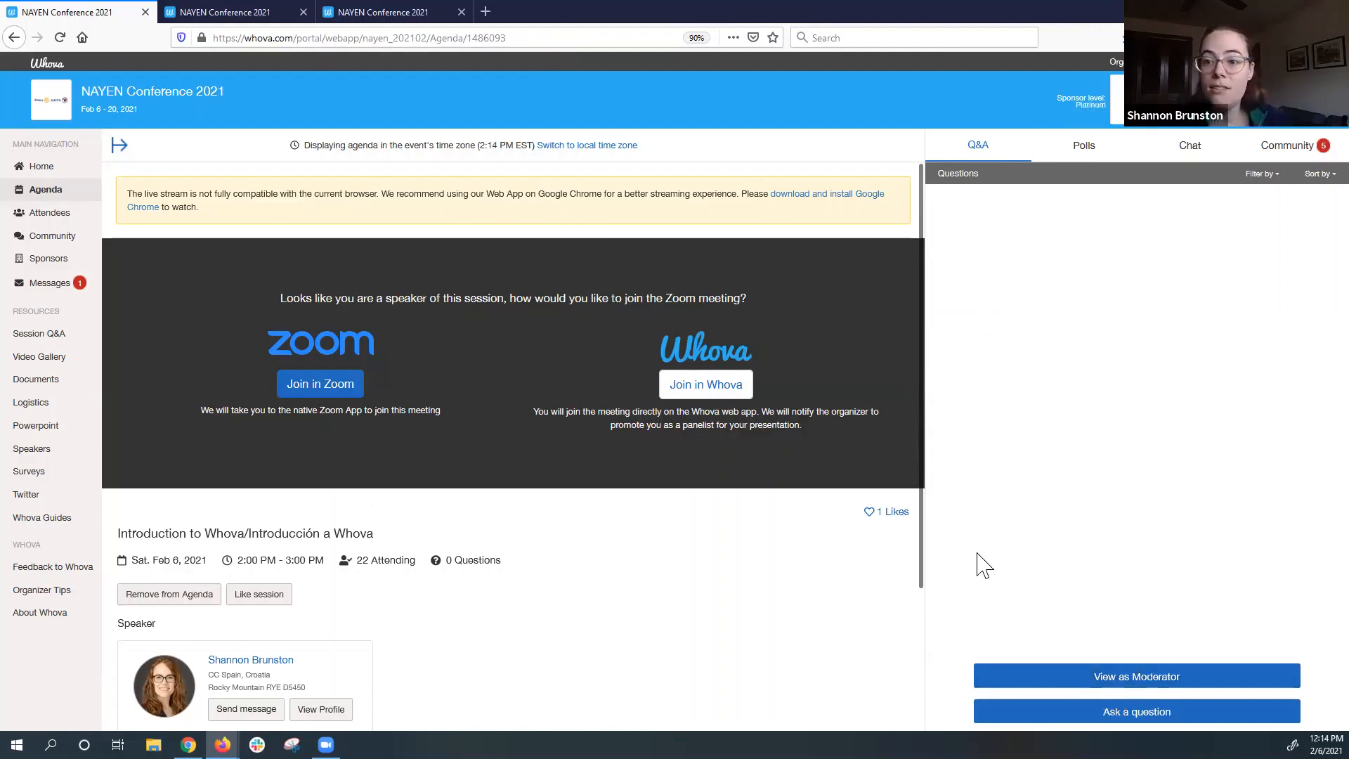
Open the first-time-using-Zoom poll under Polls and choose No.
{"action": "left_click", "coordinate": [1084, 144]}
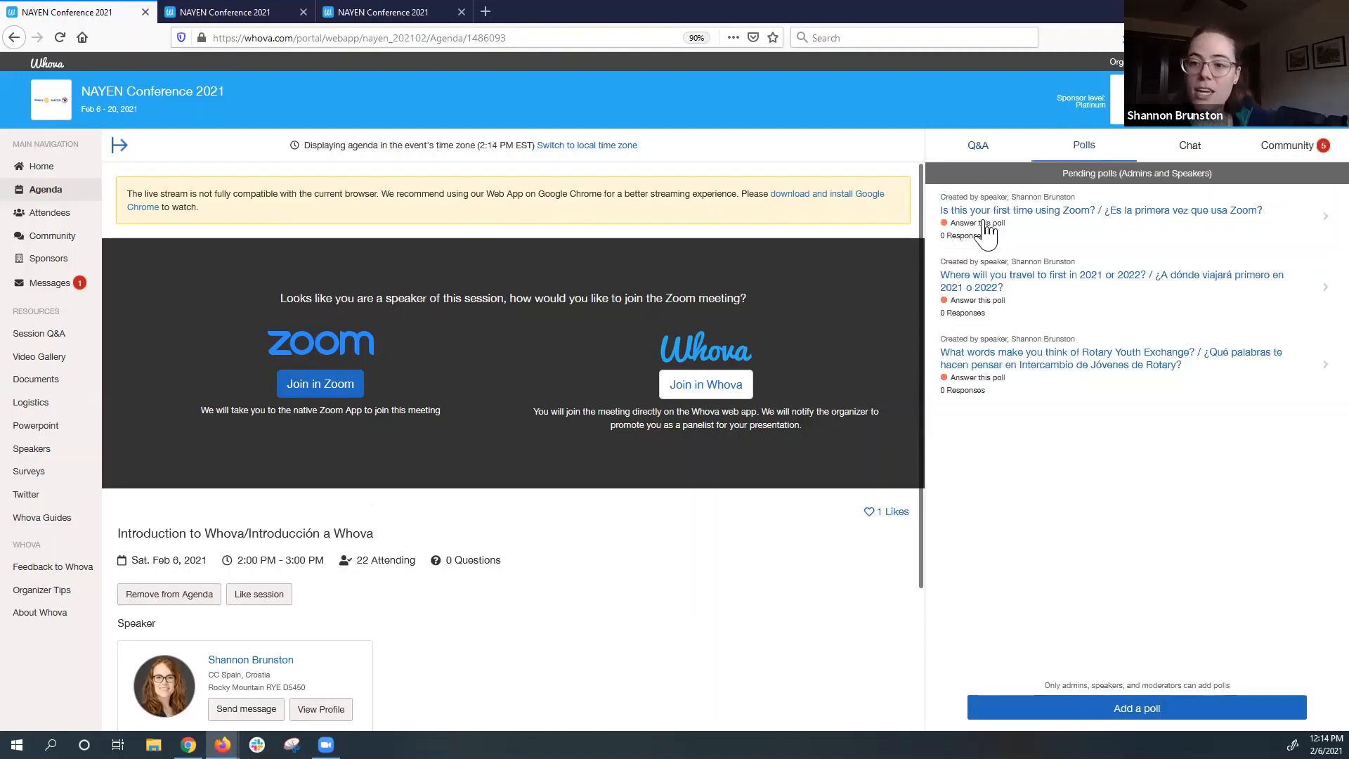
{"action": "mouse_move", "coordinate": [1042, 224]}
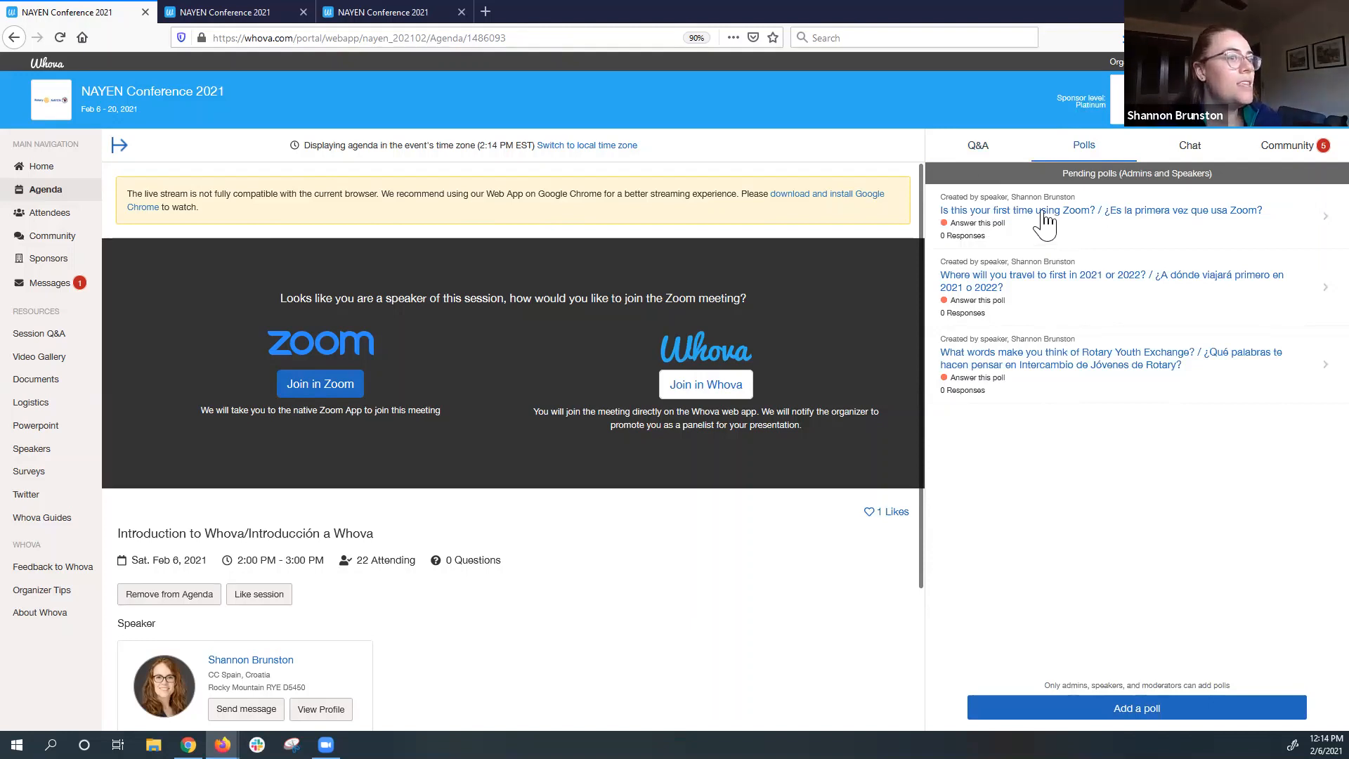
{"action": "mouse_move", "coordinate": [753, 310]}
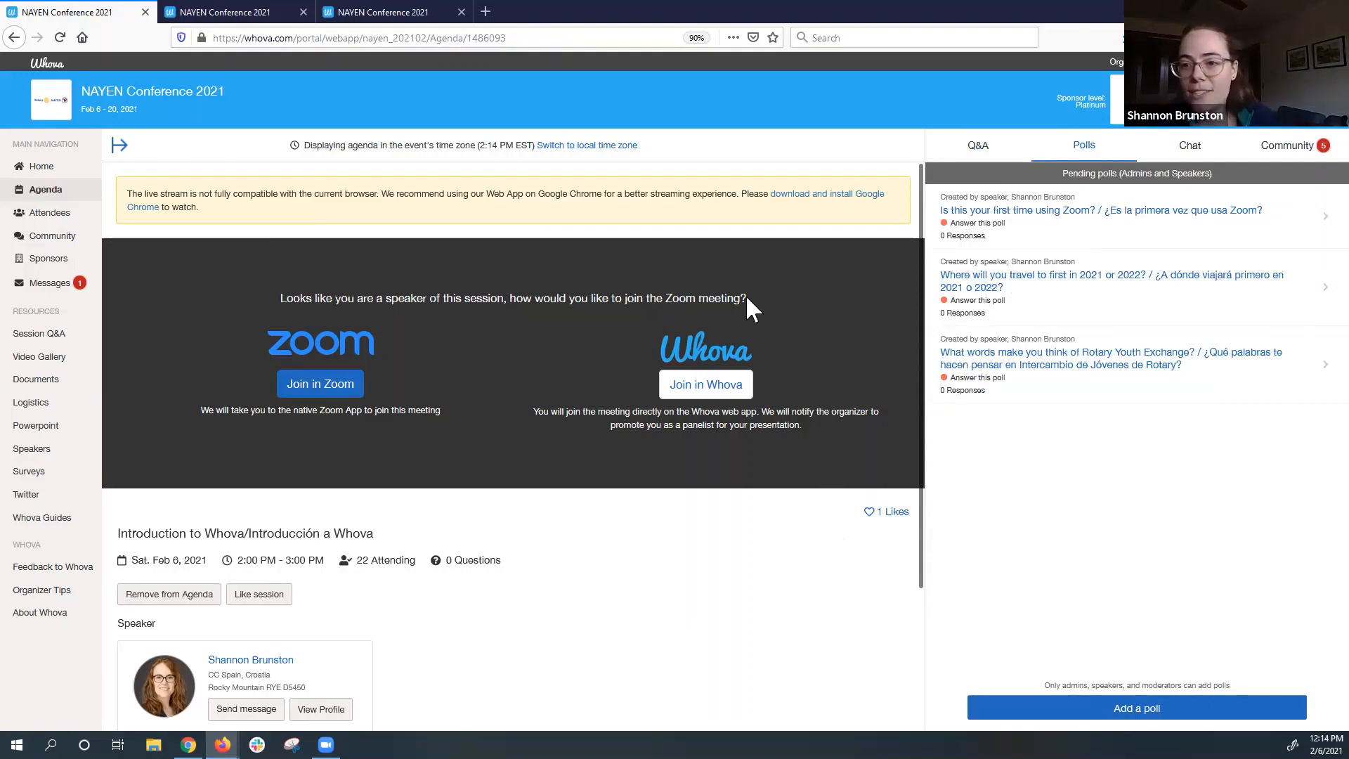
{"action": "mouse_move", "coordinate": [430, 405]}
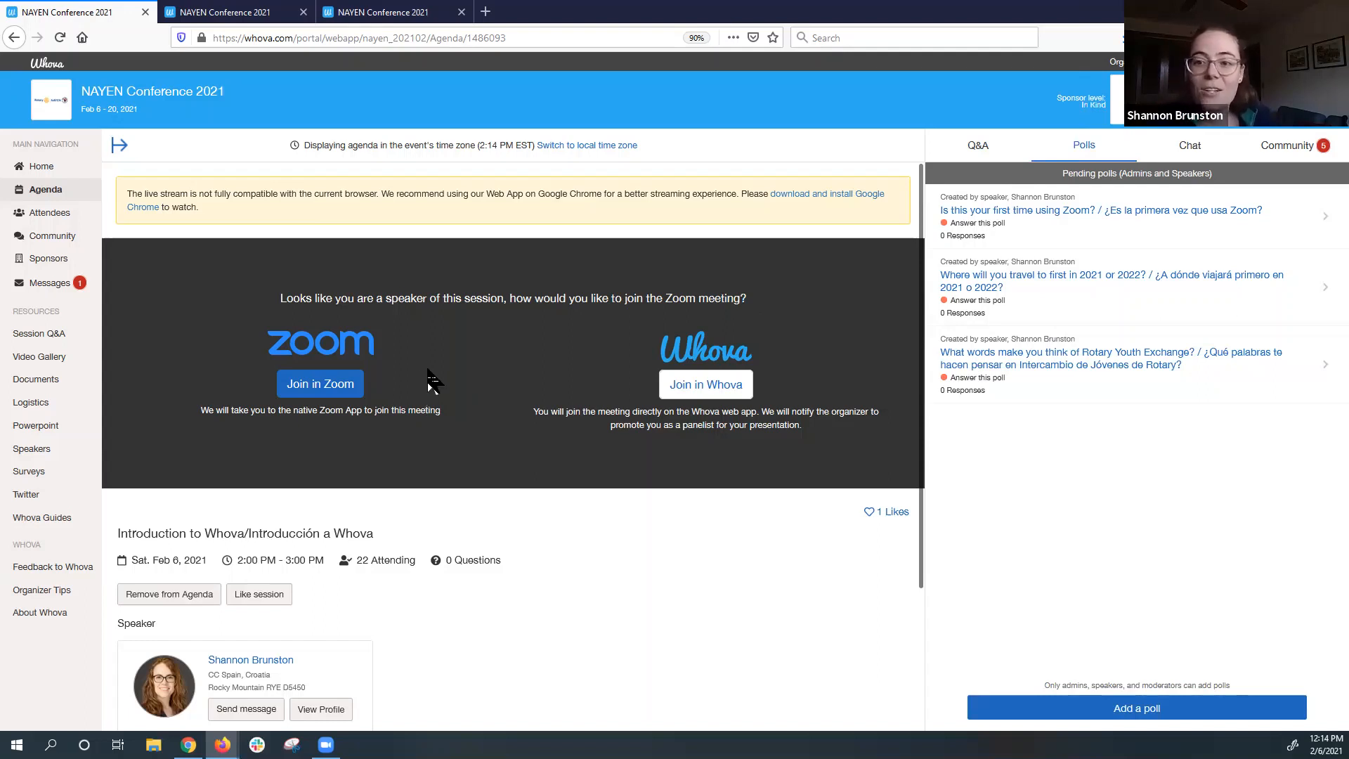
{"action": "mouse_move", "coordinate": [1110, 154]}
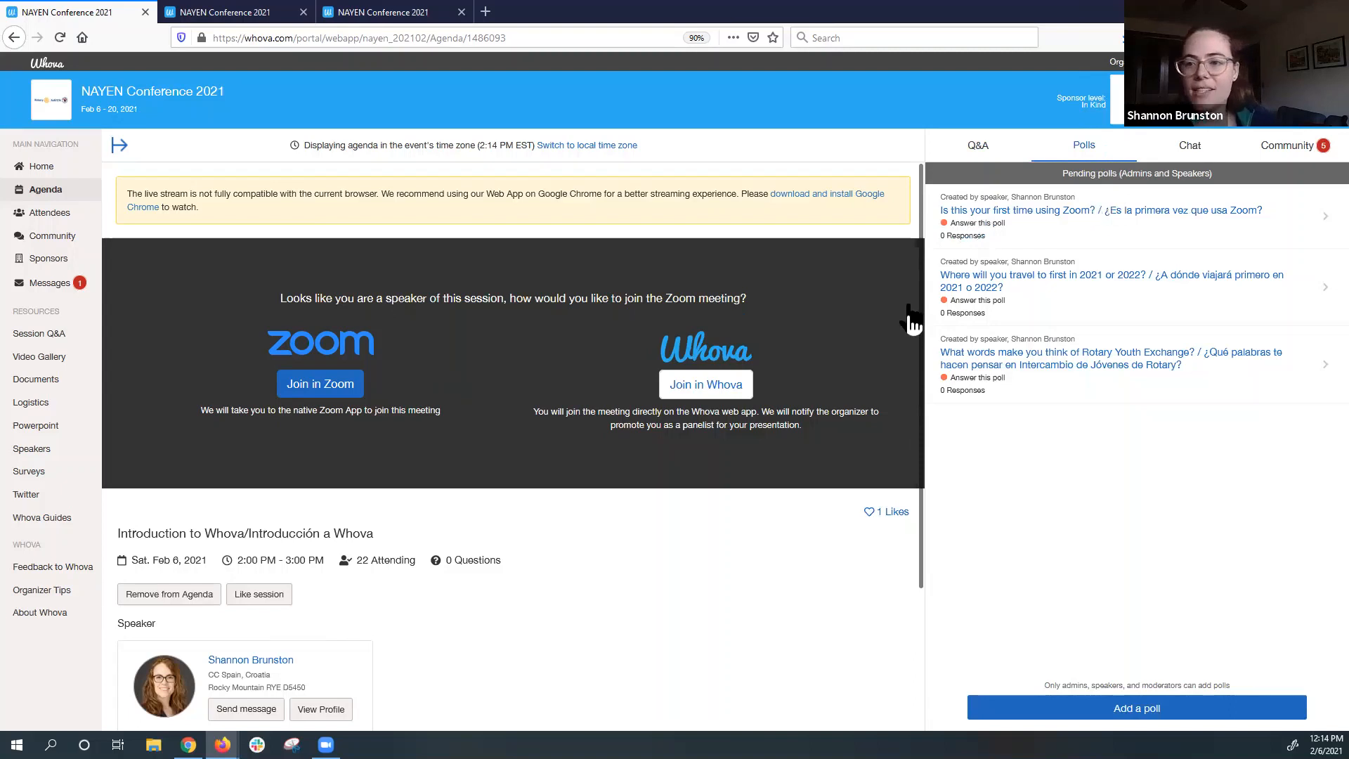
{"action": "mouse_move", "coordinate": [1101, 310]}
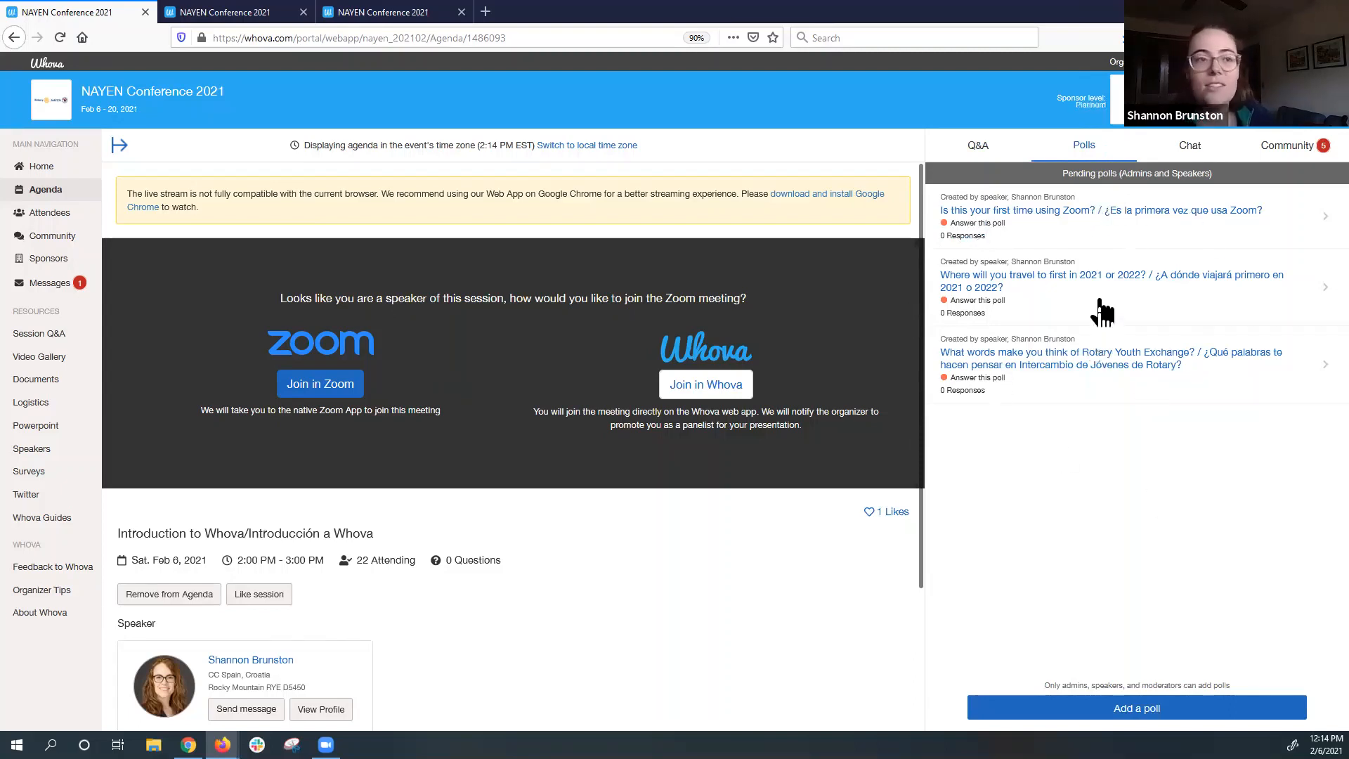
{"action": "left_click", "coordinate": [1102, 210]}
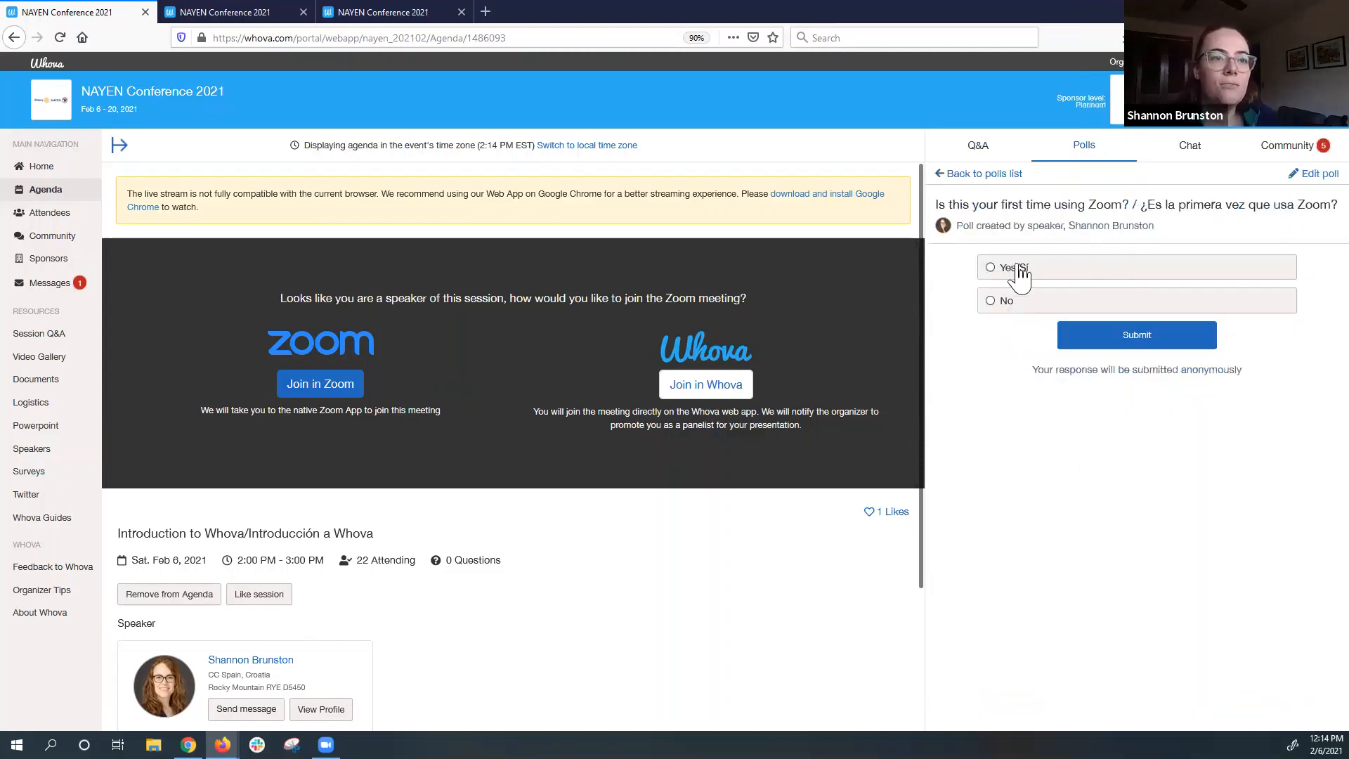
{"action": "left_click", "coordinate": [990, 300]}
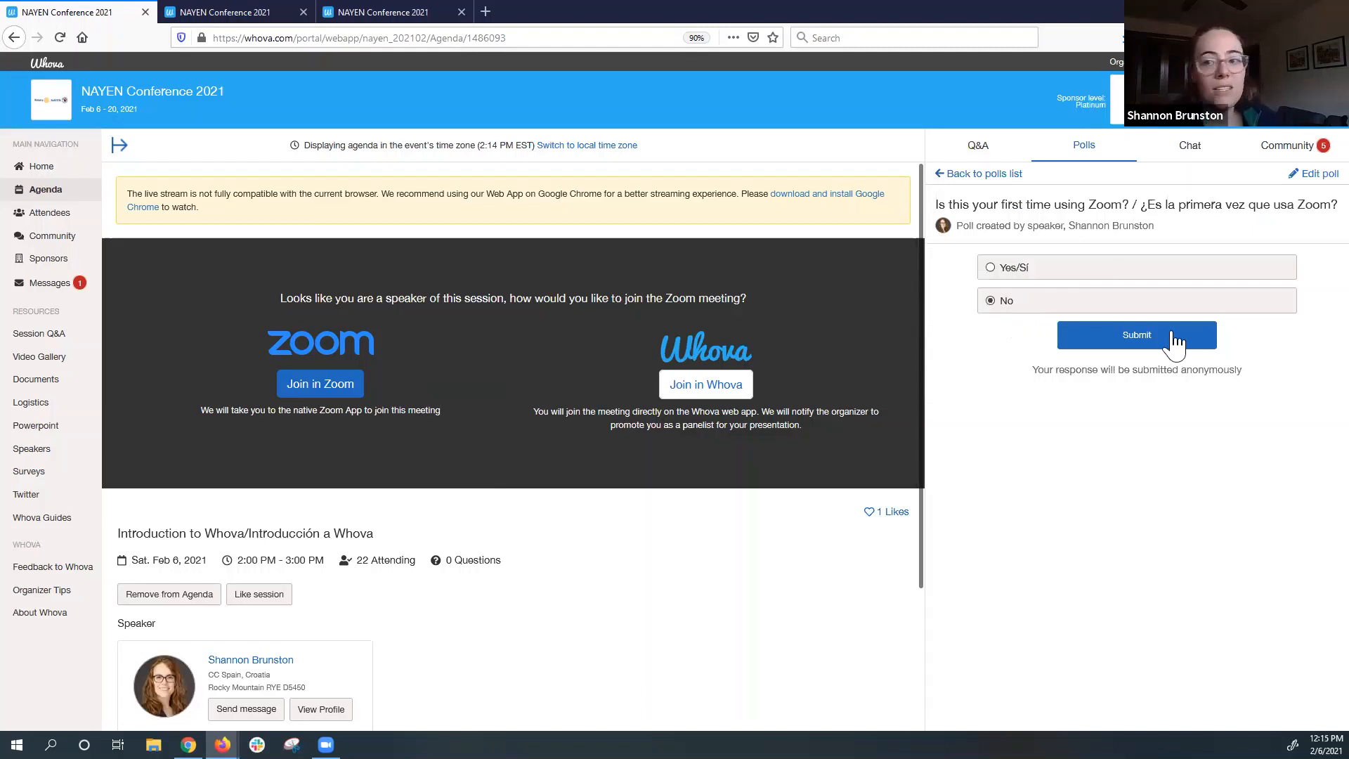
Submit No for the Zoom poll, then answer the travel poll with 'Brazil' and submit it.
{"action": "left_click", "coordinate": [1136, 335]}
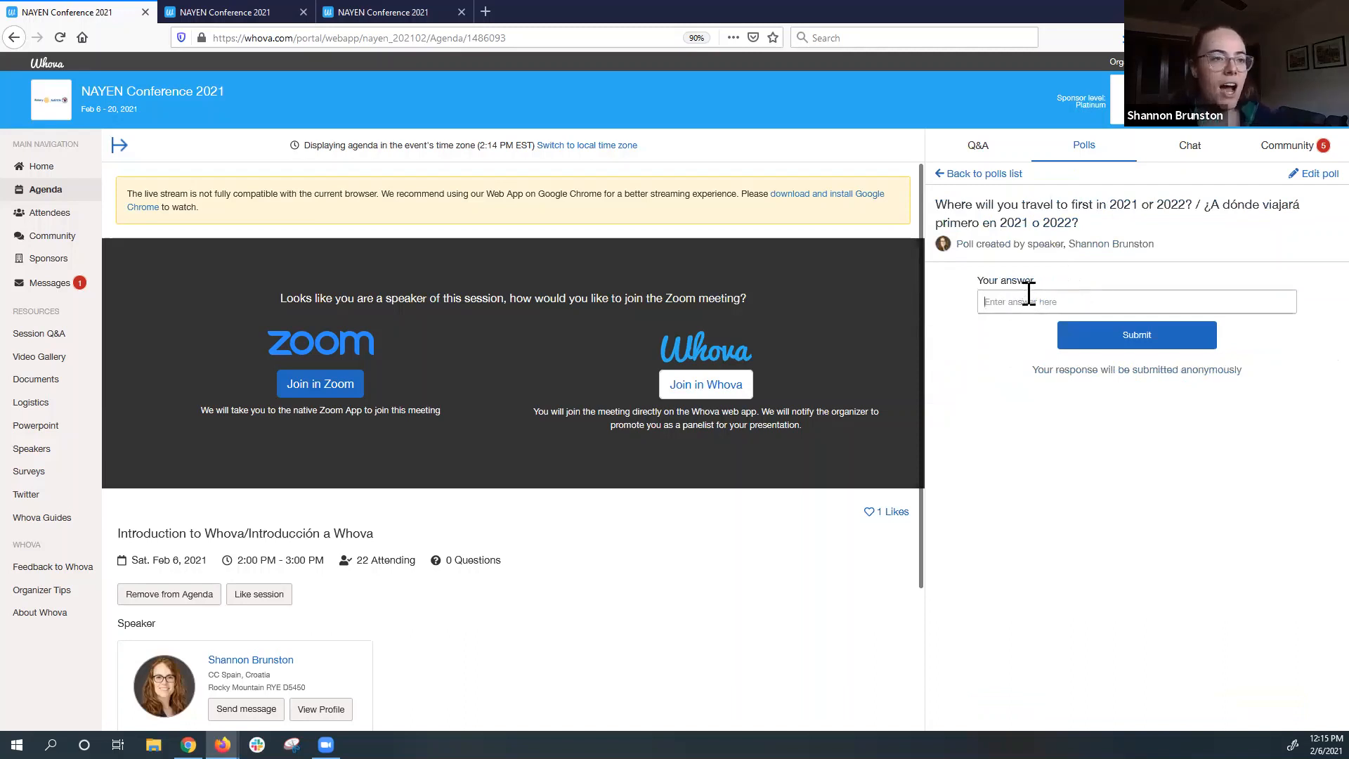
{"action": "left_click", "coordinate": [1136, 334]}
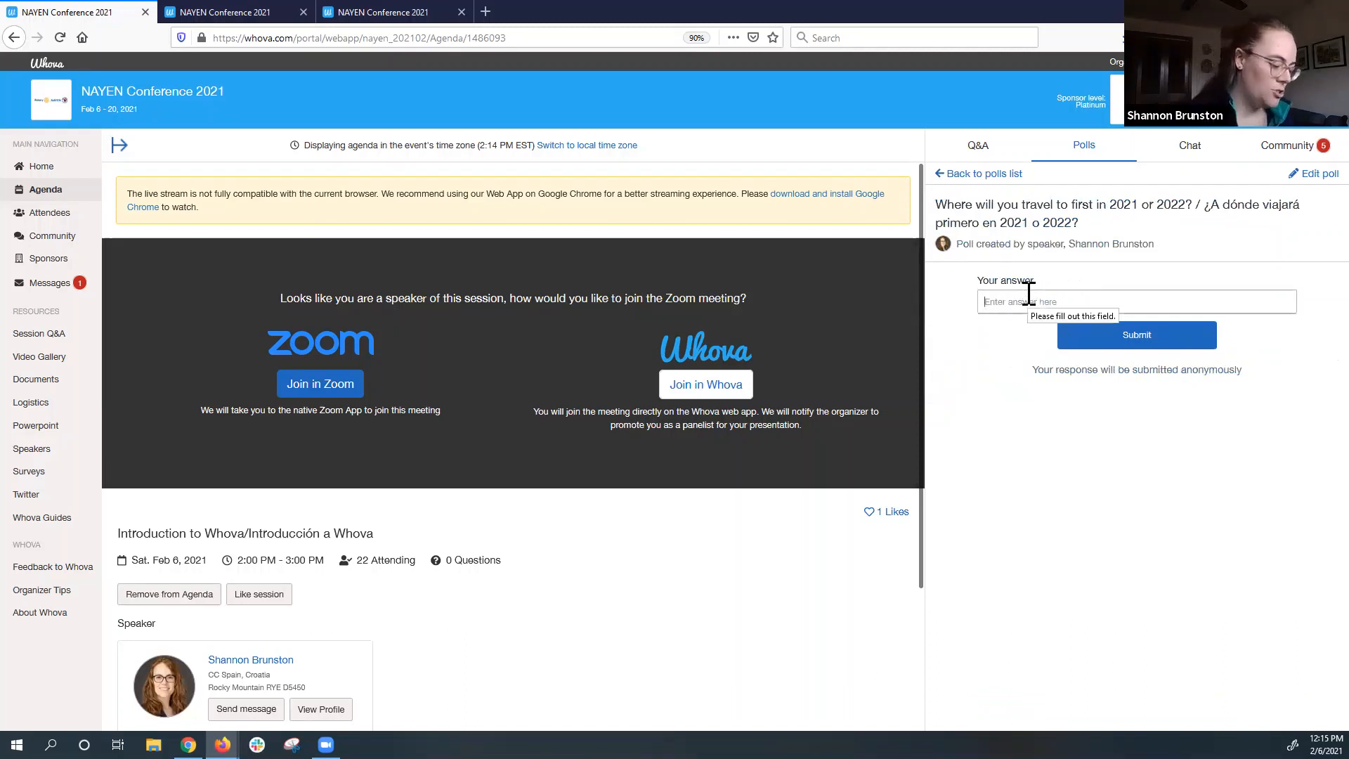
{"action": "type", "text": "Br"}
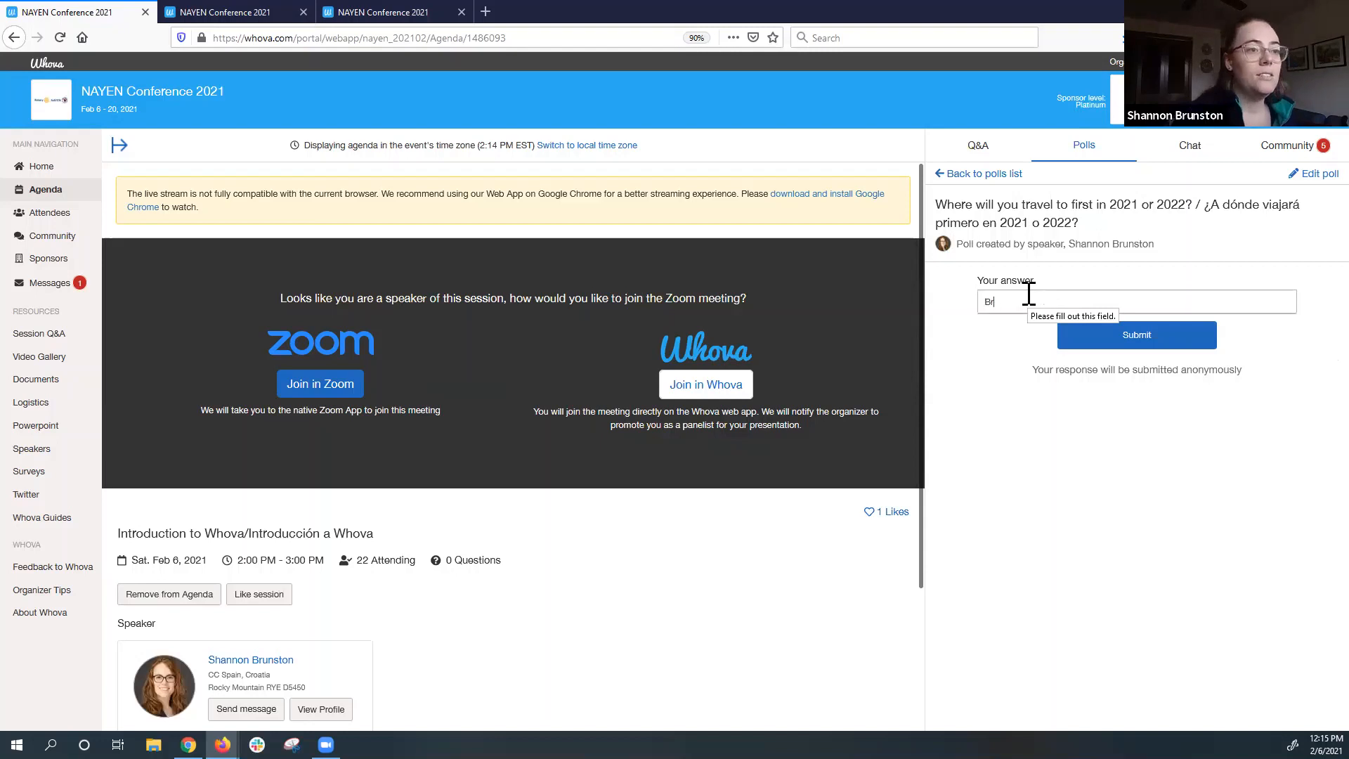
{"action": "type", "text": "azil"}
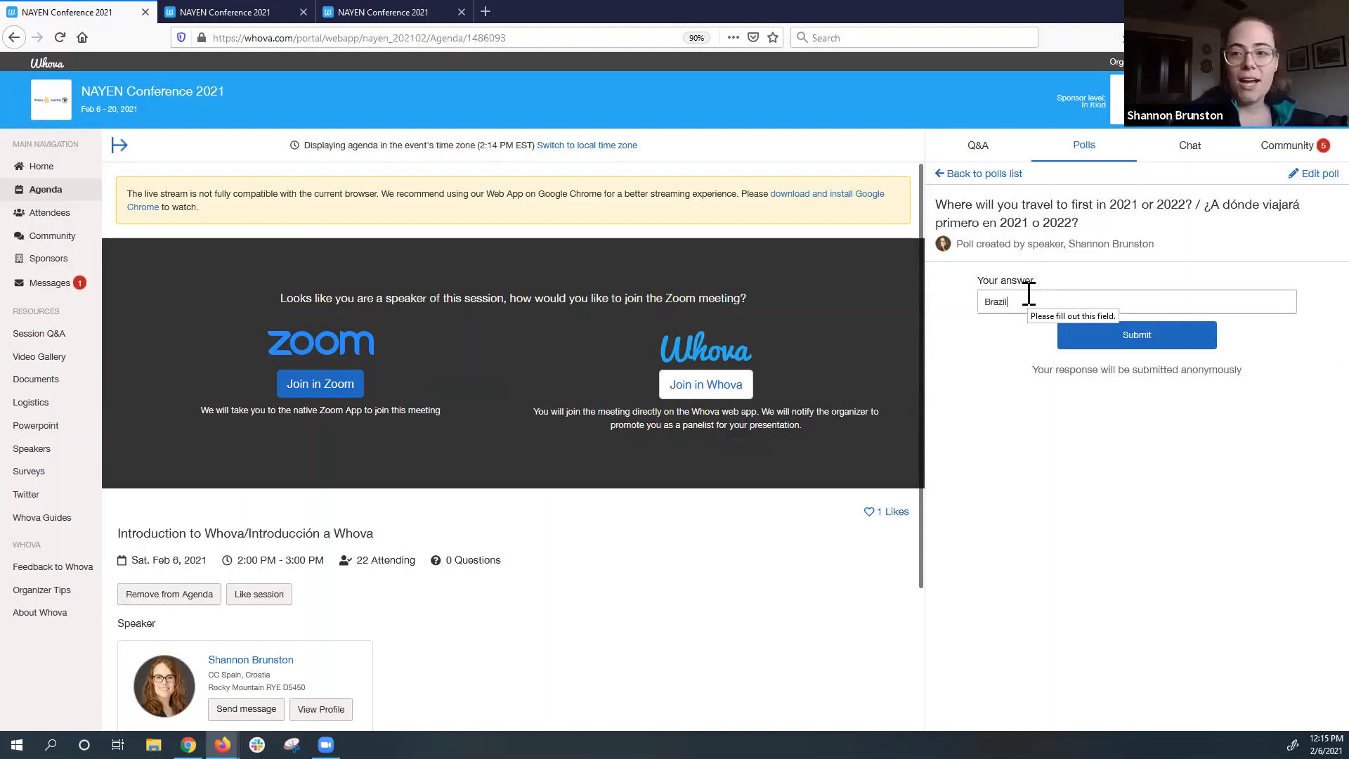
{"action": "mouse_move", "coordinate": [1001, 351]}
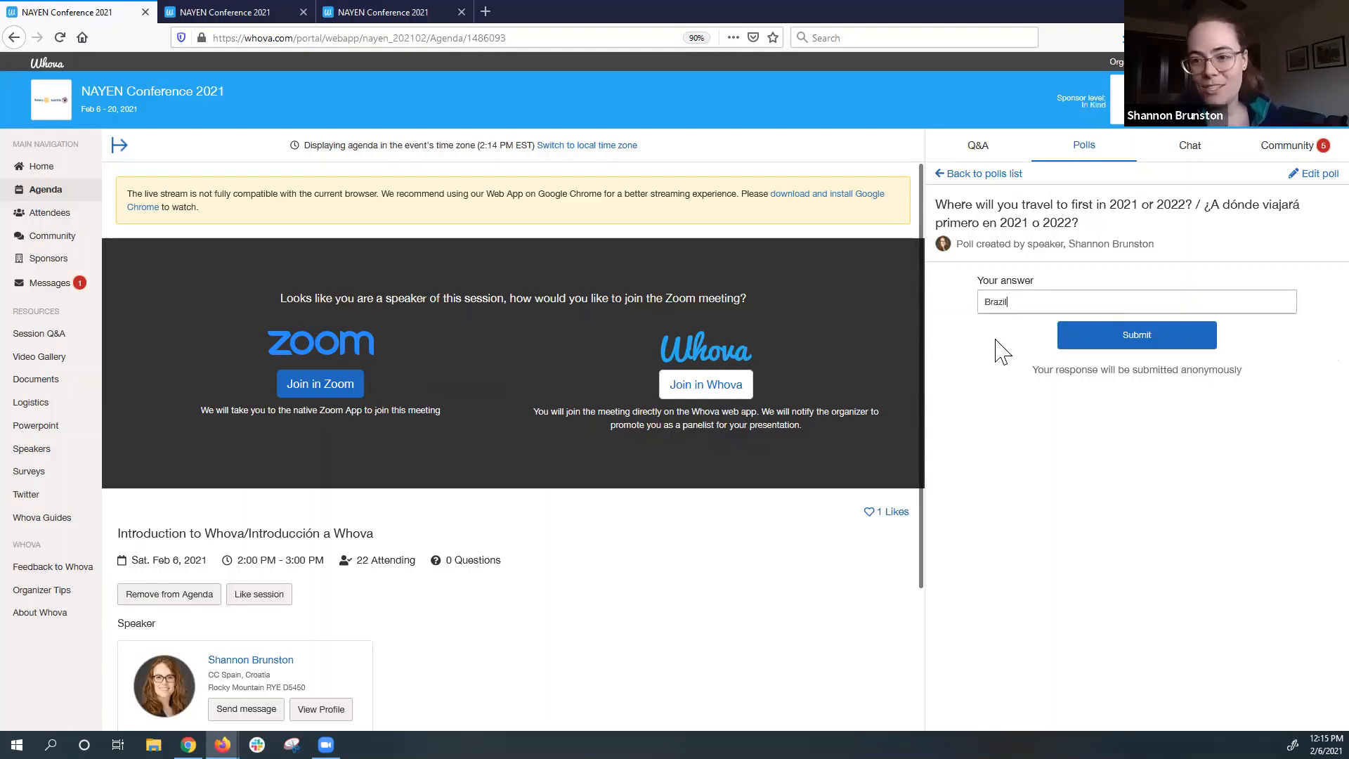
{"action": "mouse_move", "coordinate": [1111, 345]}
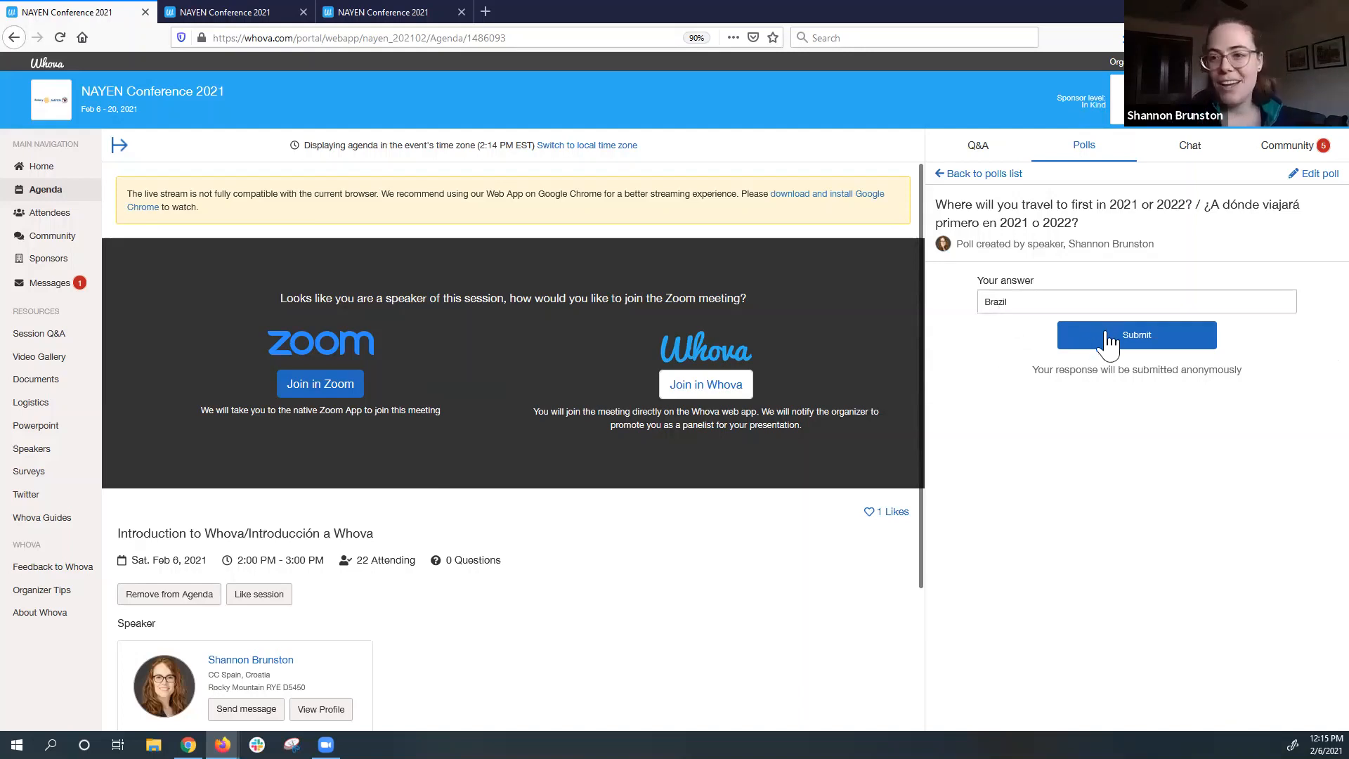
{"action": "left_click", "coordinate": [1136, 335]}
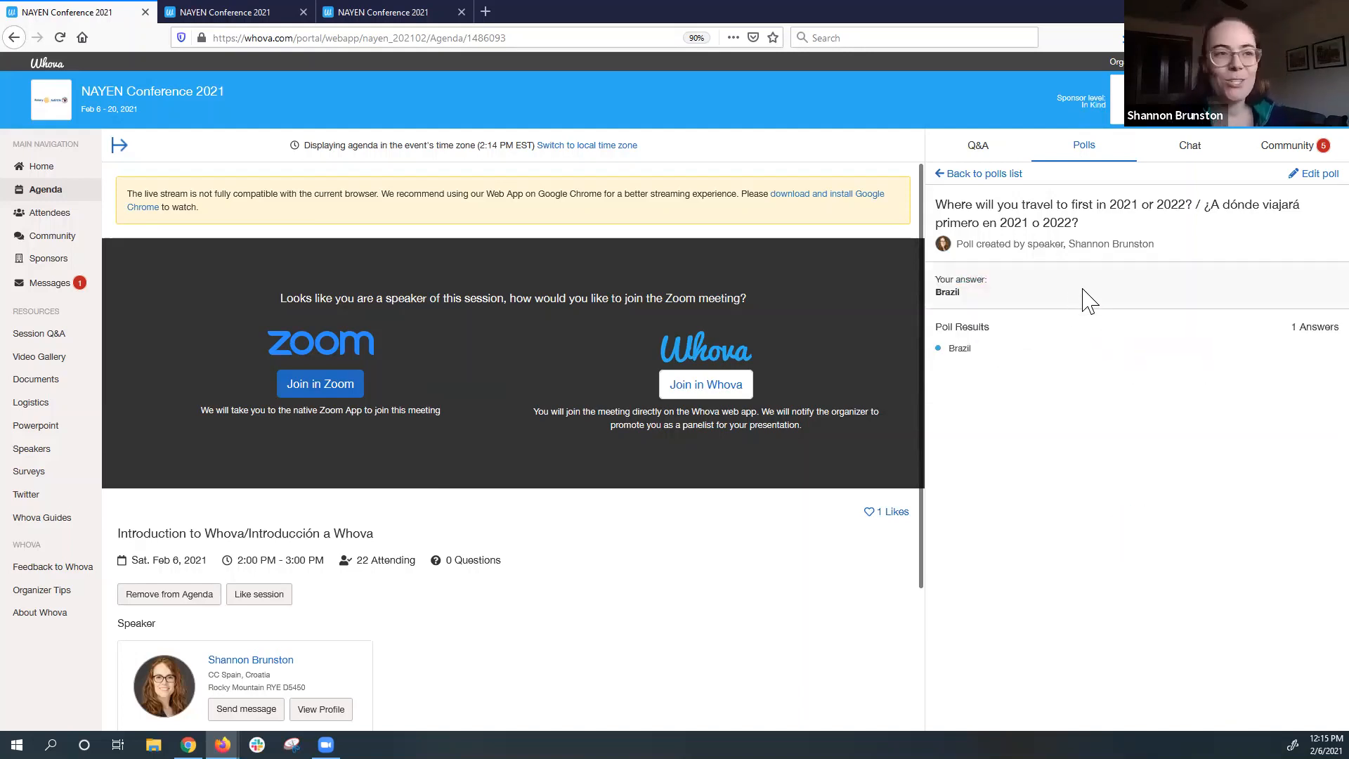
Answer the Rotary Youth Exchange words poll with 'Community' and submit it.
{"action": "left_click", "coordinate": [978, 173]}
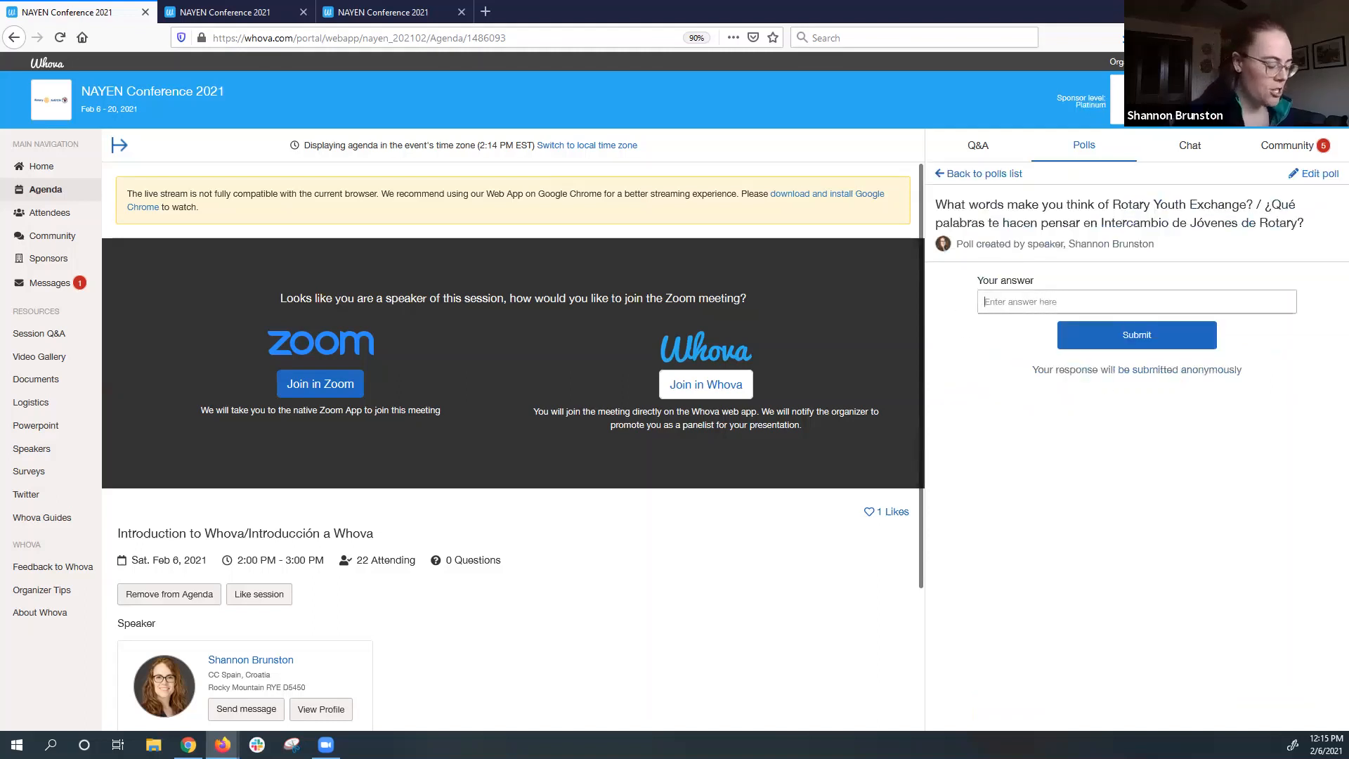
{"action": "type", "text": "Commu"}
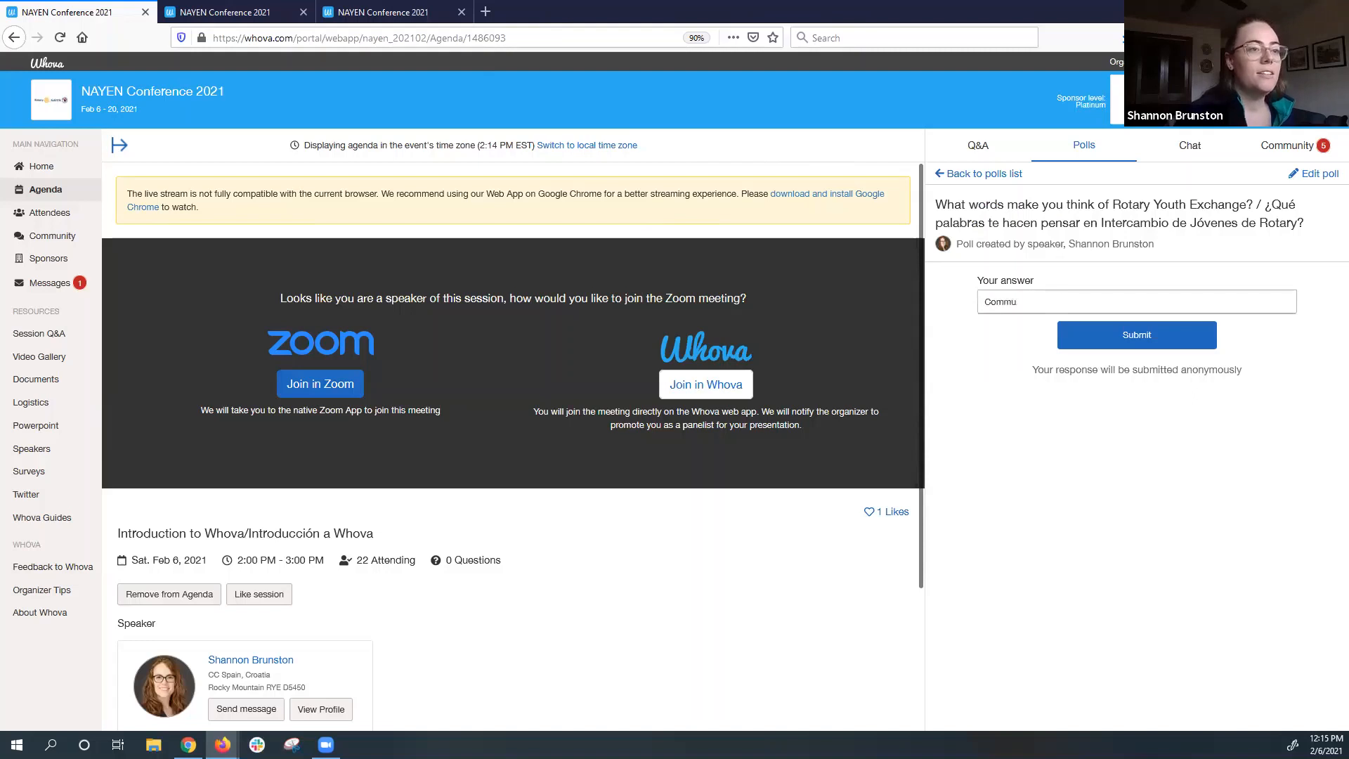
{"action": "type", "text": "nity"}
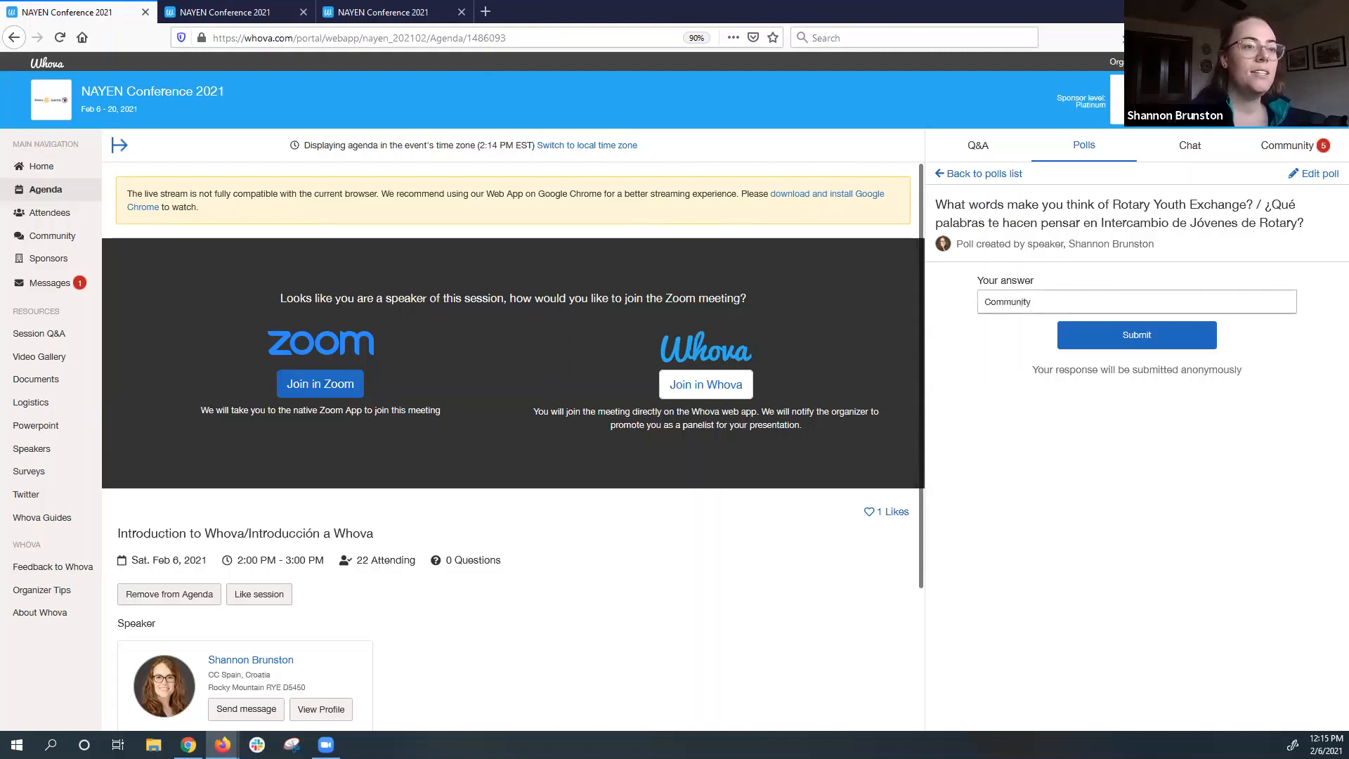
{"action": "left_click", "coordinate": [1136, 335]}
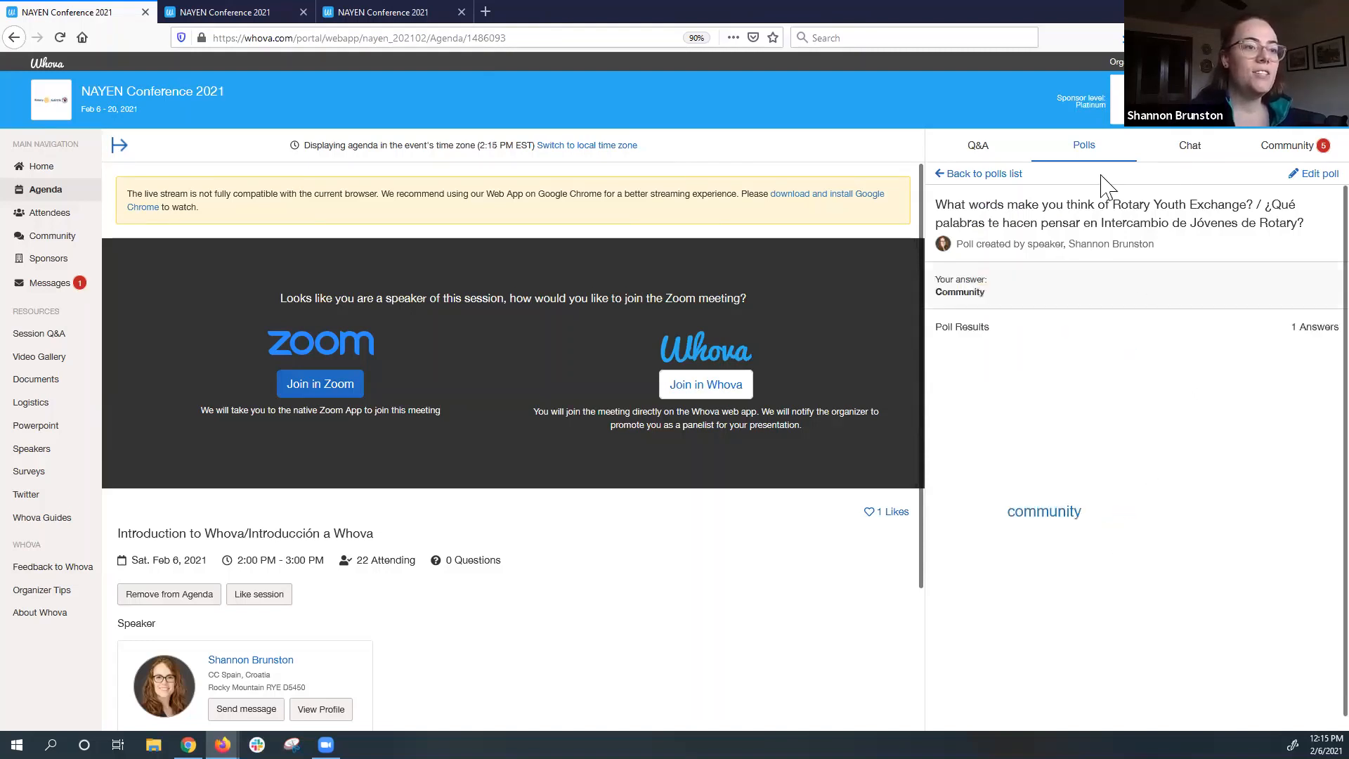
{"action": "mouse_move", "coordinate": [1023, 313]}
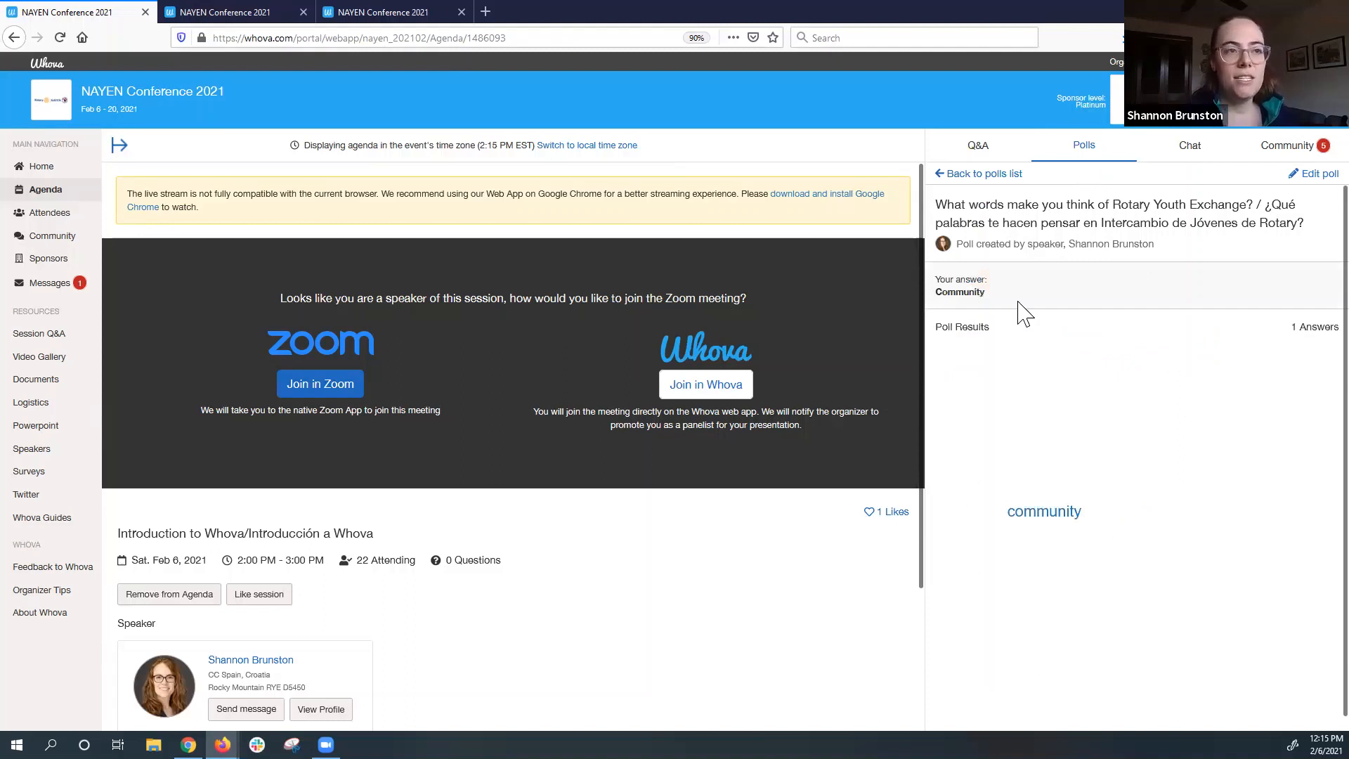
{"action": "mouse_move", "coordinate": [977, 194]}
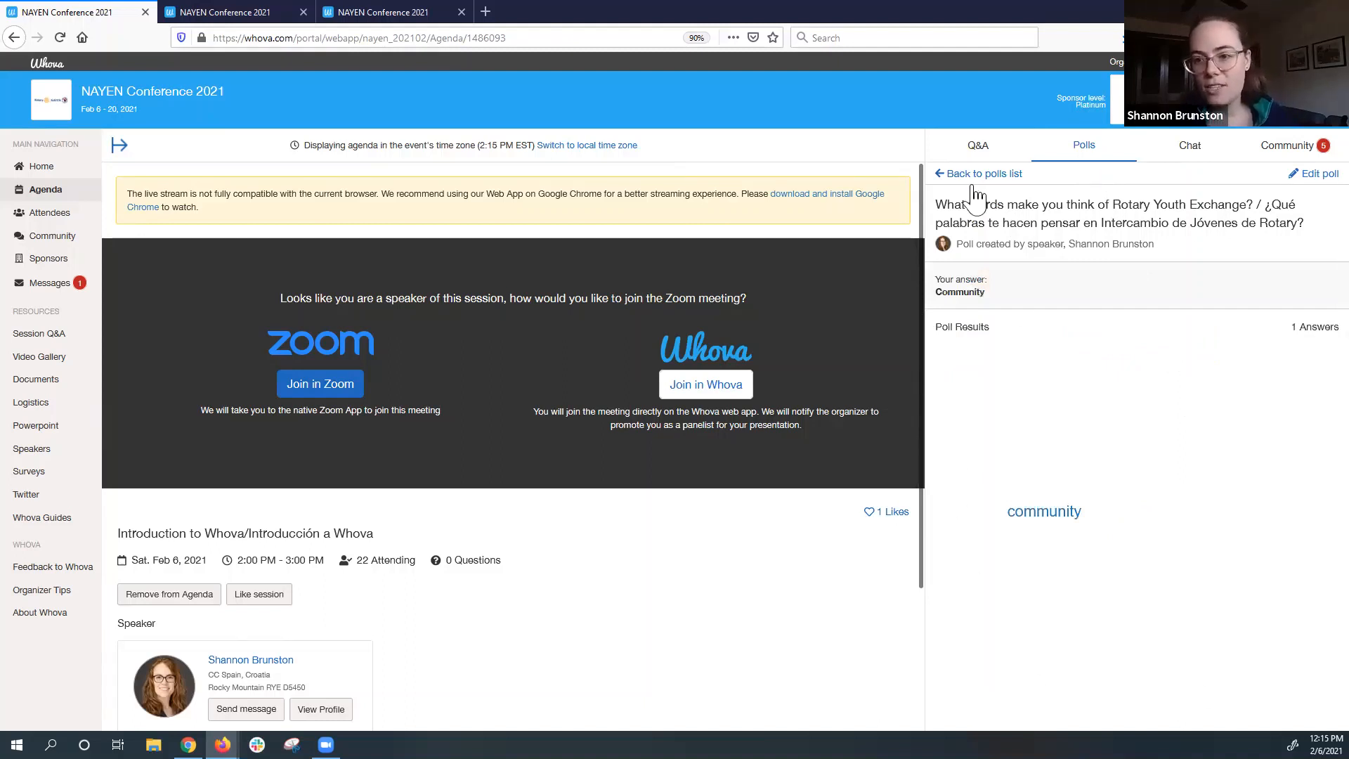
{"action": "left_click", "coordinate": [984, 173]}
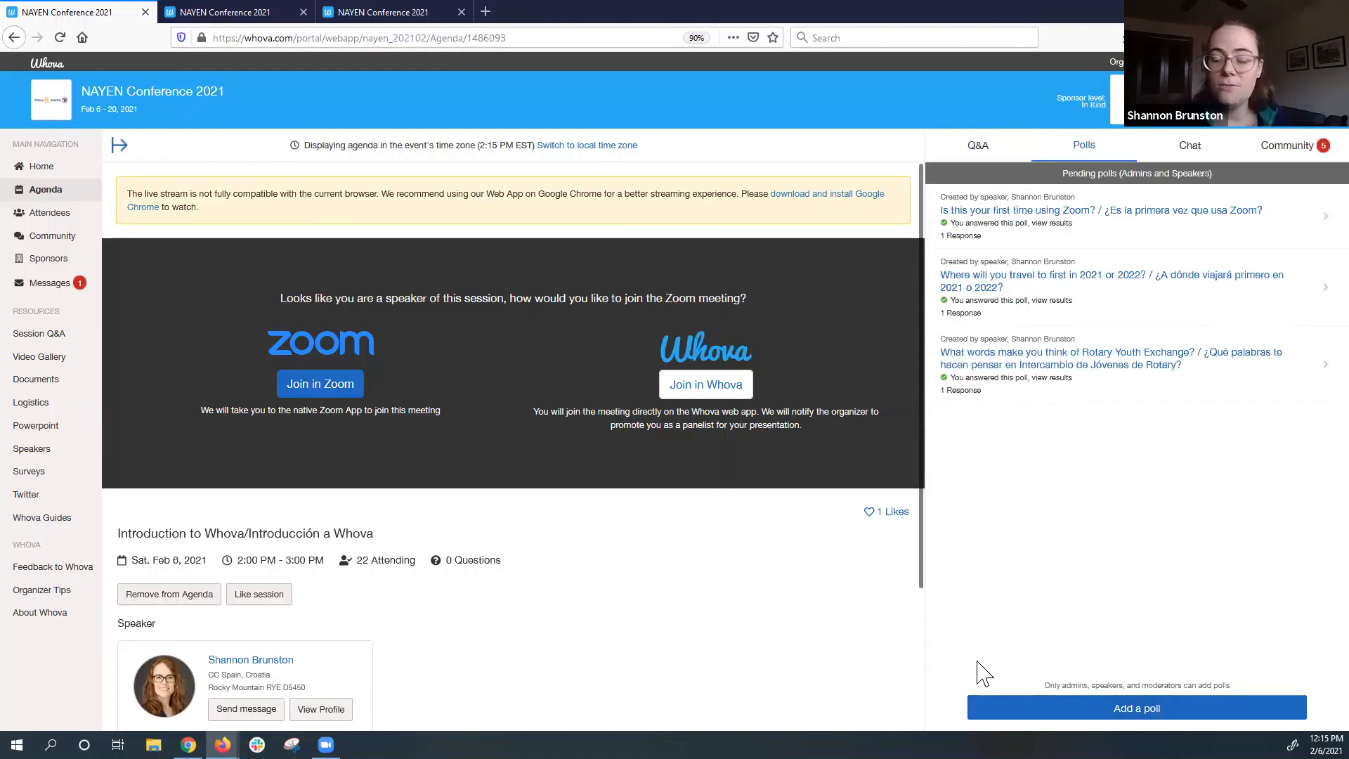
{"action": "mouse_move", "coordinate": [959, 370]}
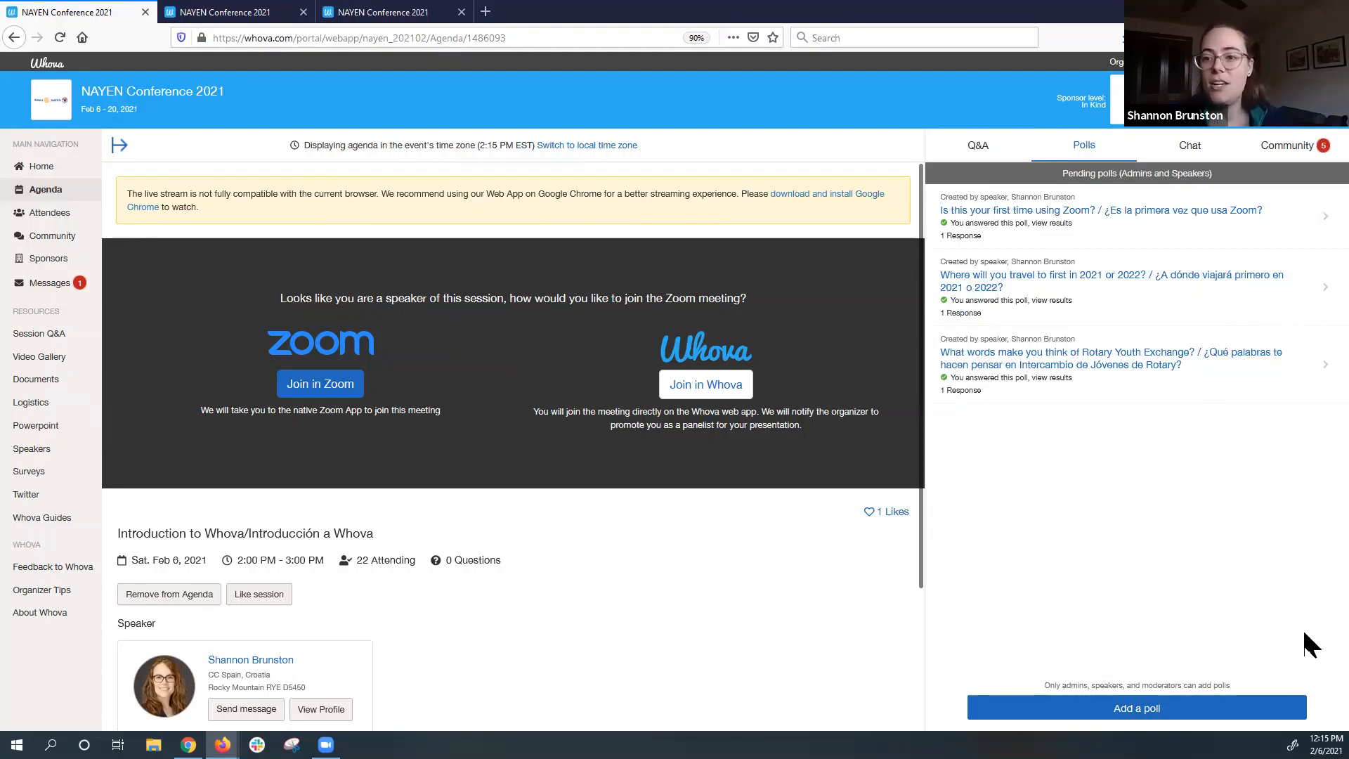
{"action": "mouse_move", "coordinate": [1245, 660]}
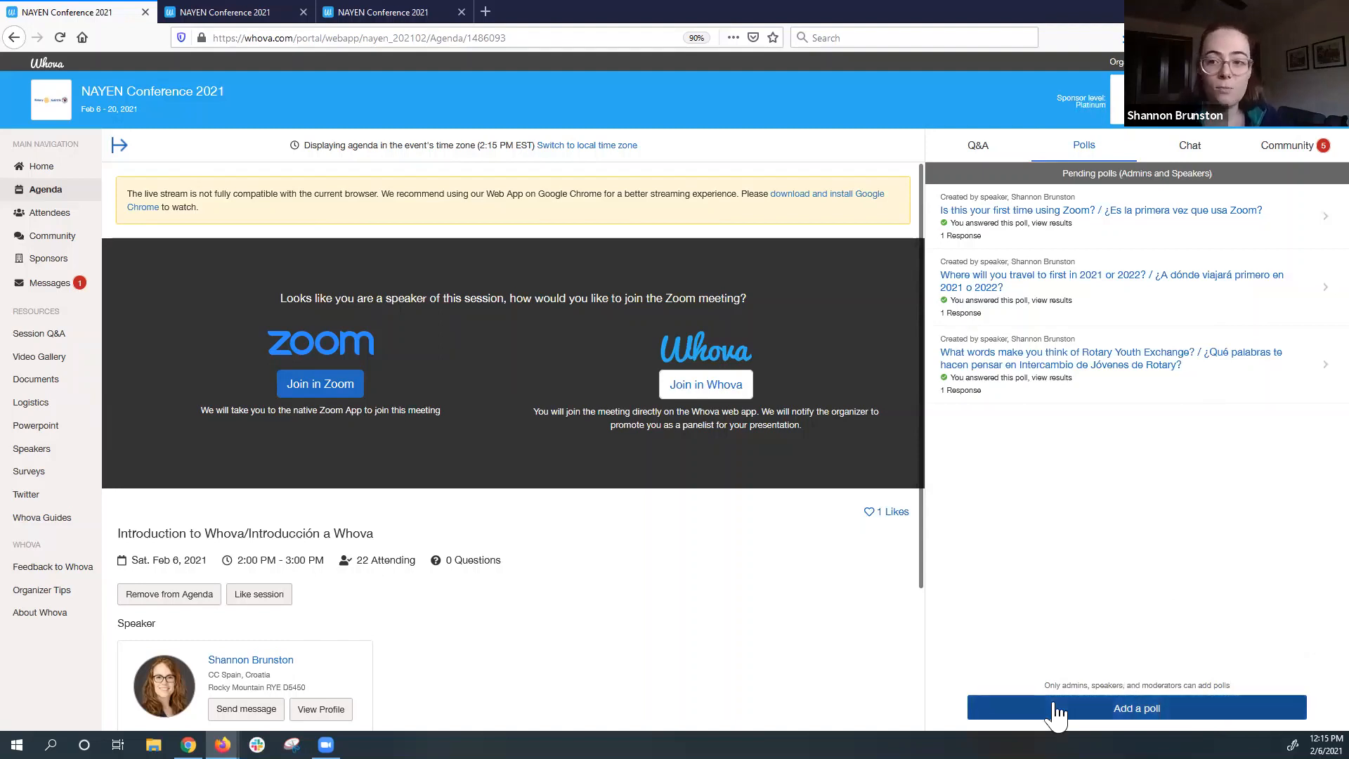
{"action": "mouse_move", "coordinate": [1208, 152]}
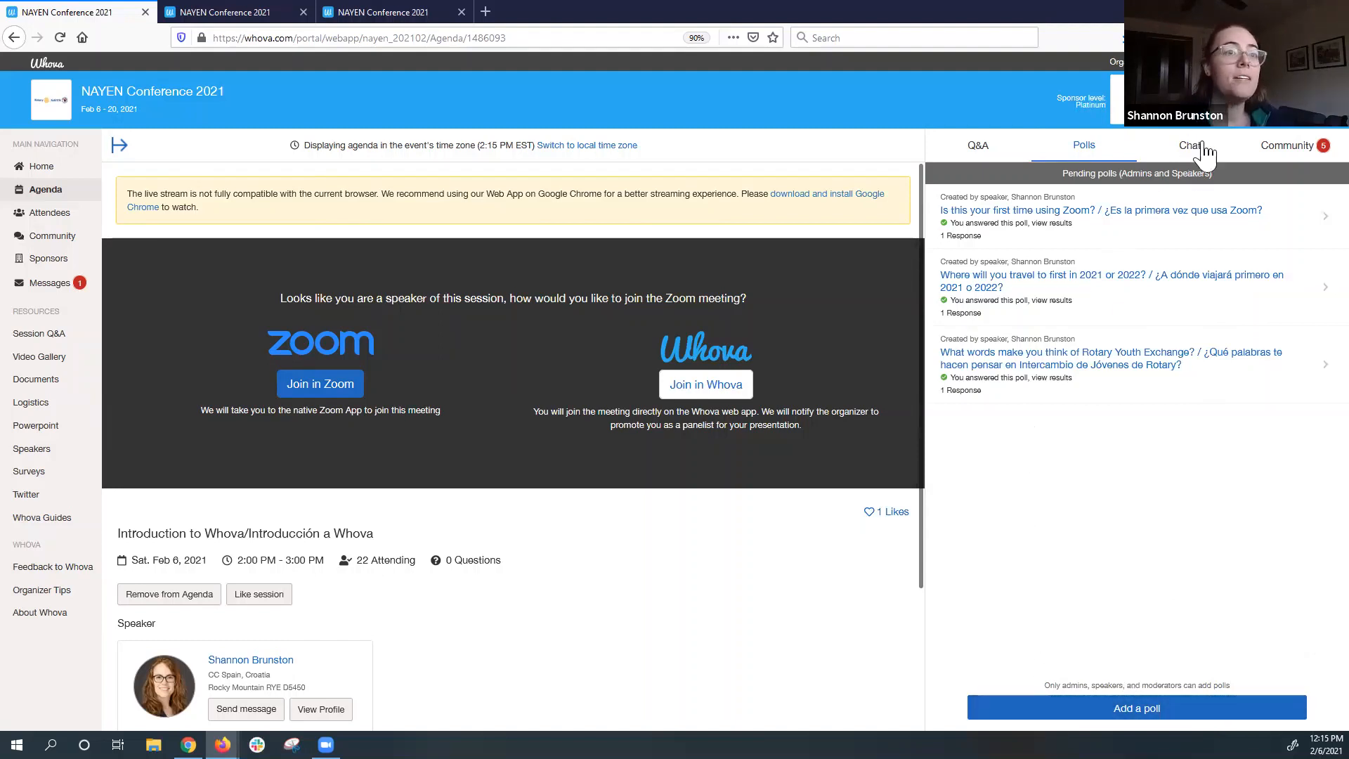
{"action": "mouse_move", "coordinate": [177, 188]}
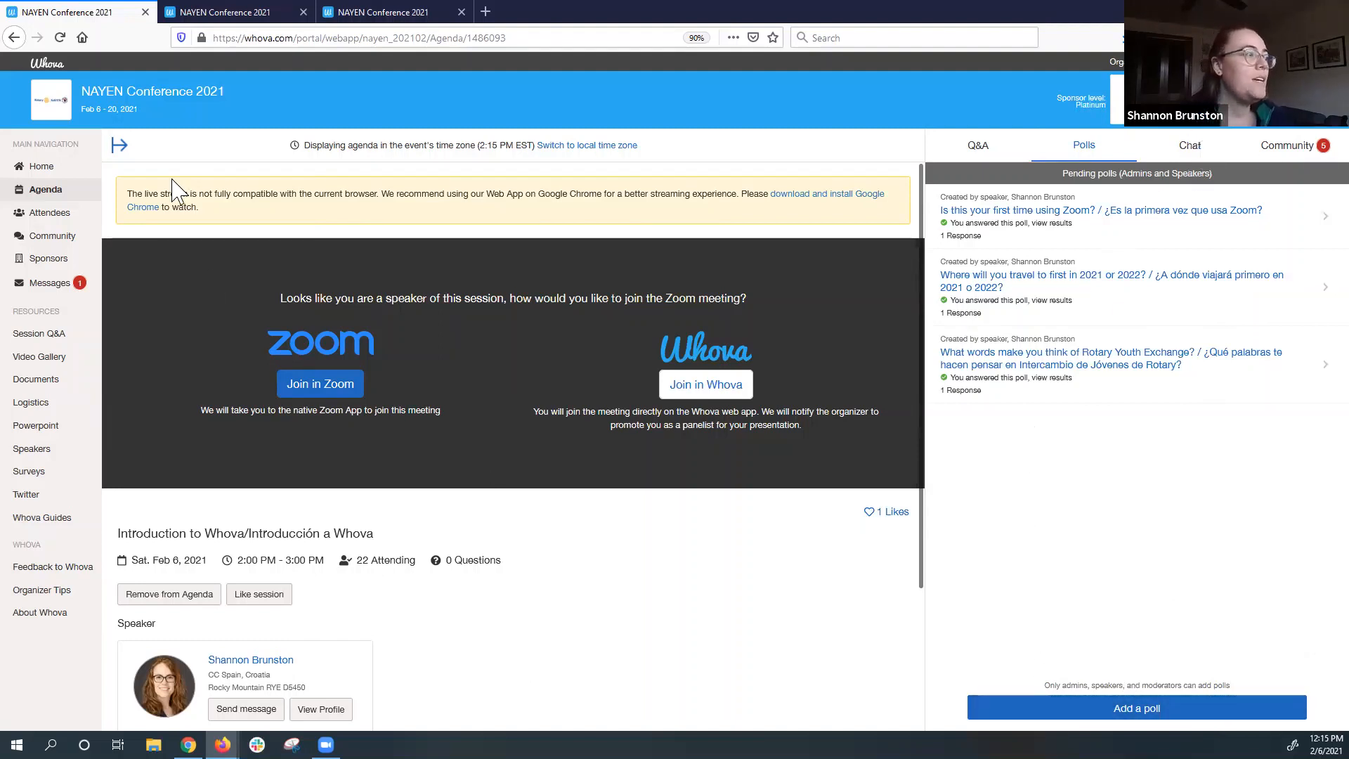
{"action": "mouse_move", "coordinate": [118, 145]}
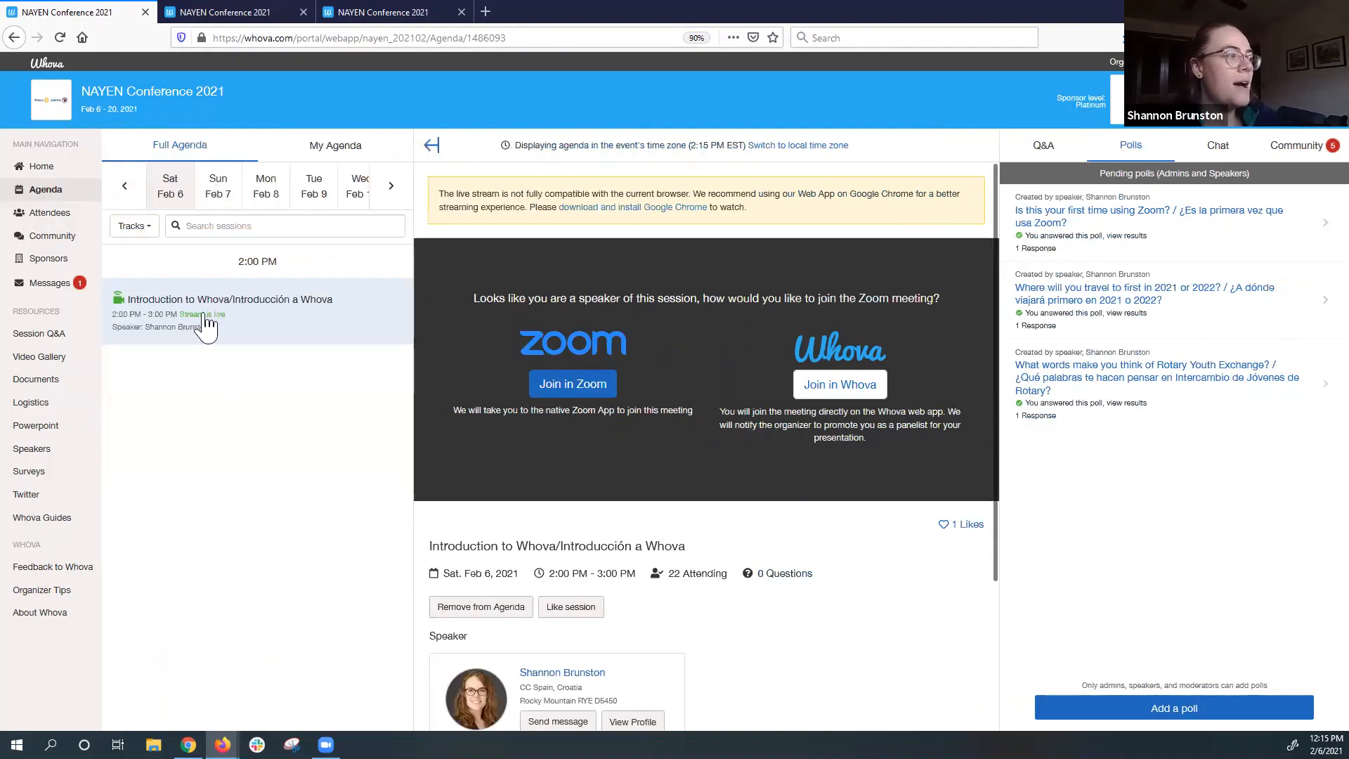
{"action": "mouse_move", "coordinate": [133, 226]}
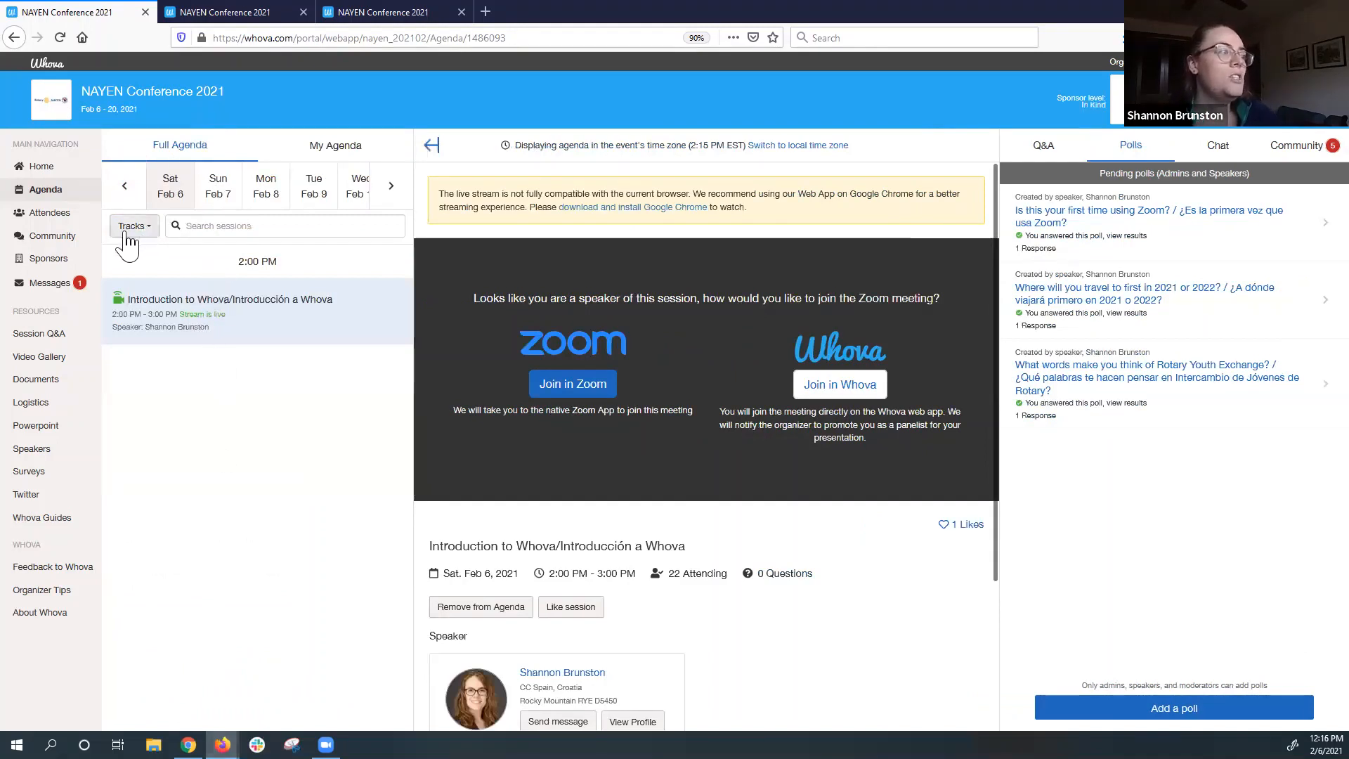
Advance the full agenda dates to Thursday, Feb 18 showing the NAYEN Board Meeting.
{"action": "left_click", "coordinate": [390, 186]}
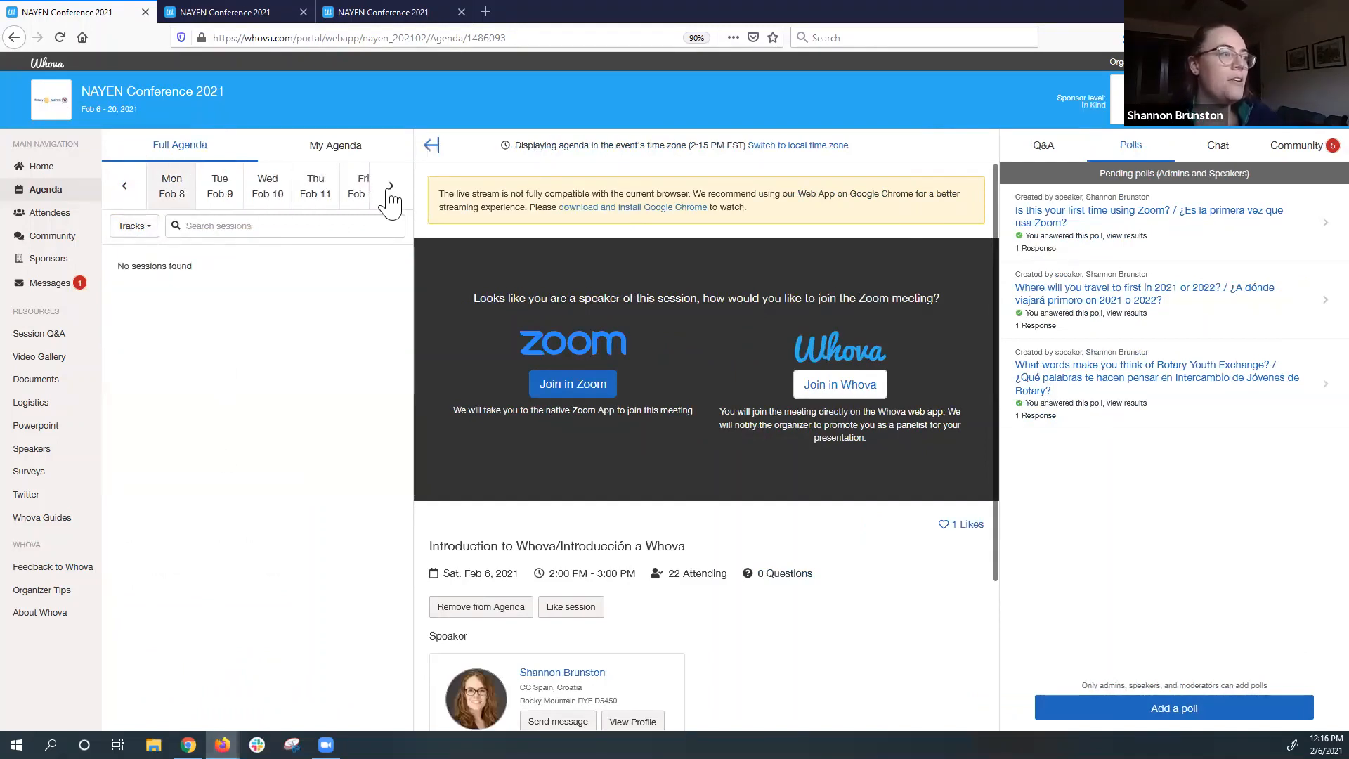
{"action": "left_click", "coordinate": [391, 185]}
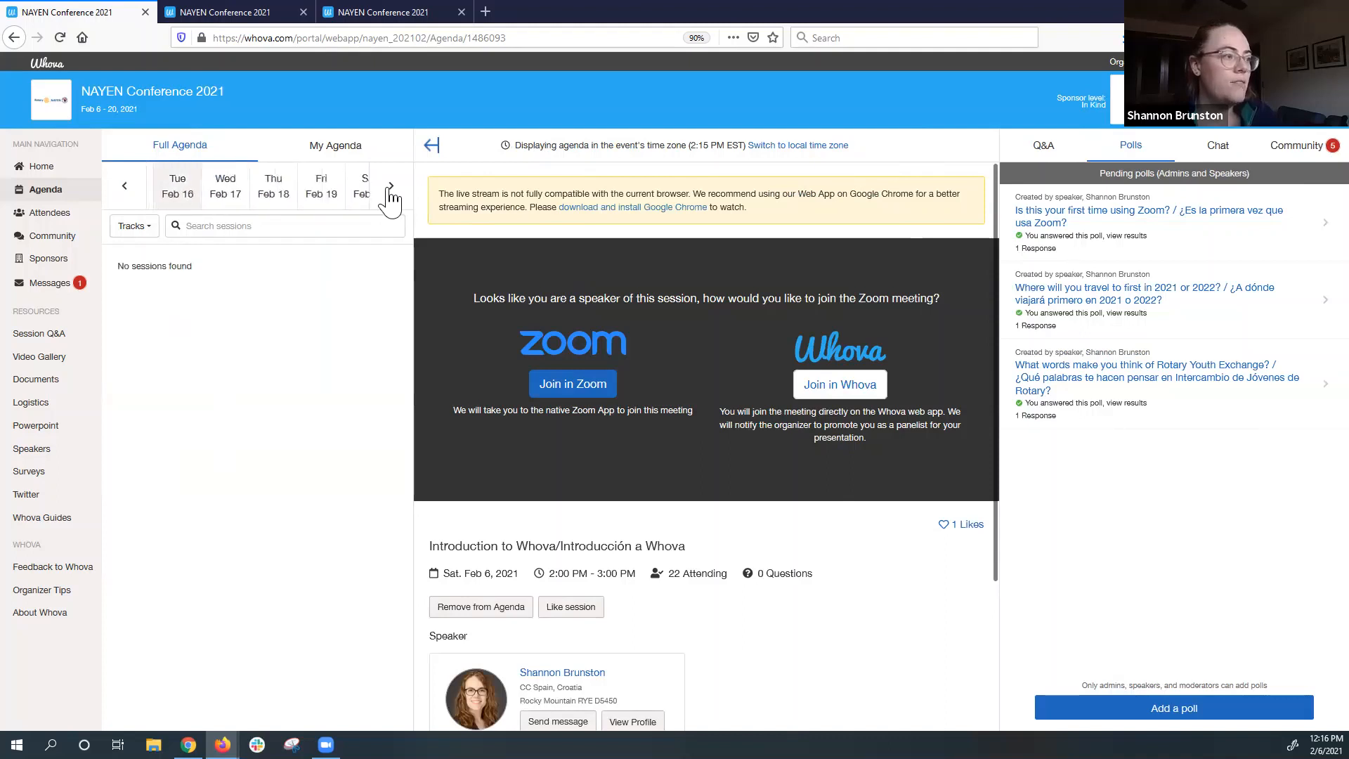
{"action": "left_click", "coordinate": [391, 186]}
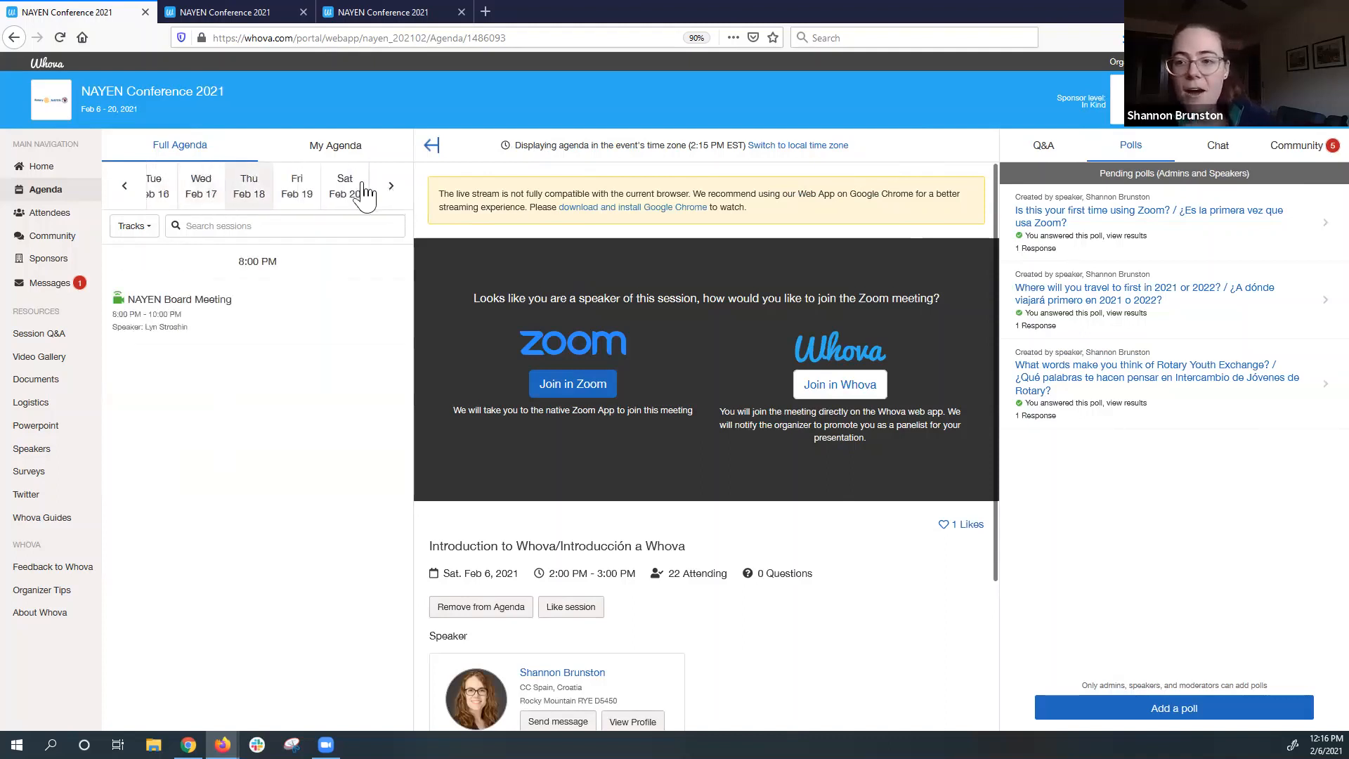
{"action": "mouse_move", "coordinate": [320, 340]}
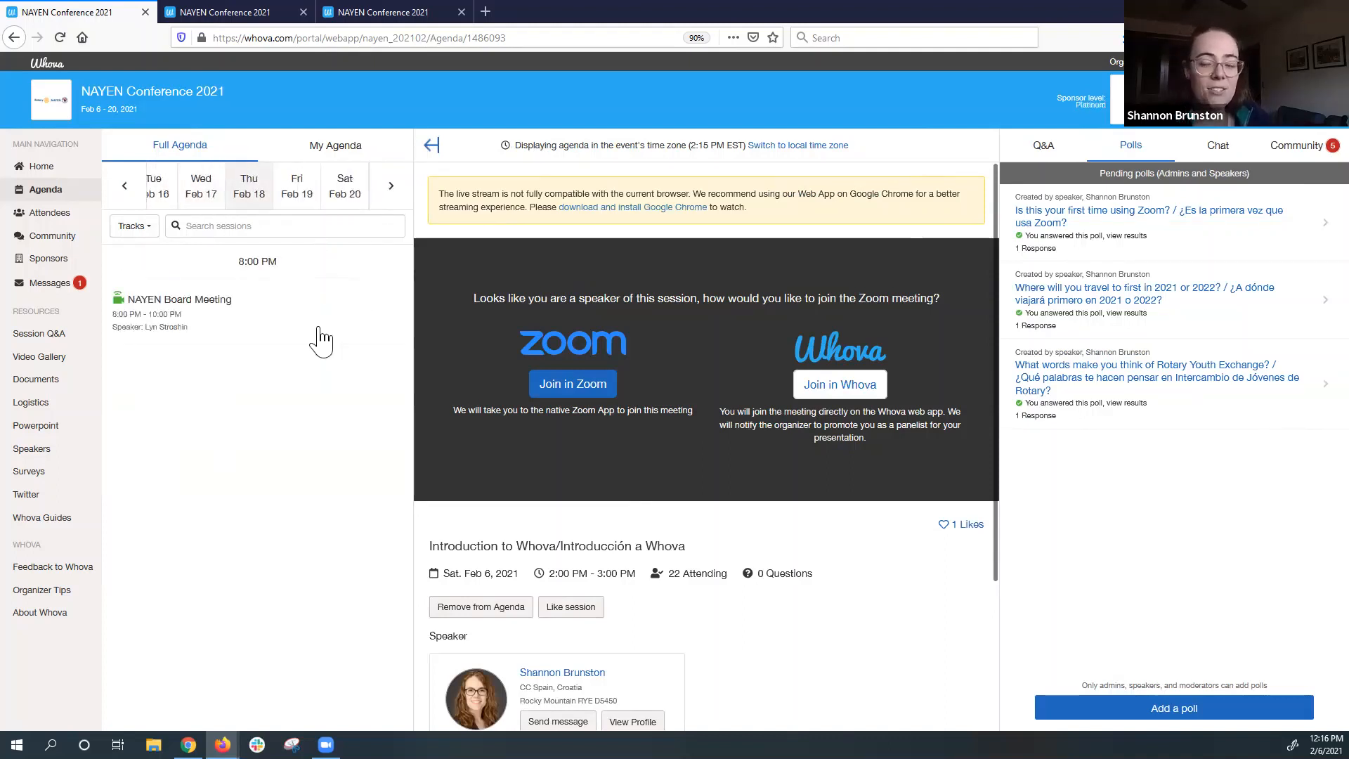
{"action": "mouse_move", "coordinate": [322, 298]}
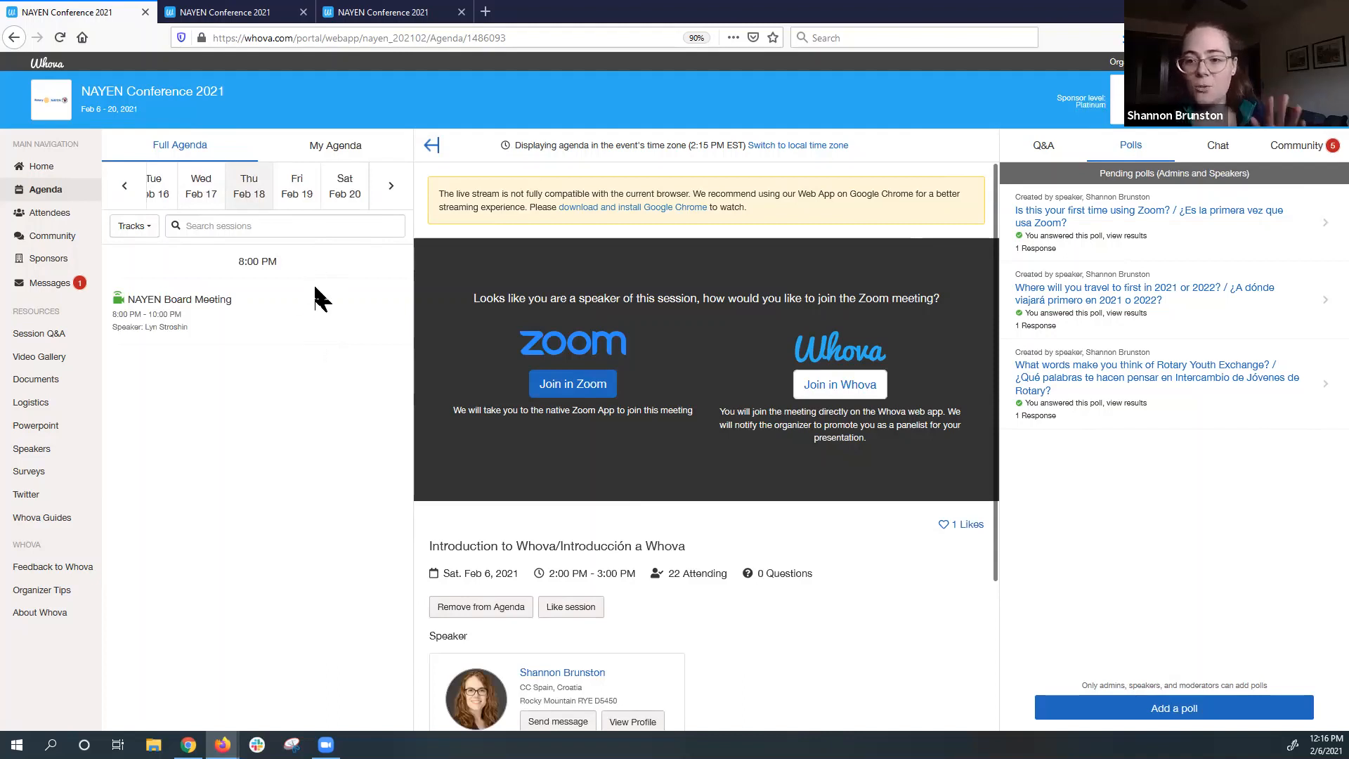
{"action": "mouse_move", "coordinate": [315, 300]}
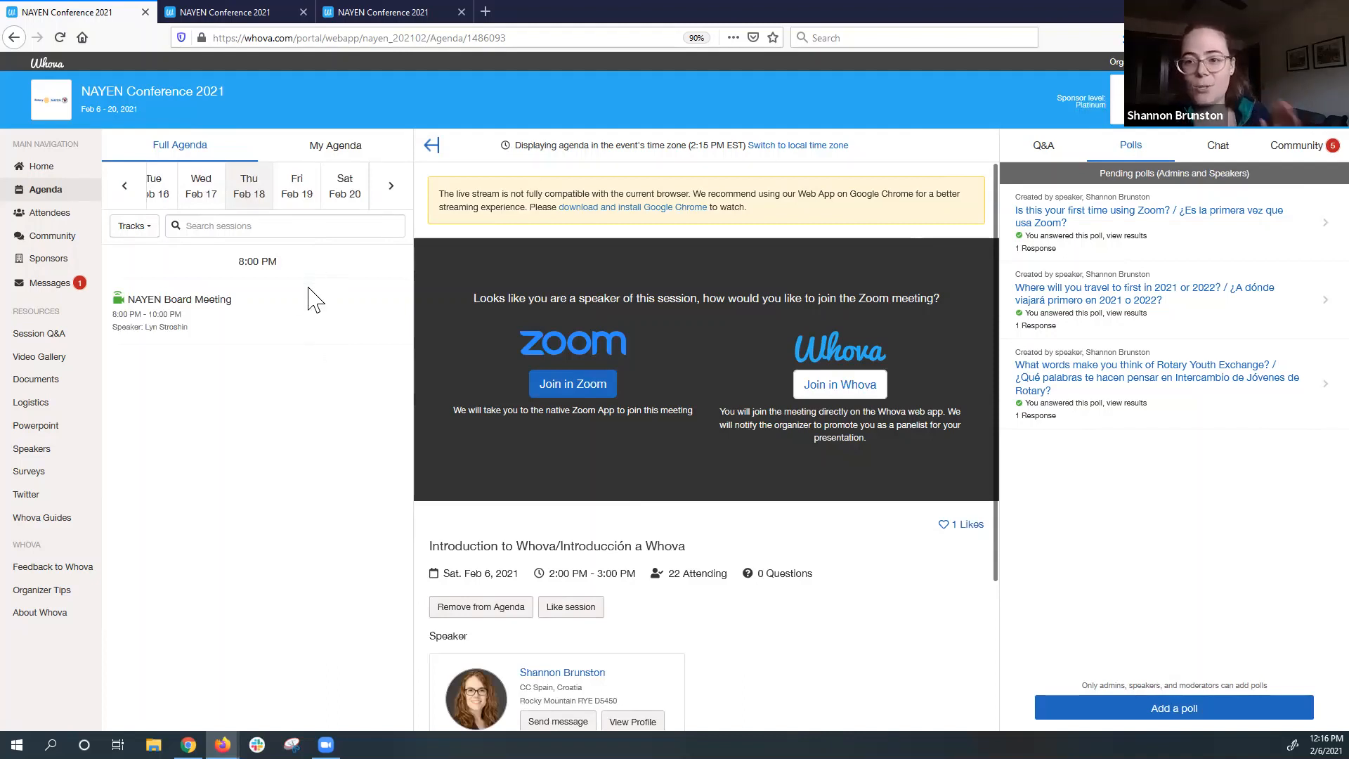
{"action": "mouse_move", "coordinate": [307, 338]}
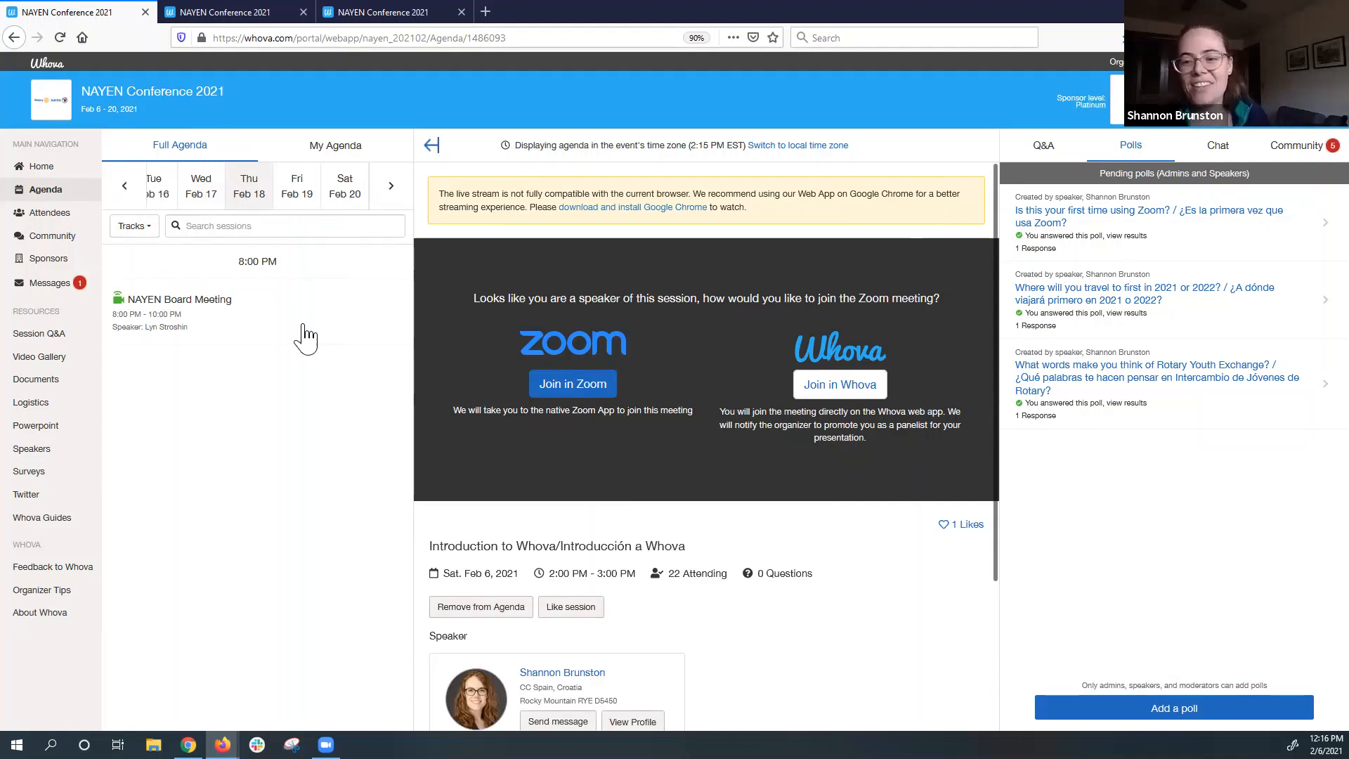
Open Plenary I on Fri Feb 19 and review its details, highlighting the 91 Attending count.
{"action": "left_click", "coordinate": [297, 185]}
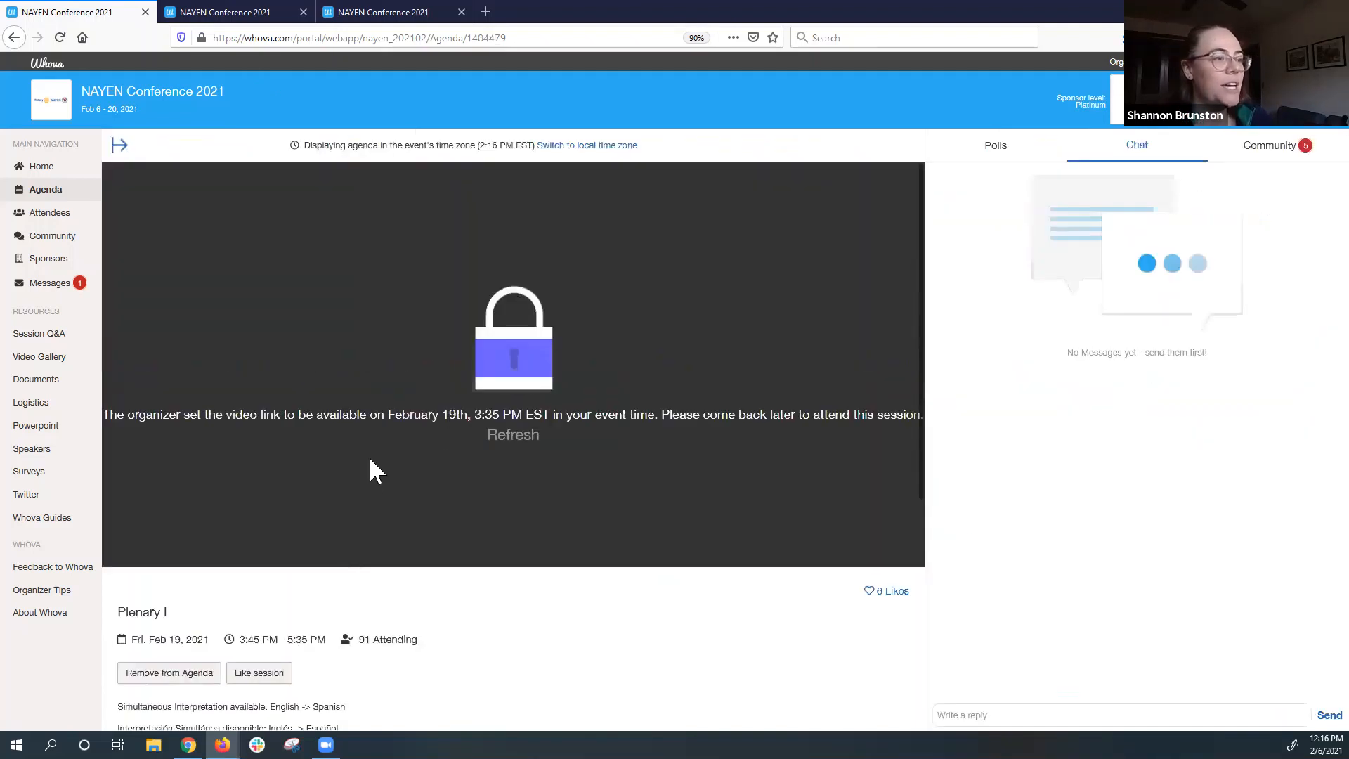
{"action": "mouse_move", "coordinate": [318, 506]}
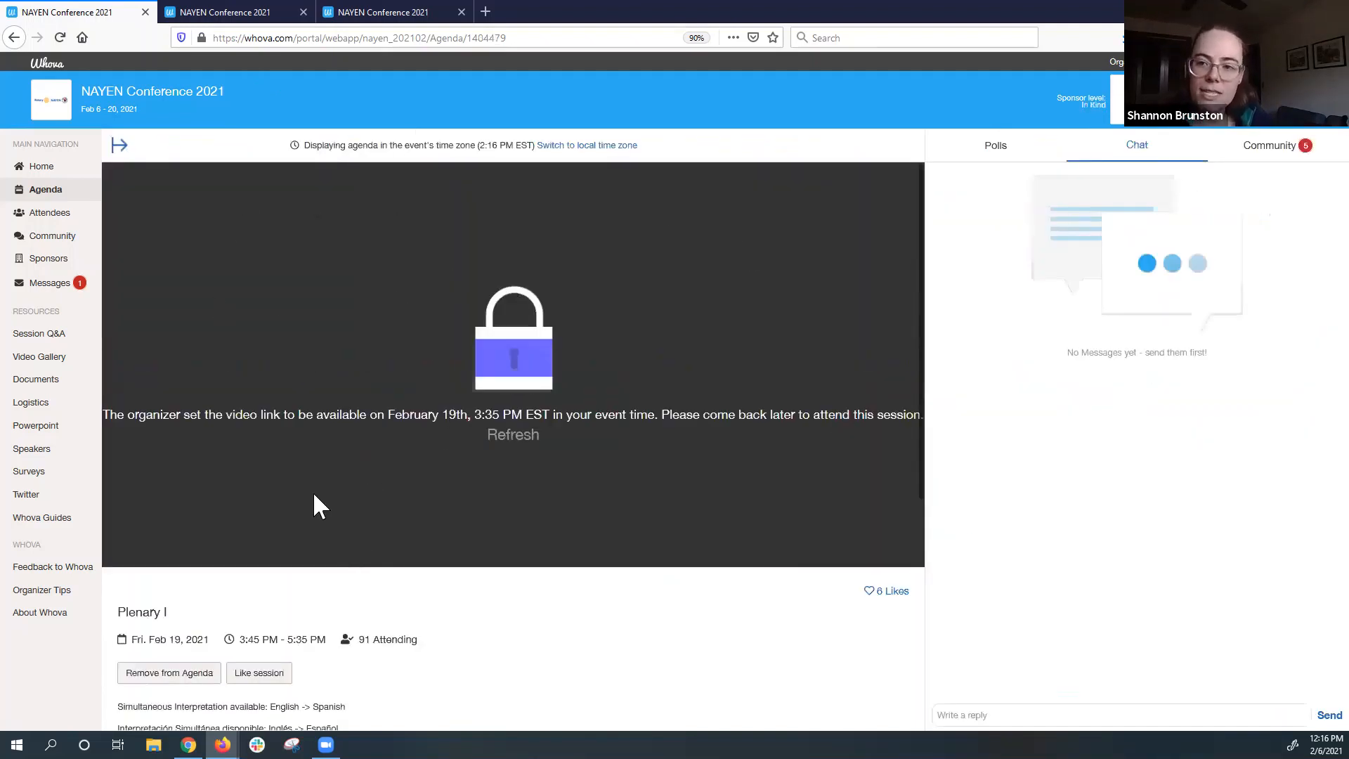
{"action": "mouse_move", "coordinate": [643, 401]}
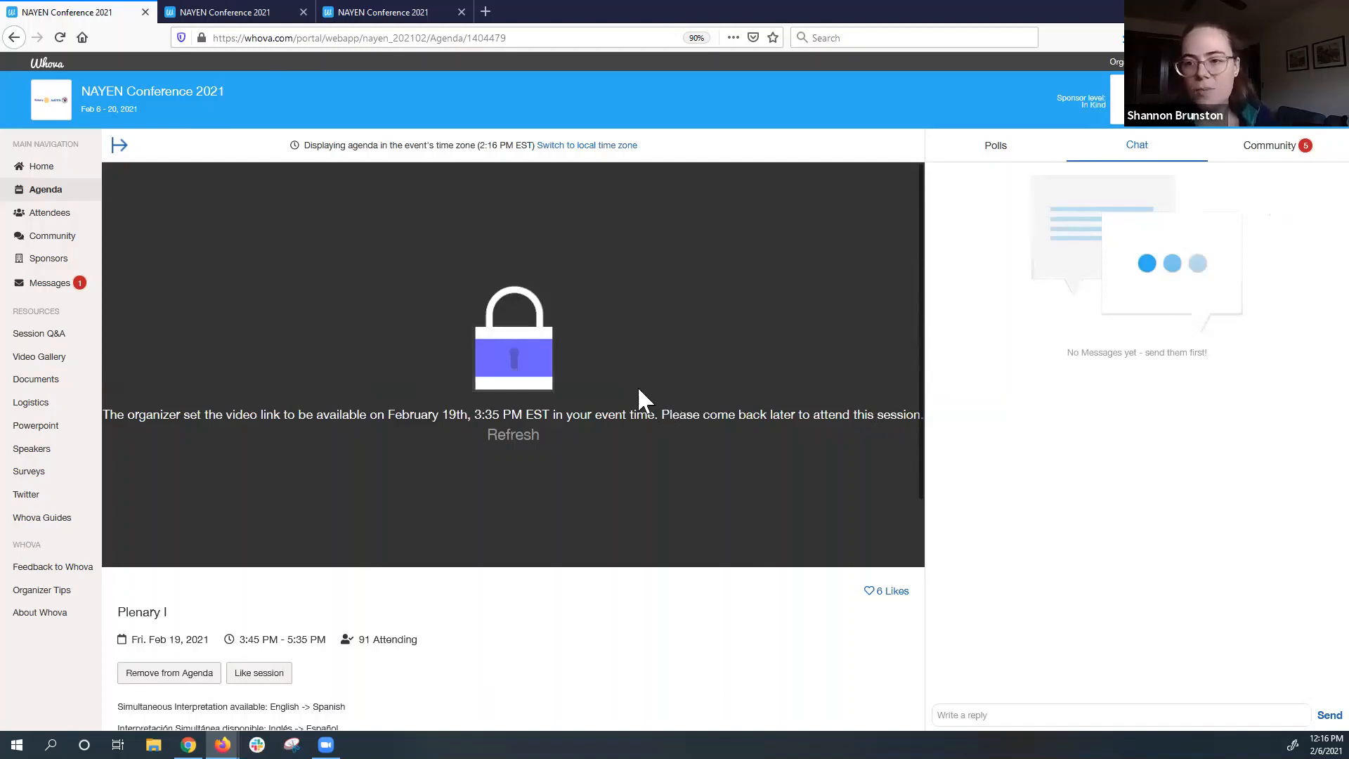
{"action": "mouse_move", "coordinate": [405, 271]}
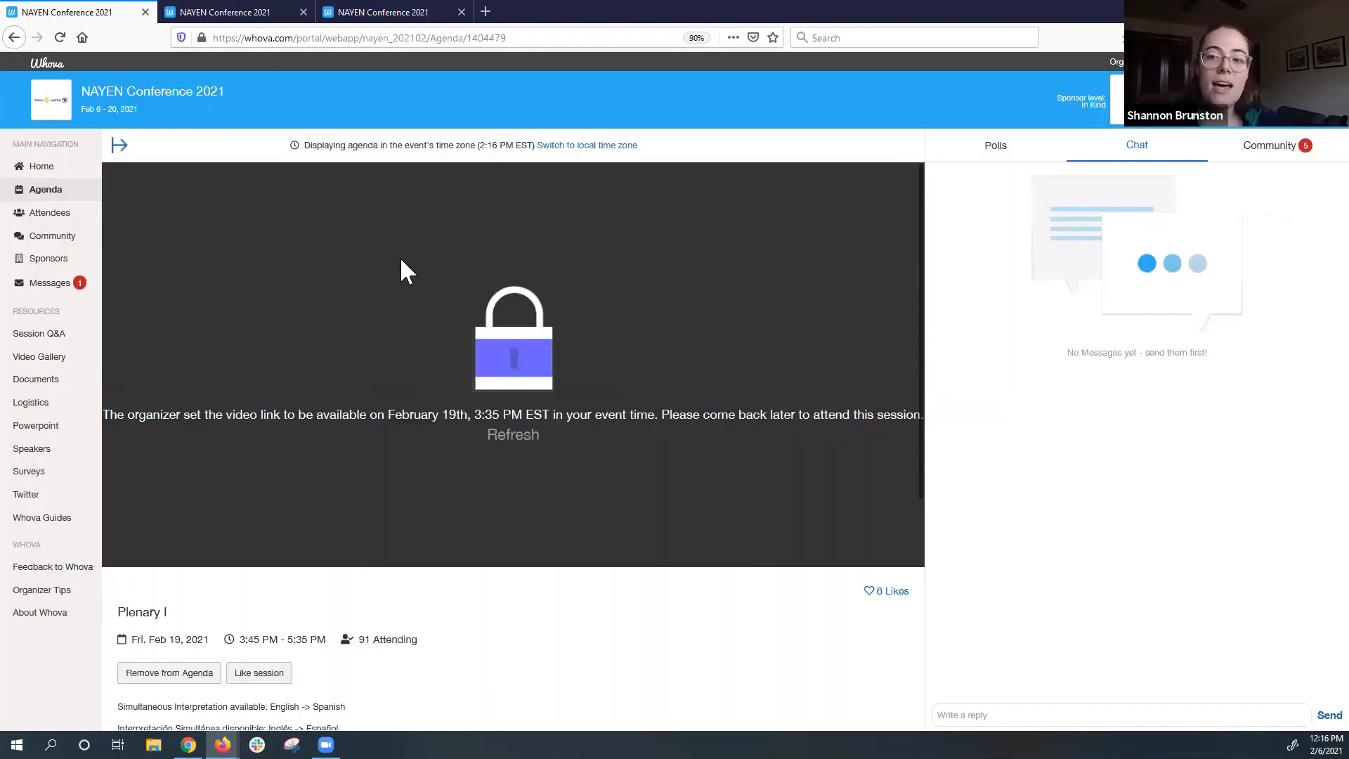
{"action": "mouse_move", "coordinate": [490, 421]}
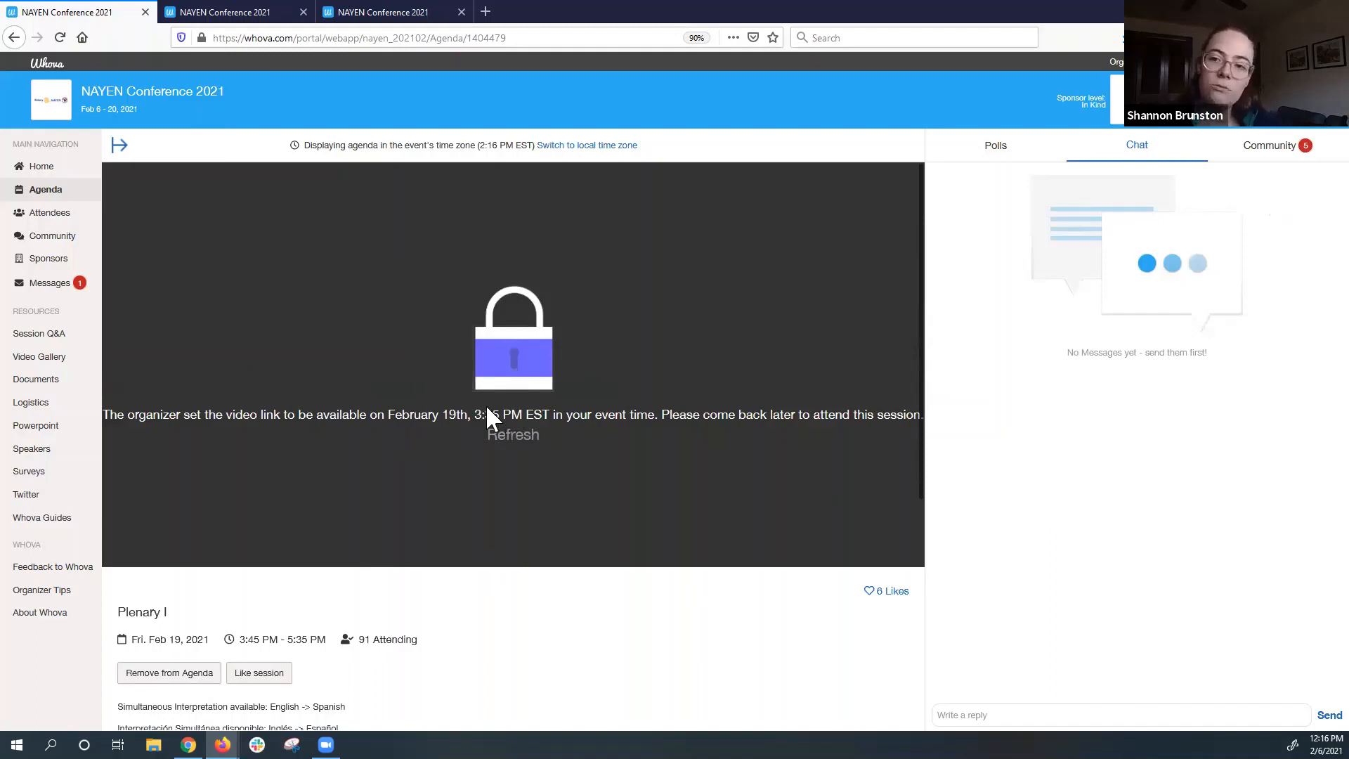
{"action": "mouse_move", "coordinate": [724, 663]}
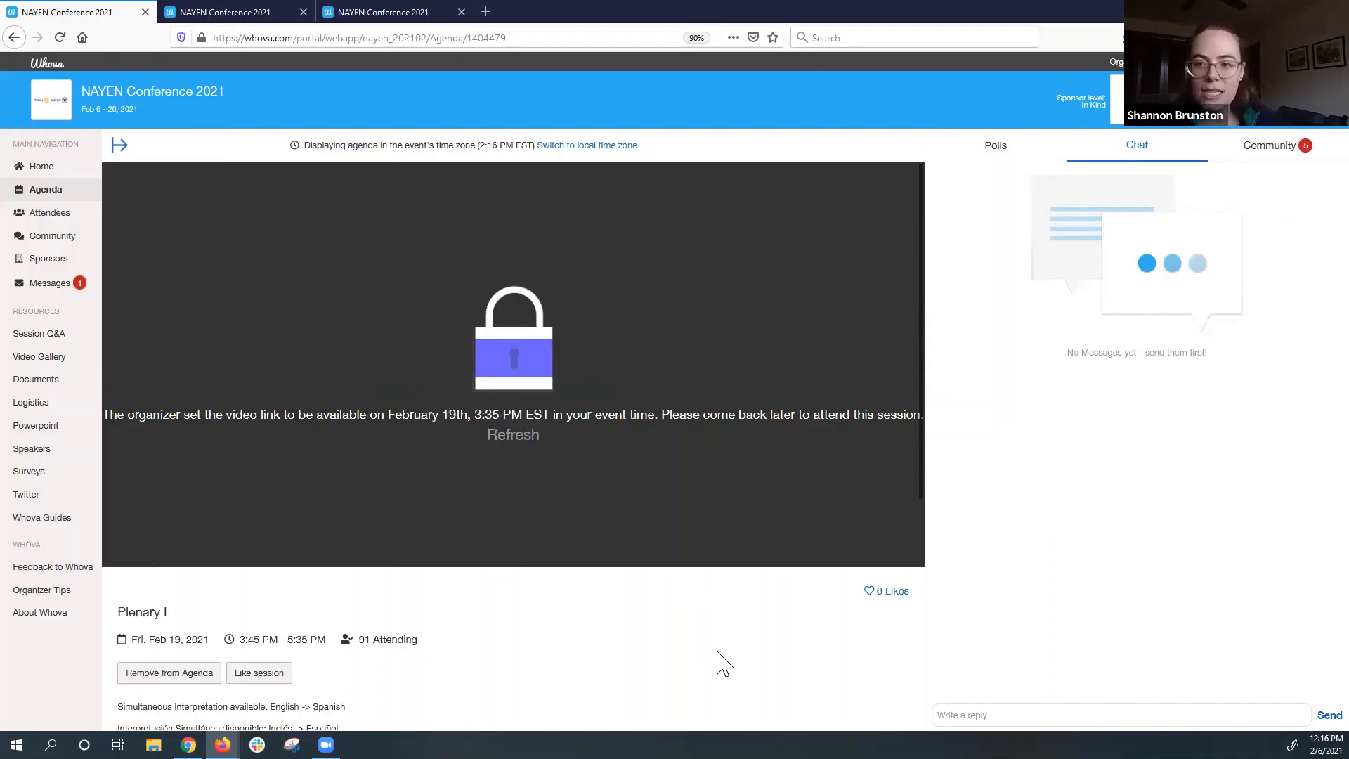
{"action": "mouse_move", "coordinate": [656, 446]}
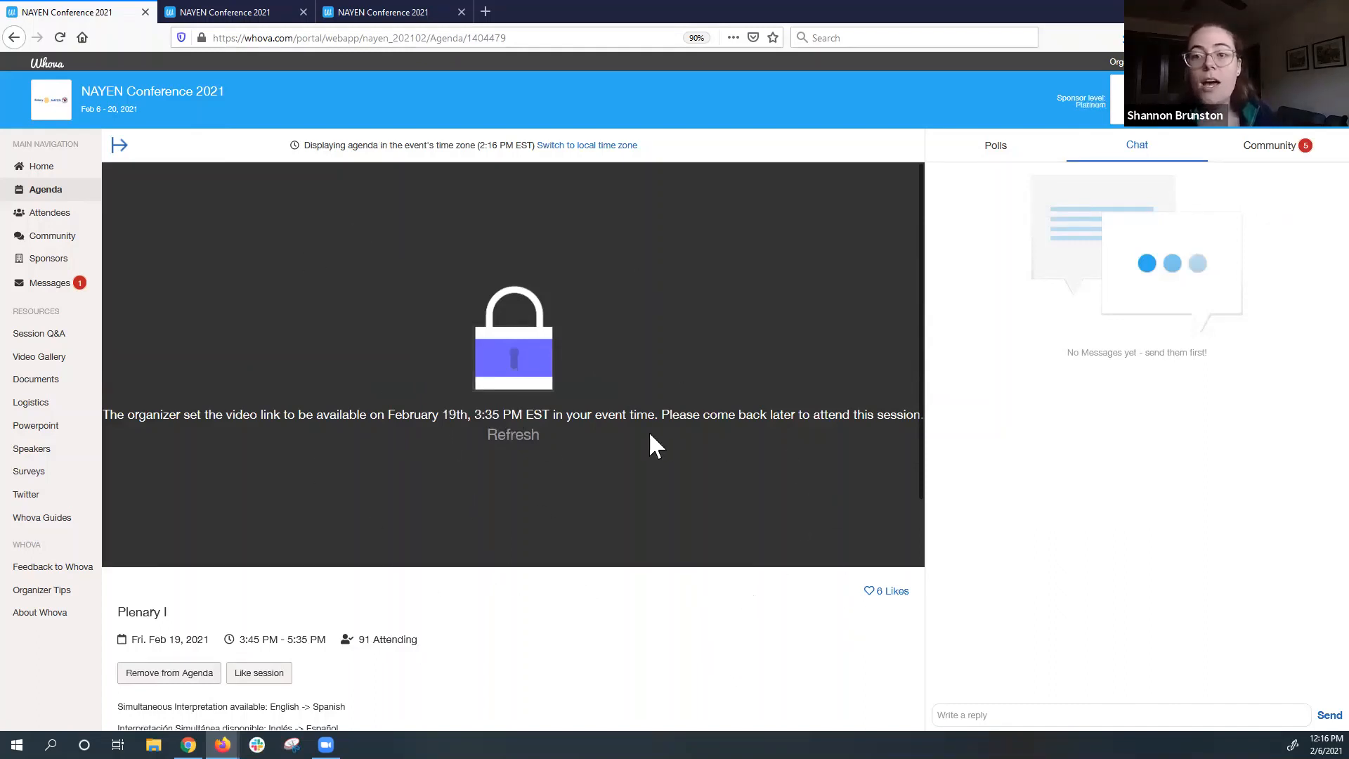
{"action": "mouse_move", "coordinate": [471, 359]}
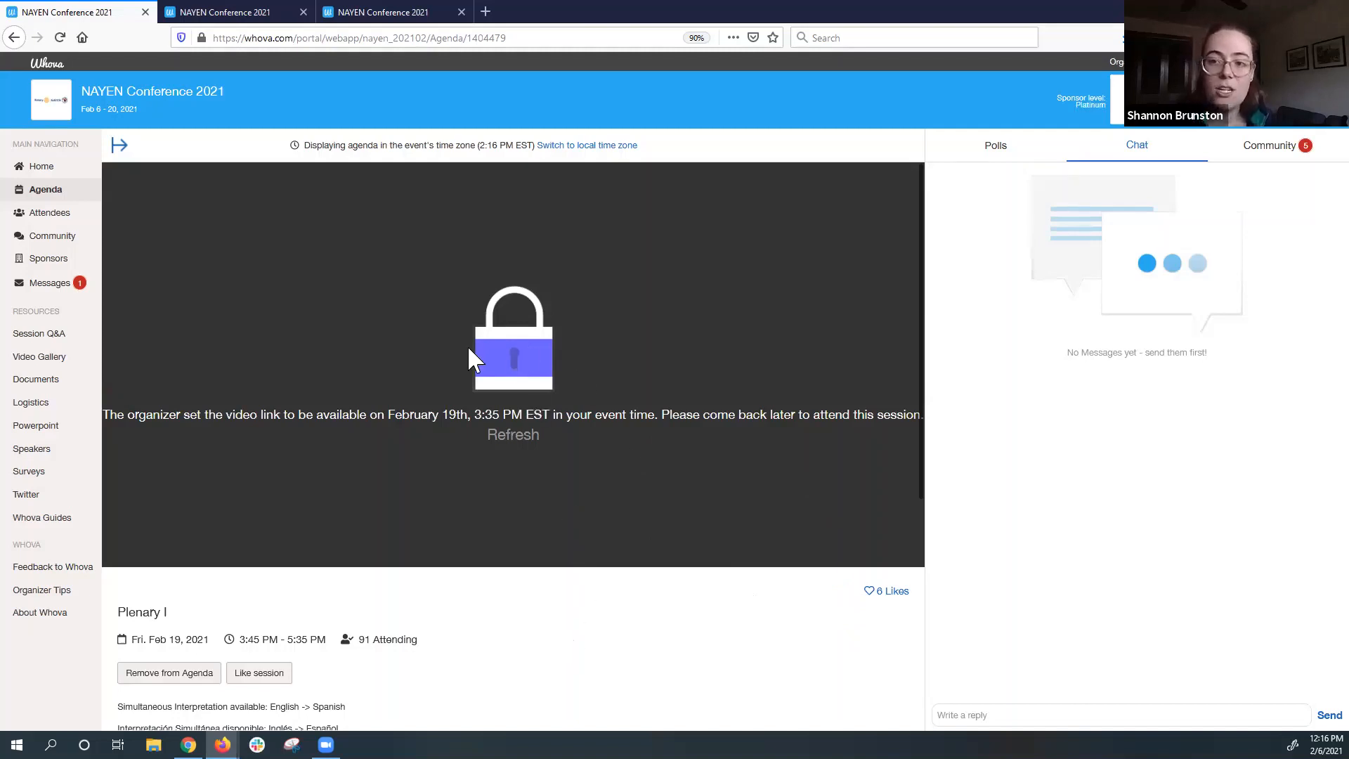
{"action": "mouse_move", "coordinate": [921, 305]}
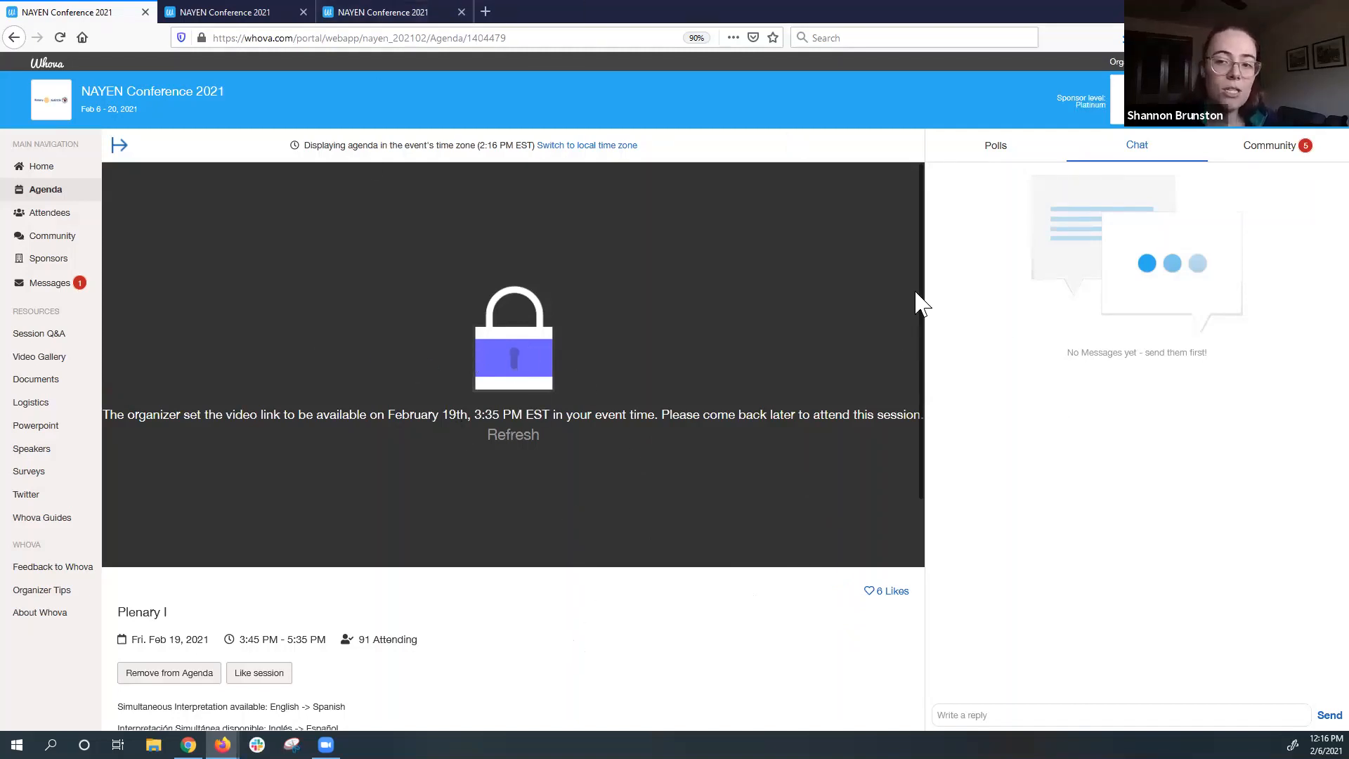
{"action": "mouse_move", "coordinate": [441, 422]}
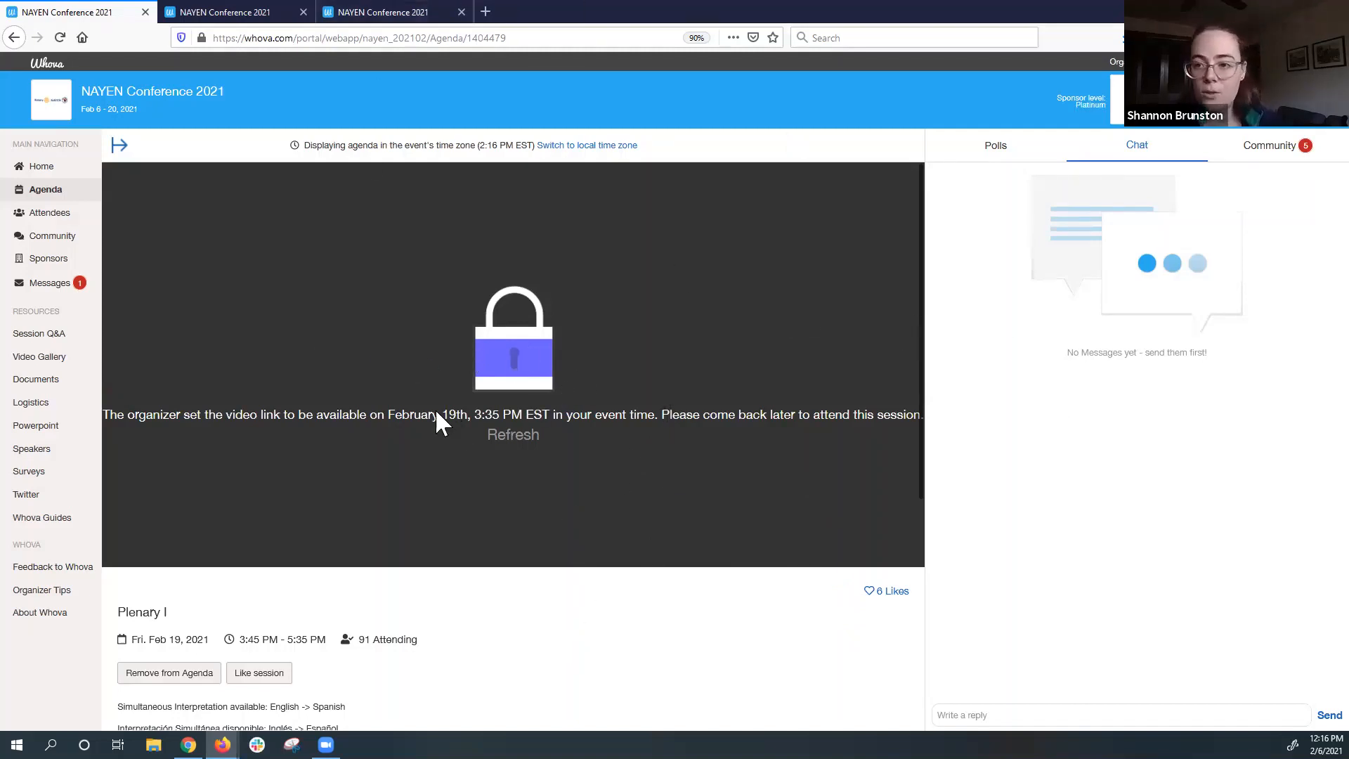
{"action": "mouse_move", "coordinate": [402, 441]}
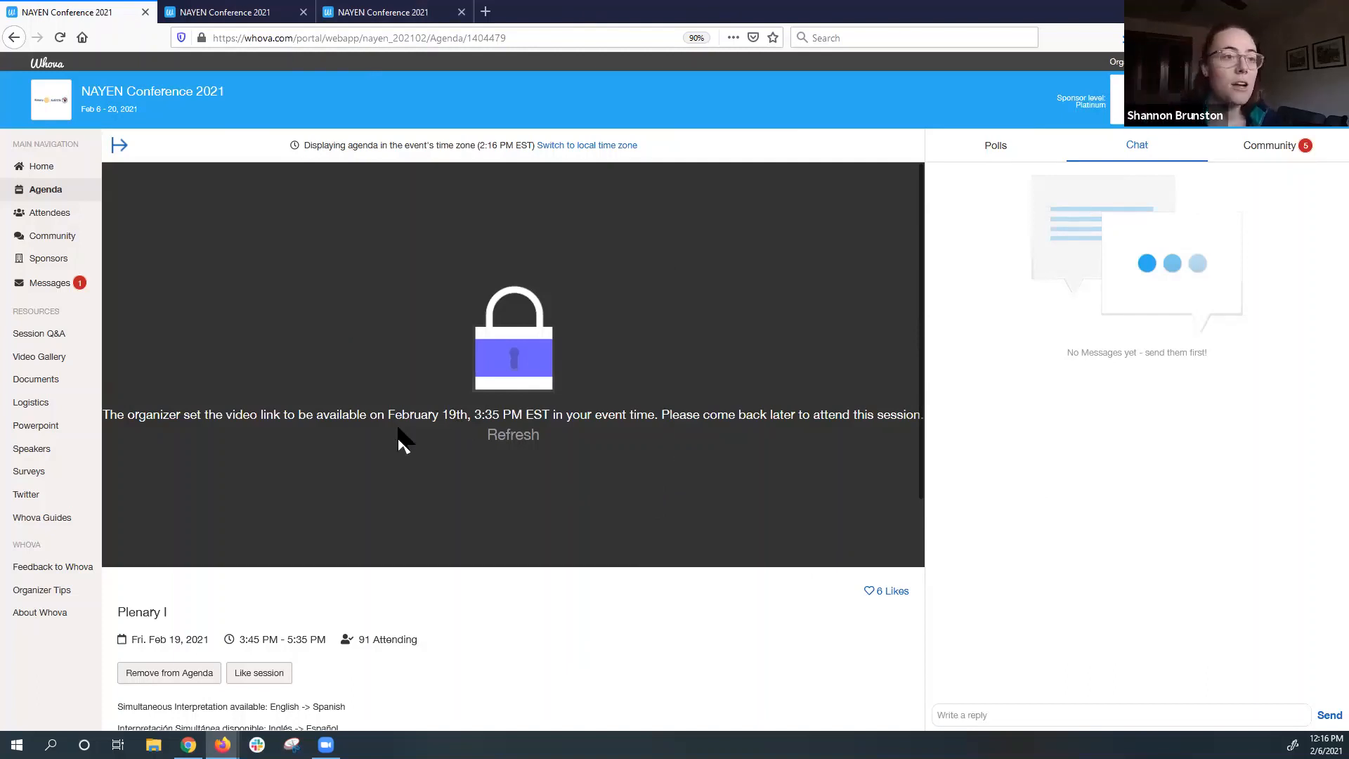
{"action": "mouse_move", "coordinate": [432, 649]}
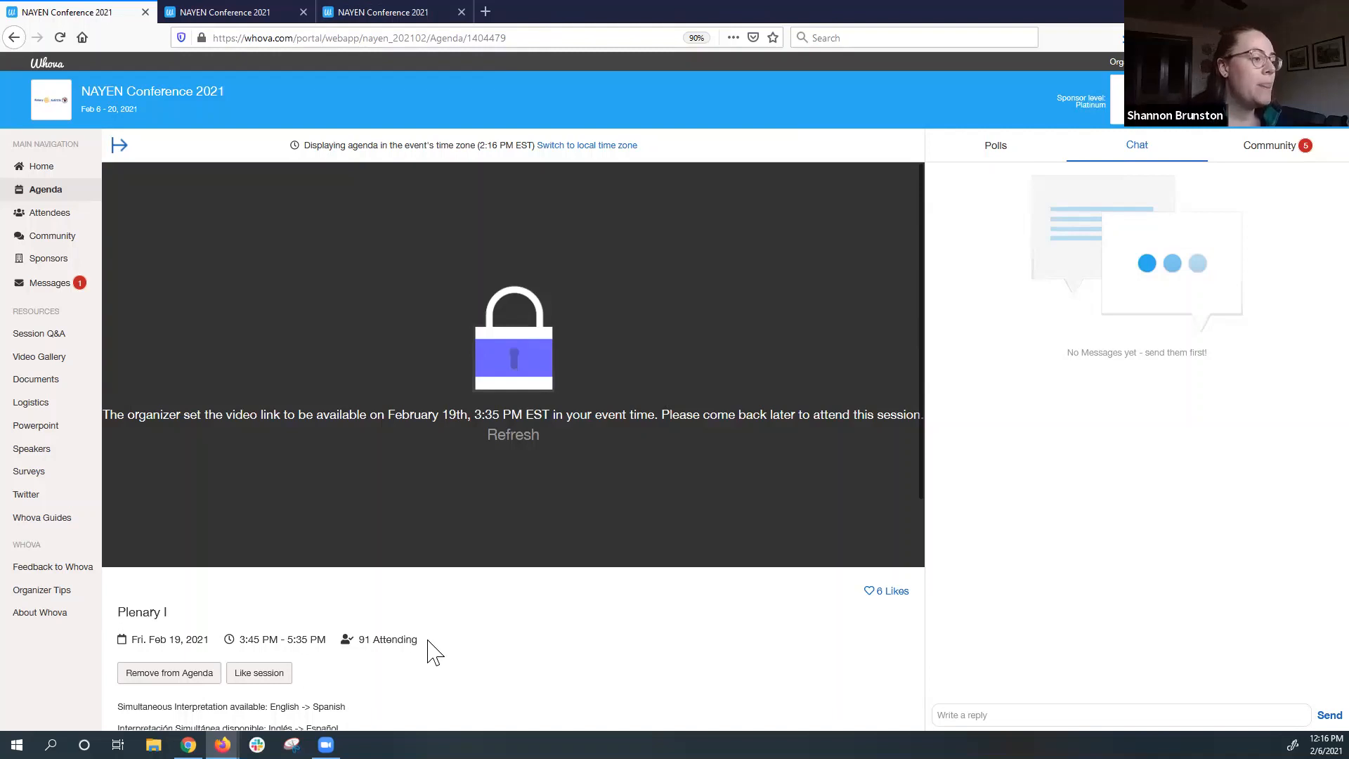
{"action": "double_click", "coordinate": [388, 639]}
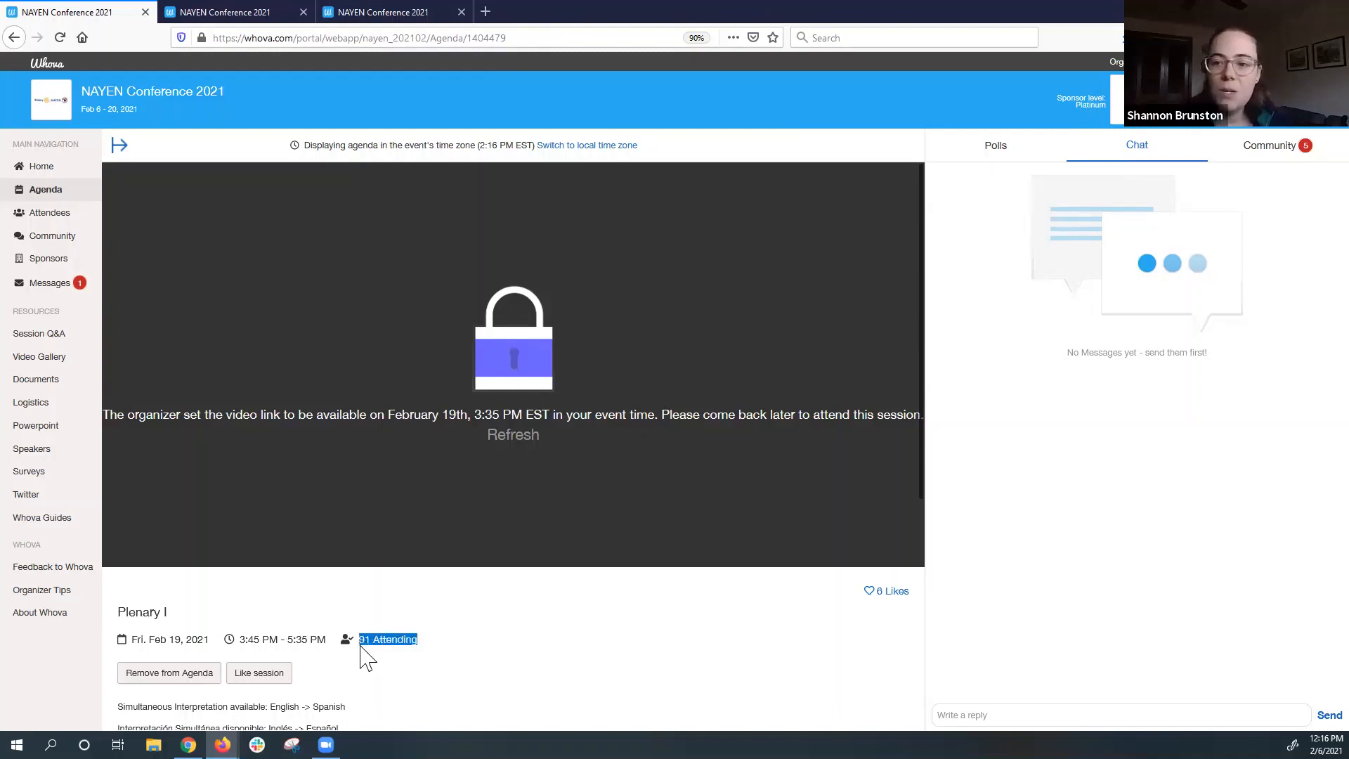
{"action": "scroll", "scroll_direction": "down", "scroll_amount": 3}
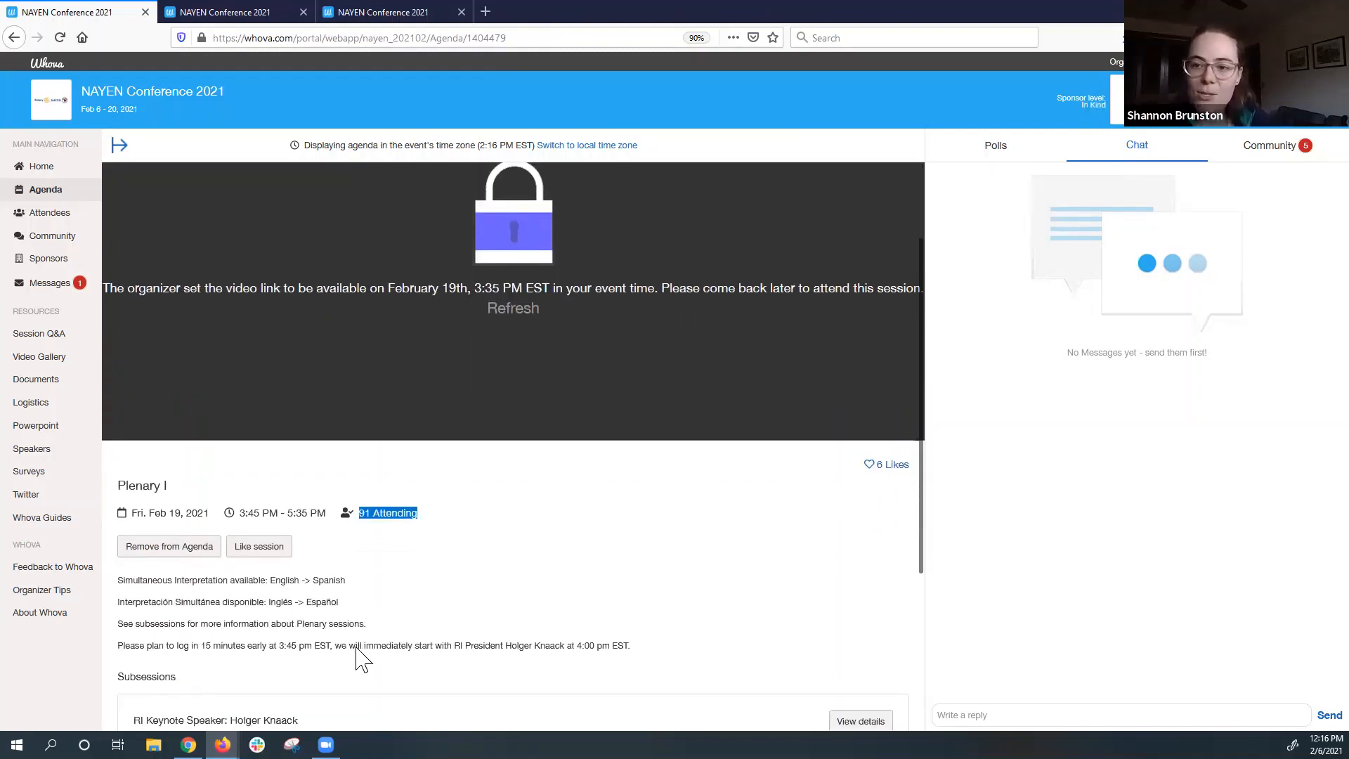
{"action": "mouse_move", "coordinate": [354, 623]}
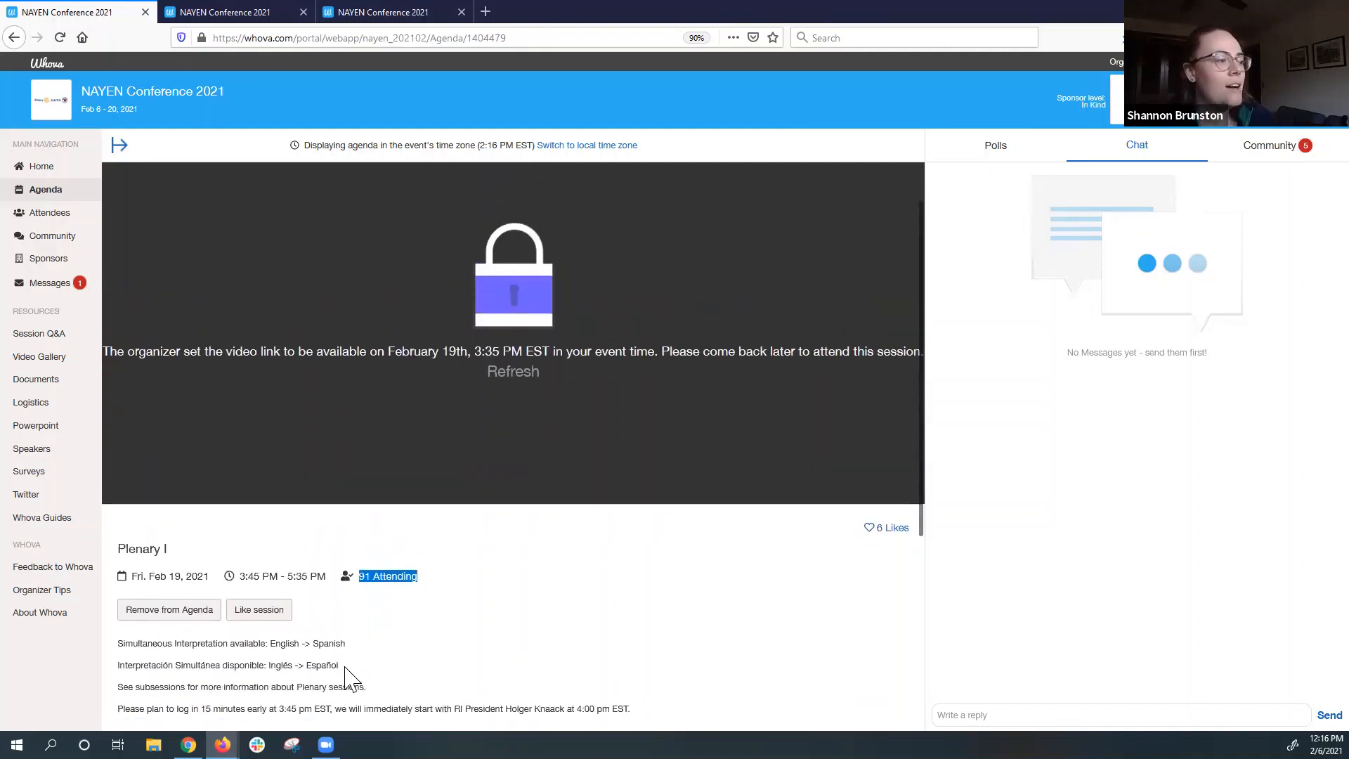
{"action": "mouse_move", "coordinate": [169, 609]}
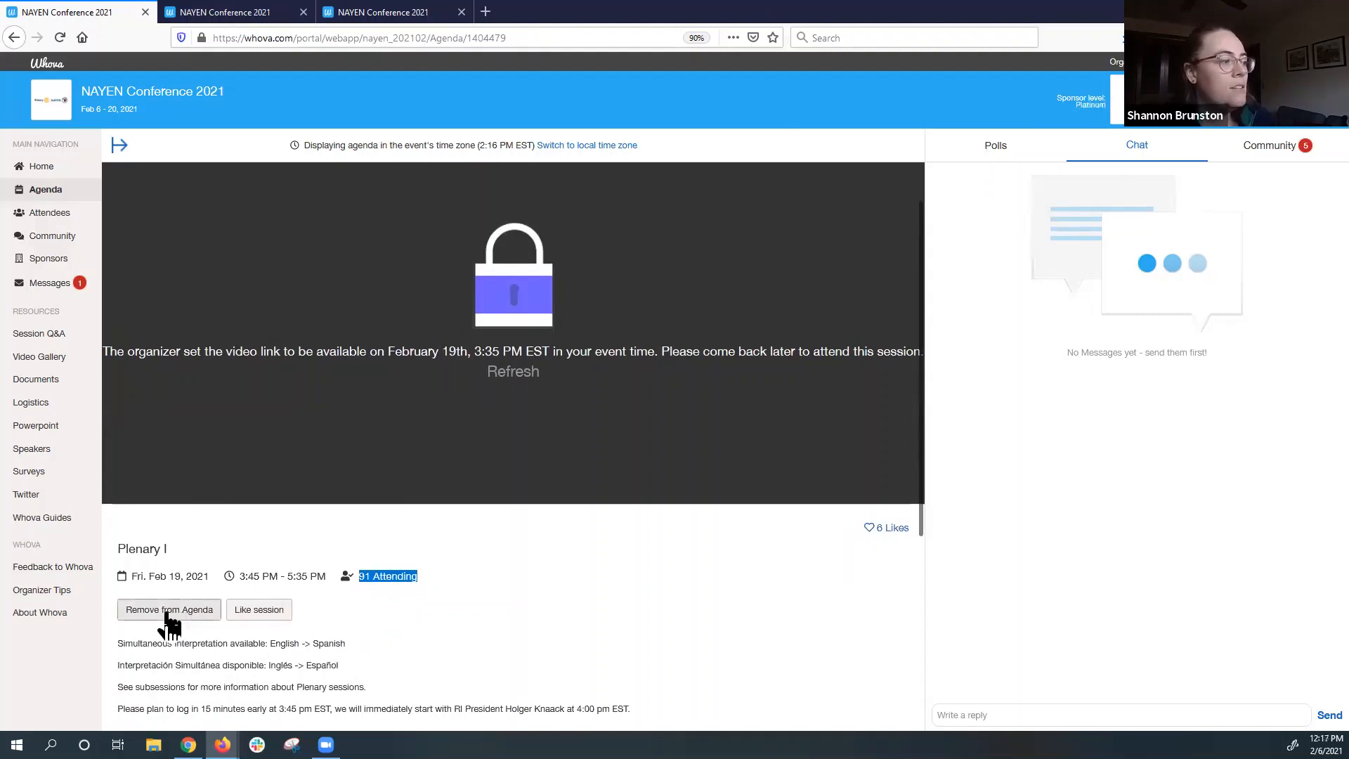
Add the Plenary I session to My Agenda.
{"action": "left_click", "coordinate": [168, 609]}
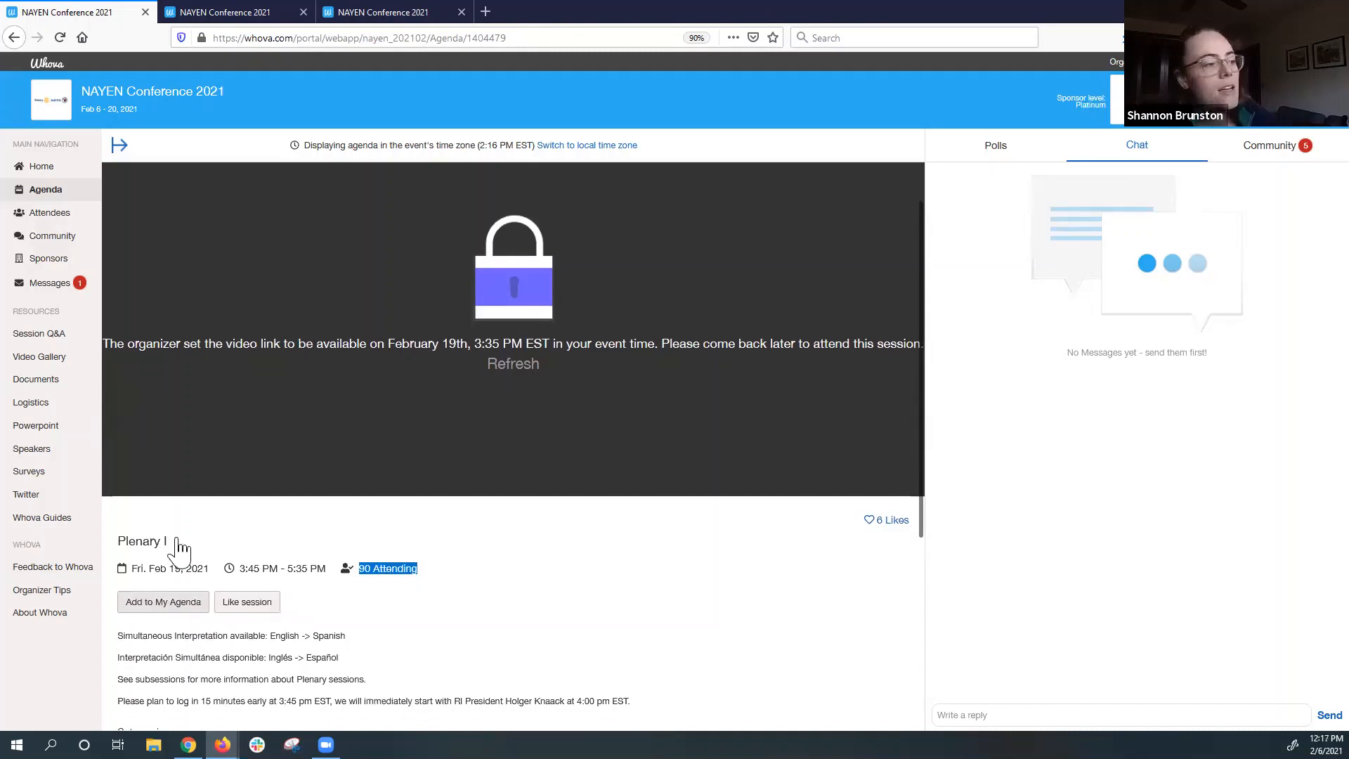
{"action": "scroll", "scroll_direction": "down", "scroll_amount": 3}
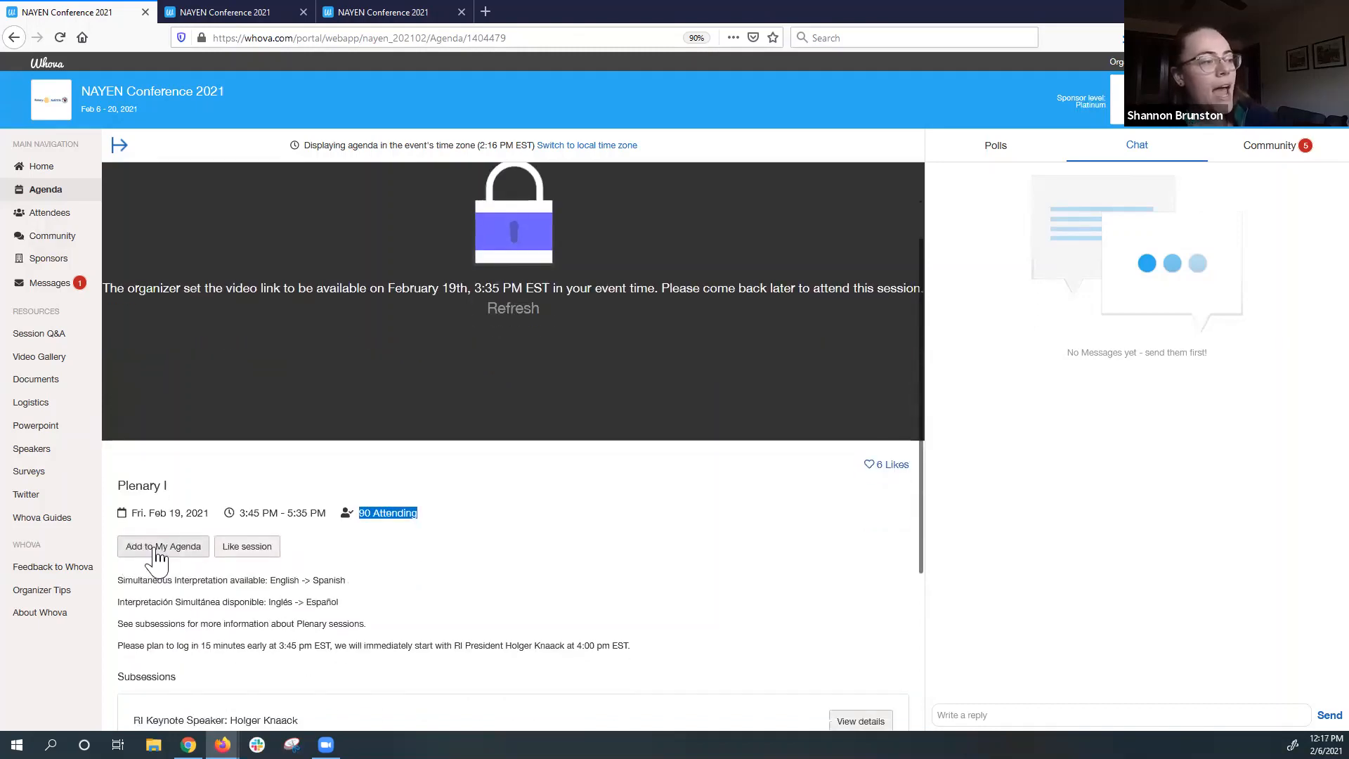
{"action": "left_click", "coordinate": [161, 545]}
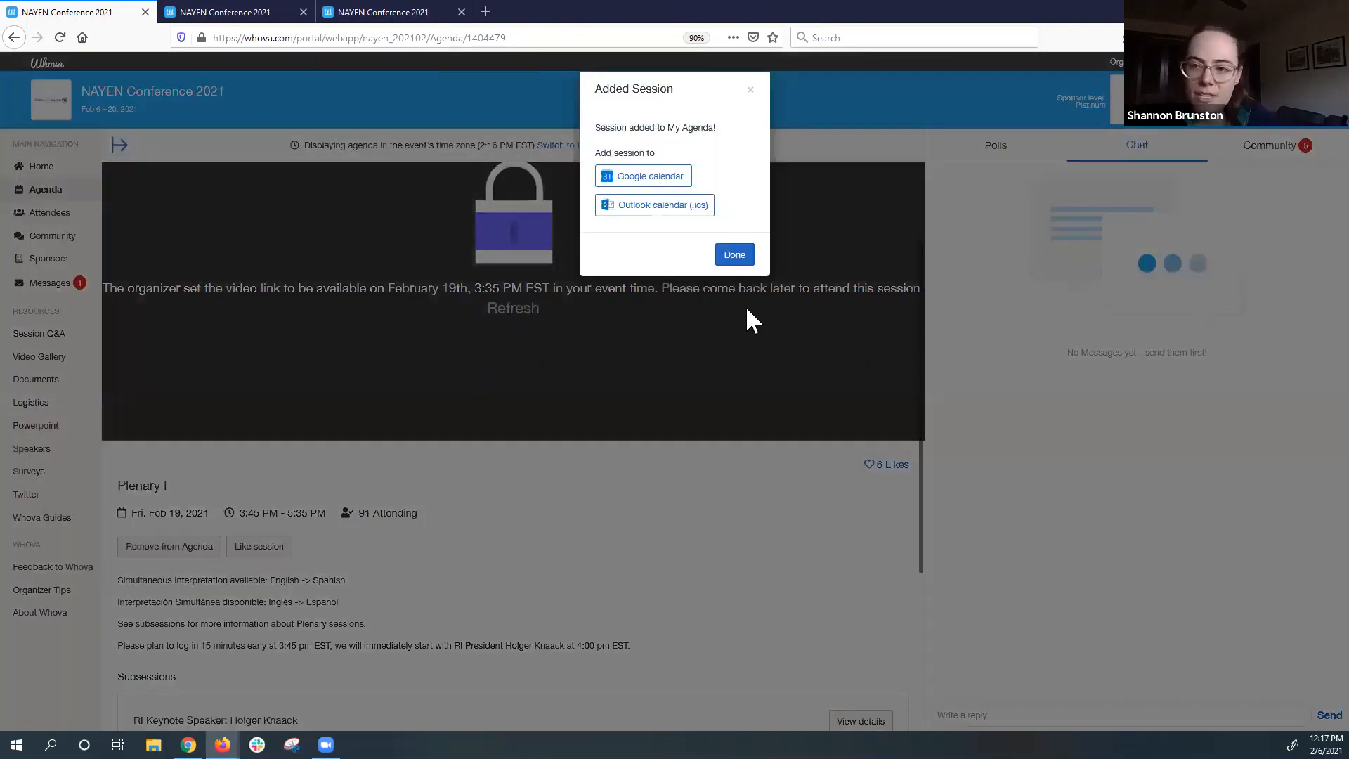
{"action": "mouse_move", "coordinate": [742, 284]}
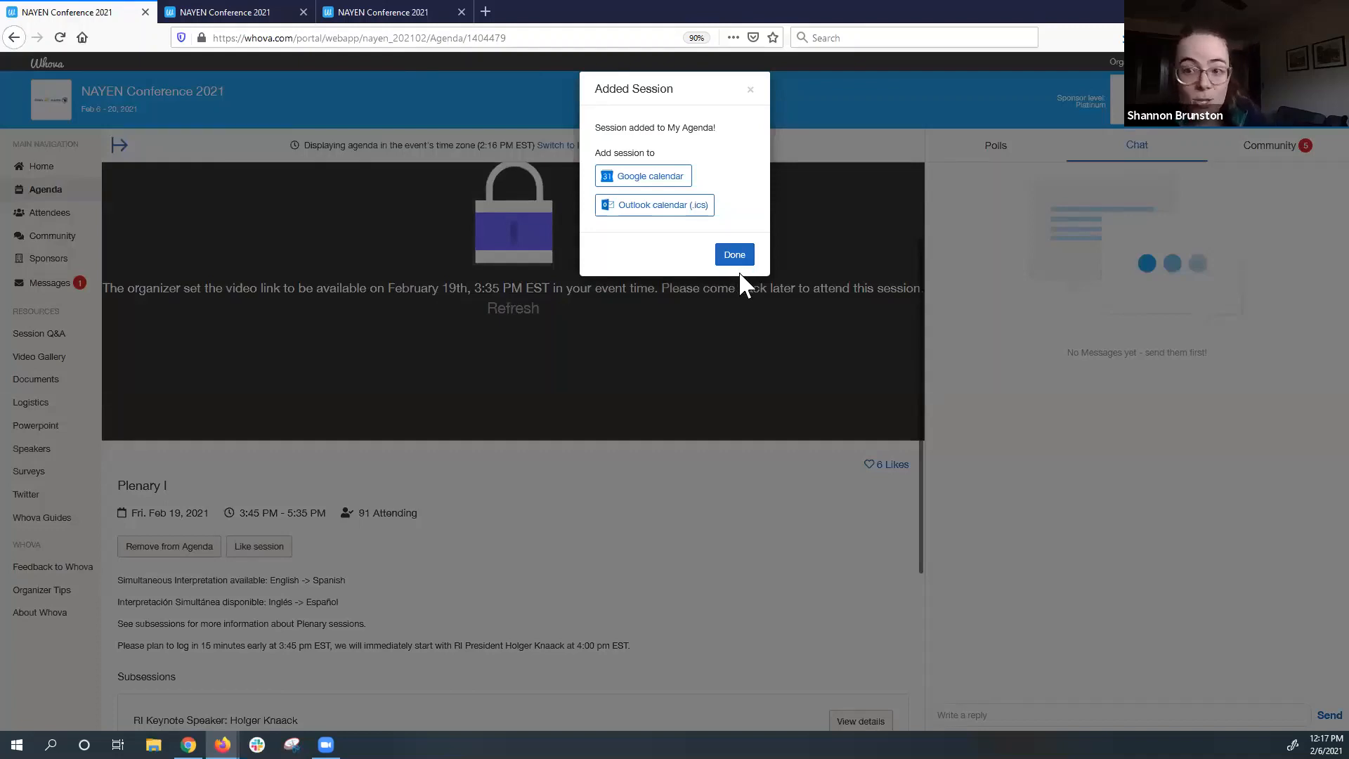
{"action": "mouse_move", "coordinate": [766, 254]}
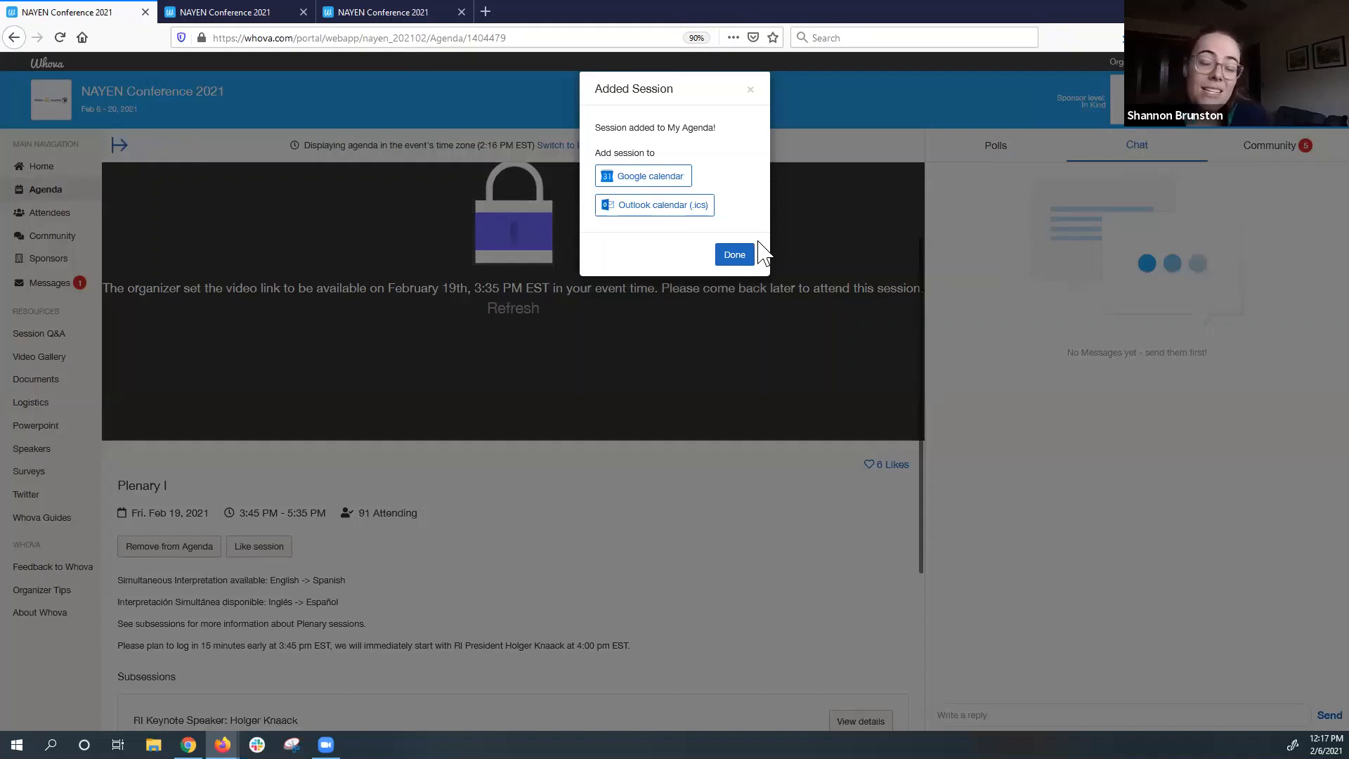
{"action": "mouse_move", "coordinate": [758, 245]}
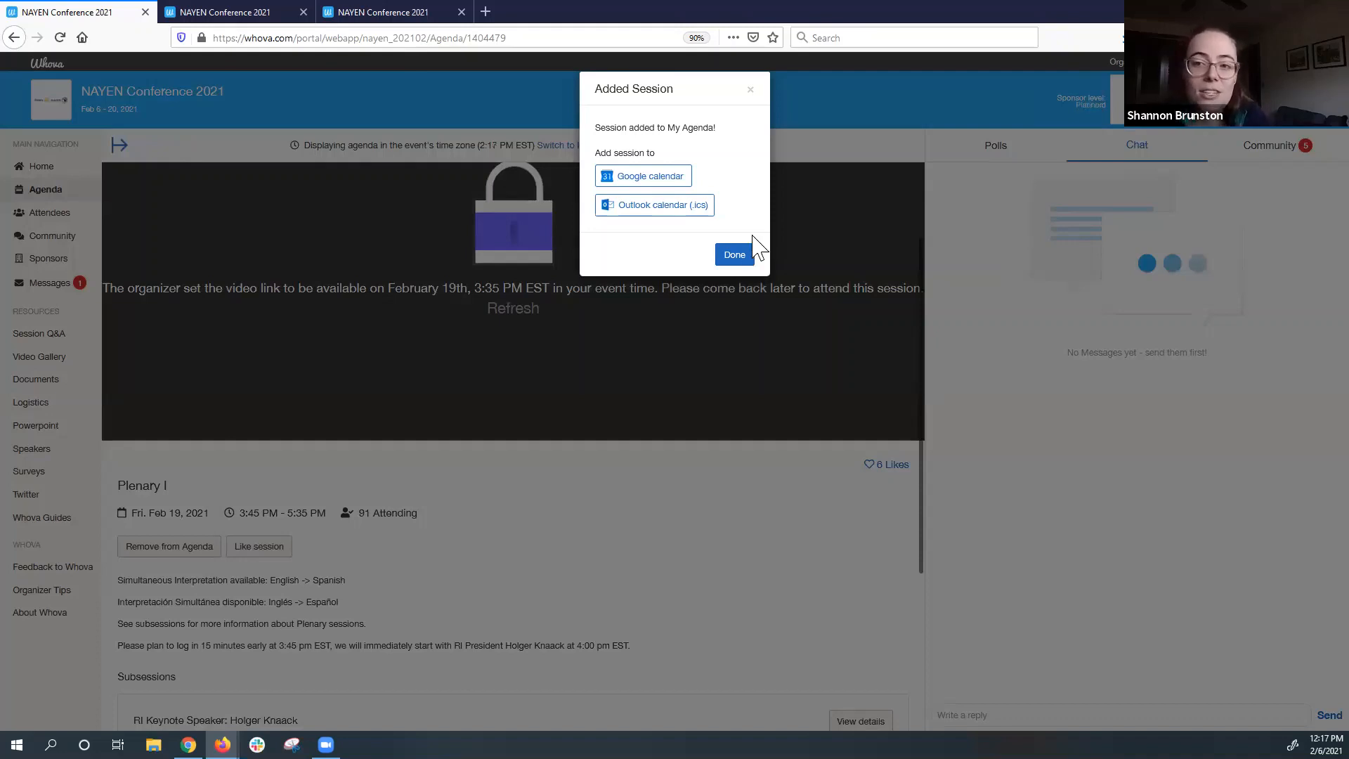
{"action": "mouse_move", "coordinate": [756, 226]}
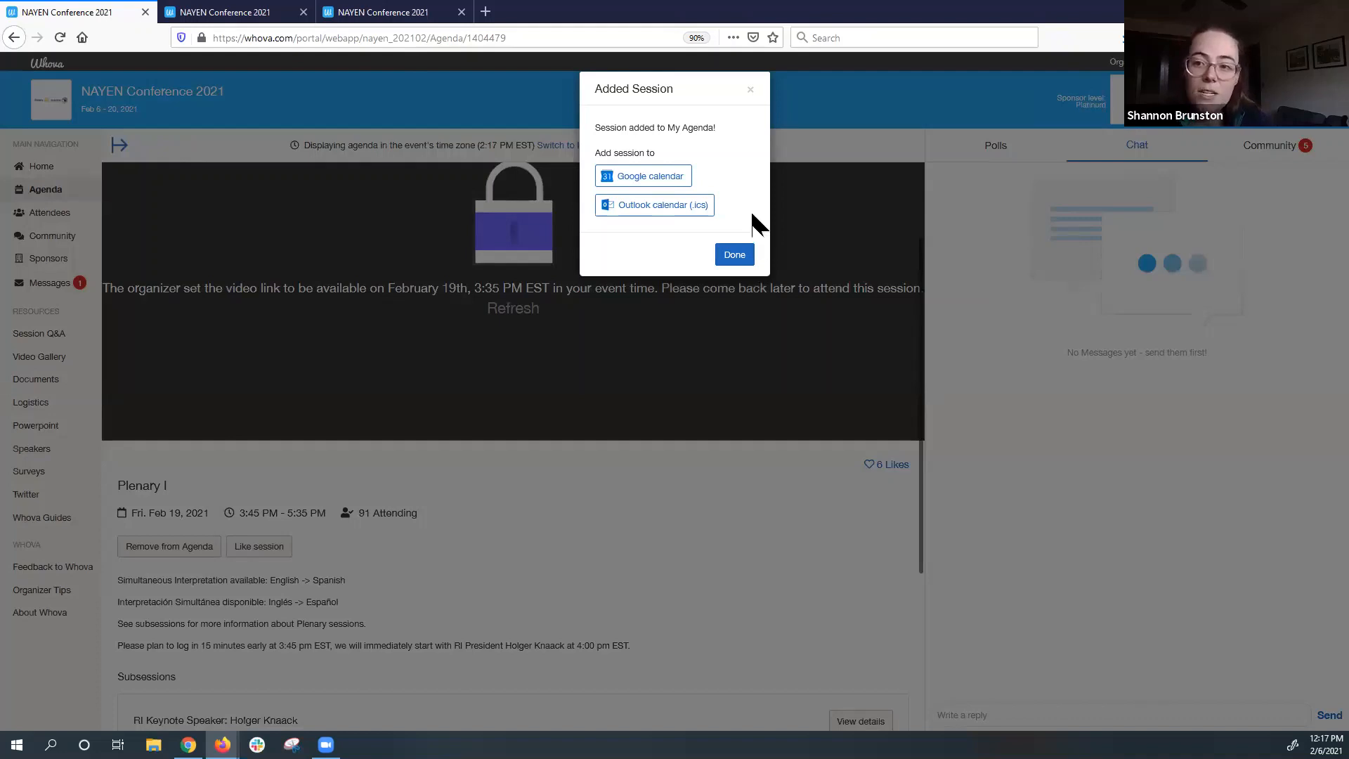
{"action": "mouse_move", "coordinate": [680, 207]}
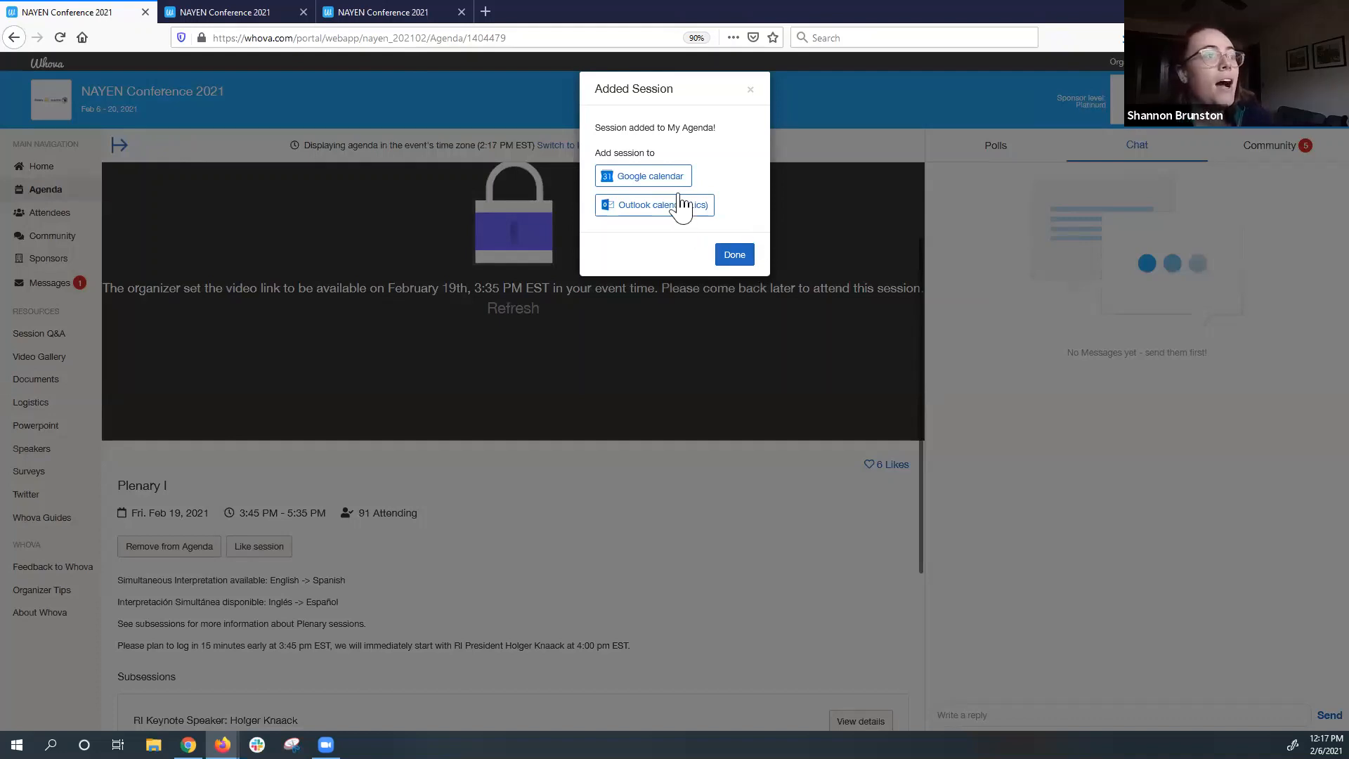
Choose the Outlook calendar export option in the Added Session confirmation.
{"action": "left_click", "coordinate": [654, 205]}
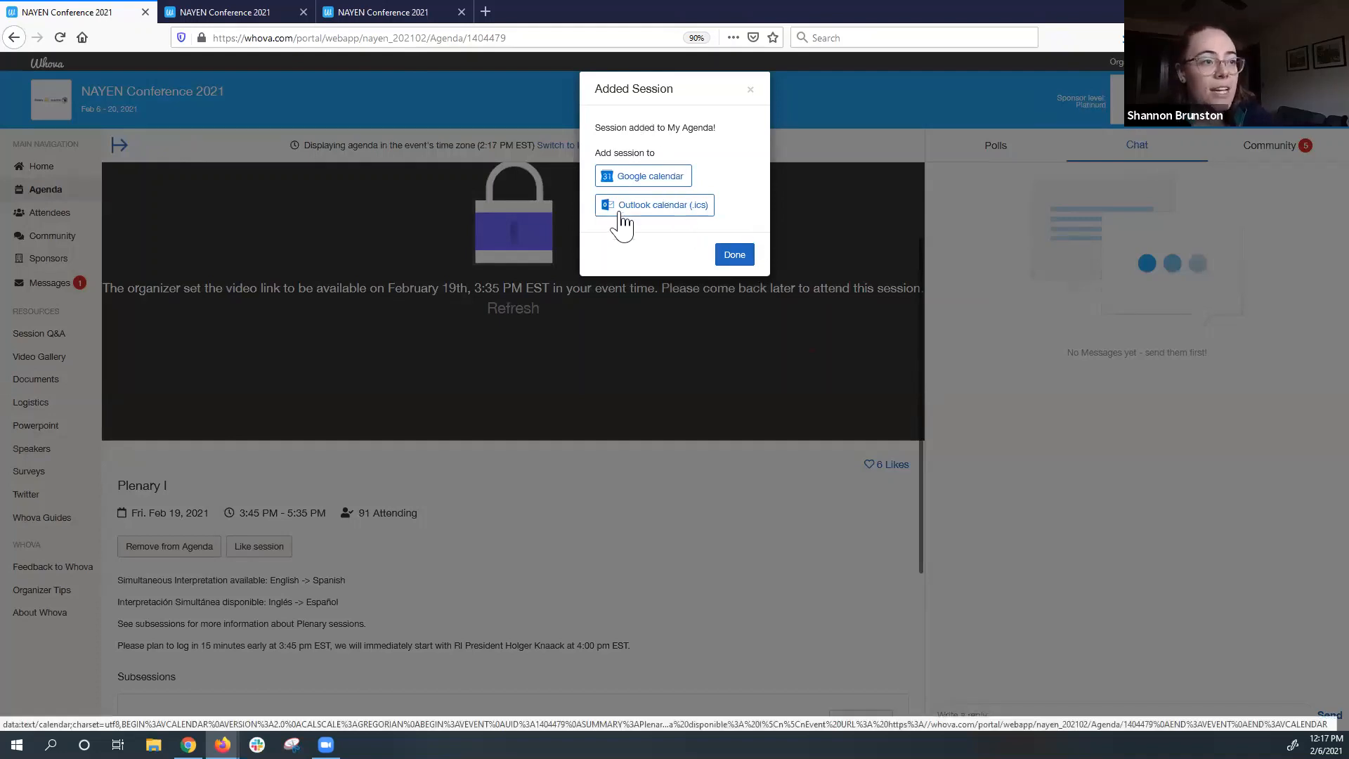
{"action": "mouse_move", "coordinate": [641, 199]}
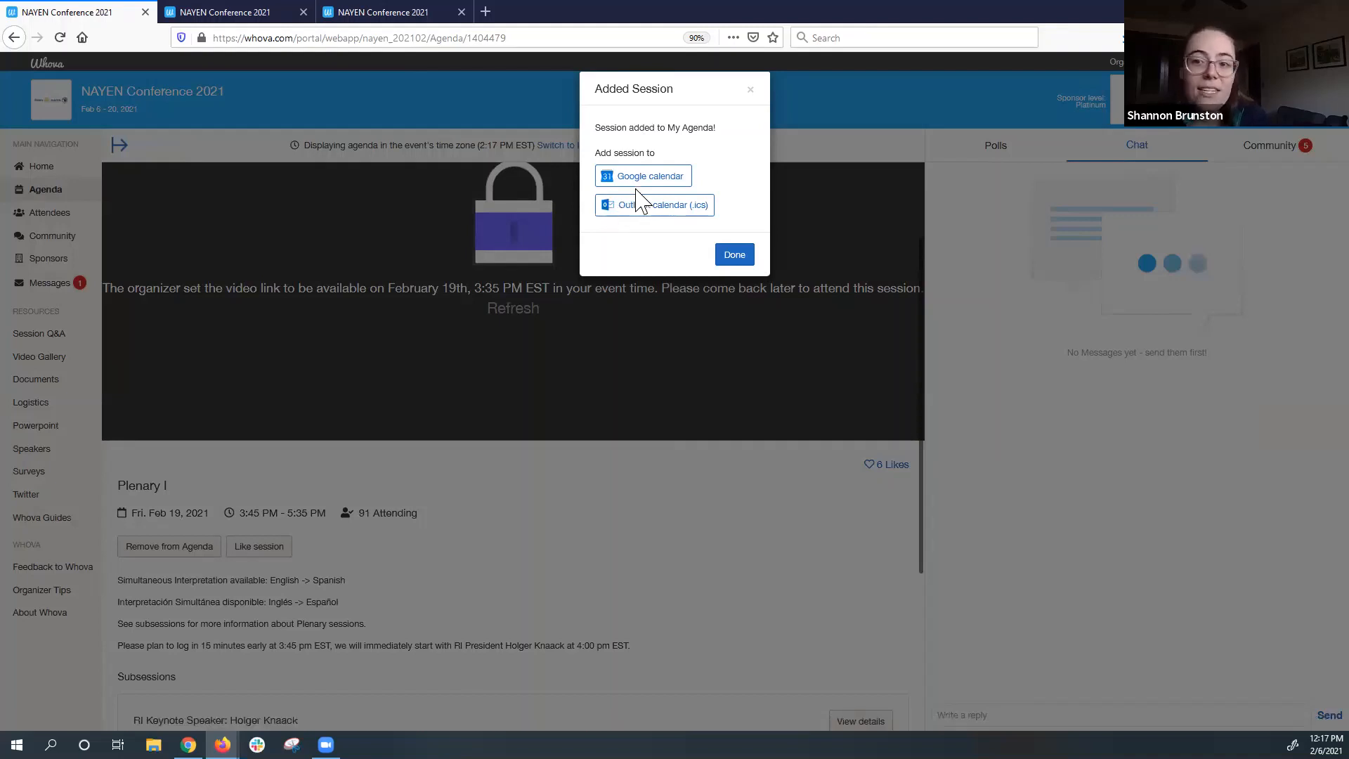
{"action": "mouse_move", "coordinate": [647, 169]}
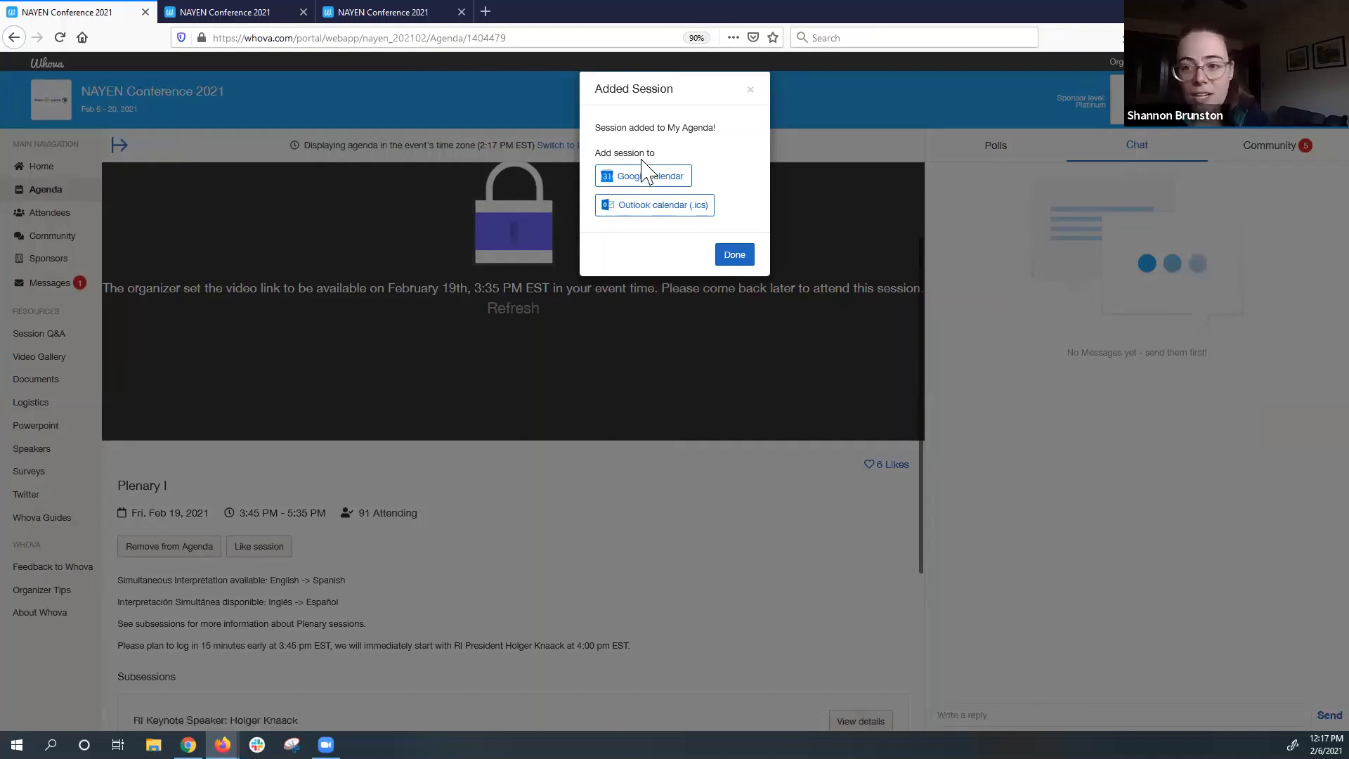
{"action": "mouse_move", "coordinate": [120, 636]}
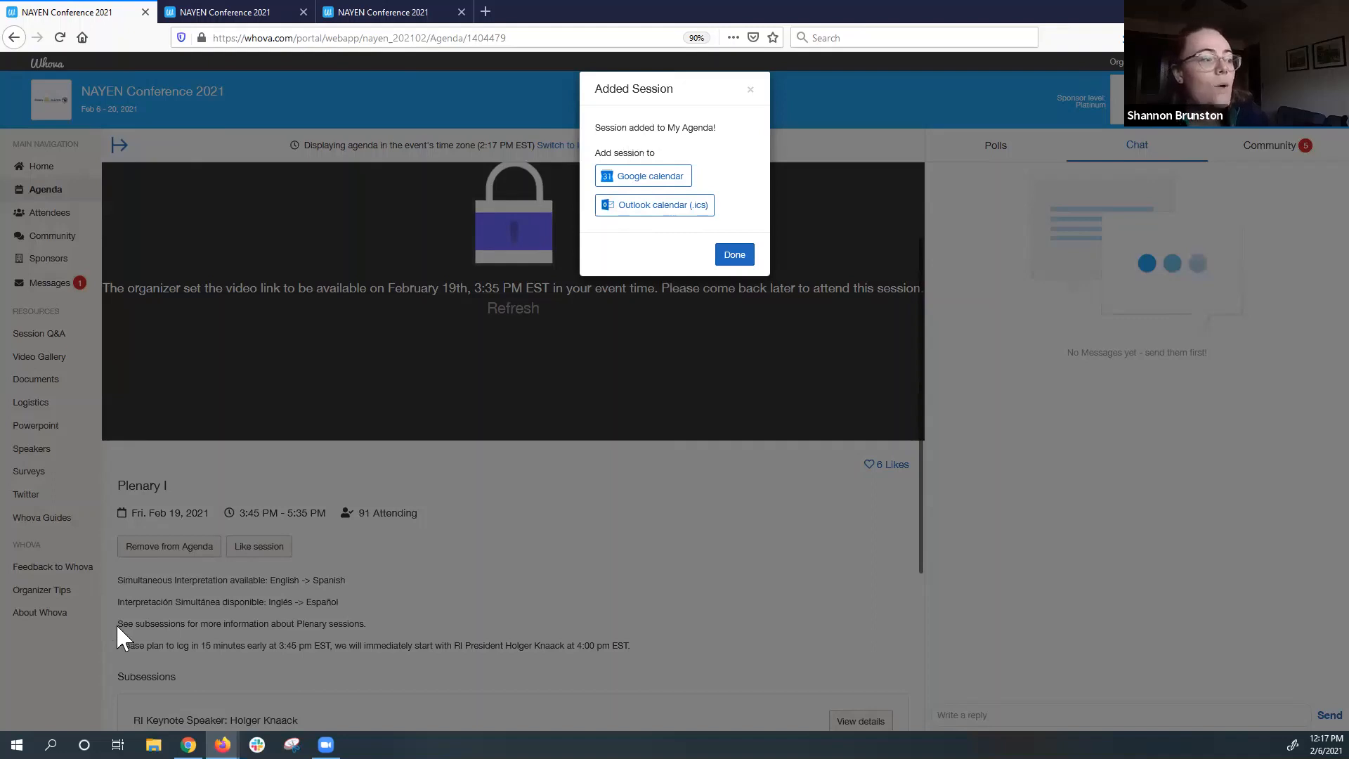
{"action": "mouse_move", "coordinate": [875, 261]}
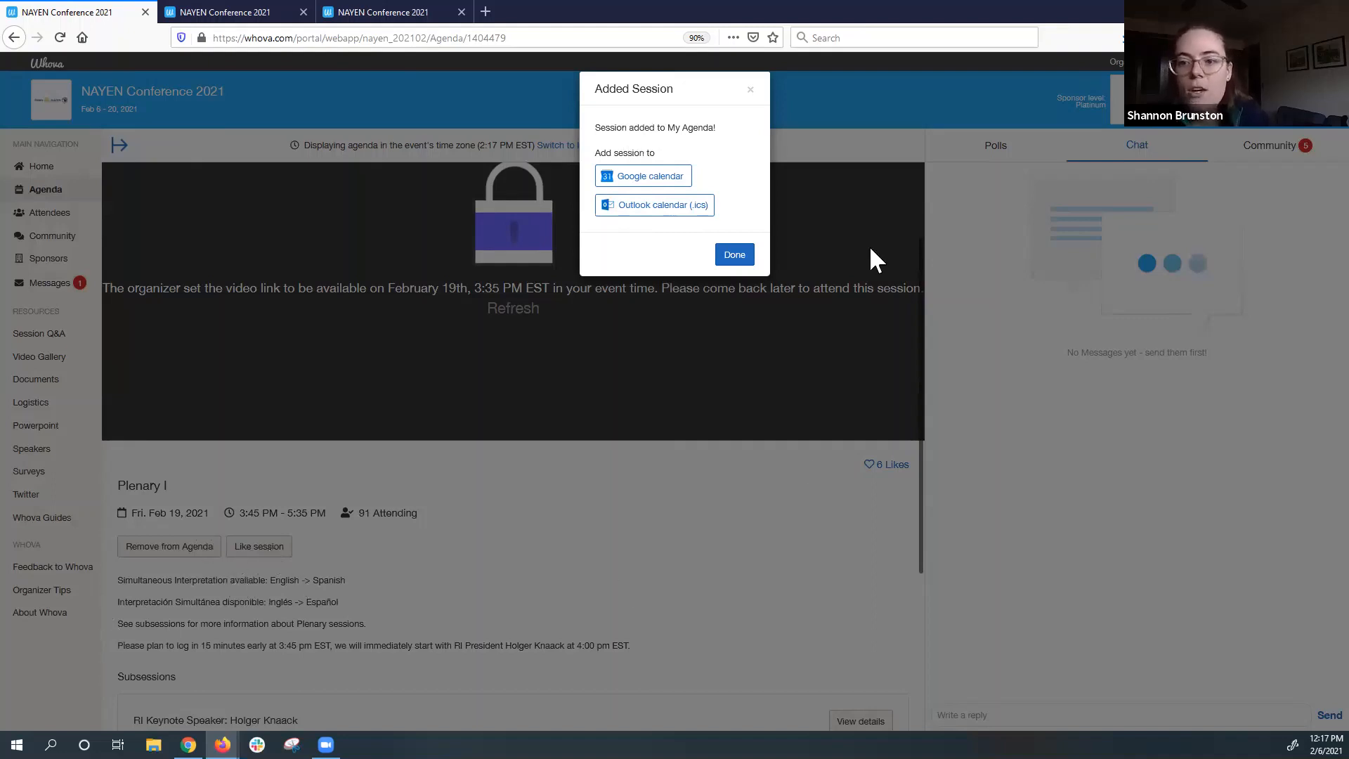
{"action": "left_click", "coordinate": [654, 204]}
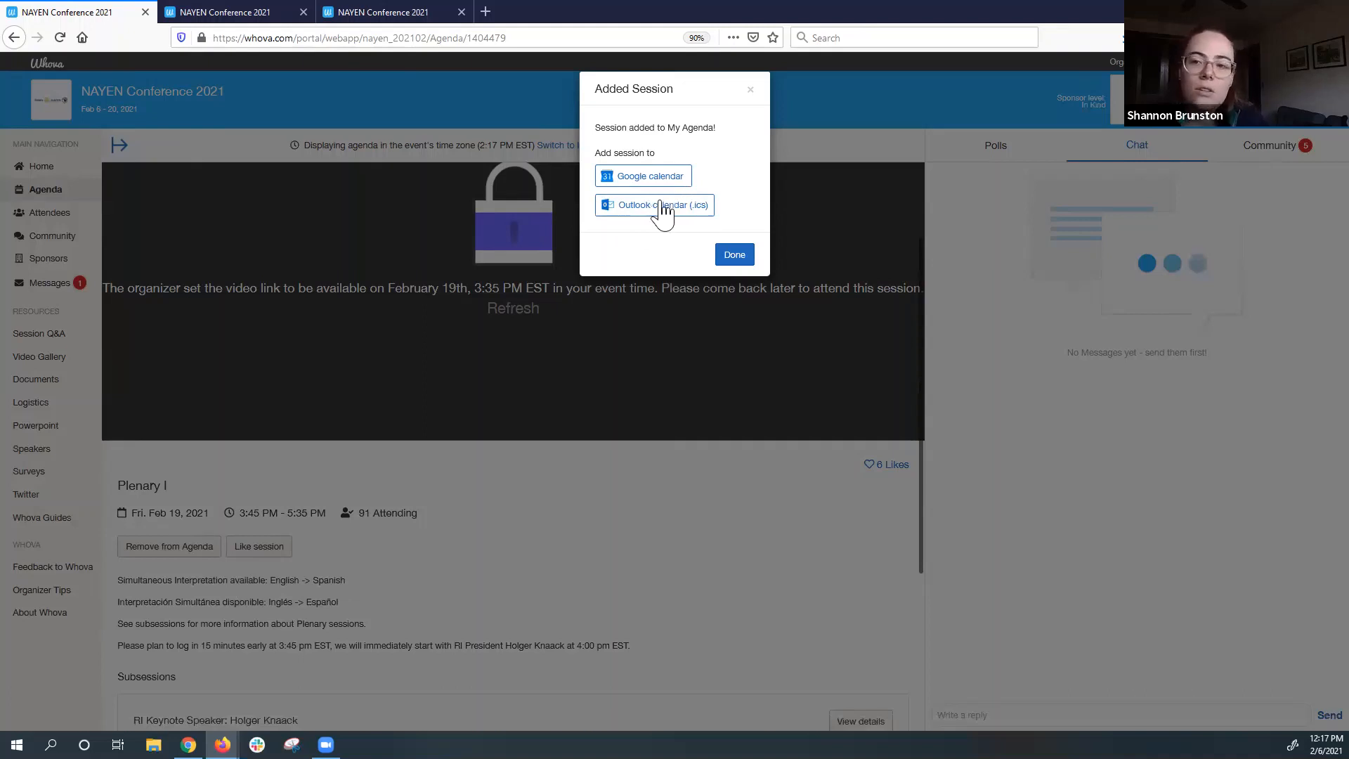
{"action": "left_click", "coordinate": [654, 204]}
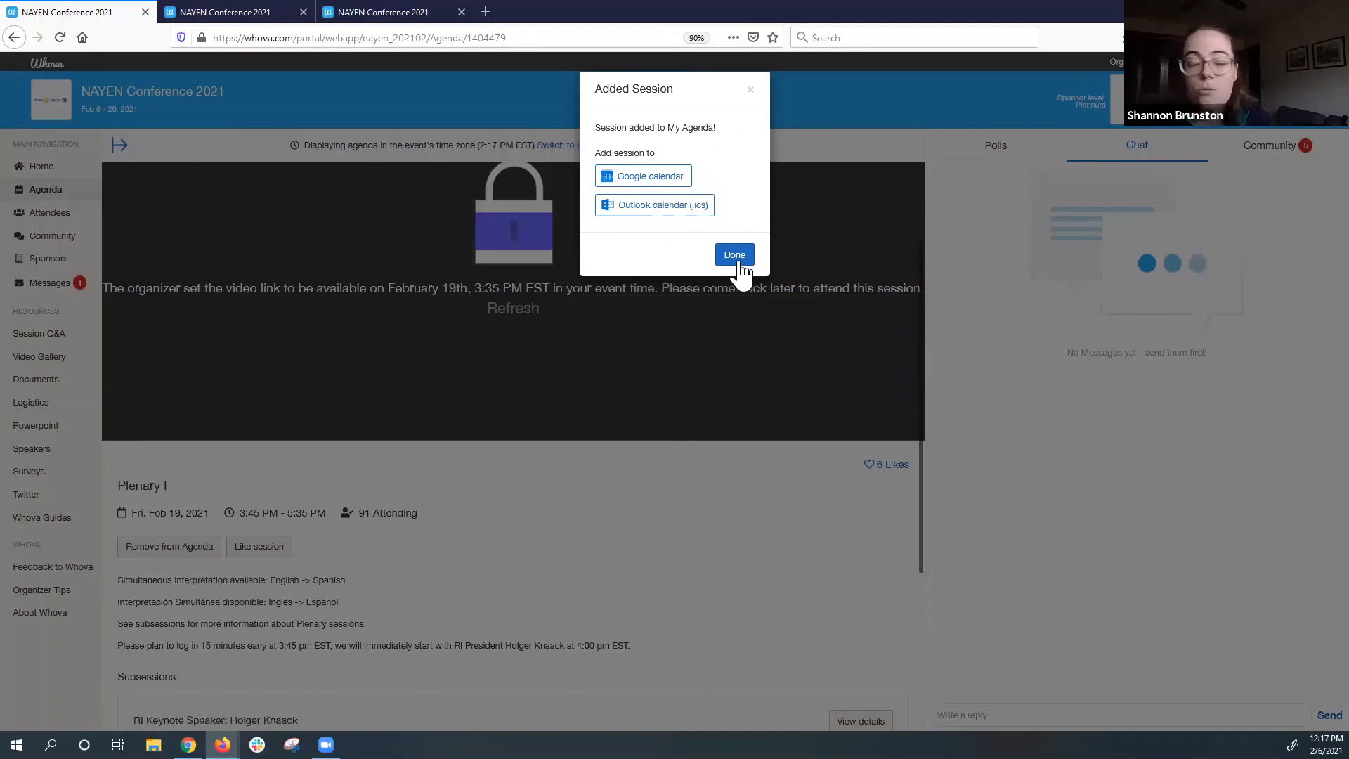
Dismiss the session-added confirmation and scroll the saved Saturday, Feb 20 sessions in My Agenda.
{"action": "left_click", "coordinate": [733, 254]}
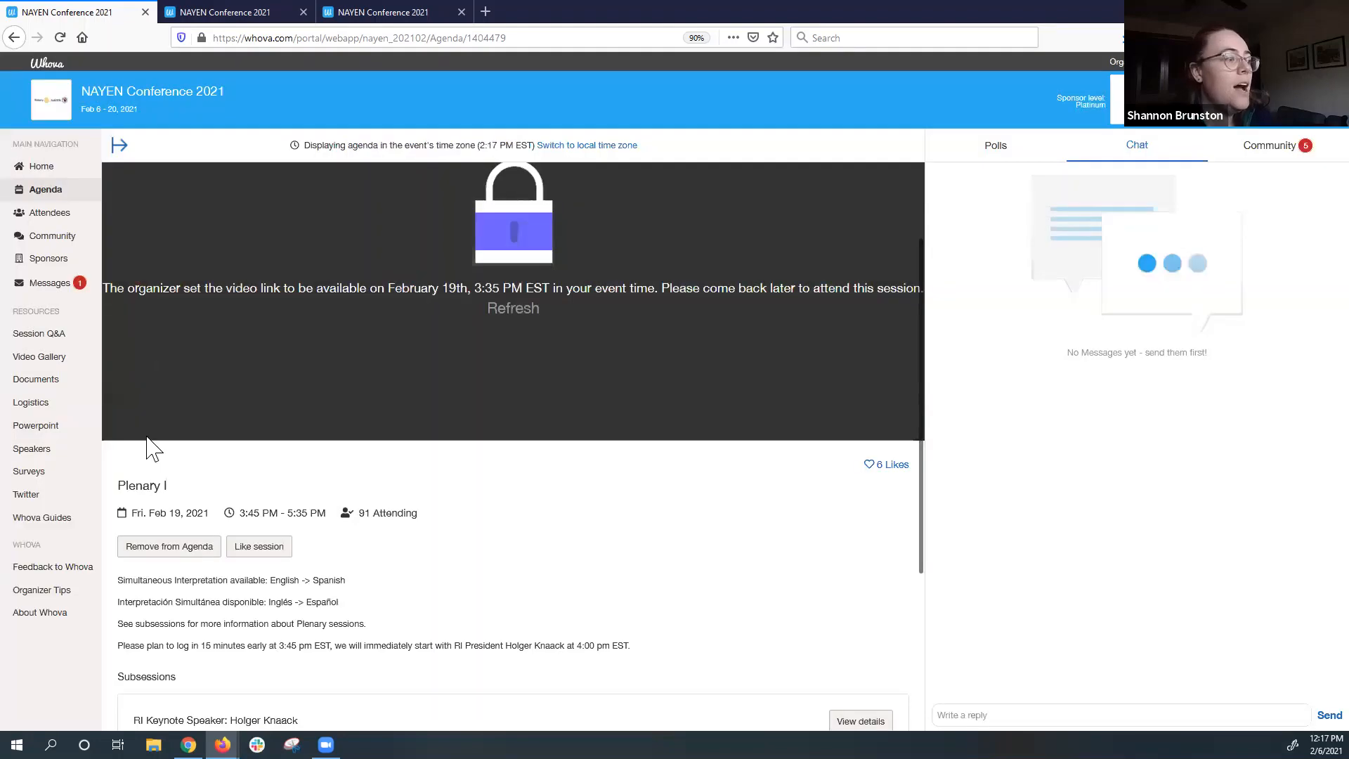
{"action": "mouse_move", "coordinate": [118, 143]}
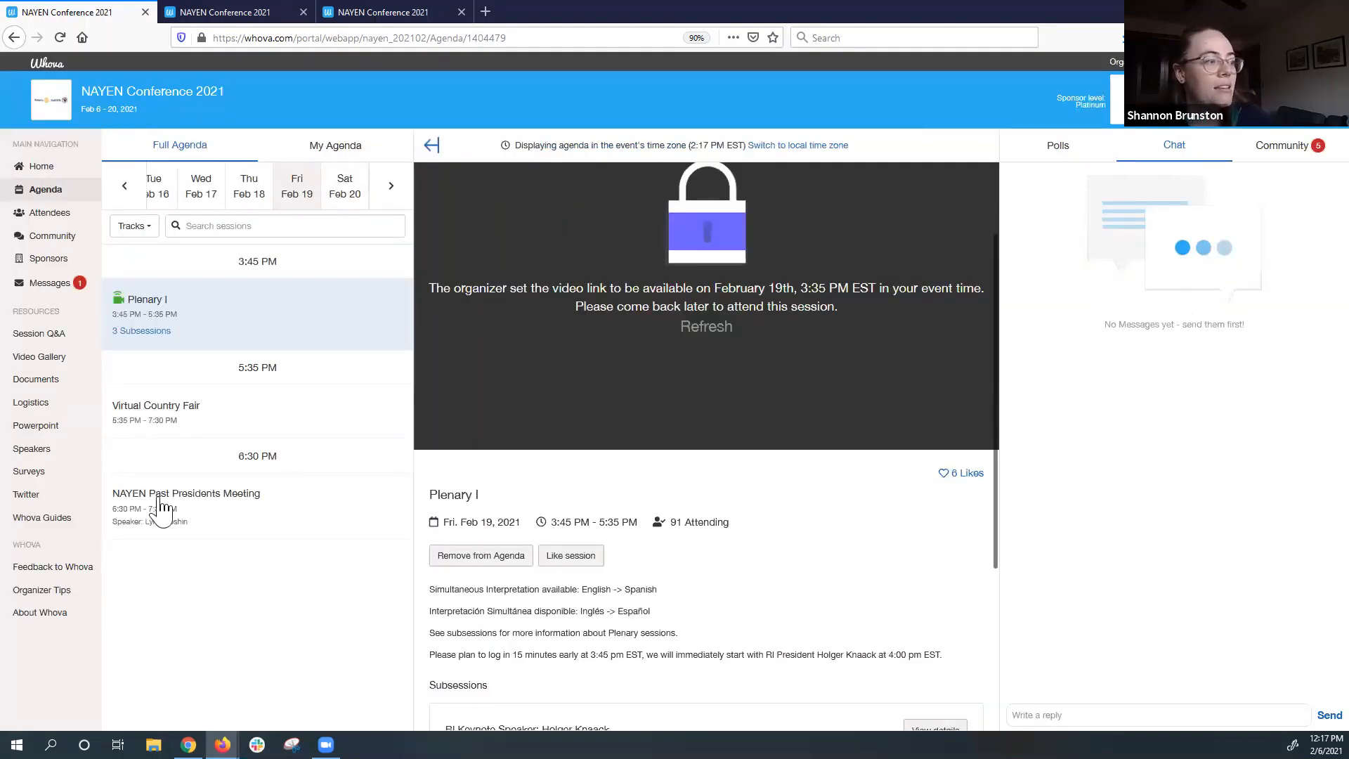
{"action": "mouse_move", "coordinate": [335, 168]}
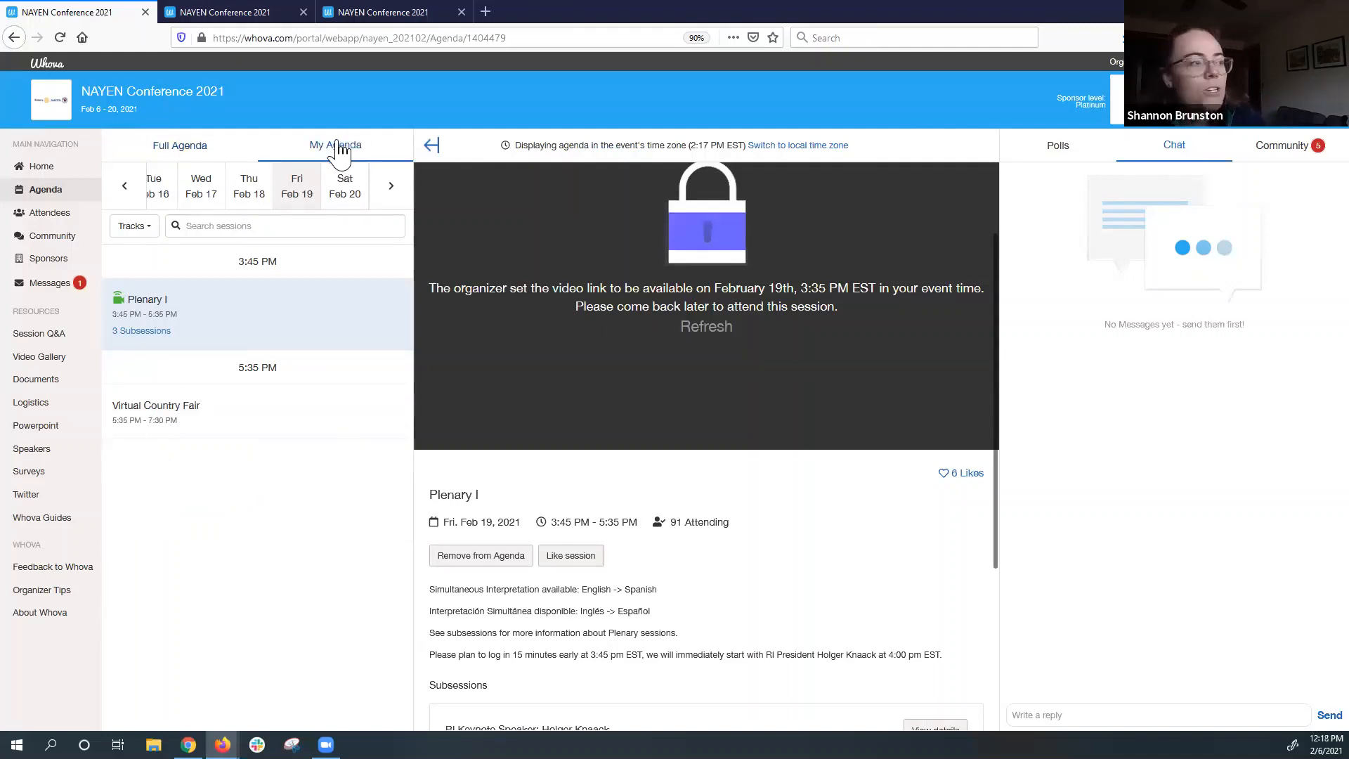
{"action": "mouse_move", "coordinate": [348, 158]}
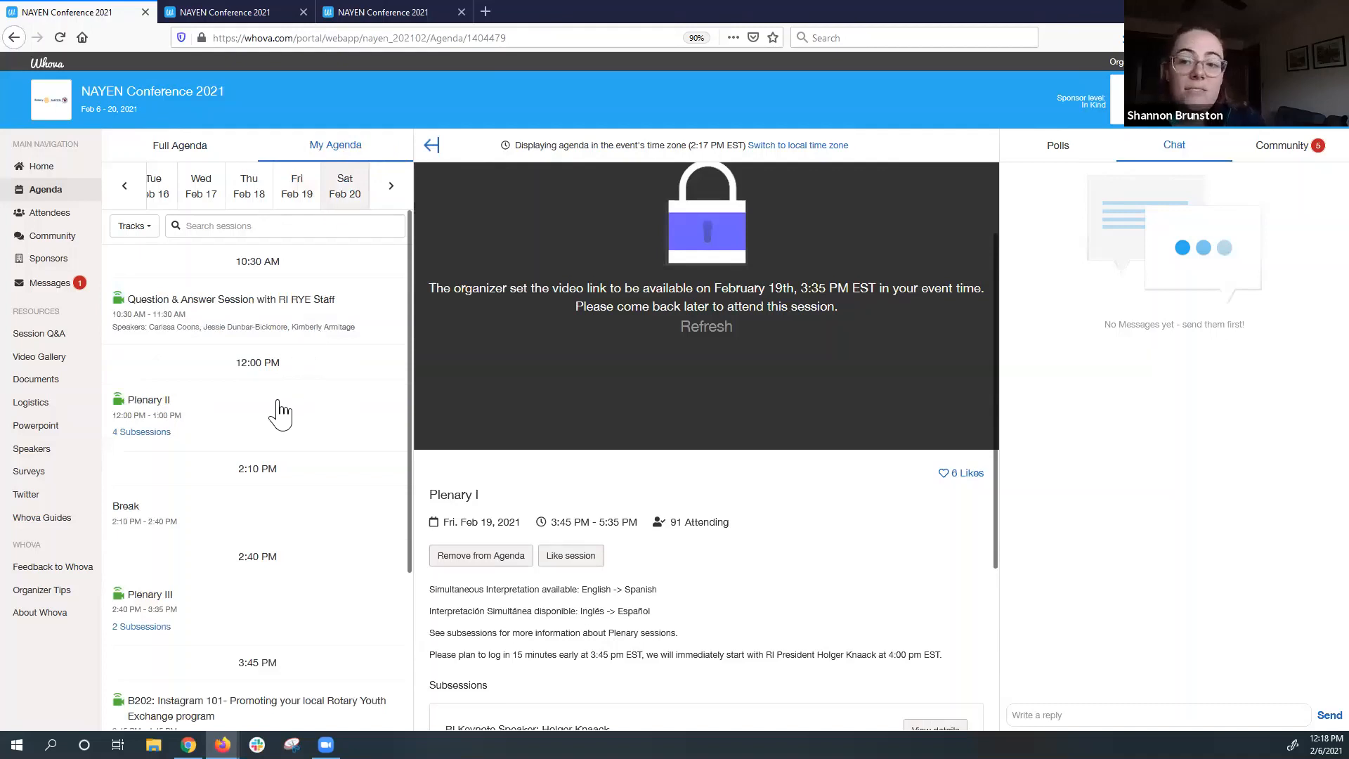
{"action": "mouse_move", "coordinate": [229, 418]}
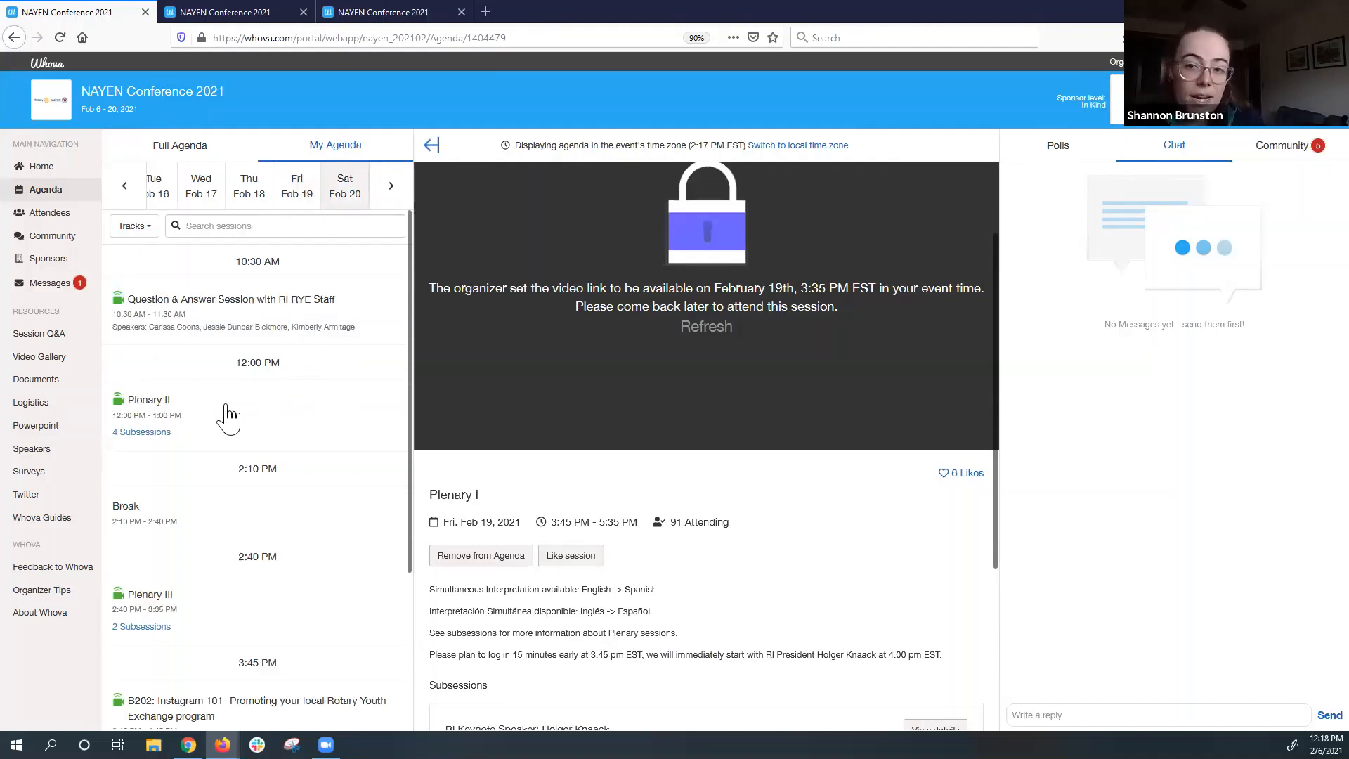
{"action": "scroll", "scroll_direction": "down", "scroll_amount": 3}
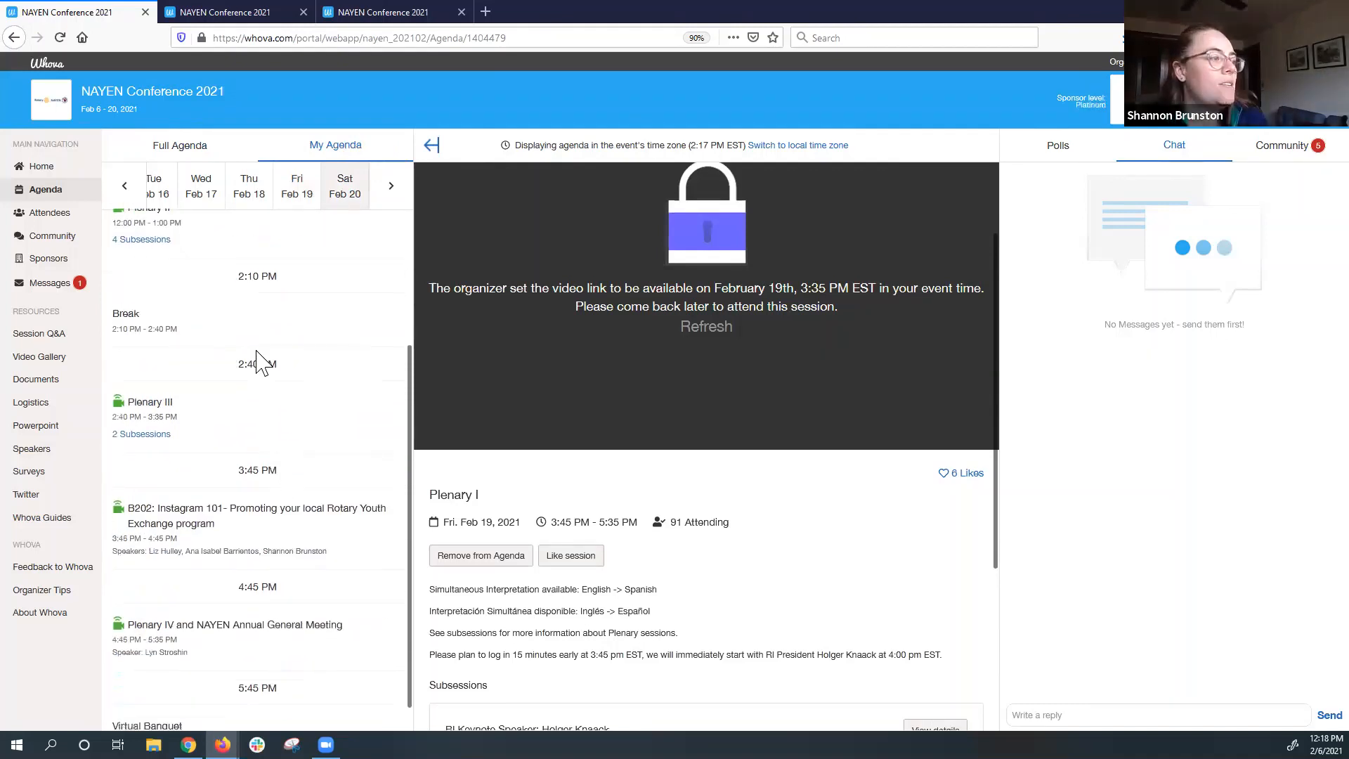
{"action": "scroll", "scroll_direction": "down", "scroll_amount": 3}
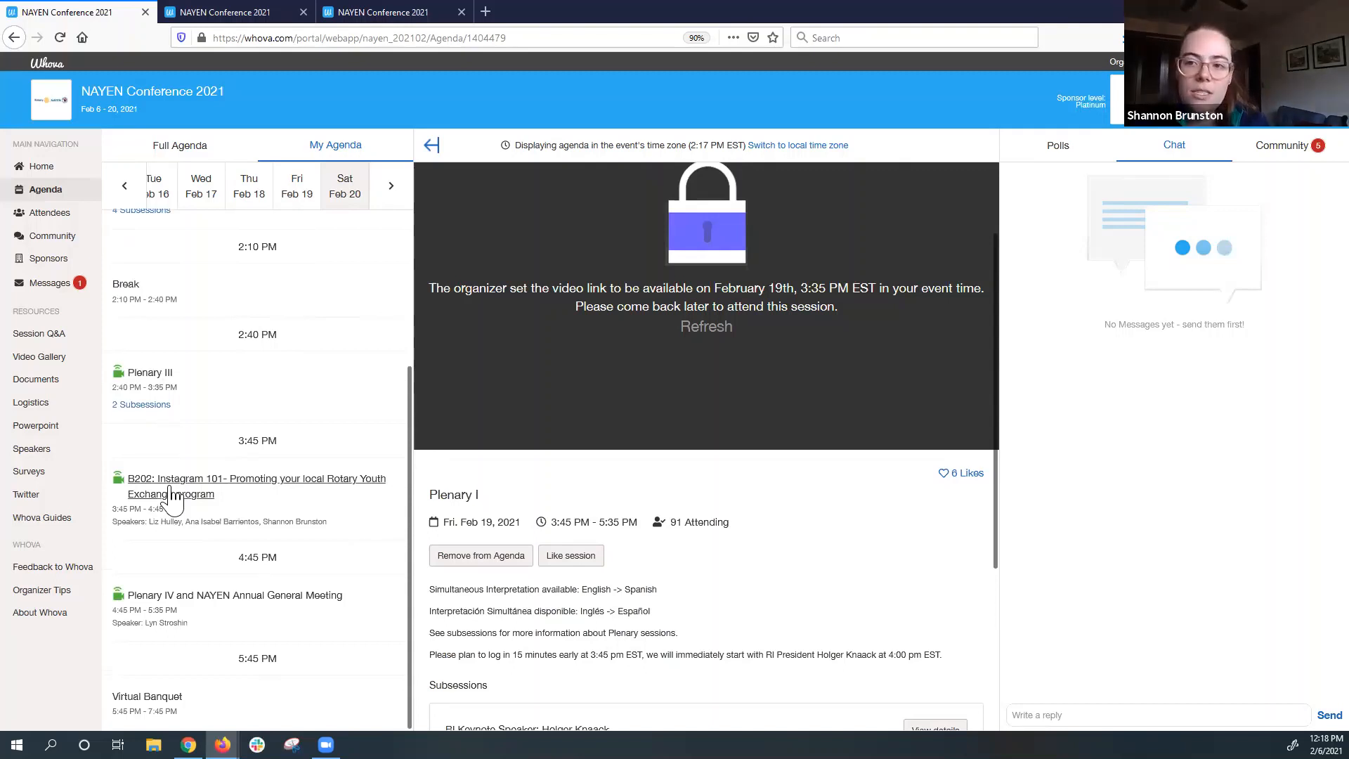
{"action": "mouse_move", "coordinate": [168, 455]}
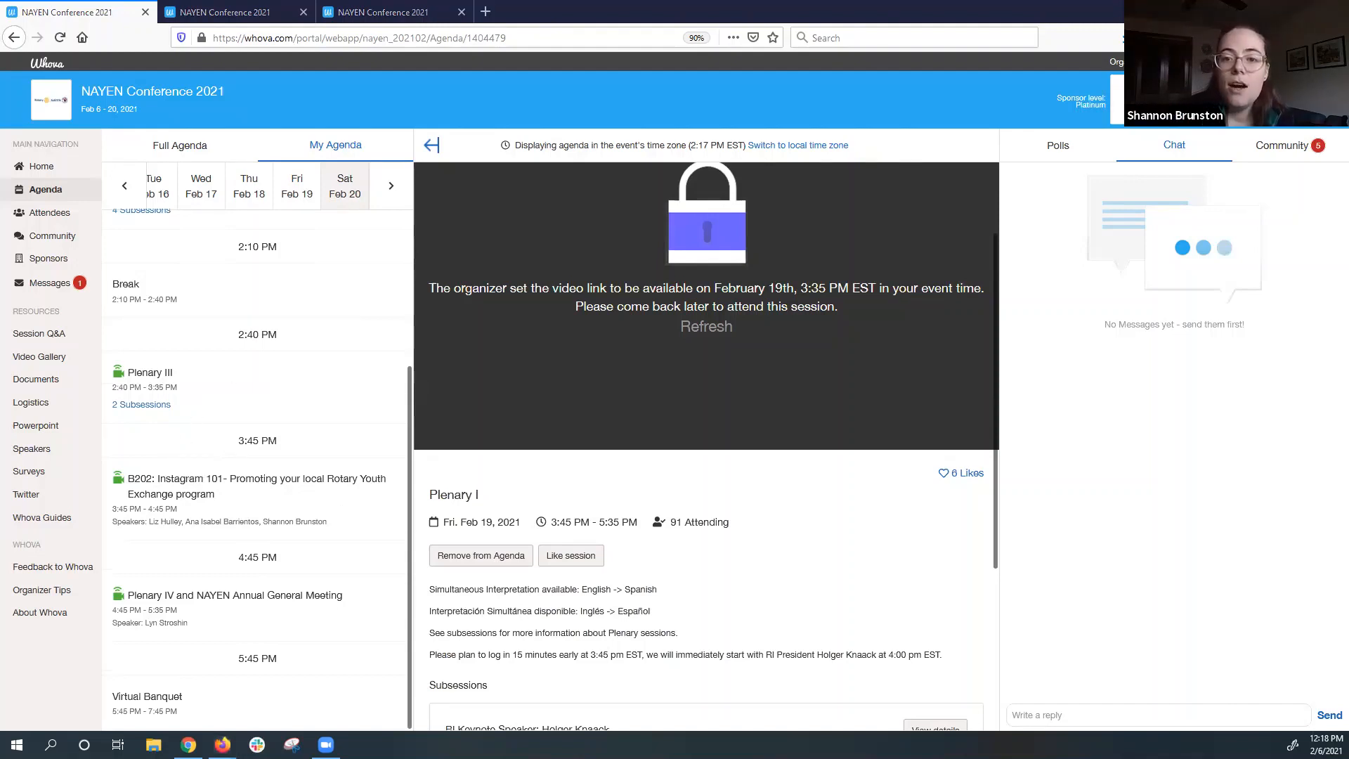
{"action": "mouse_move", "coordinate": [790, 568]}
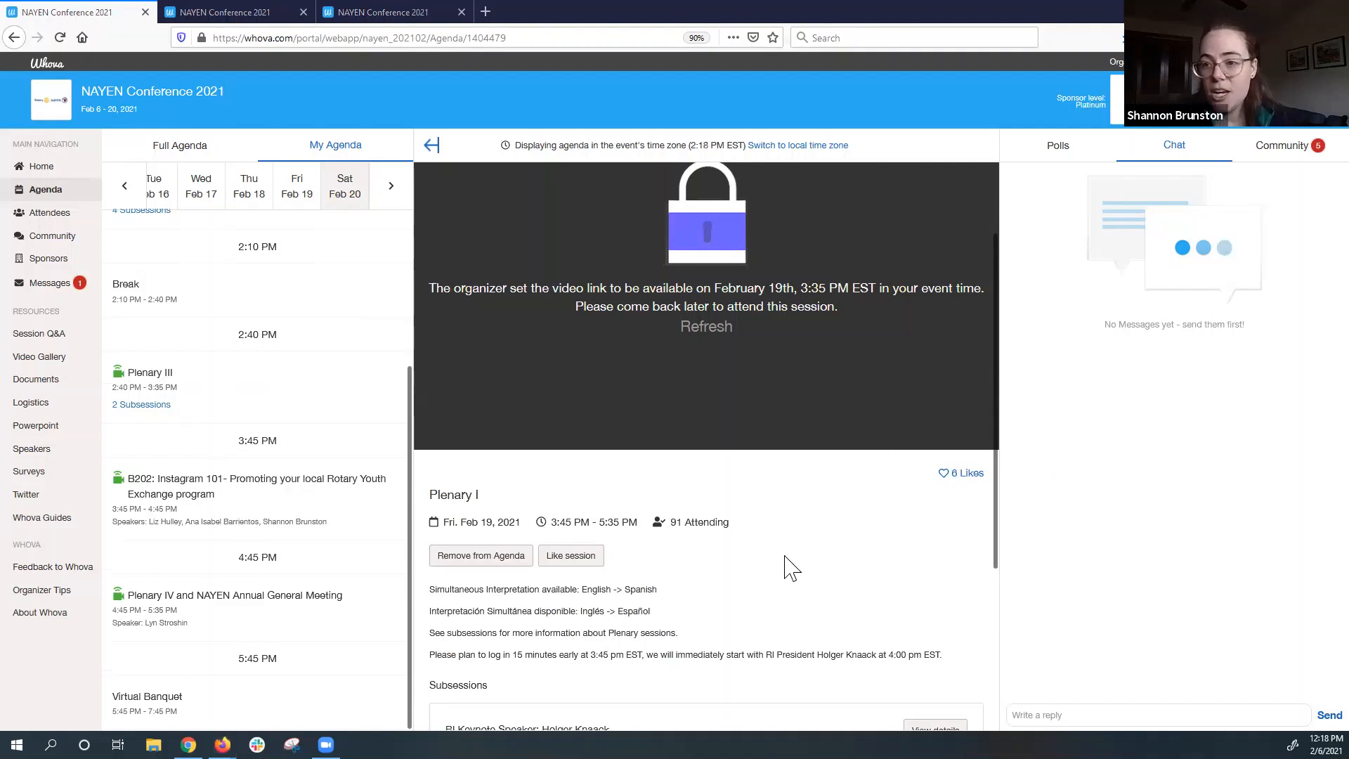
{"action": "mouse_move", "coordinate": [605, 501]}
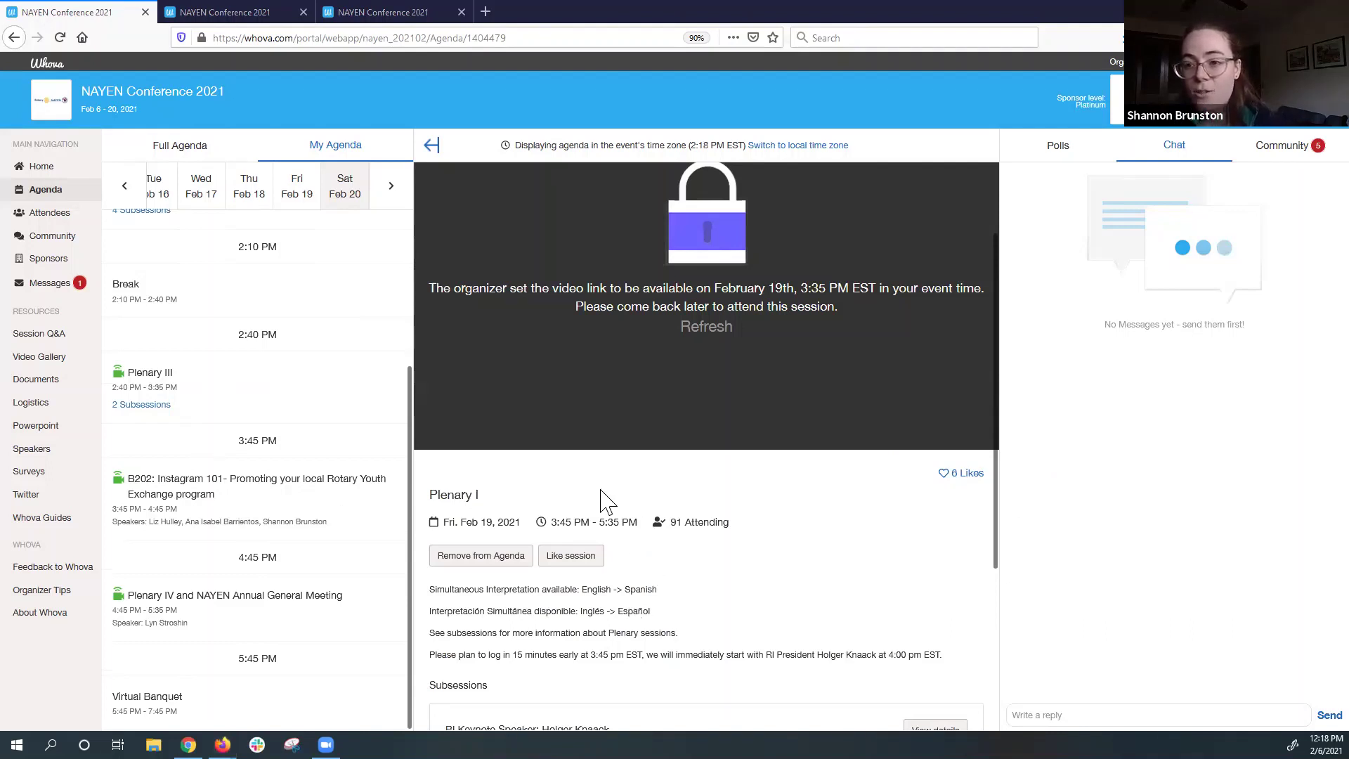
{"action": "mouse_move", "coordinate": [659, 503]}
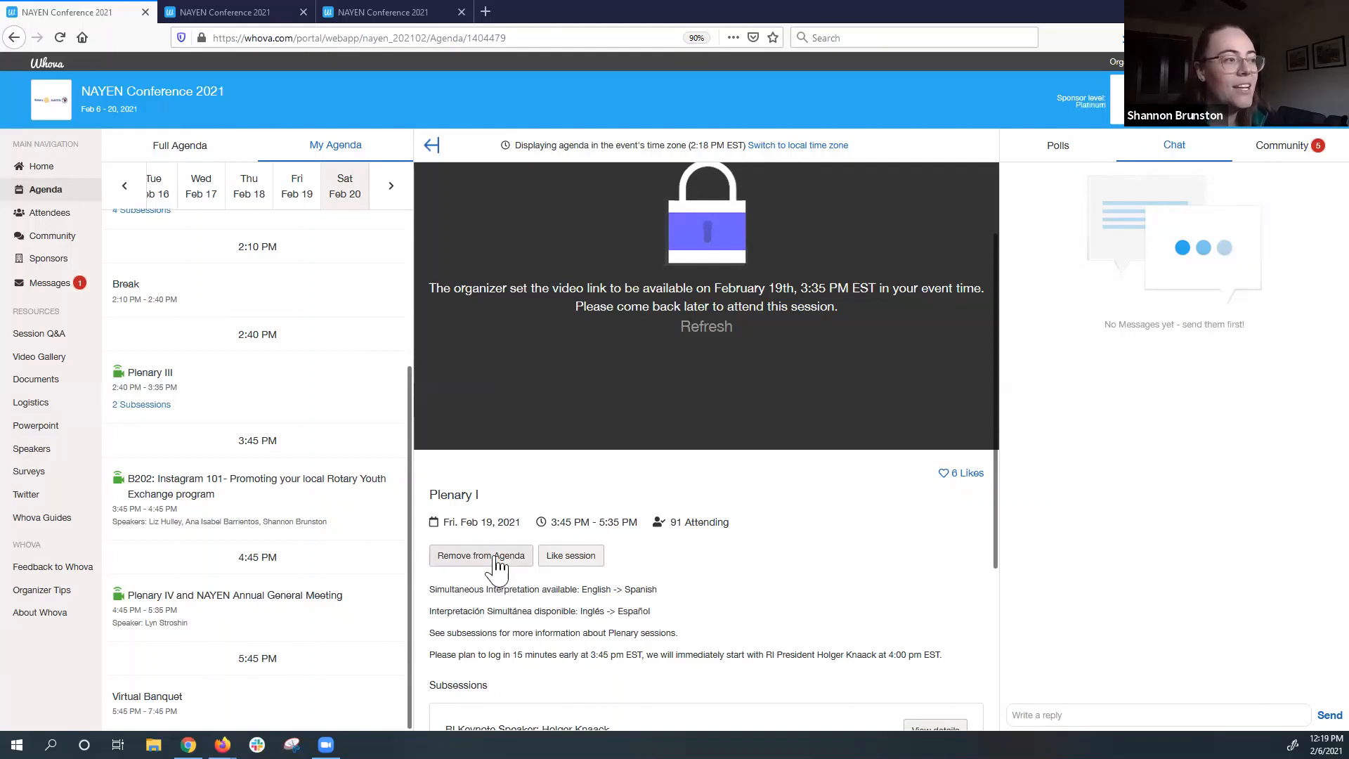
{"action": "mouse_move", "coordinate": [571, 555]}
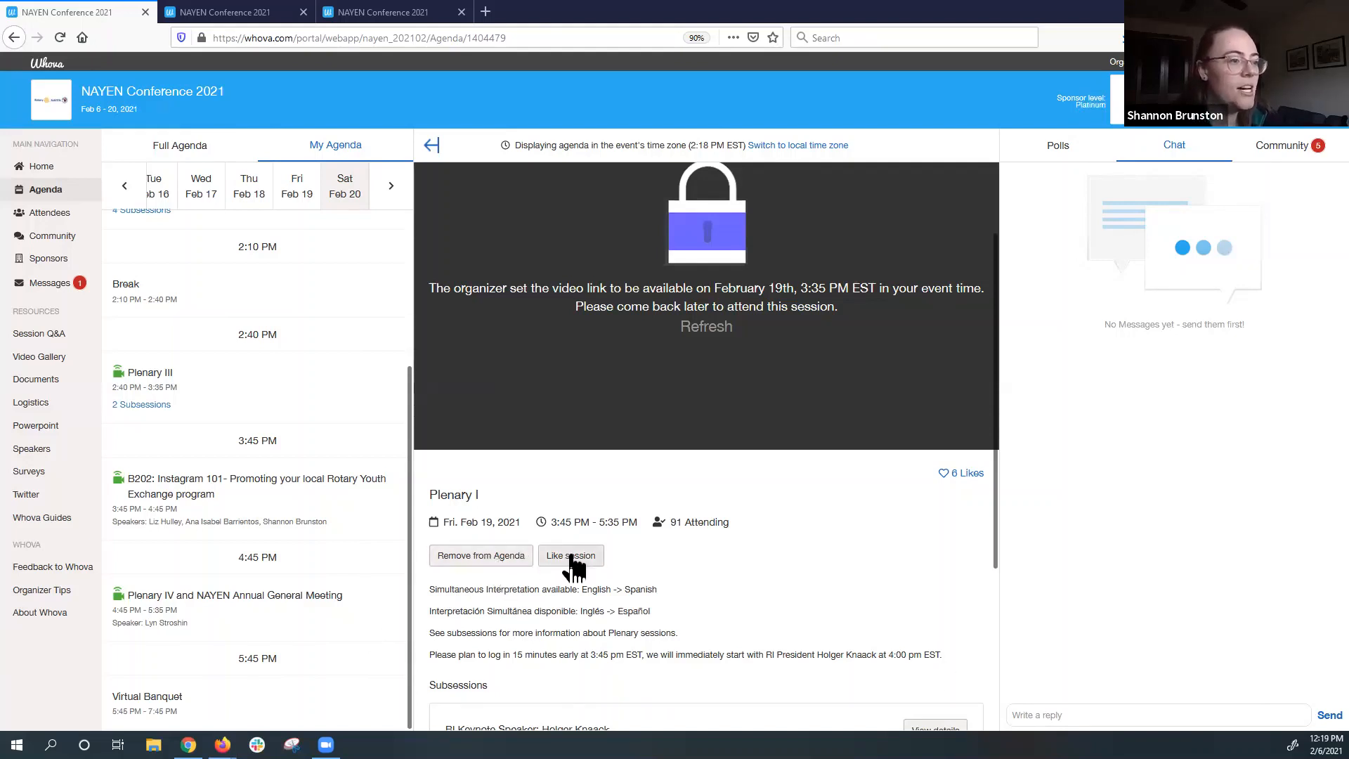
{"action": "mouse_move", "coordinate": [292, 479]}
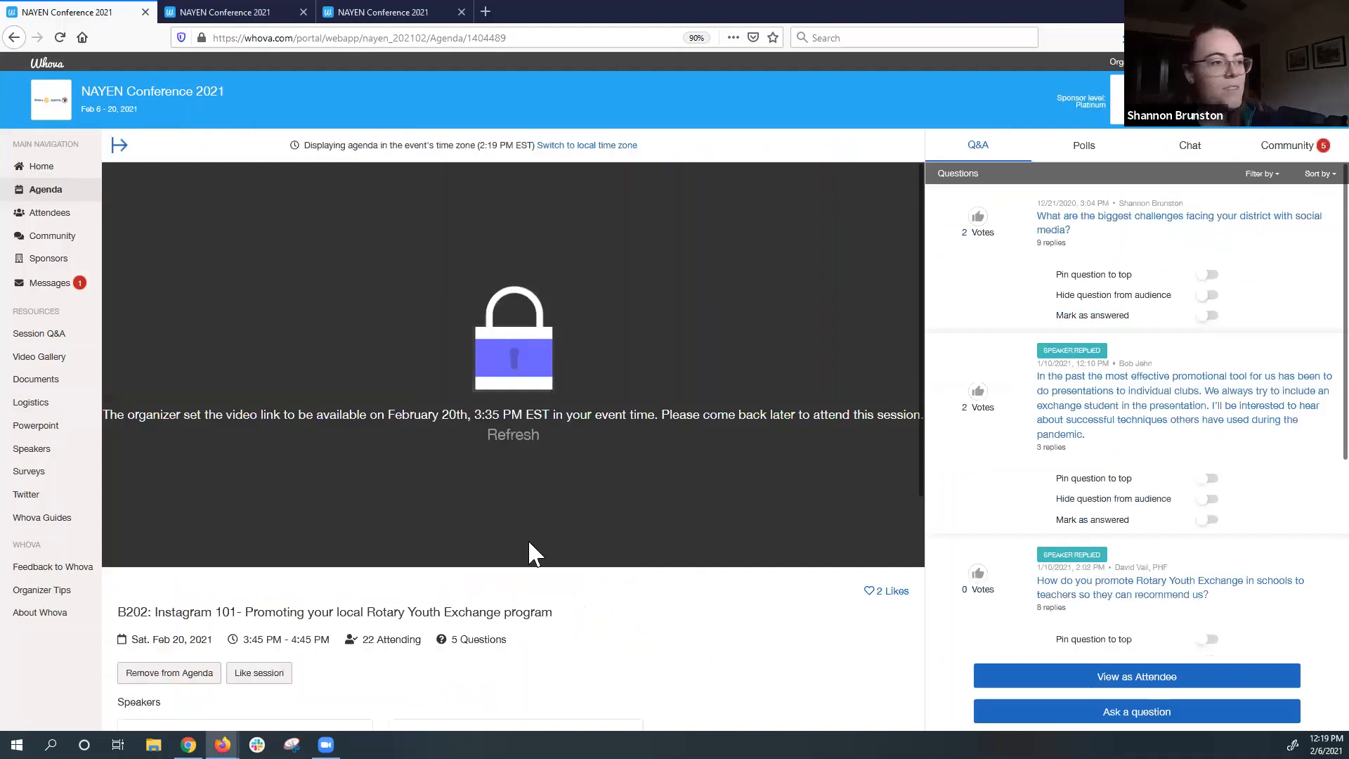
{"action": "mouse_move", "coordinate": [601, 591]}
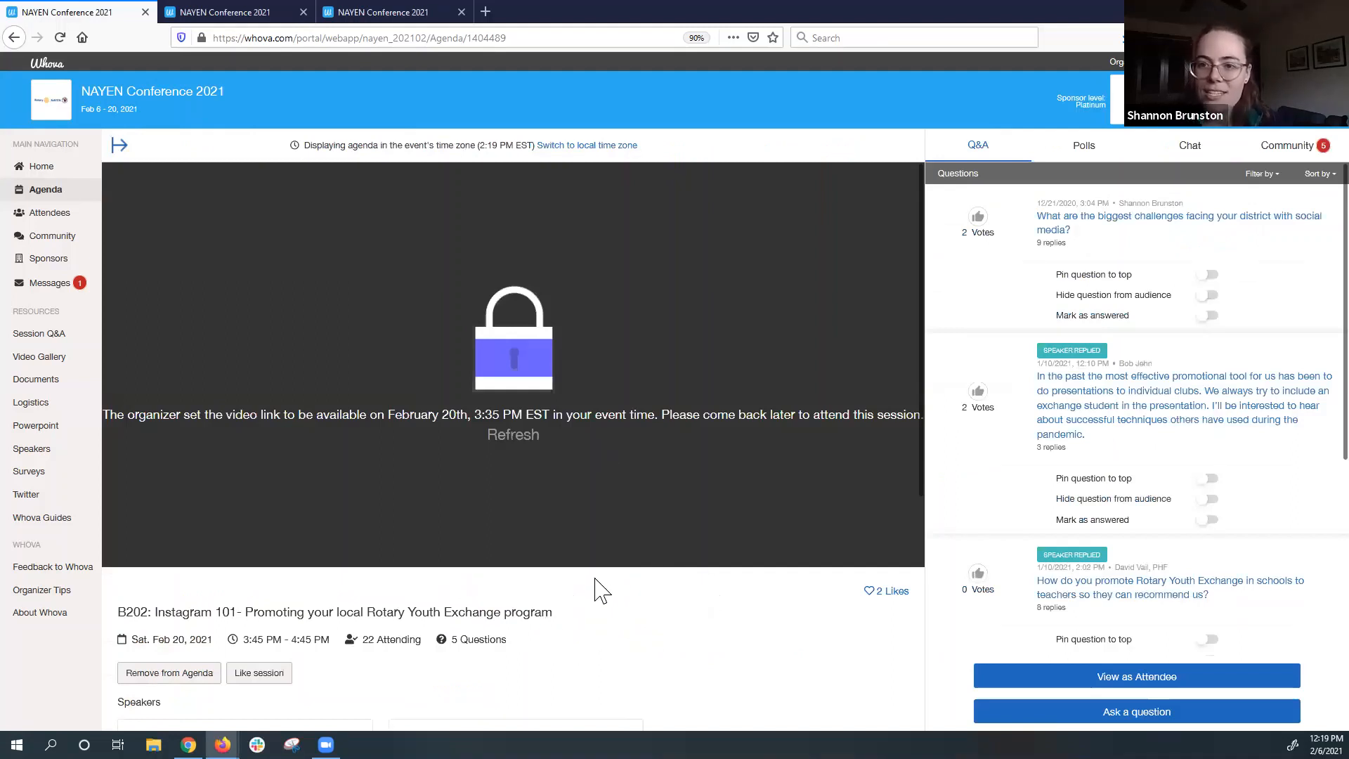
{"action": "mouse_move", "coordinate": [840, 425]}
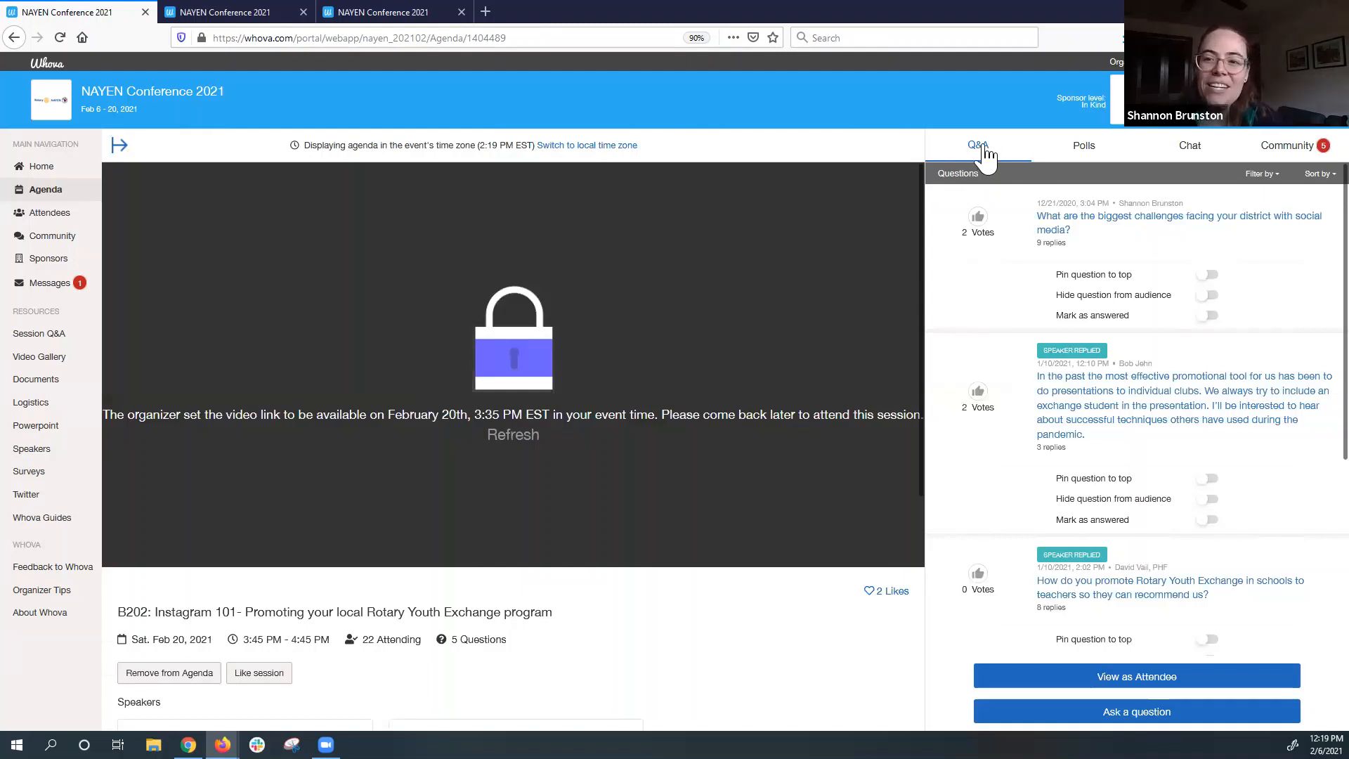
{"action": "mouse_move", "coordinate": [1134, 225]}
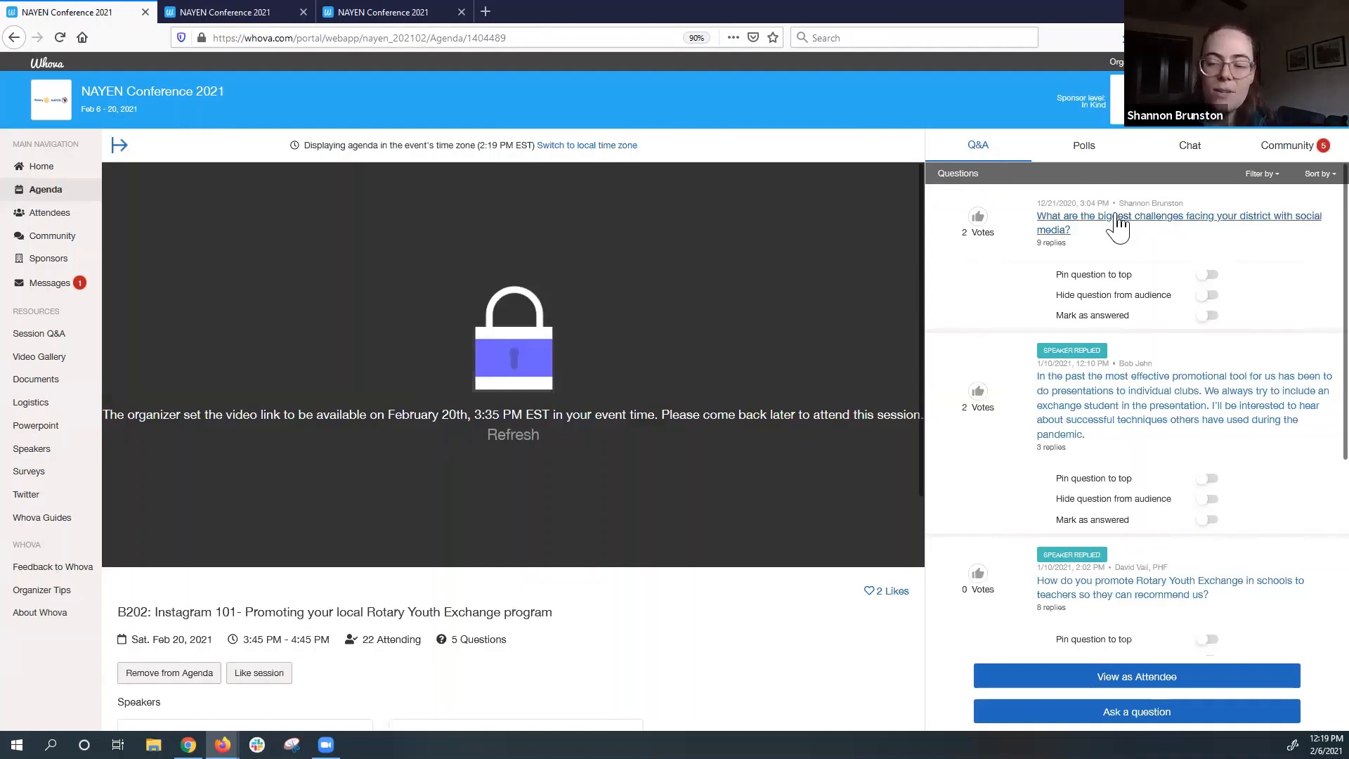
Browse the B202 Q&A list and view replies to the social media challenges question.
{"action": "scroll", "scroll_direction": "down", "scroll_amount": 3}
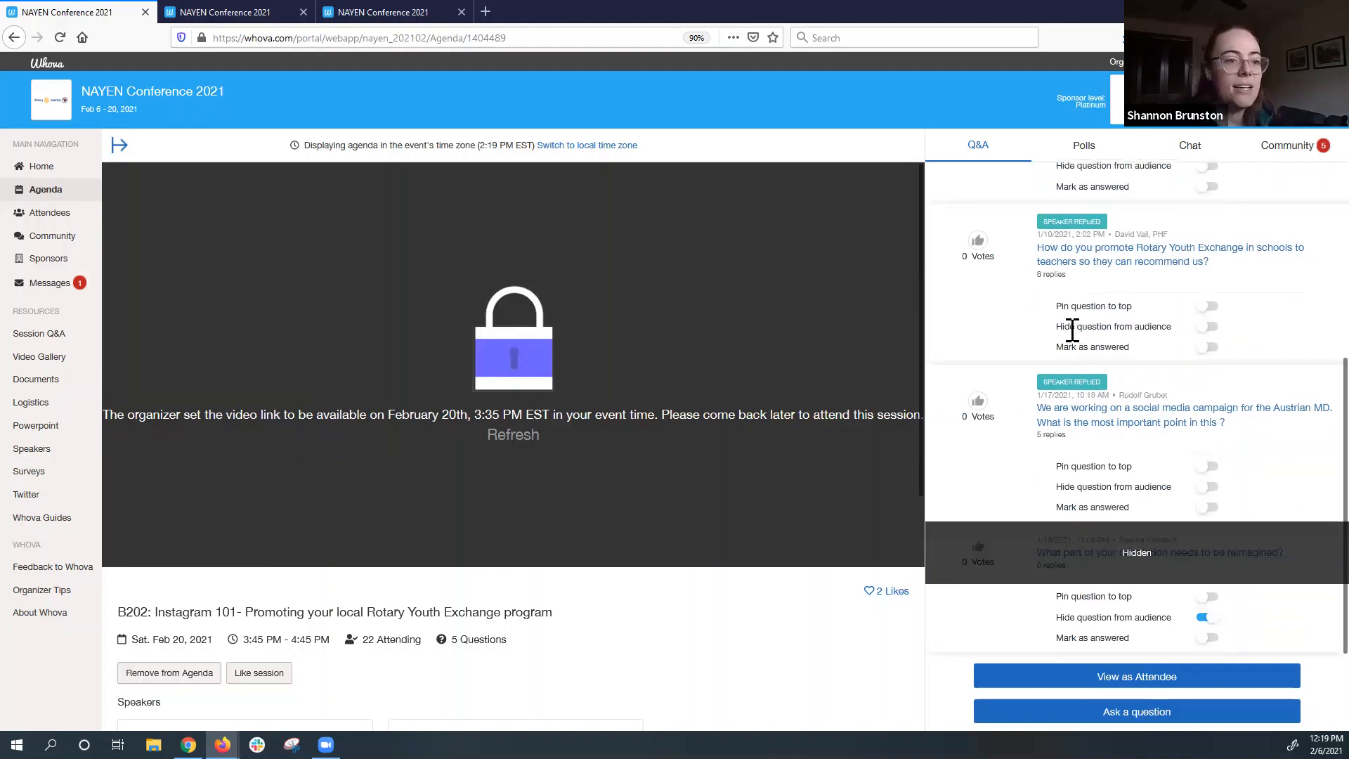
{"action": "scroll", "scroll_direction": "up", "scroll_amount": 3}
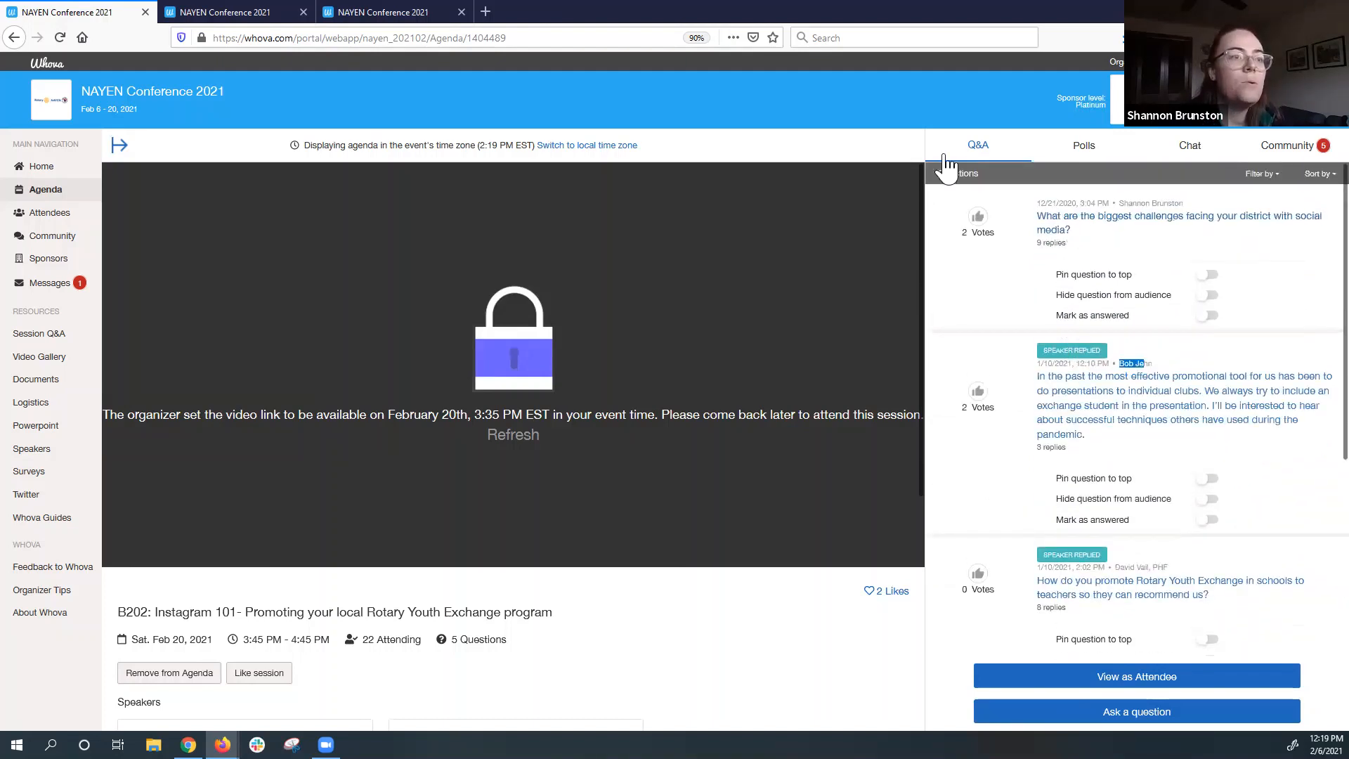
{"action": "mouse_move", "coordinate": [1047, 221]}
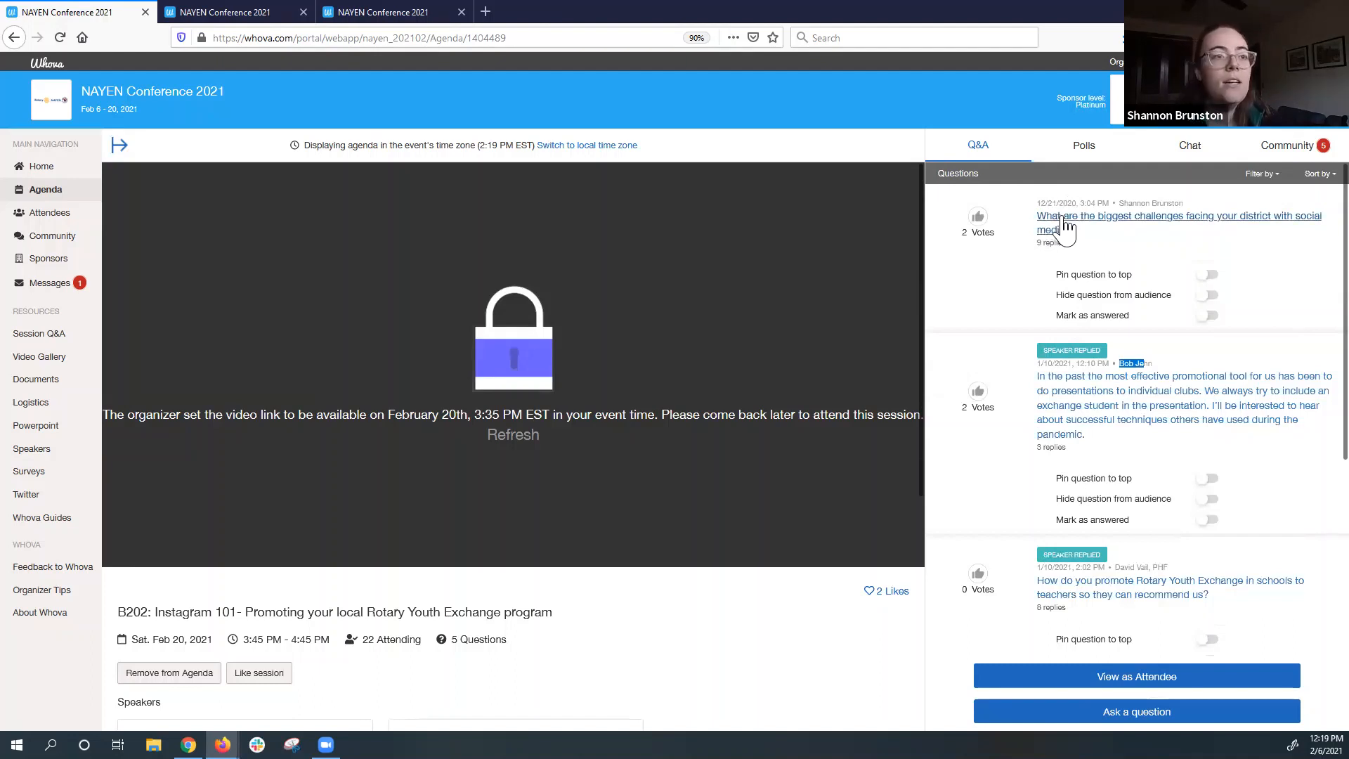
{"action": "left_click", "coordinate": [1177, 215]}
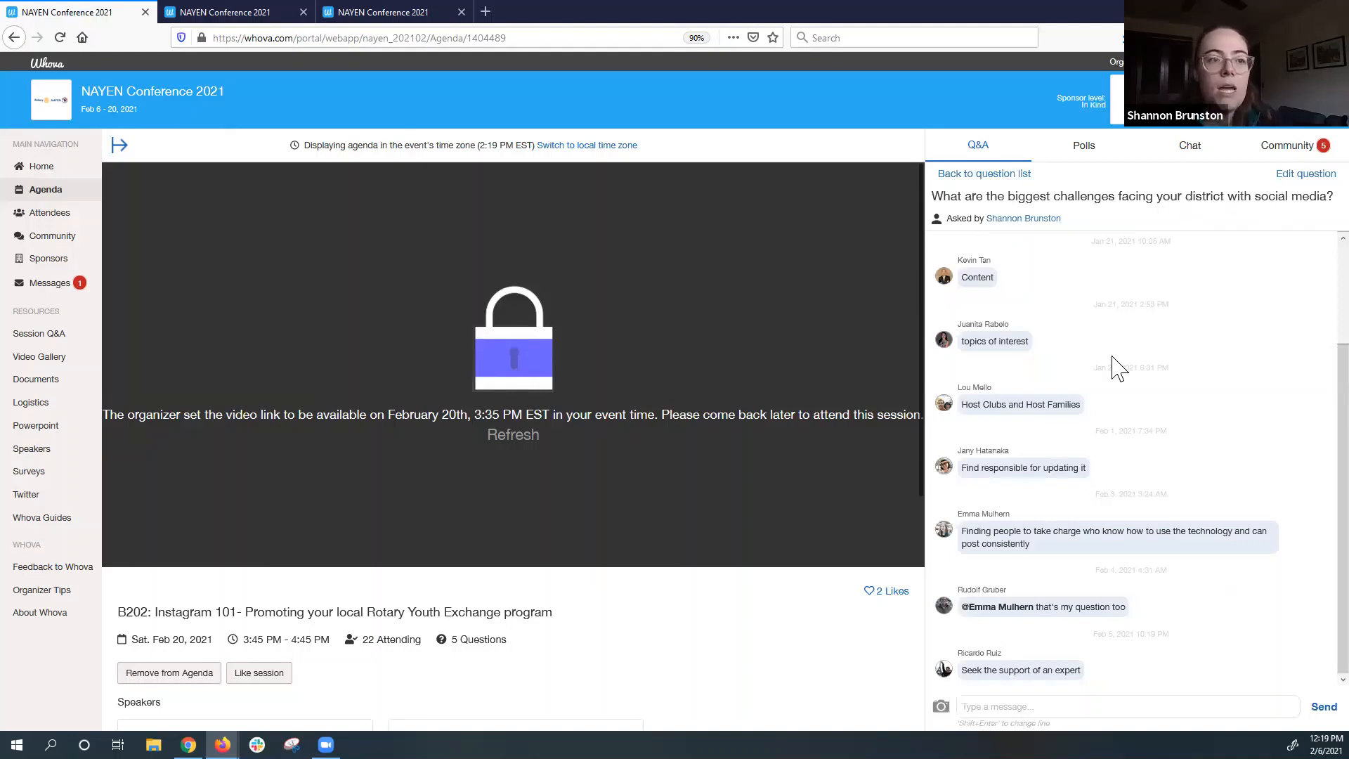
{"action": "mouse_move", "coordinate": [978, 277]}
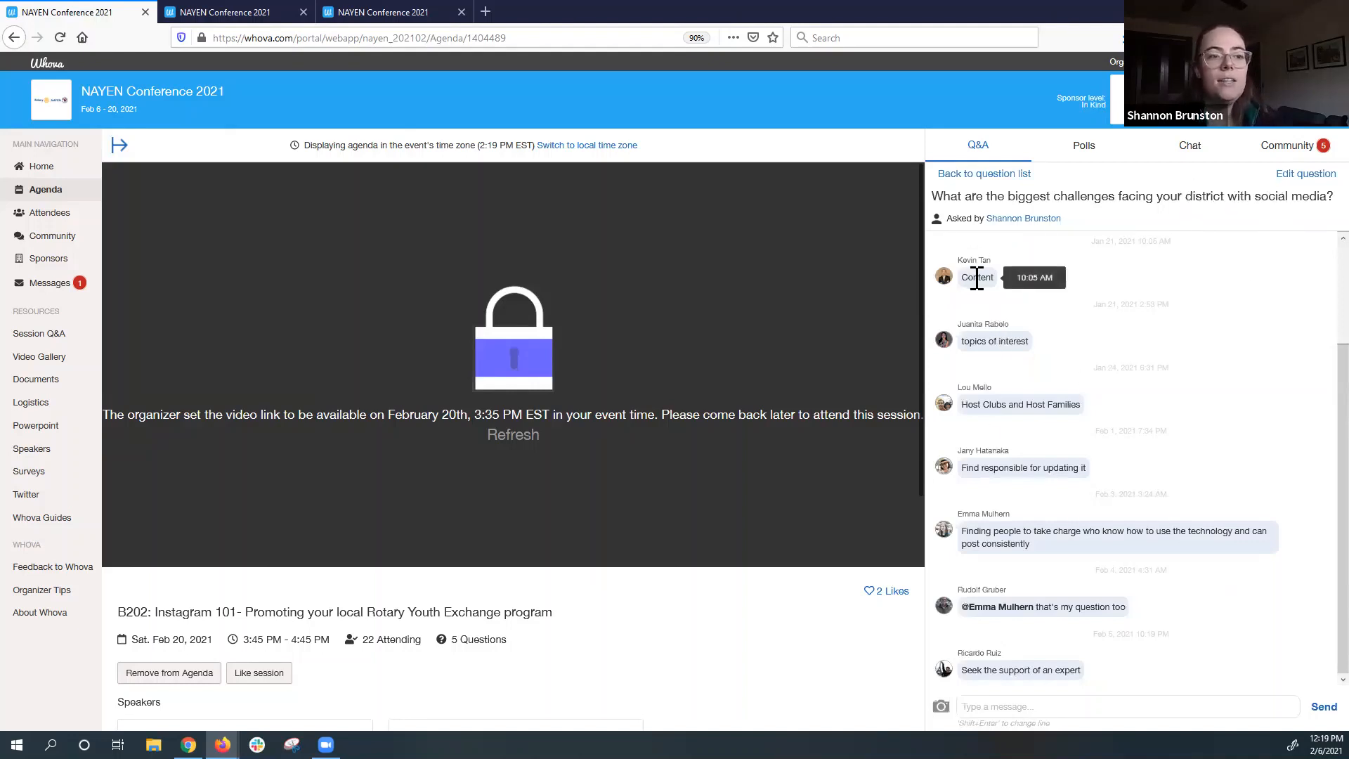
{"action": "mouse_move", "coordinate": [1011, 467]}
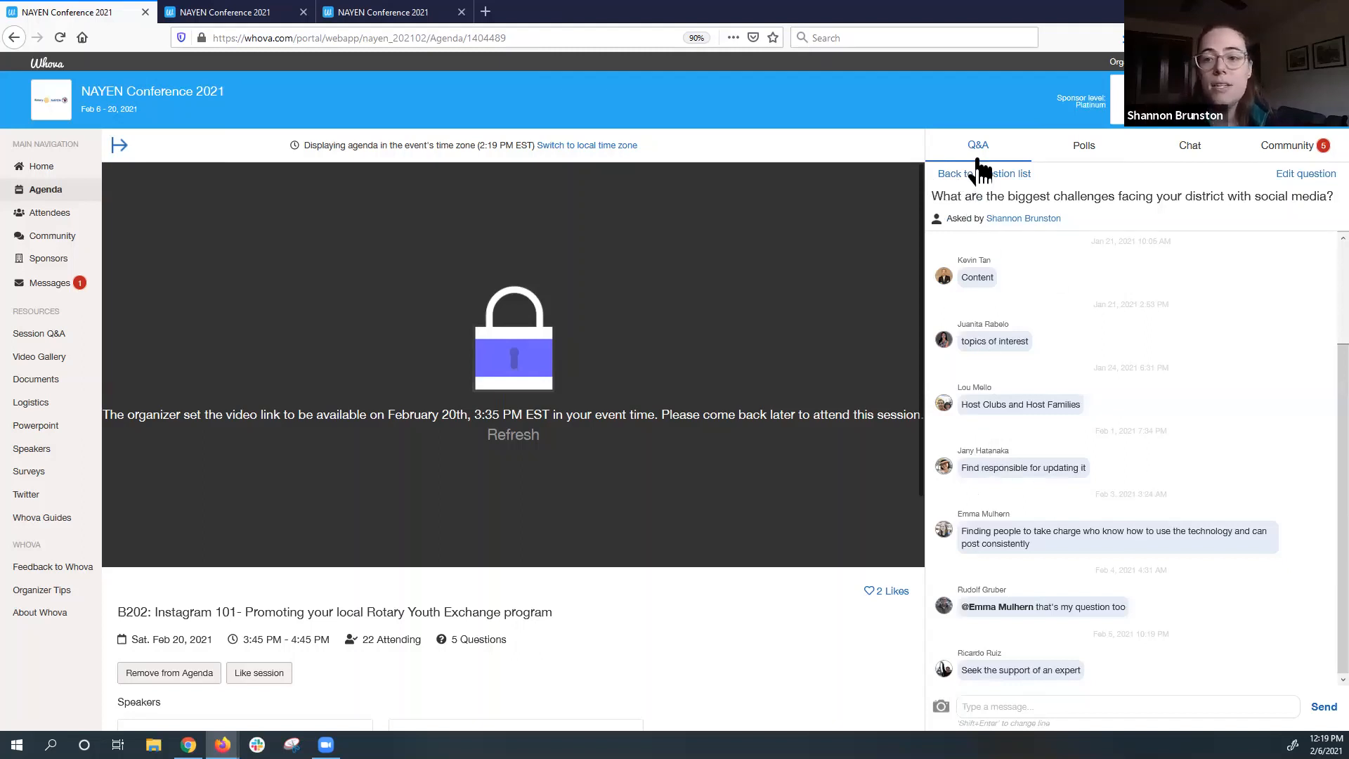
{"action": "mouse_move", "coordinate": [981, 181]}
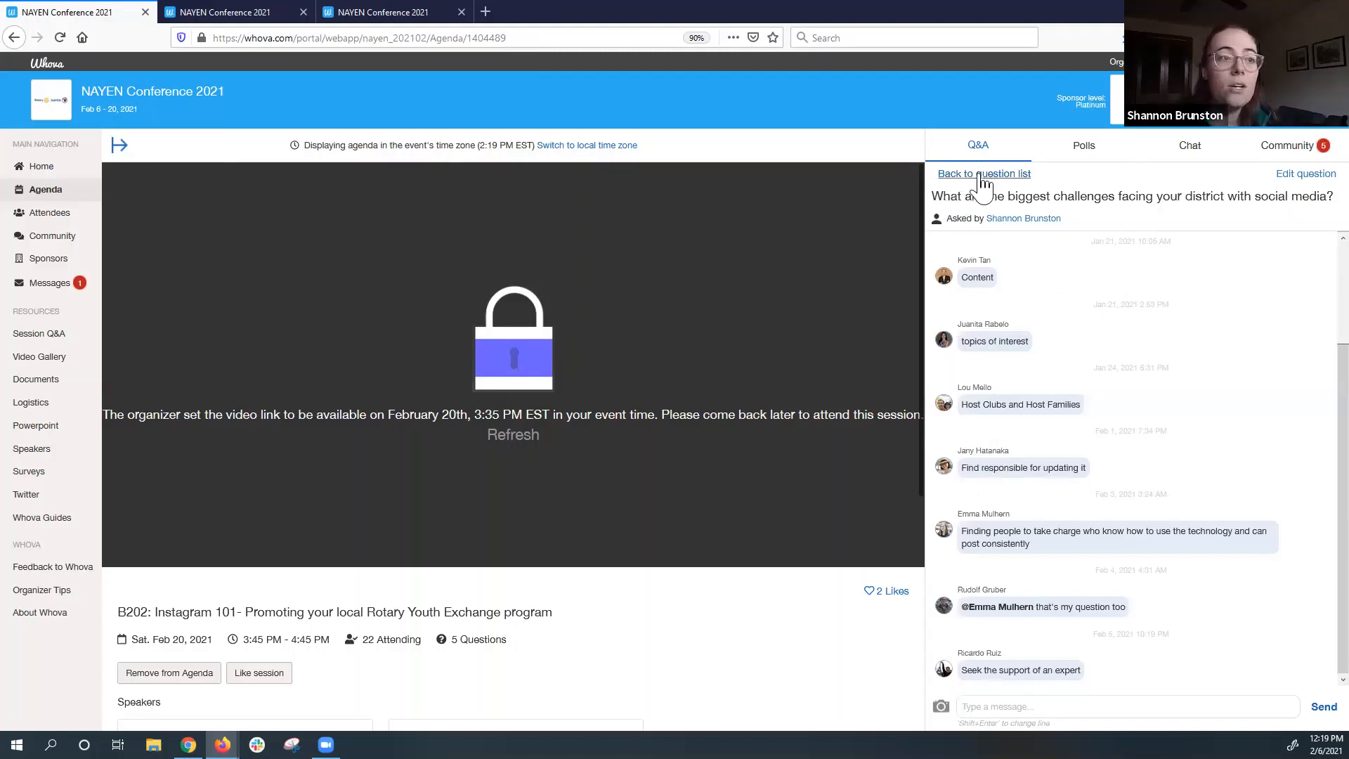
Return to the question list, view the Austrian MD campaign question's replies, then the session's polls.
{"action": "left_click", "coordinate": [983, 173]}
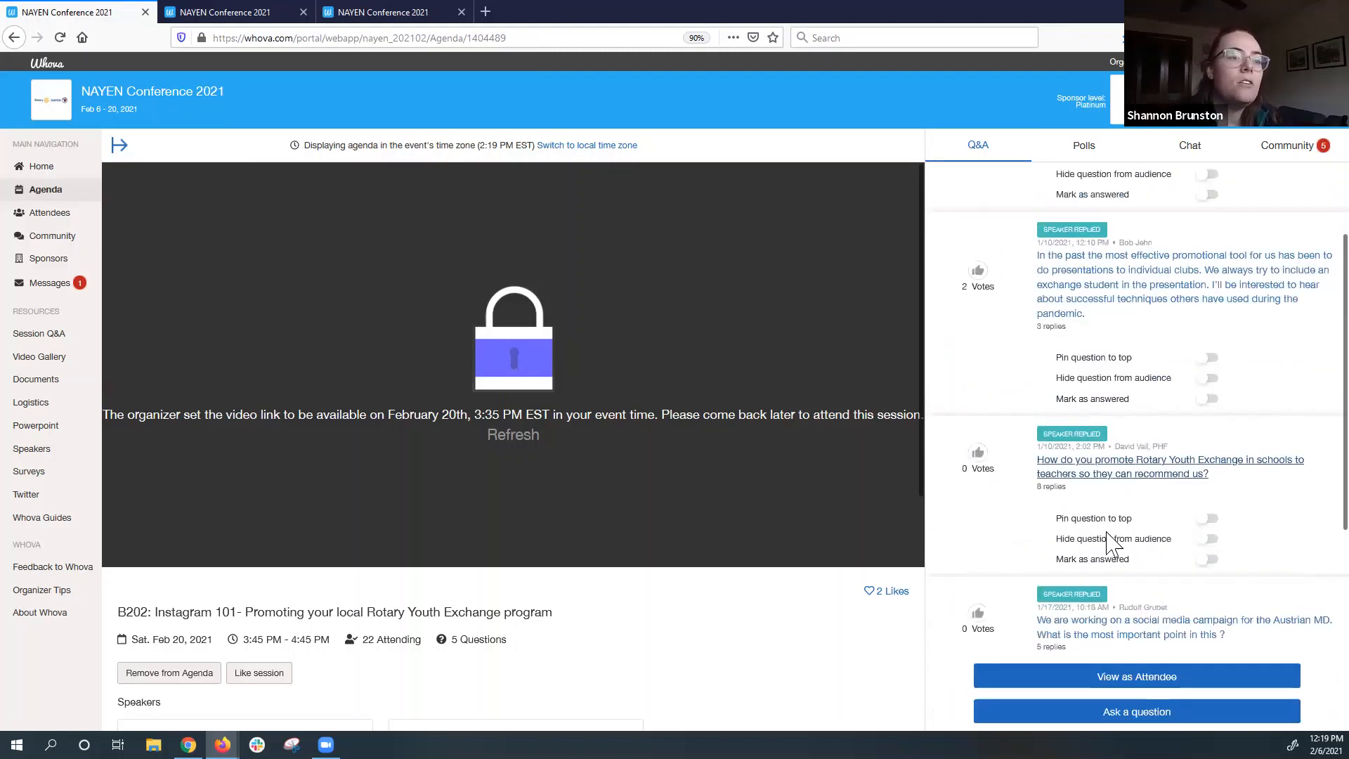
{"action": "scroll", "scroll_direction": "up", "scroll_amount": 3}
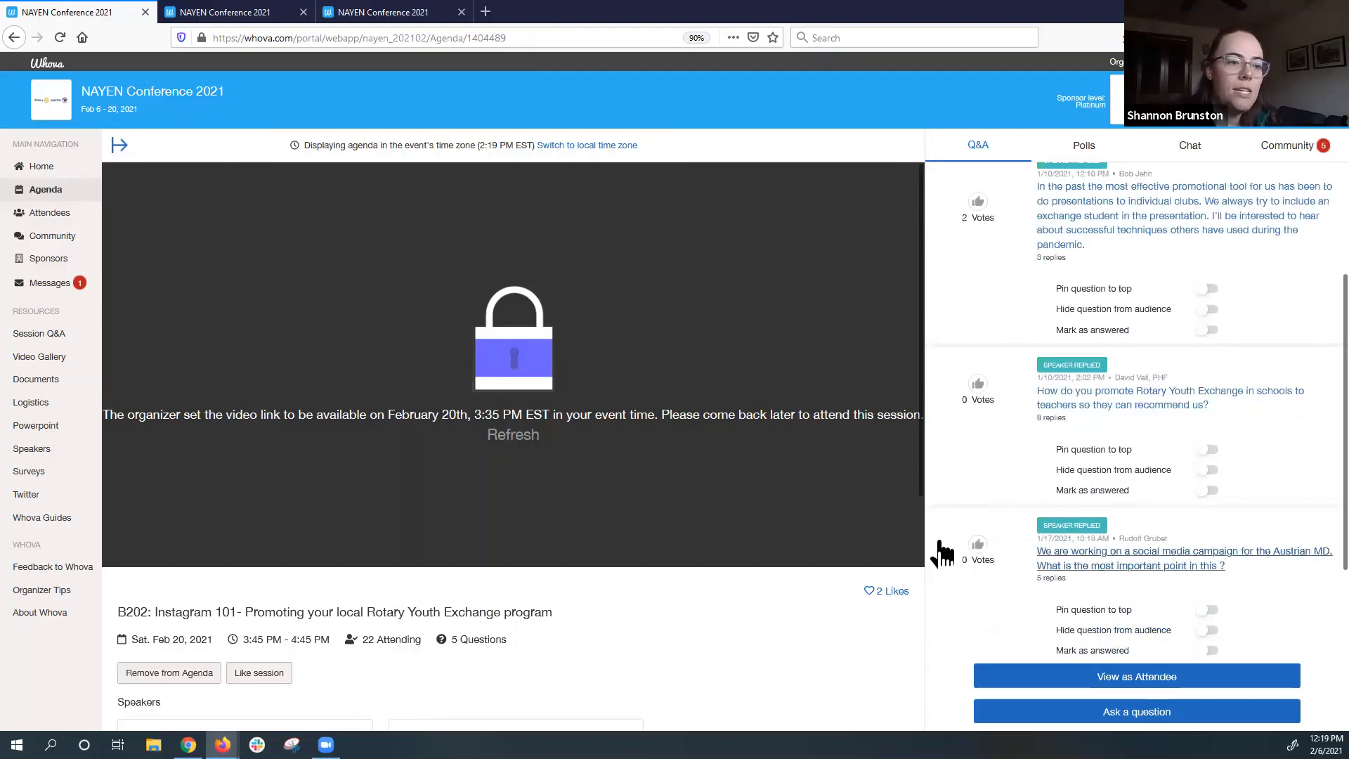
{"action": "left_click", "coordinate": [1184, 557]}
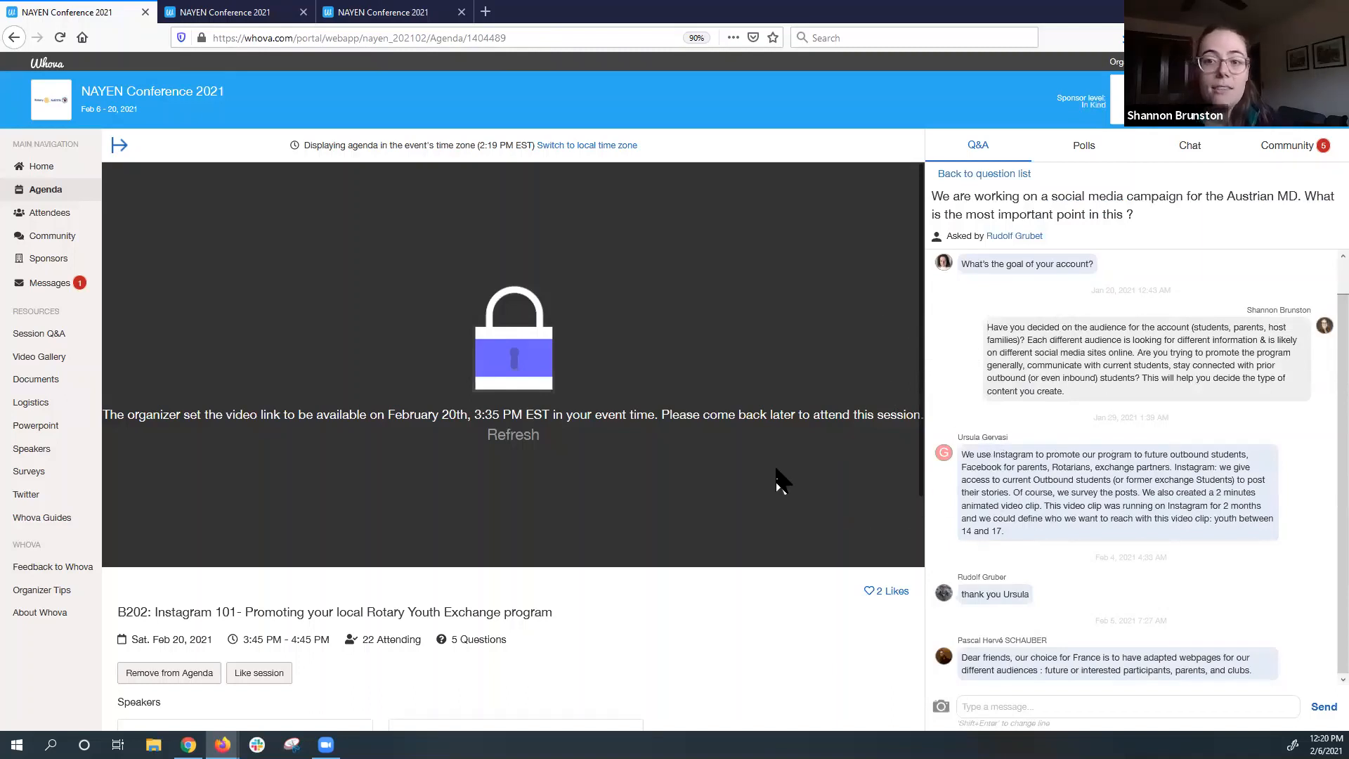
{"action": "mouse_move", "coordinate": [852, 334]}
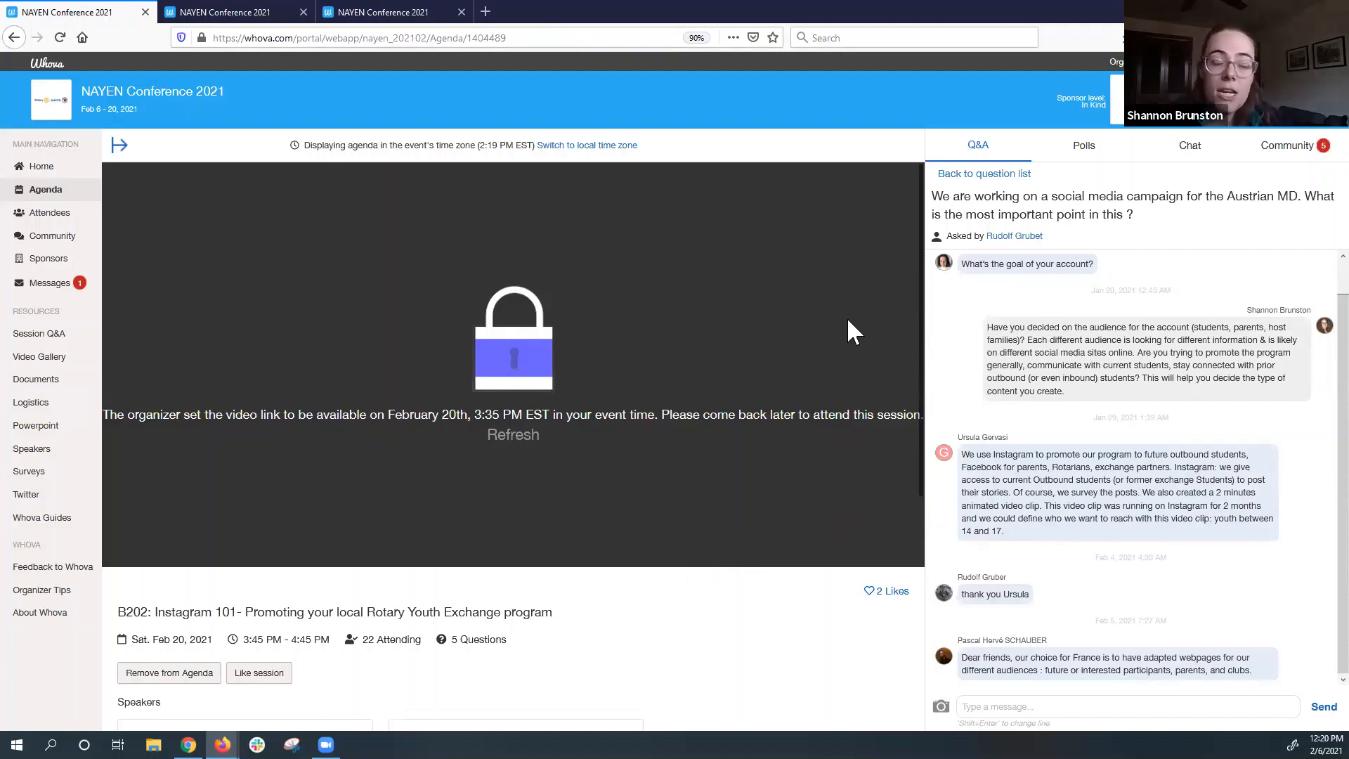
{"action": "left_click", "coordinate": [1084, 145]}
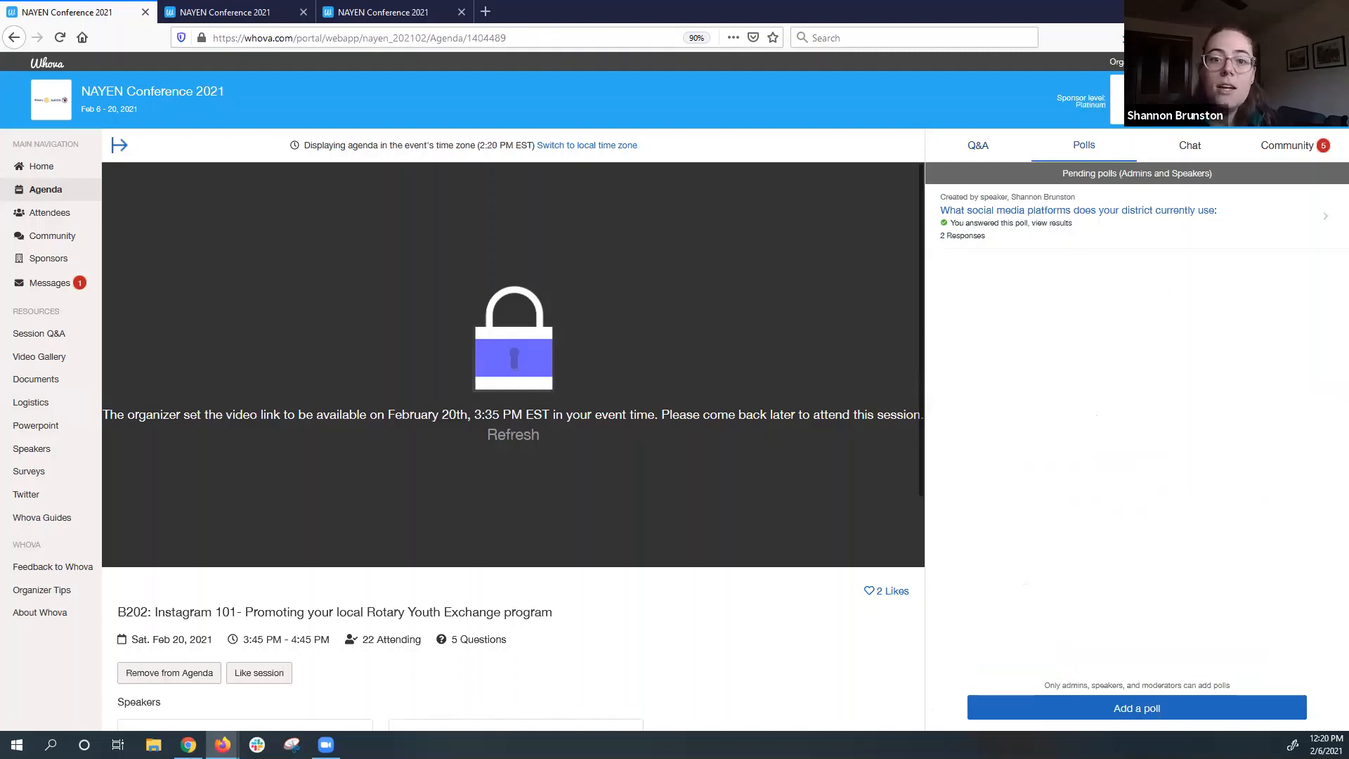
Switch from the B202 session's polls to its empty chat panel.
{"action": "left_click", "coordinate": [1189, 145]}
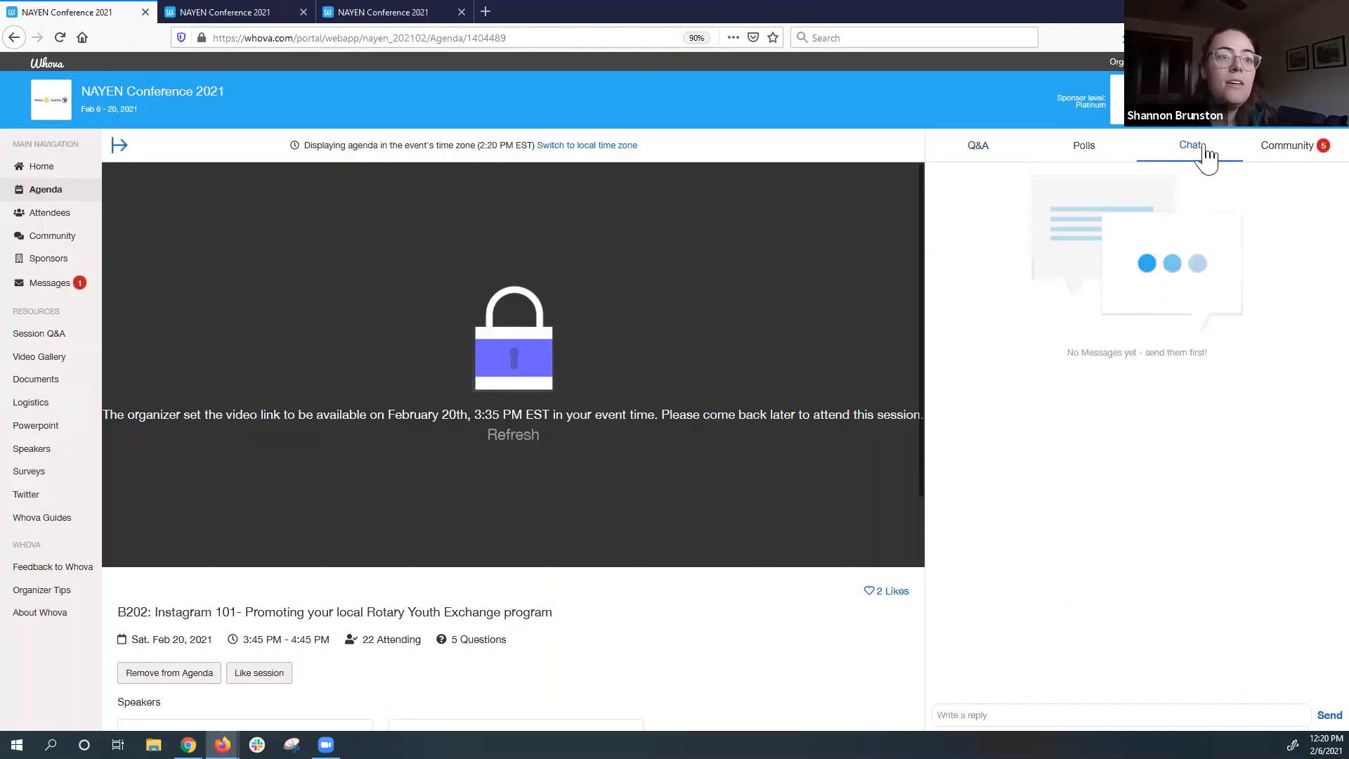
{"action": "mouse_move", "coordinate": [306, 69]}
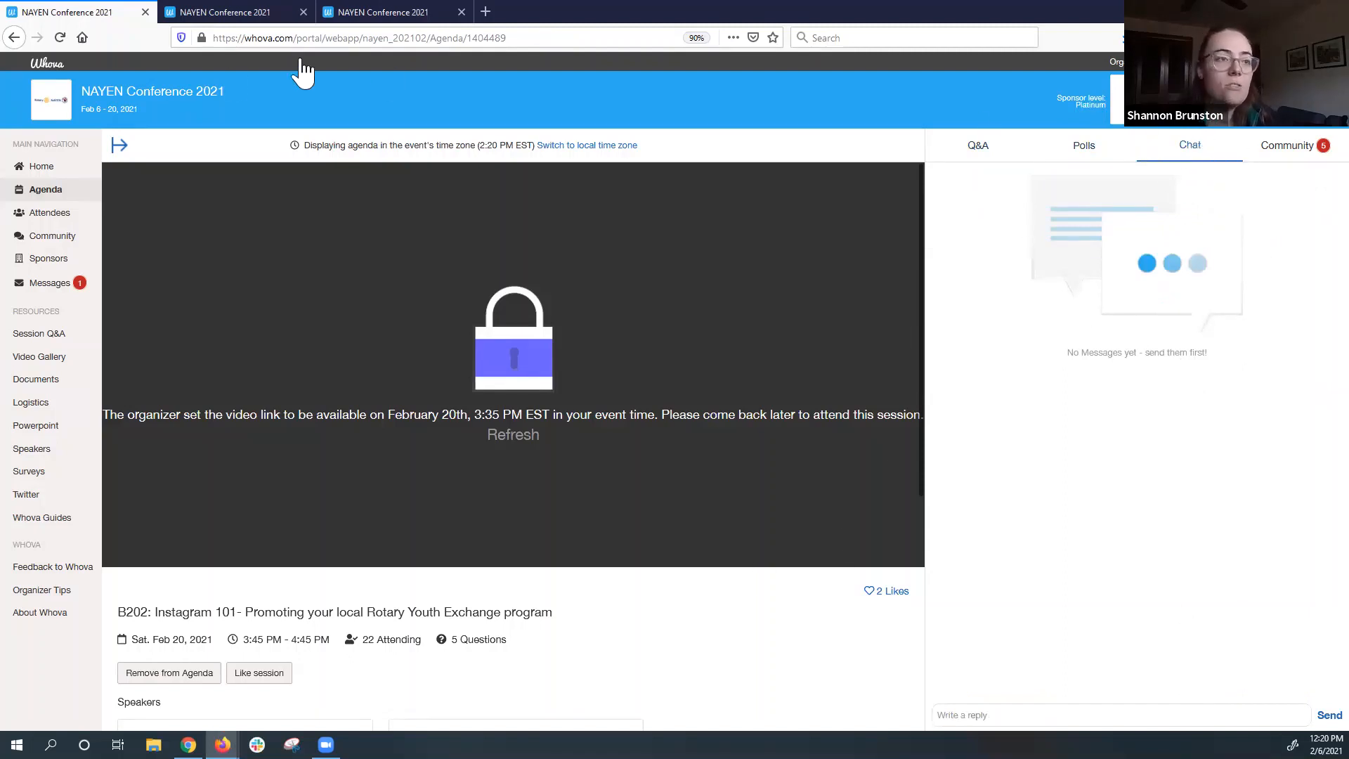
{"action": "mouse_move", "coordinate": [617, 716]}
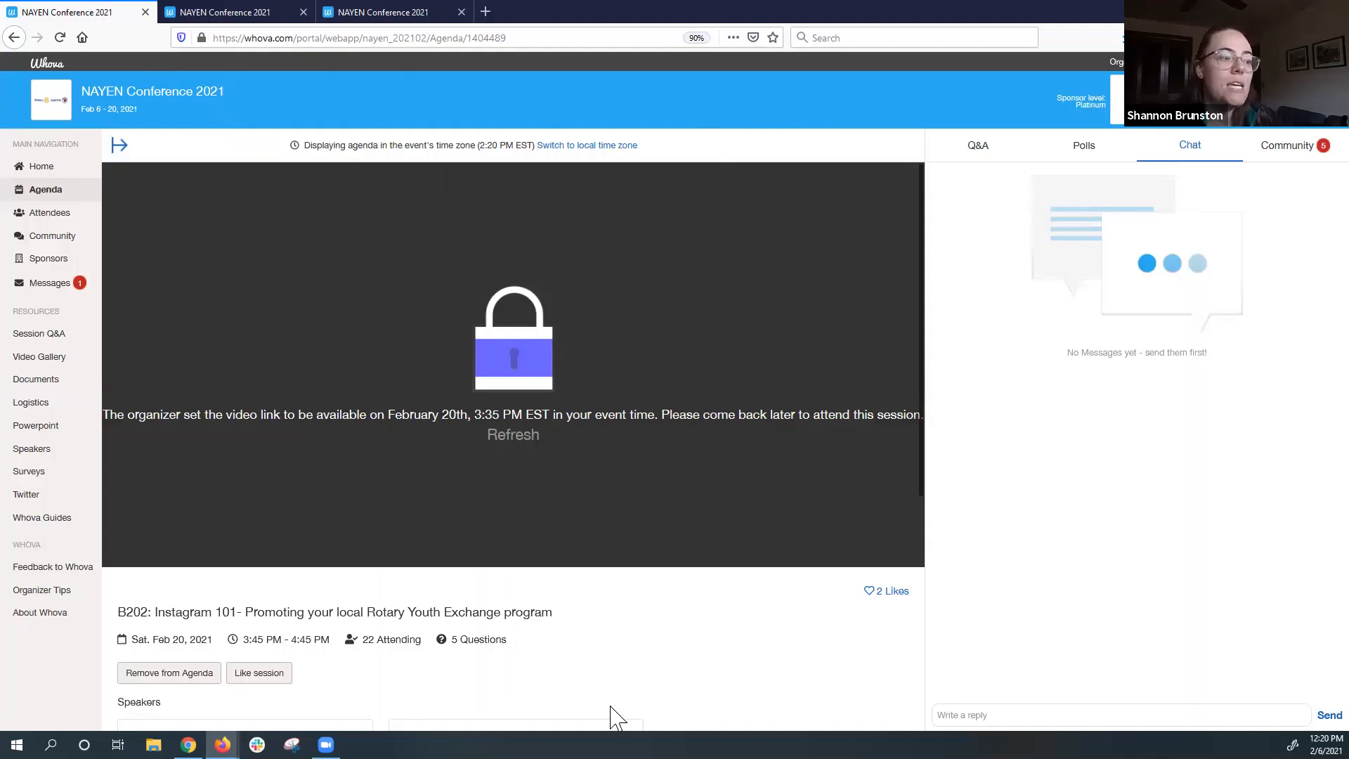
{"action": "mouse_move", "coordinate": [441, 616]}
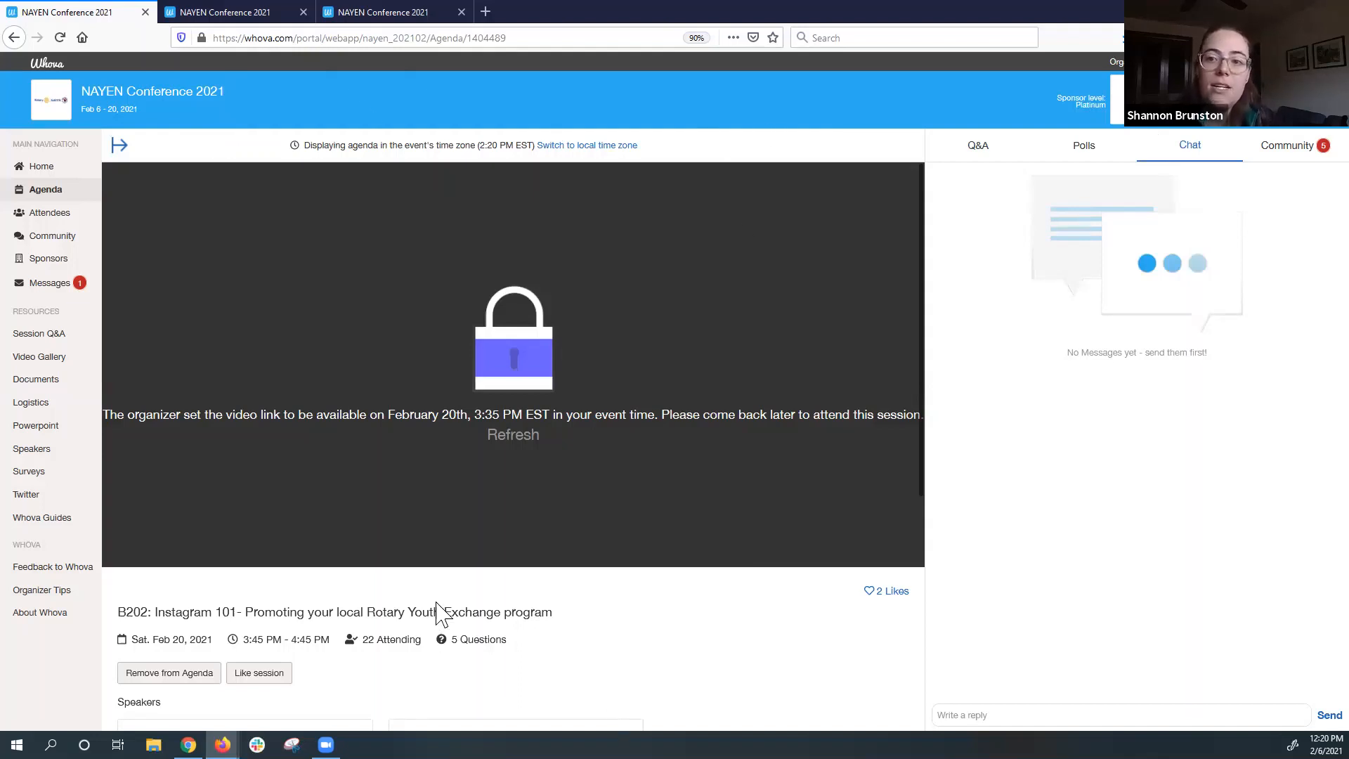
{"action": "mouse_move", "coordinate": [452, 607]}
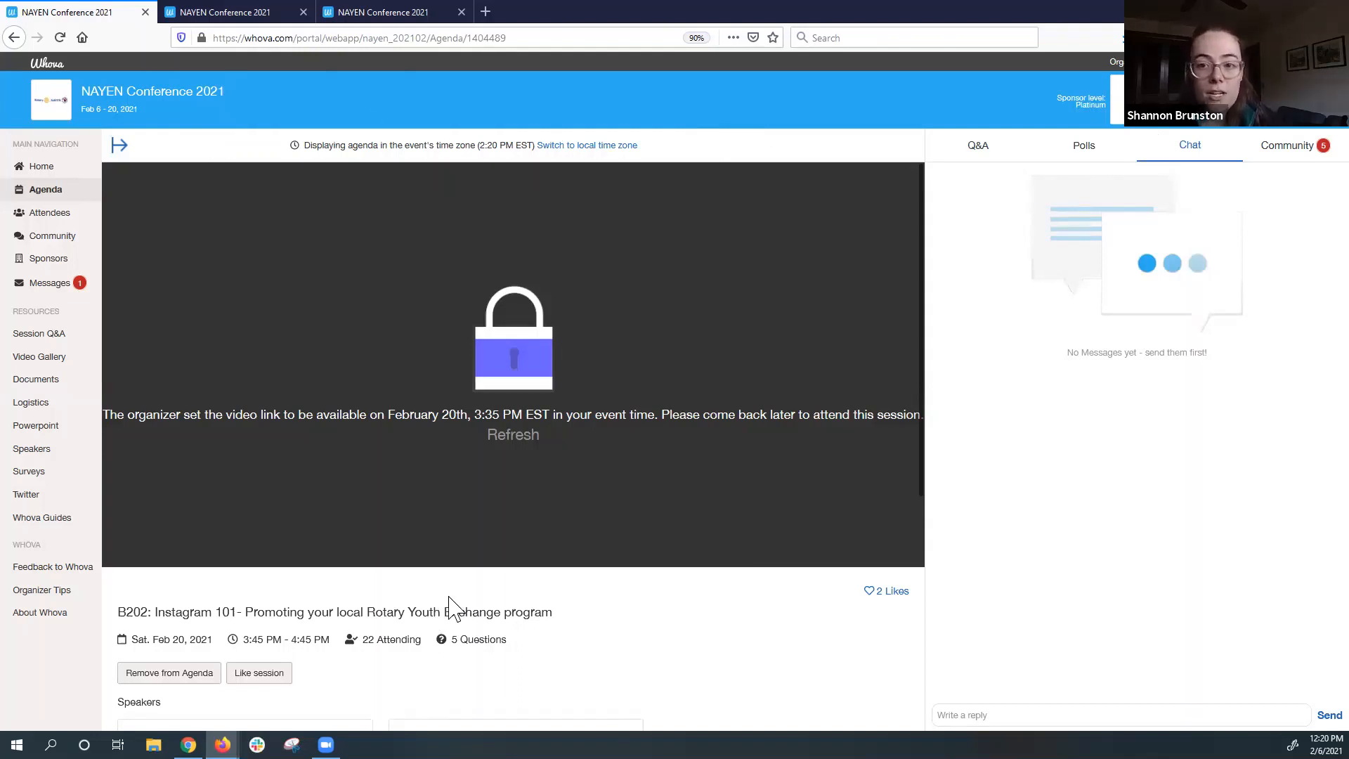
{"action": "mouse_move", "coordinate": [1200, 161]}
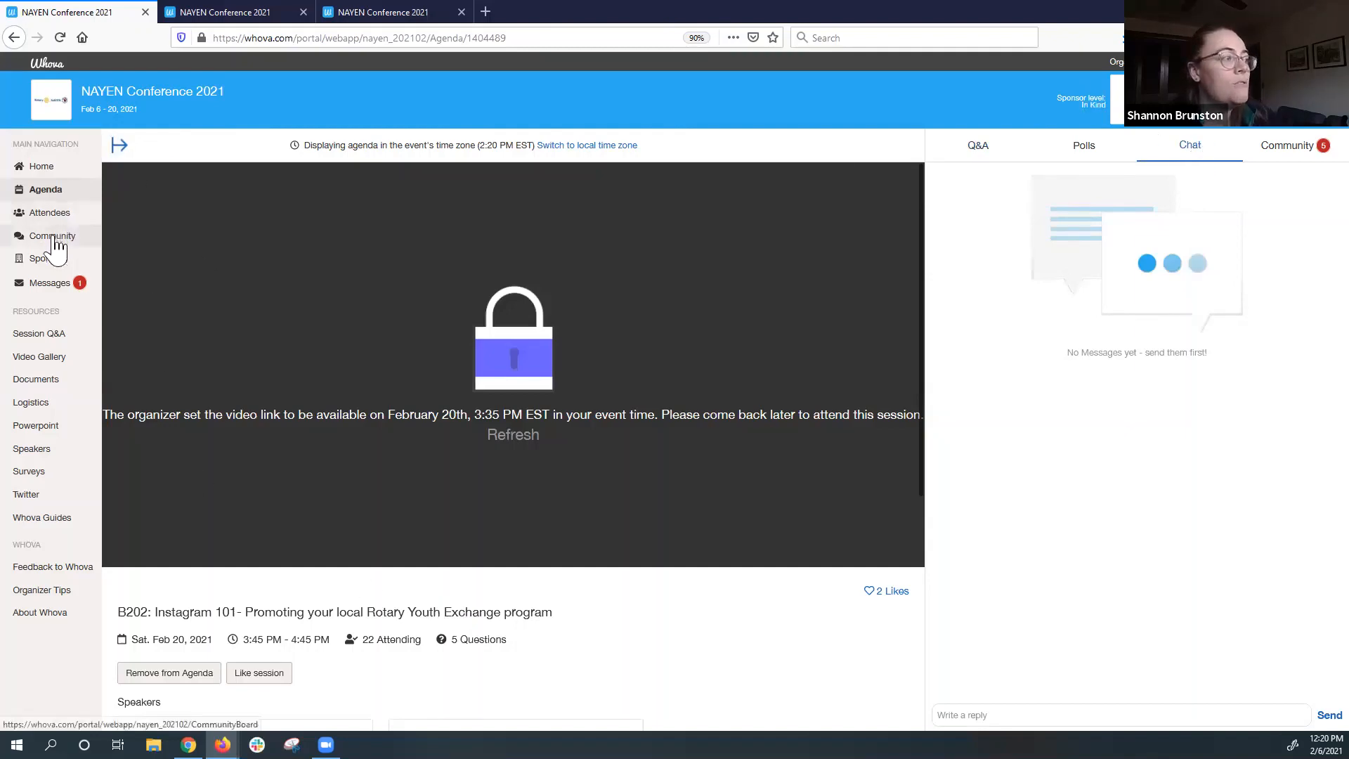
Go to the Community board and read through the Ask Organizers Anything thread.
{"action": "left_click", "coordinate": [54, 236]}
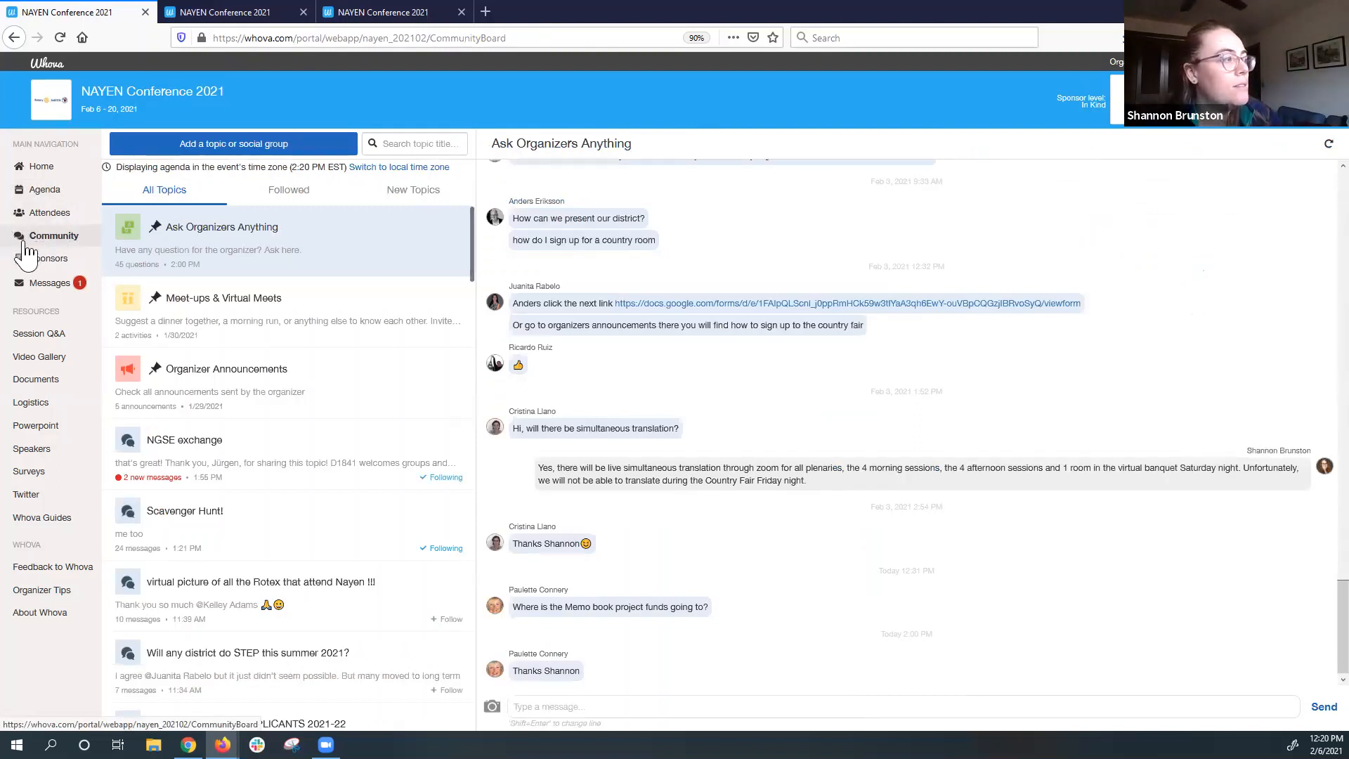
{"action": "mouse_move", "coordinate": [384, 253]}
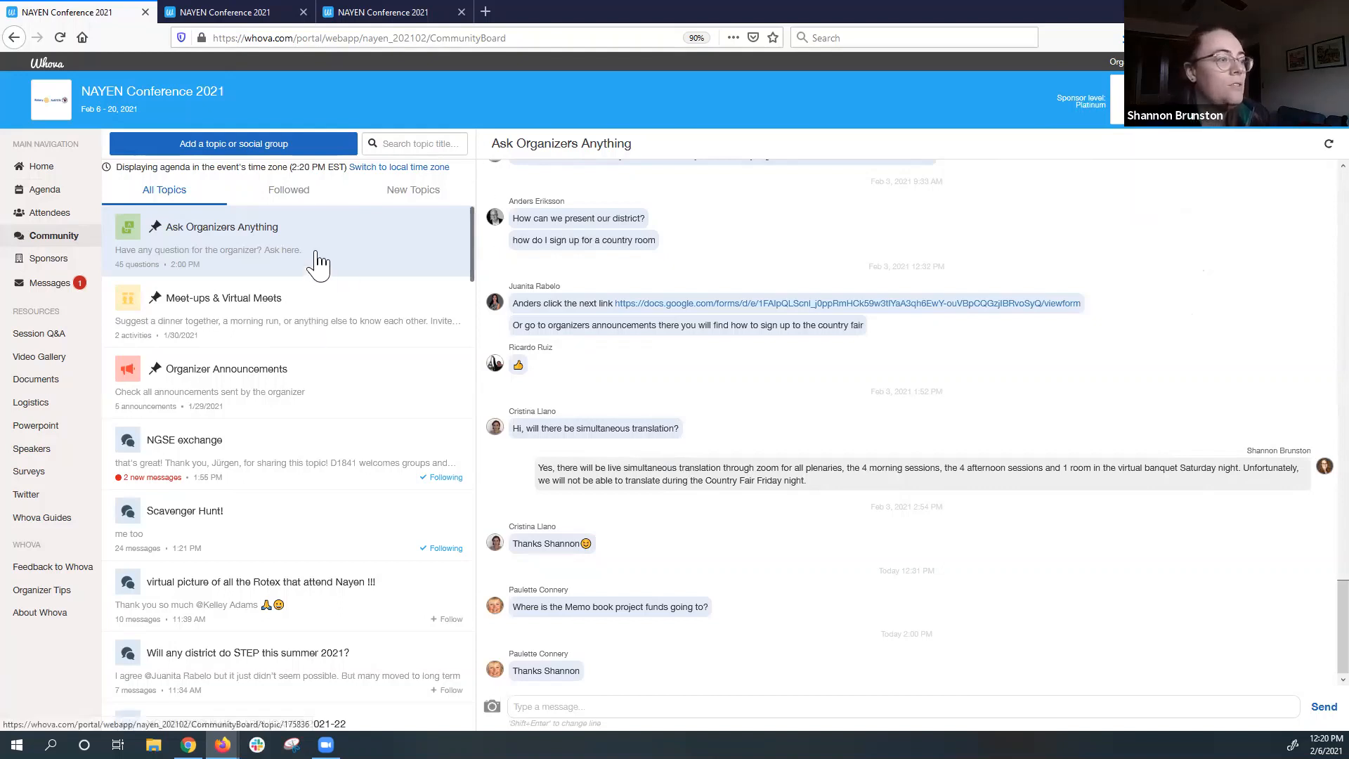
{"action": "mouse_move", "coordinate": [529, 322]}
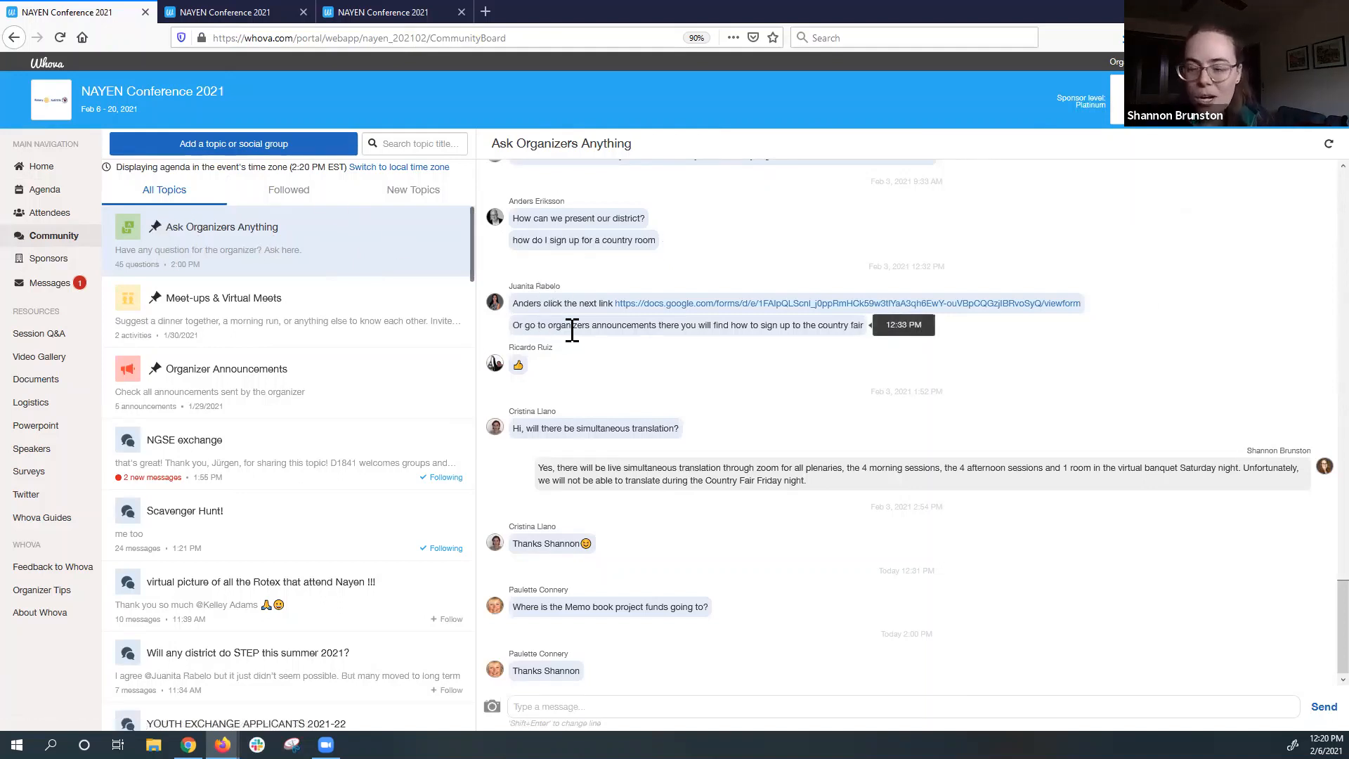
{"action": "scroll", "scroll_direction": "up", "scroll_amount": 3}
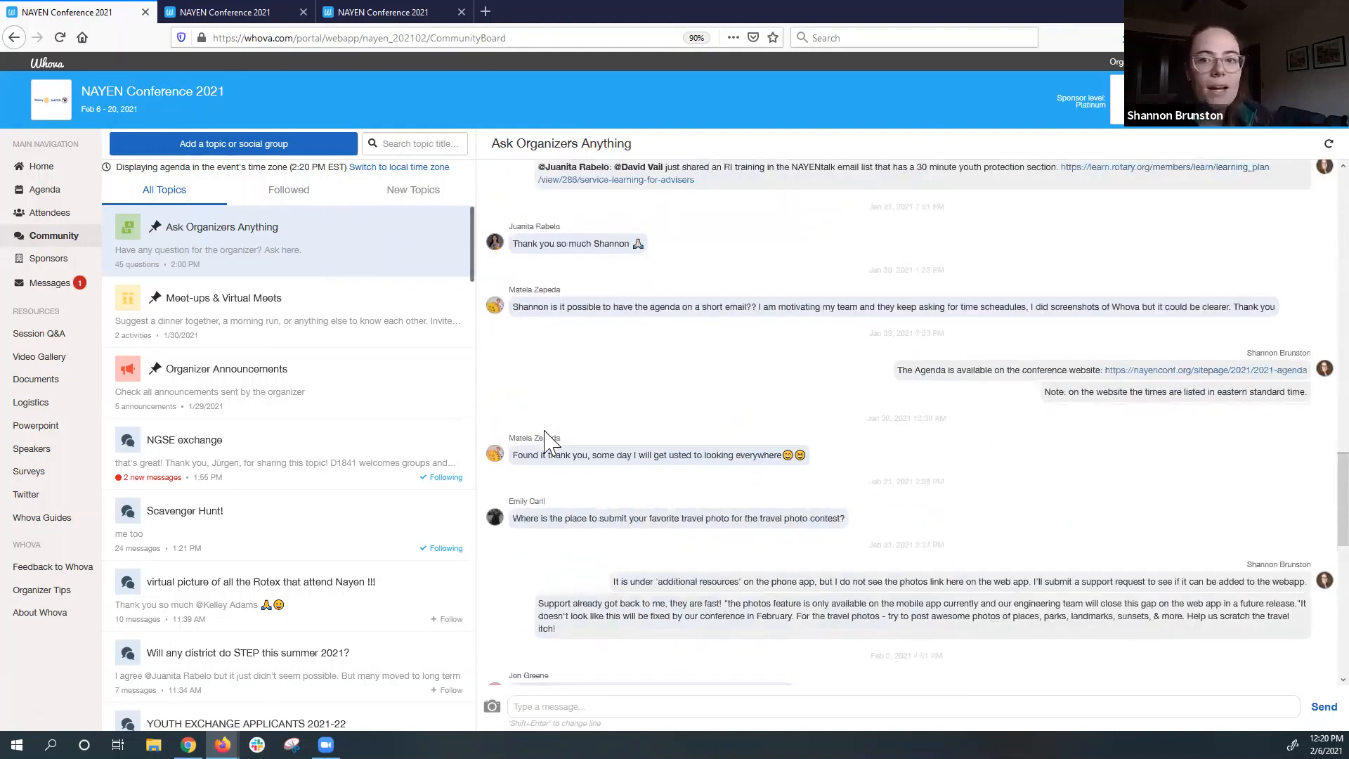
{"action": "scroll", "scroll_direction": "down", "scroll_amount": 3}
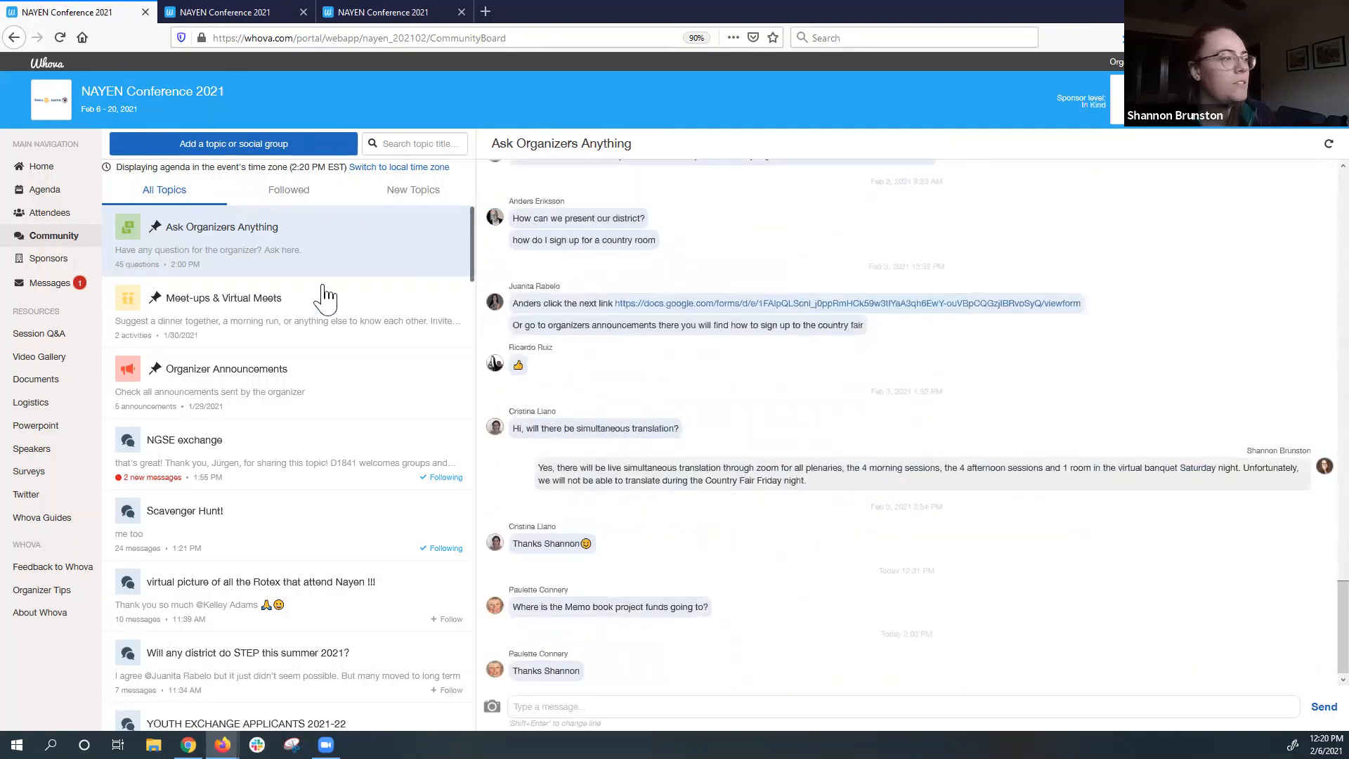
{"action": "mouse_move", "coordinate": [312, 233]}
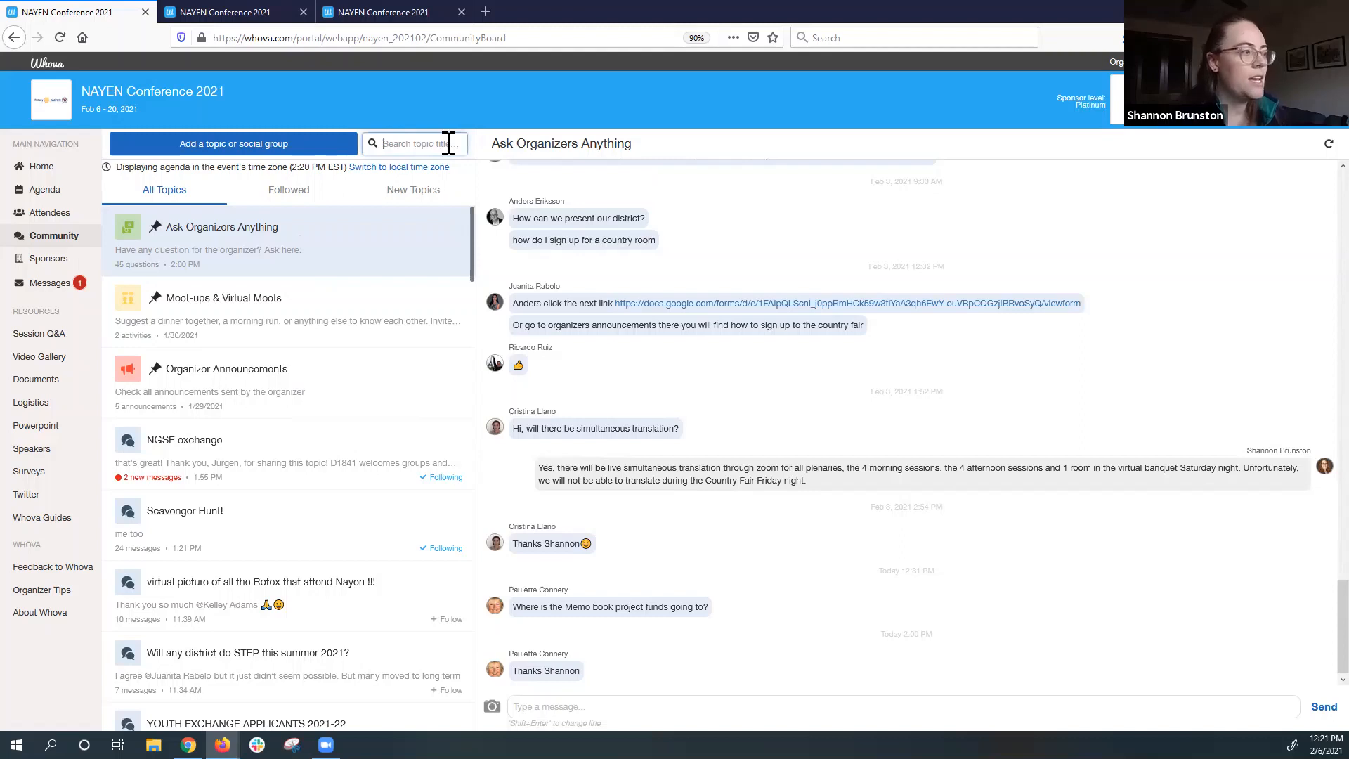
{"action": "type", "text": "NGS"}
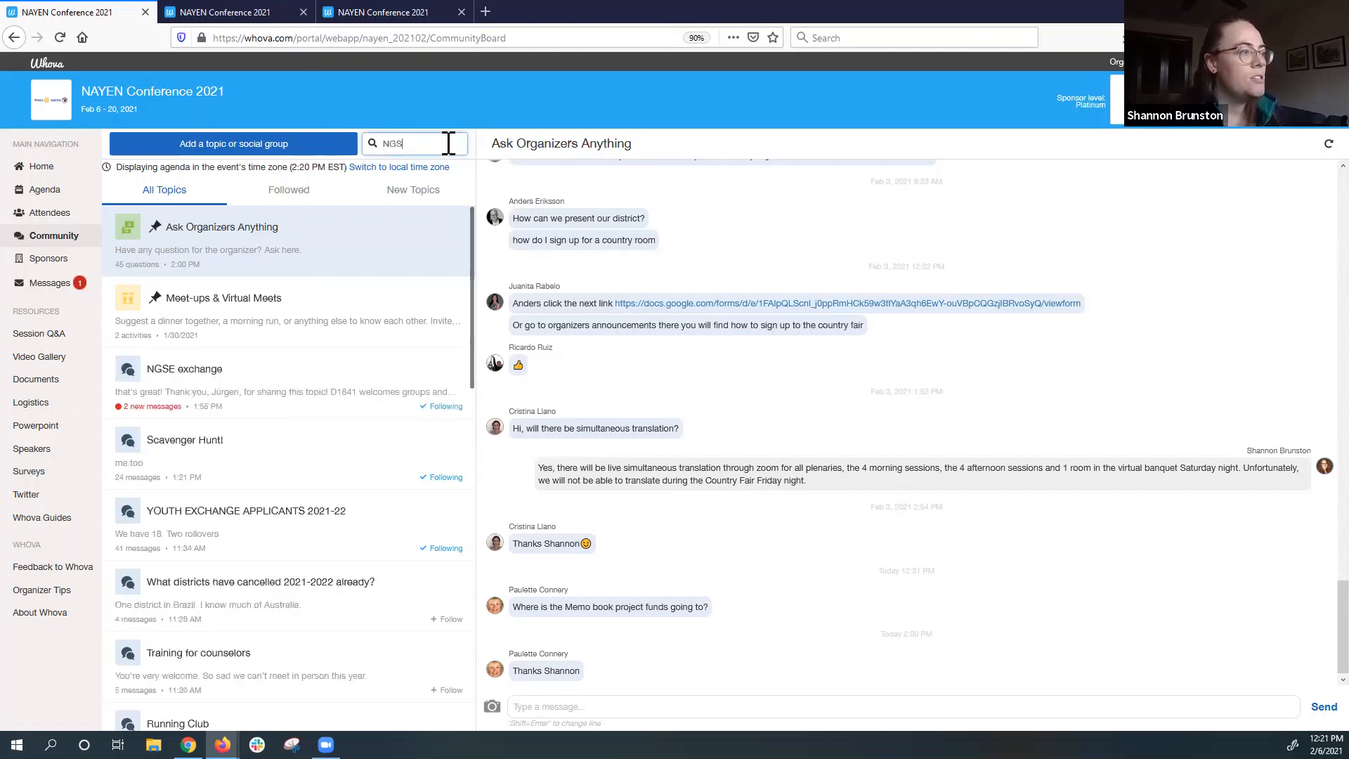
{"action": "type", "text": "E"}
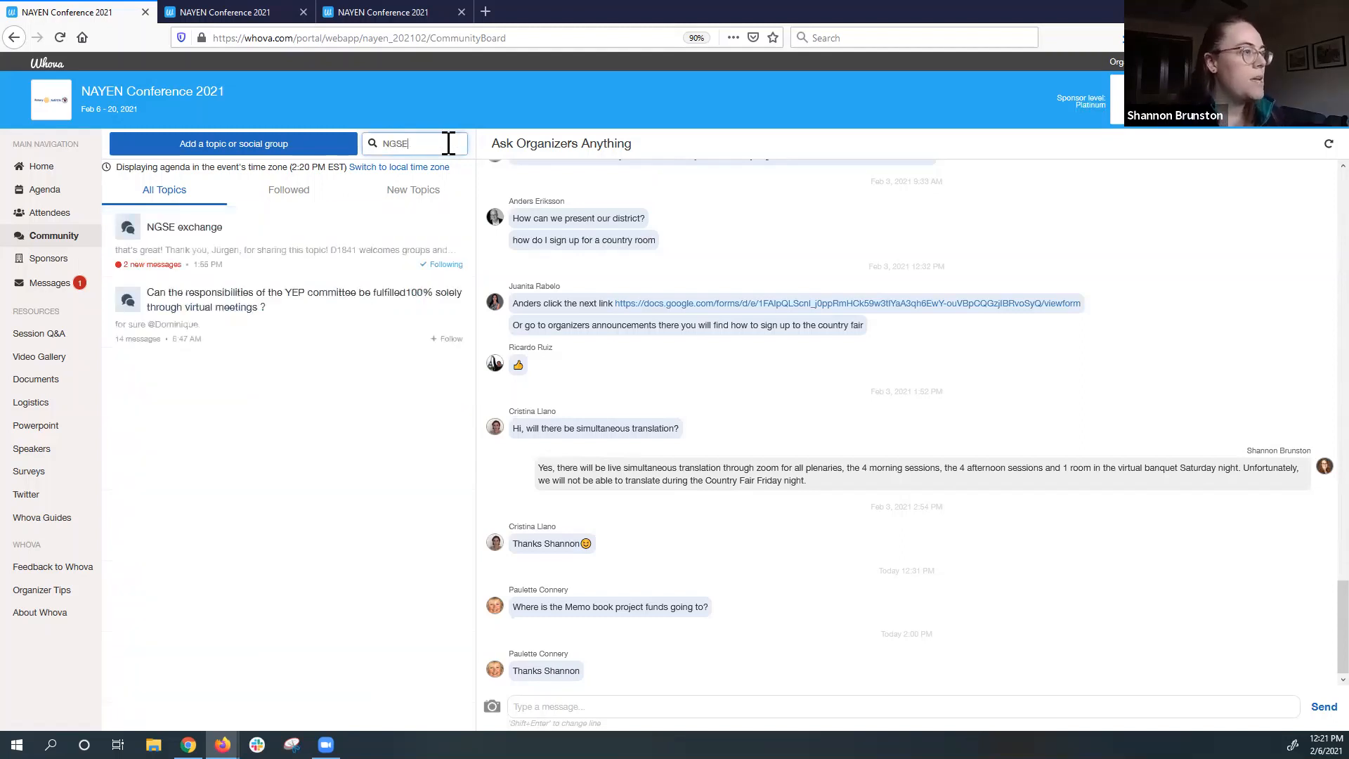
{"action": "left_click", "coordinate": [301, 300]}
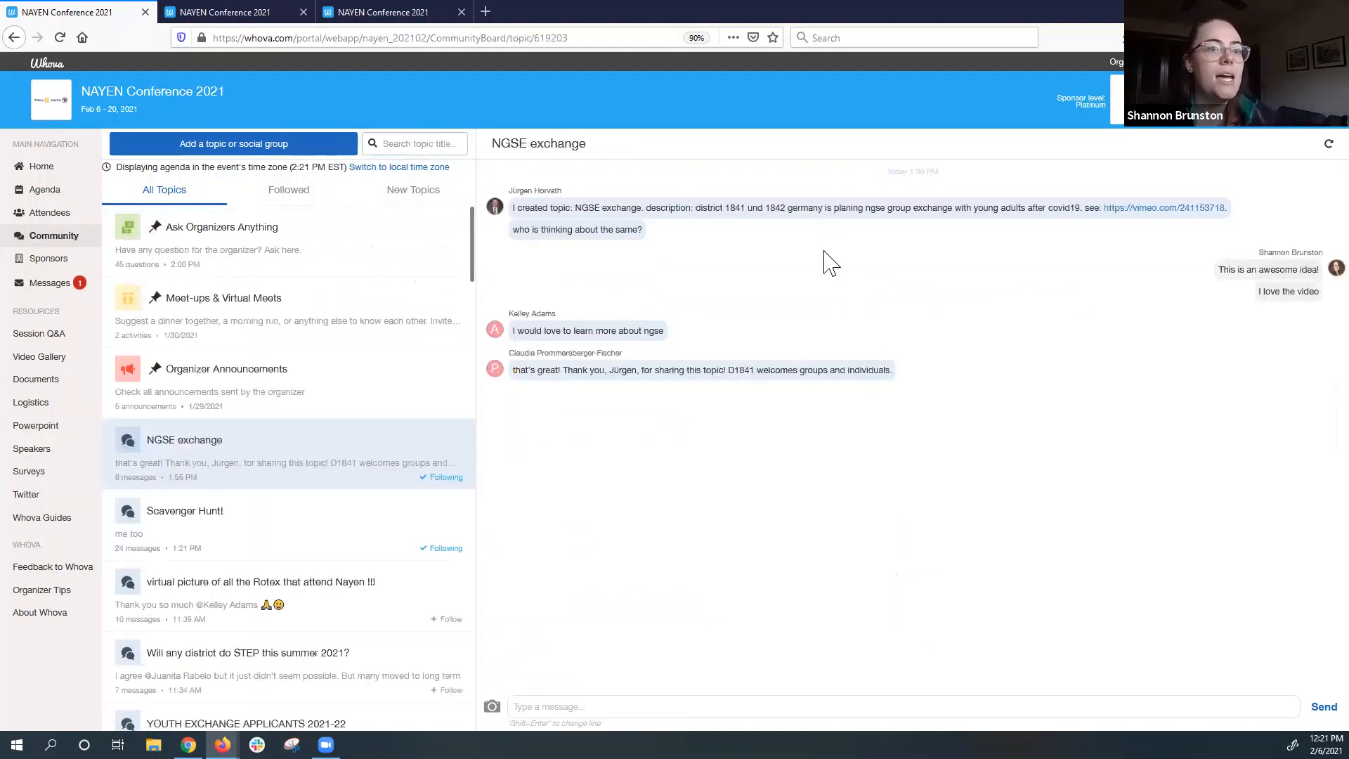
{"action": "mouse_move", "coordinate": [1036, 387]}
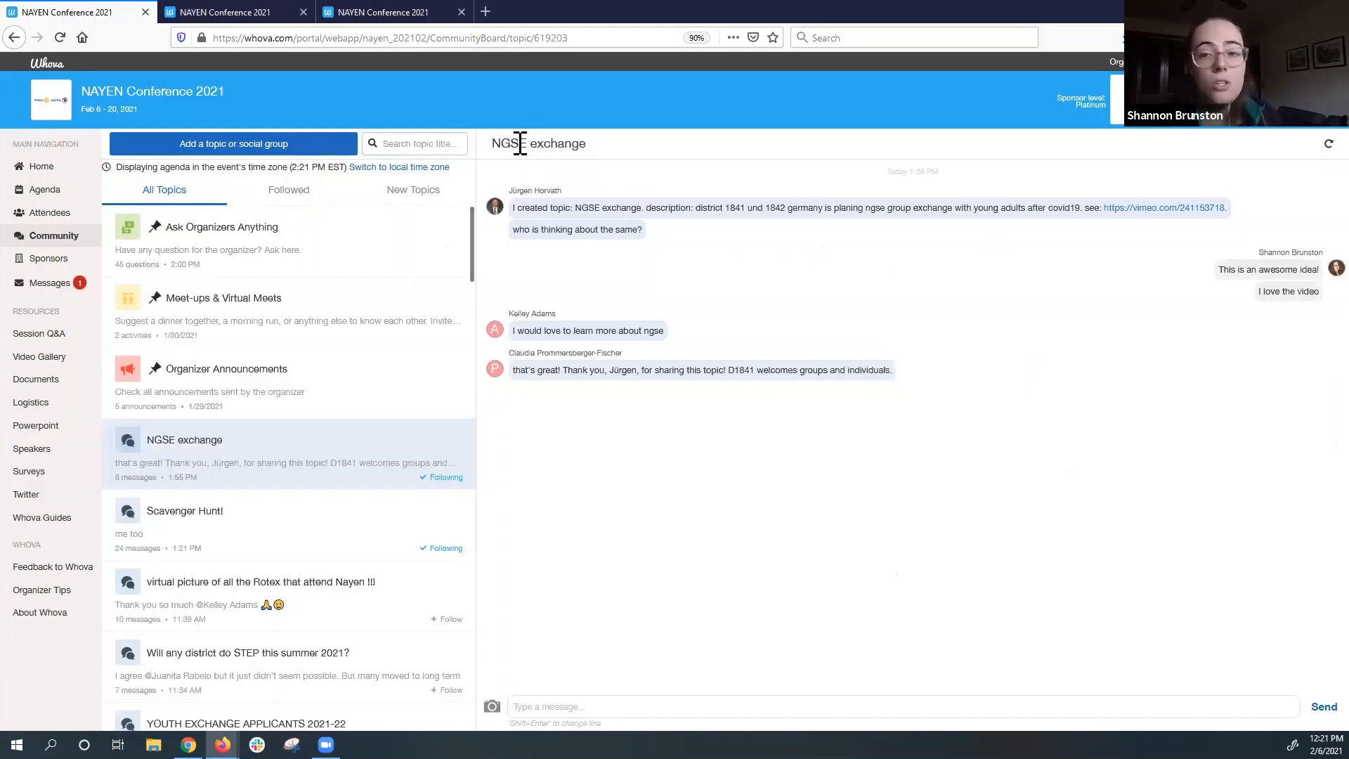
{"action": "mouse_move", "coordinate": [756, 477]}
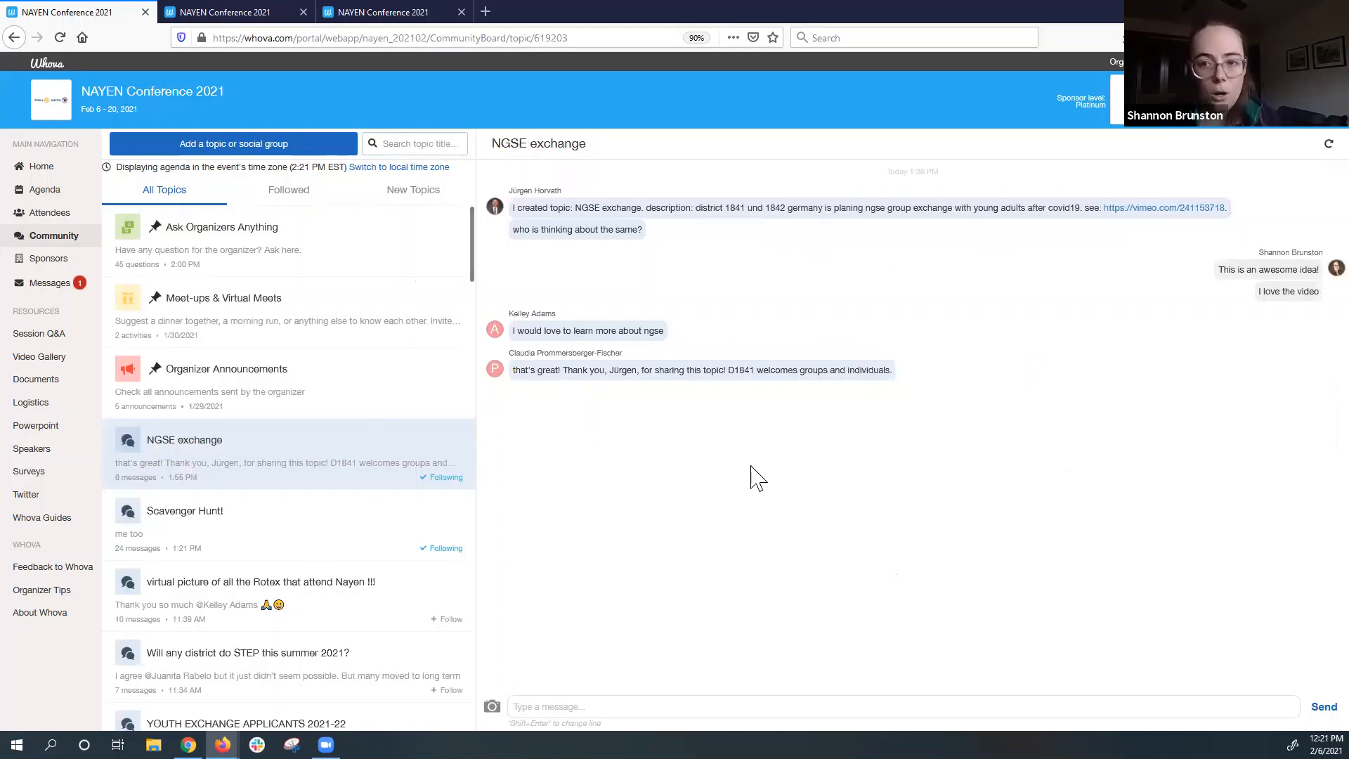
{"action": "mouse_move", "coordinate": [303, 456]}
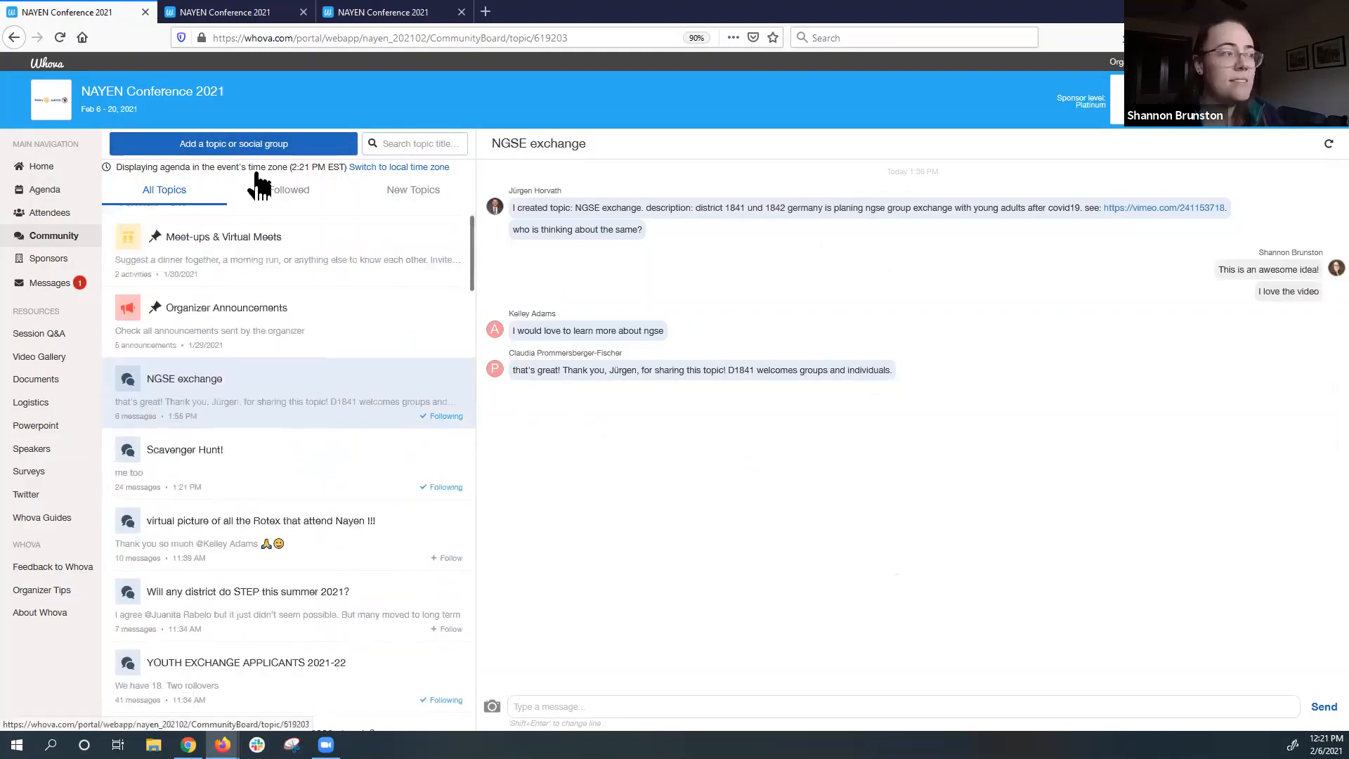
Start a new community topic and place the cursor in its Topic title field.
{"action": "left_click", "coordinate": [232, 143]}
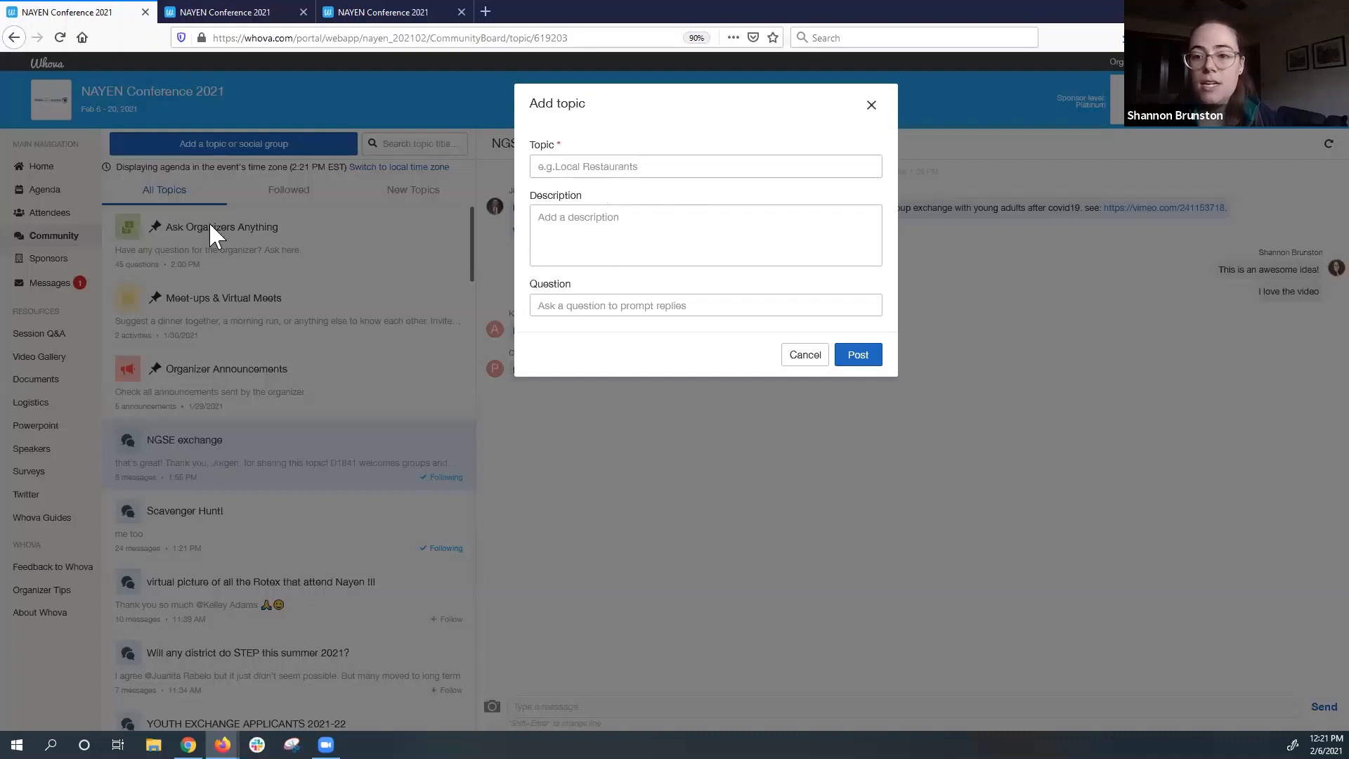
{"action": "mouse_move", "coordinate": [231, 276]}
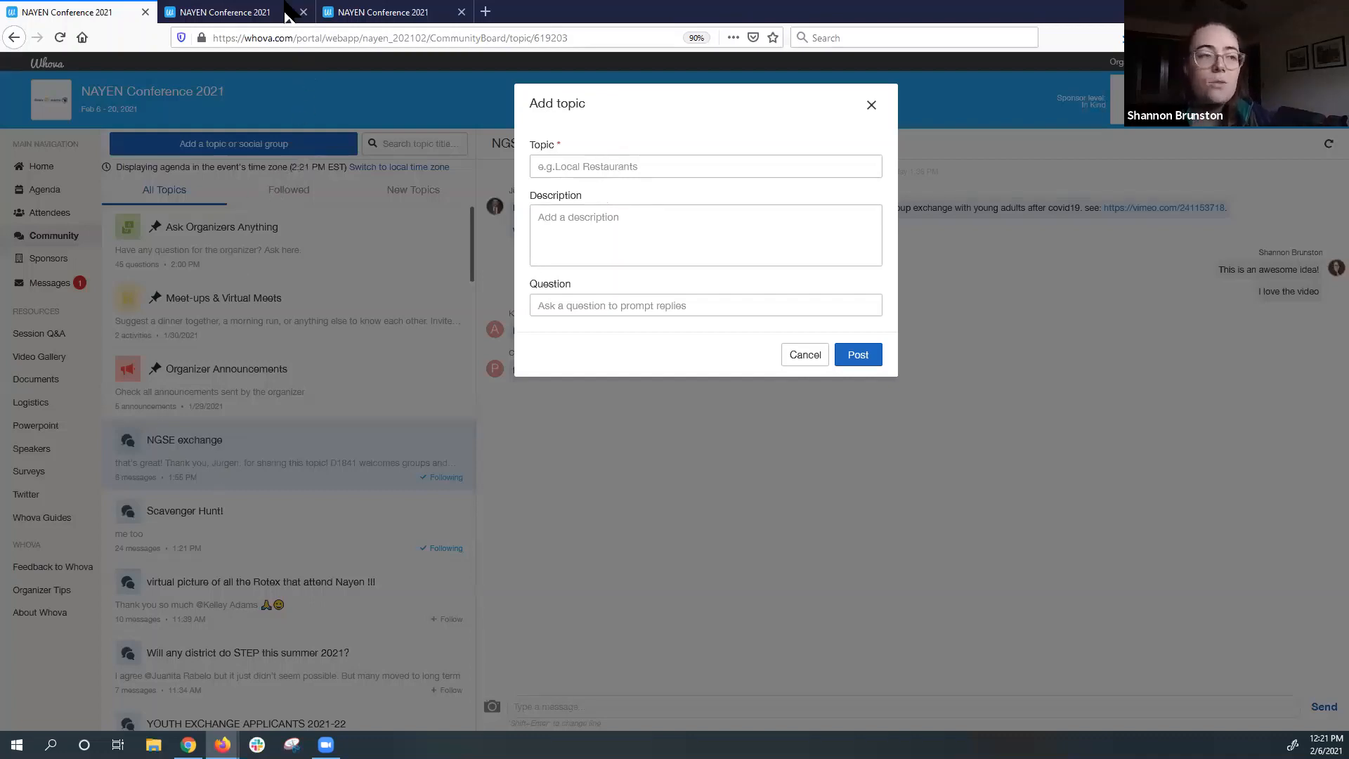
{"action": "left_click", "coordinate": [856, 354]}
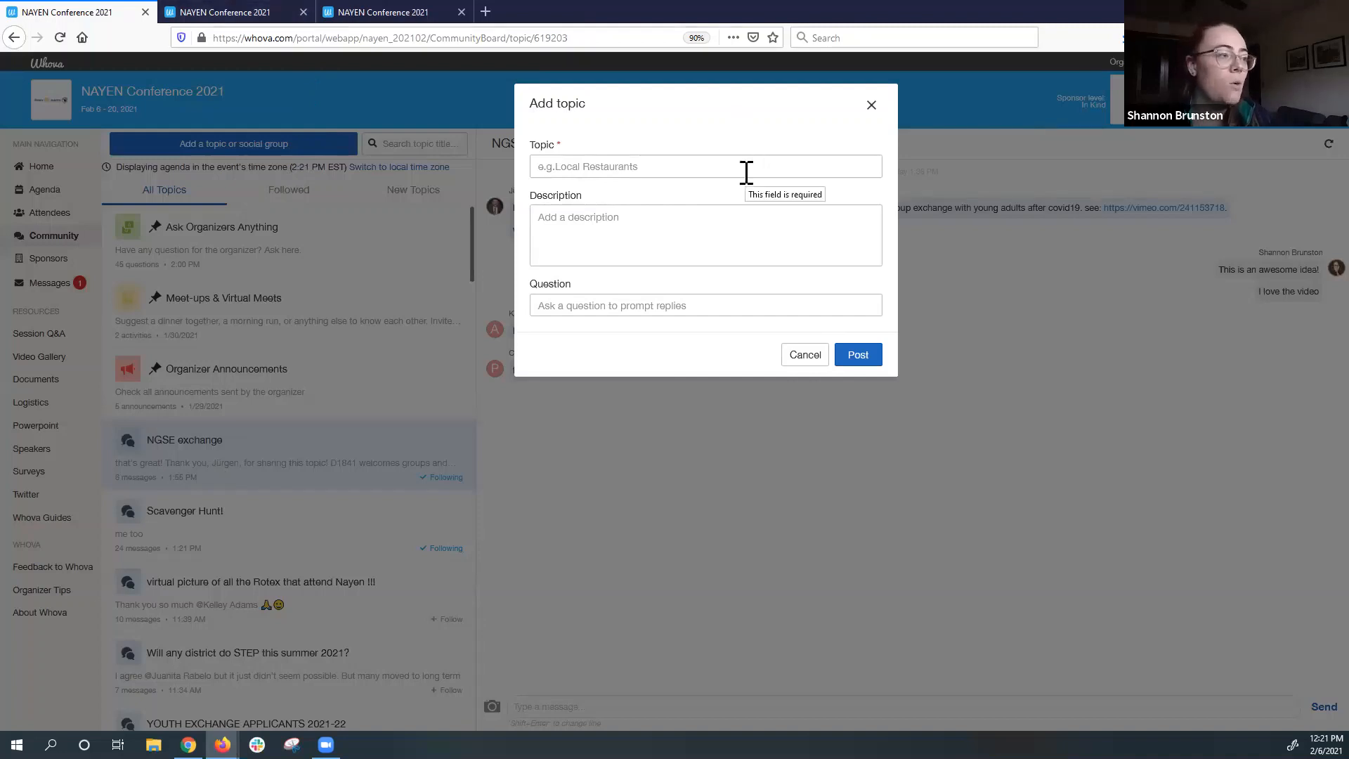
{"action": "mouse_move", "coordinate": [1120, 687]}
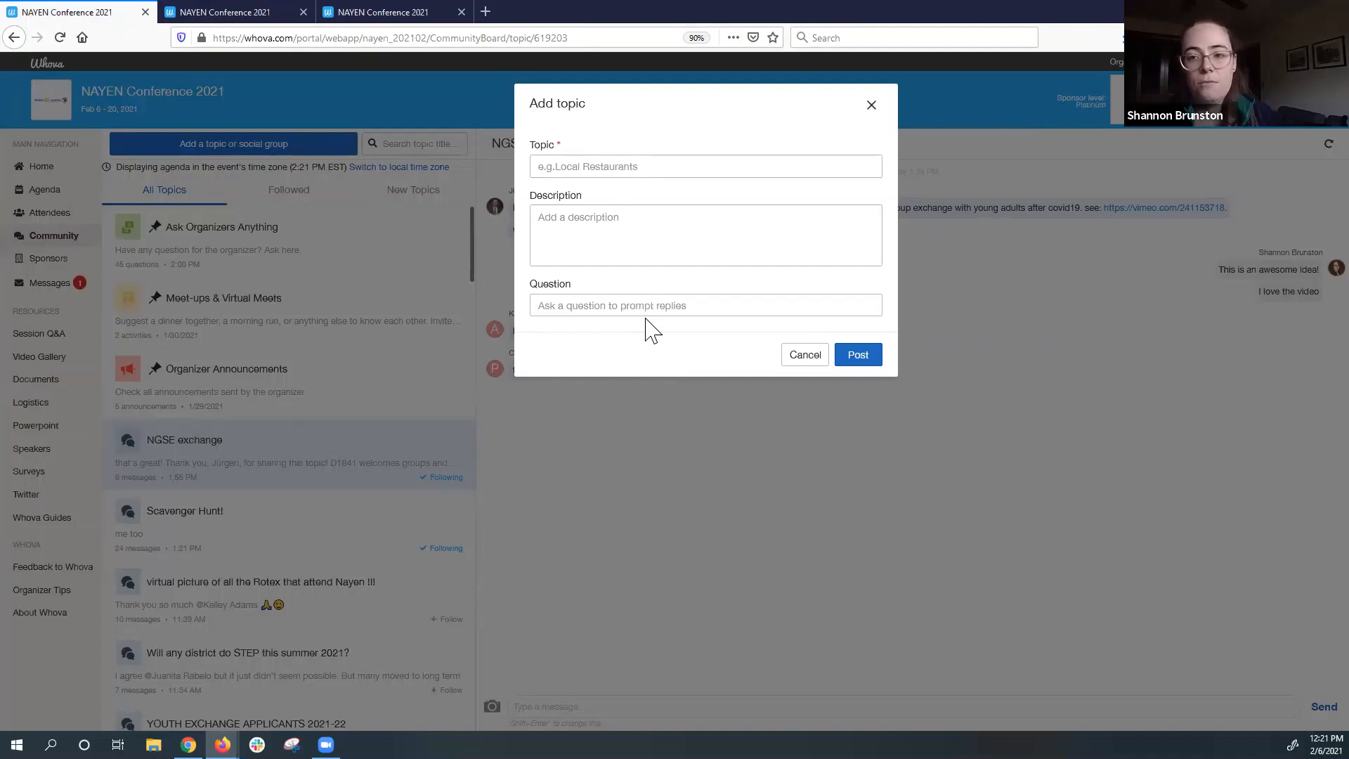
{"action": "mouse_move", "coordinate": [629, 353]}
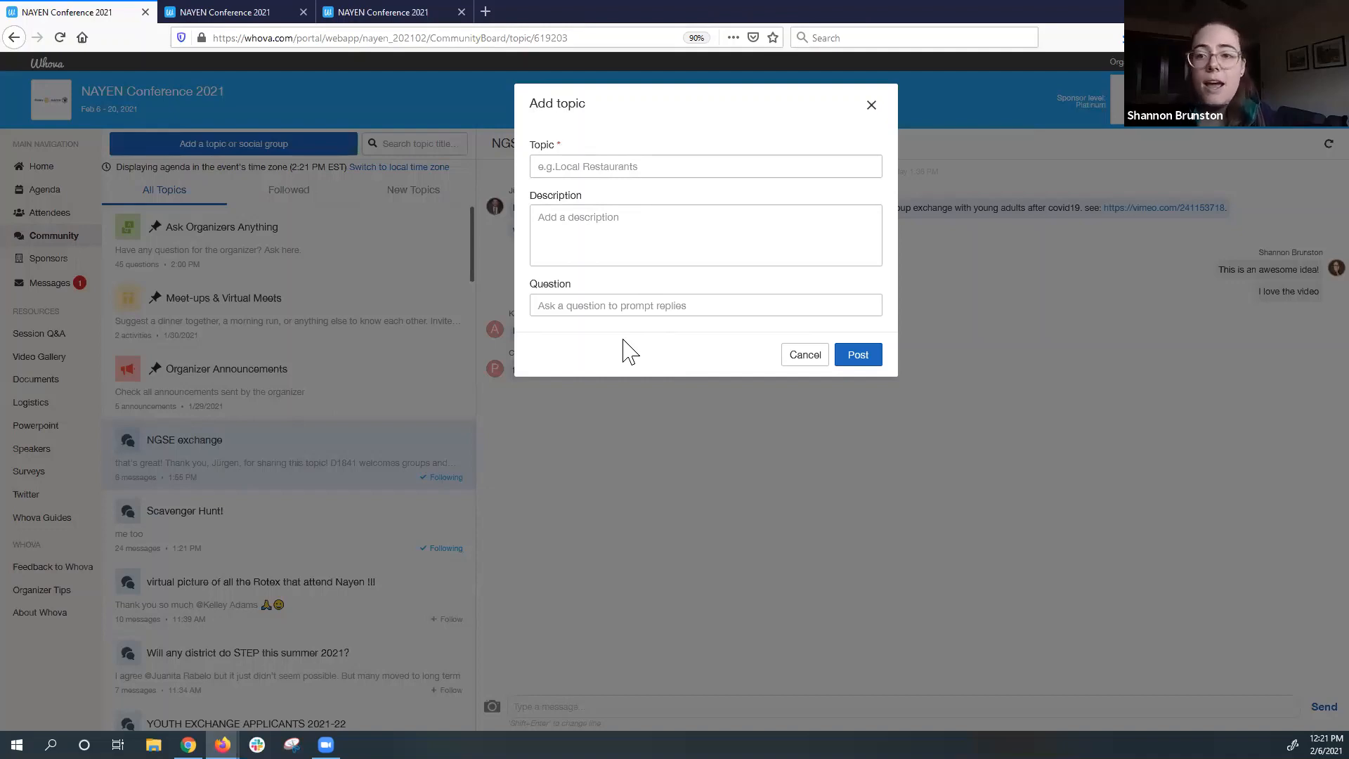
{"action": "mouse_move", "coordinate": [613, 161]}
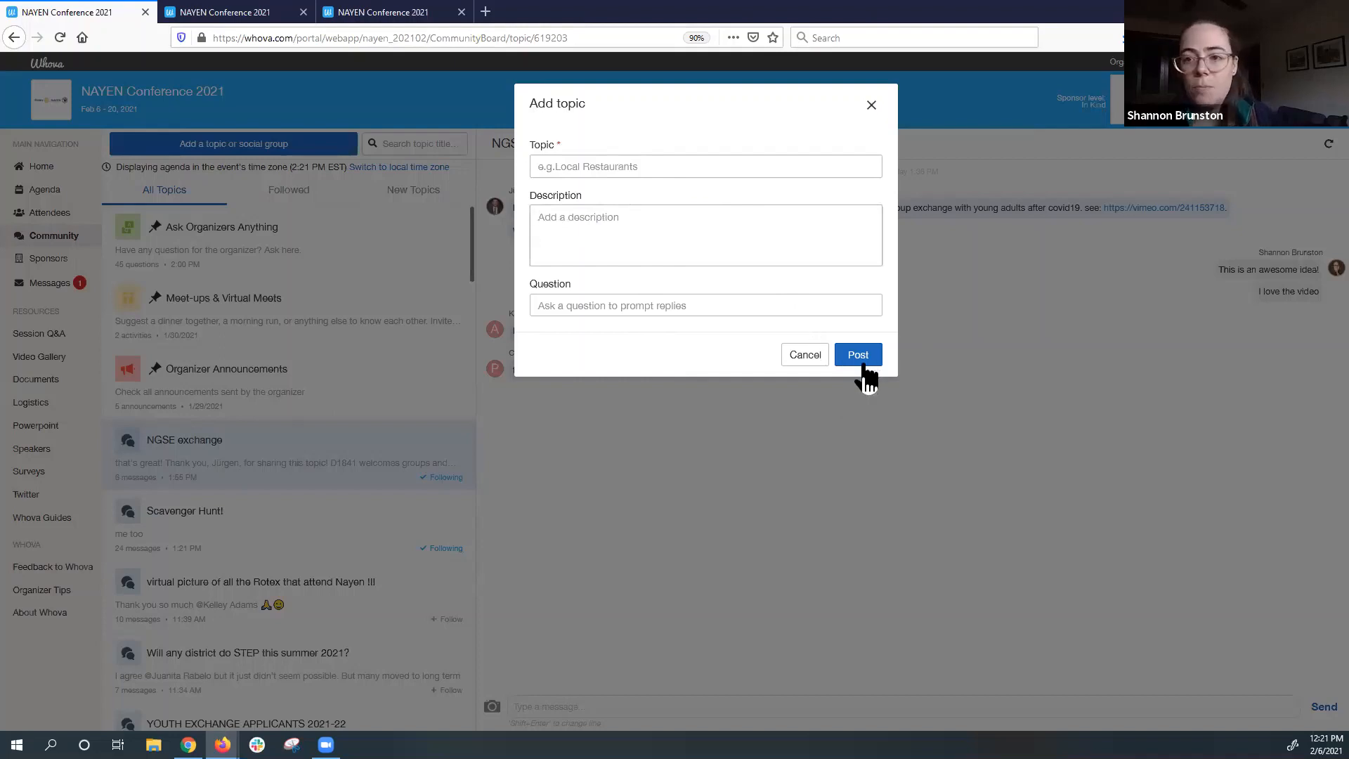
{"action": "mouse_move", "coordinate": [659, 625]}
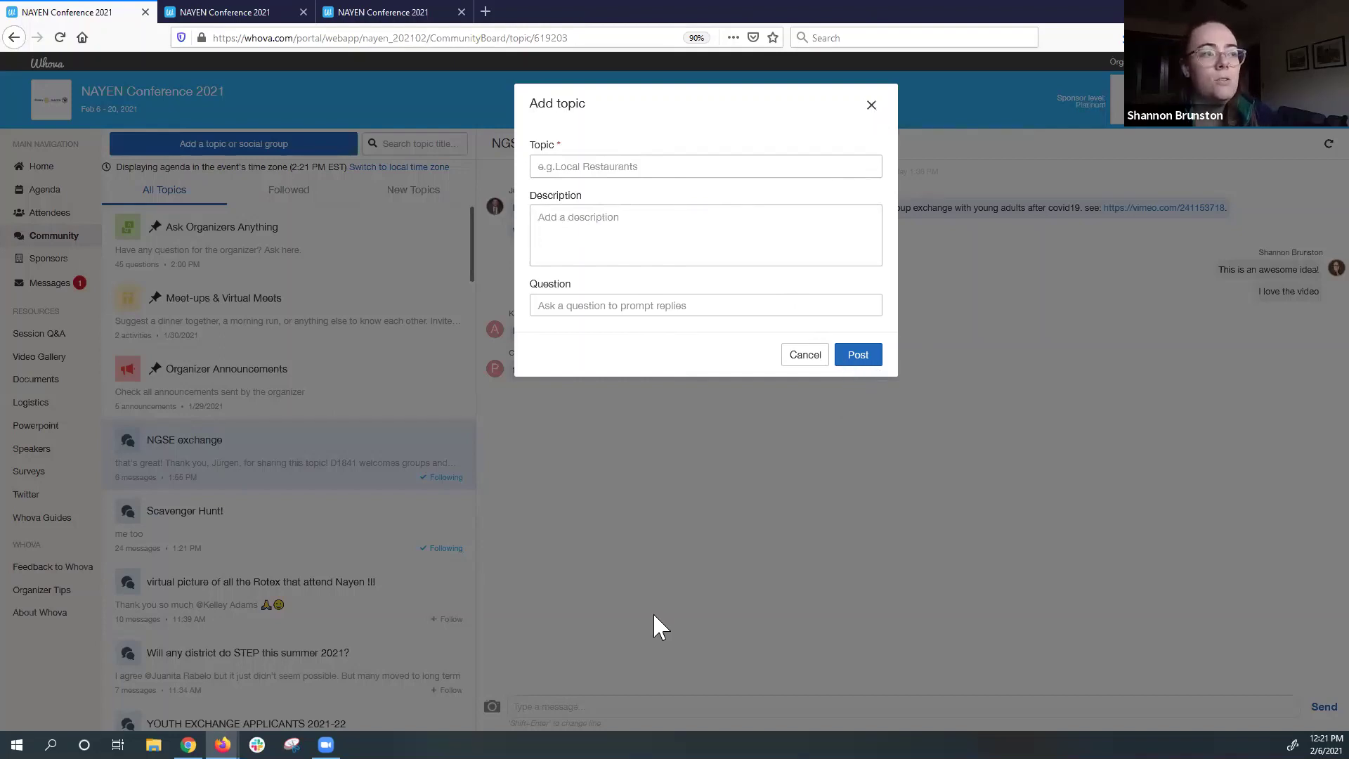
Dismiss the Add topic form unposted and browse the All Topics list beside the NGSE exchange thread.
{"action": "left_click", "coordinate": [804, 355]}
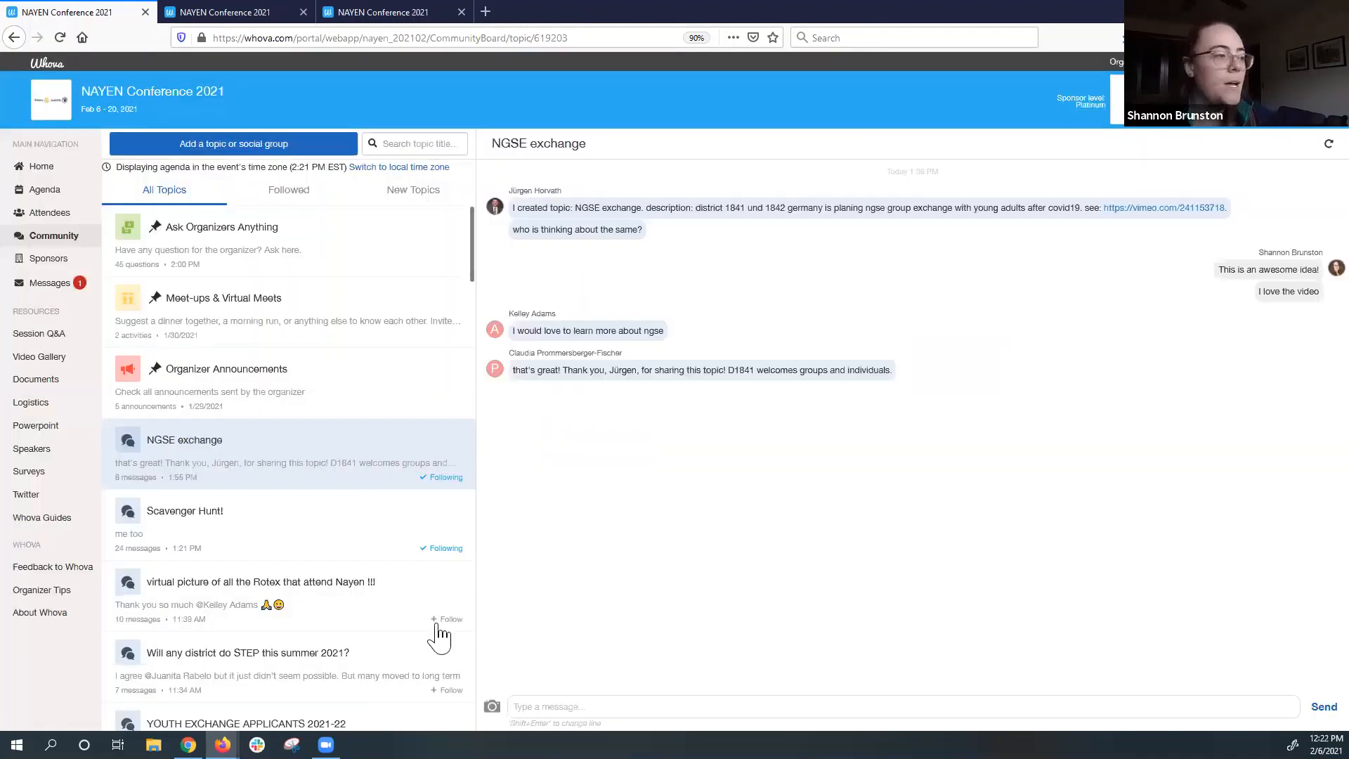
{"action": "scroll", "scroll_direction": "down", "scroll_amount": 3}
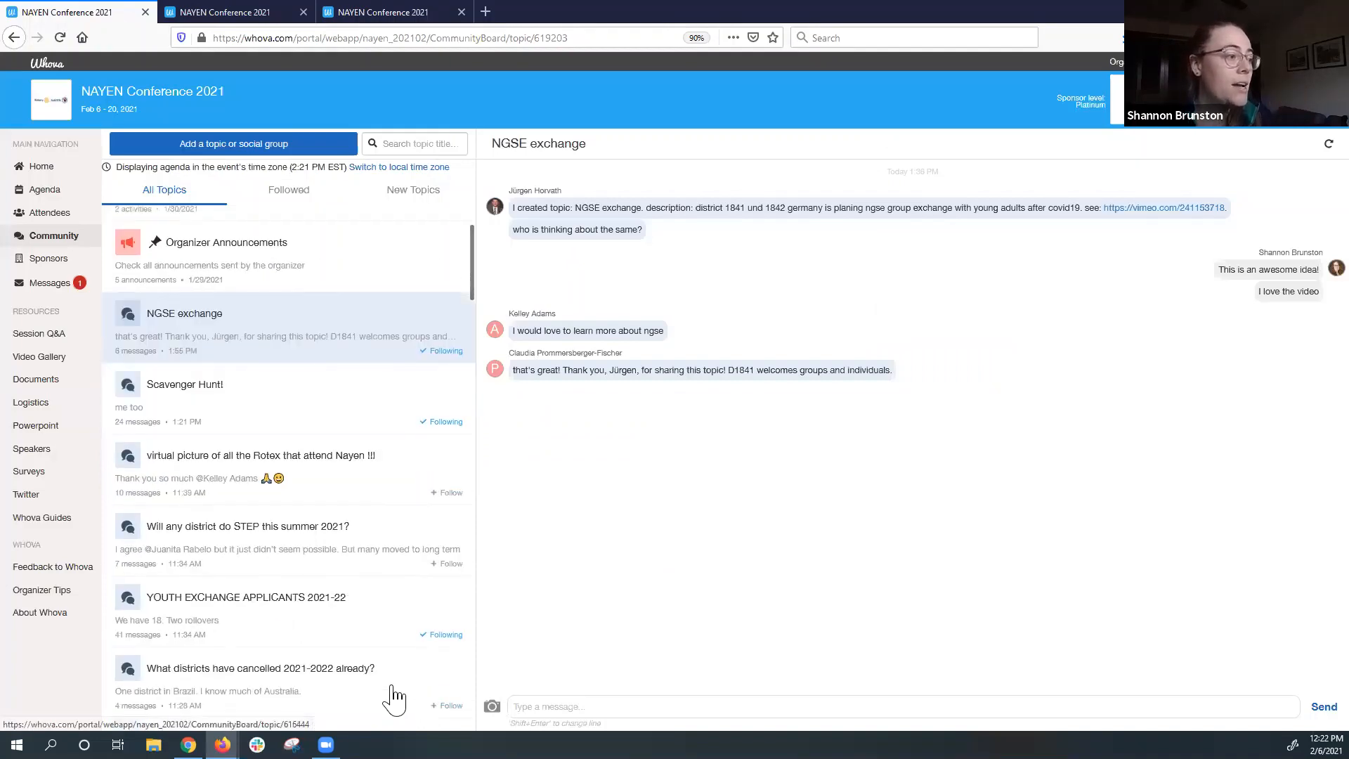
{"action": "scroll", "scroll_direction": "down", "scroll_amount": 3}
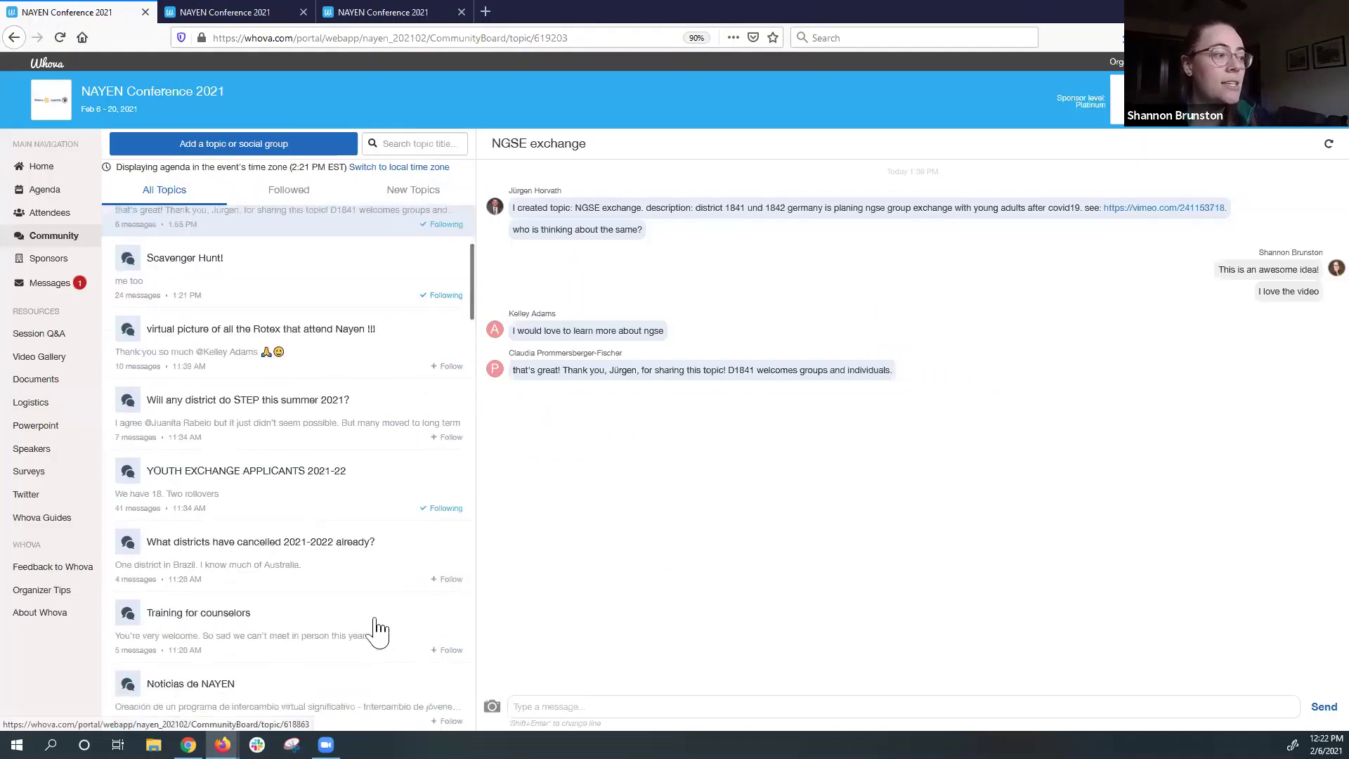
{"action": "scroll", "scroll_direction": "down", "scroll_amount": 3}
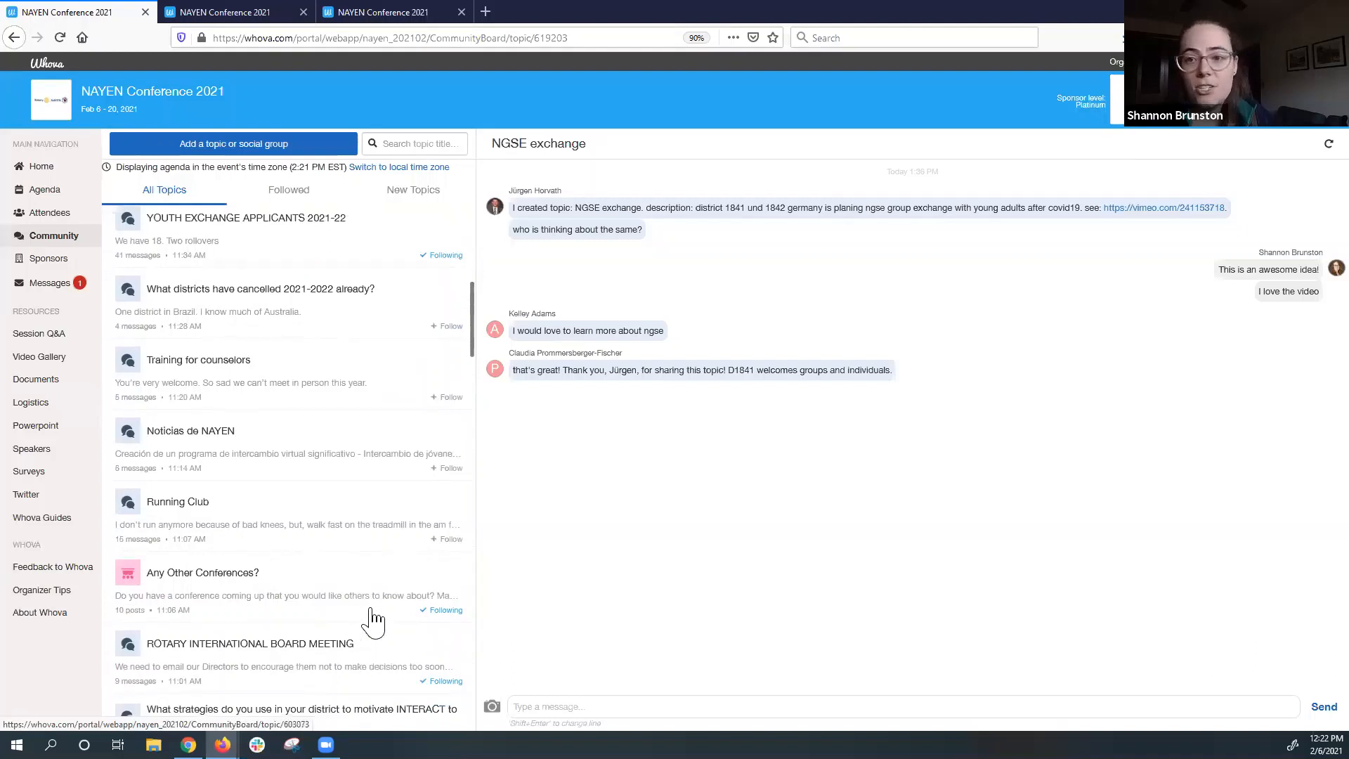
{"action": "scroll", "scroll_direction": "up", "scroll_amount": 3}
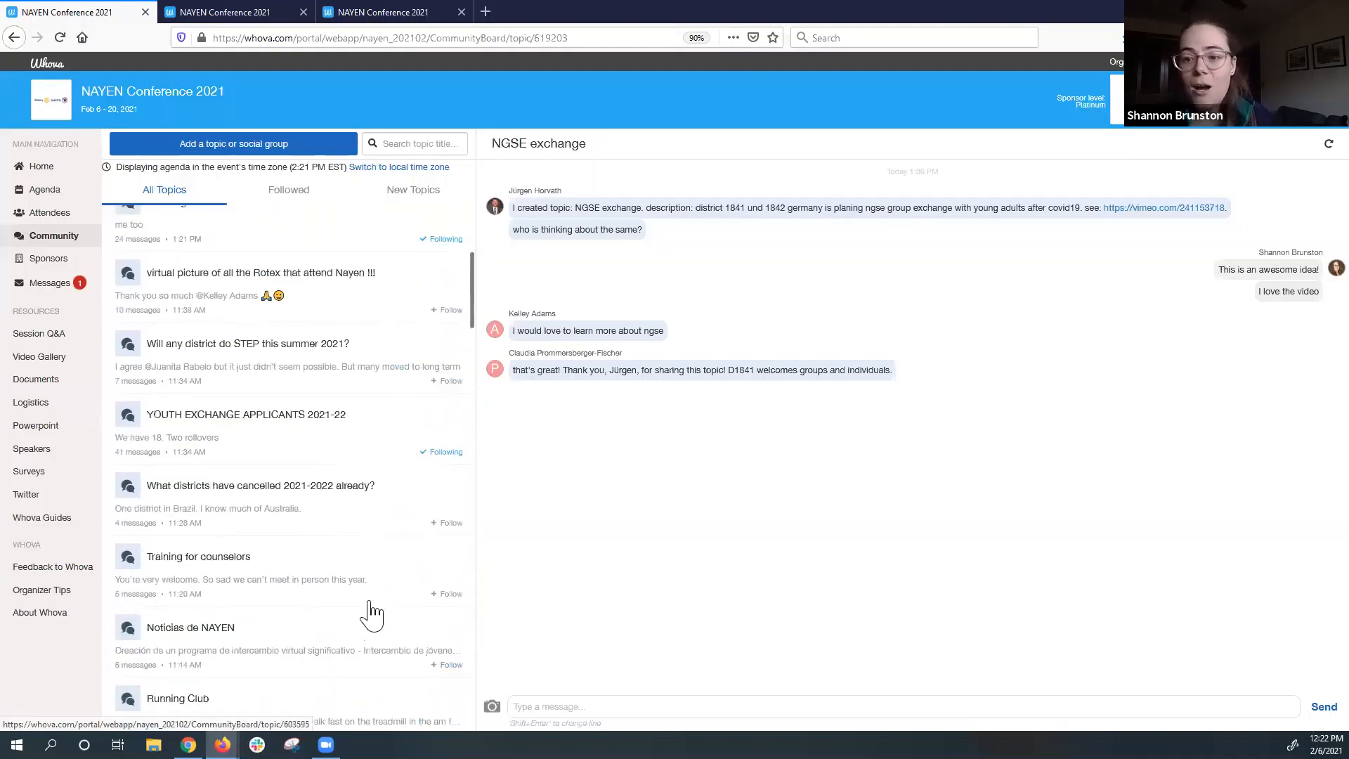
{"action": "scroll", "scroll_direction": "up", "scroll_amount": 3}
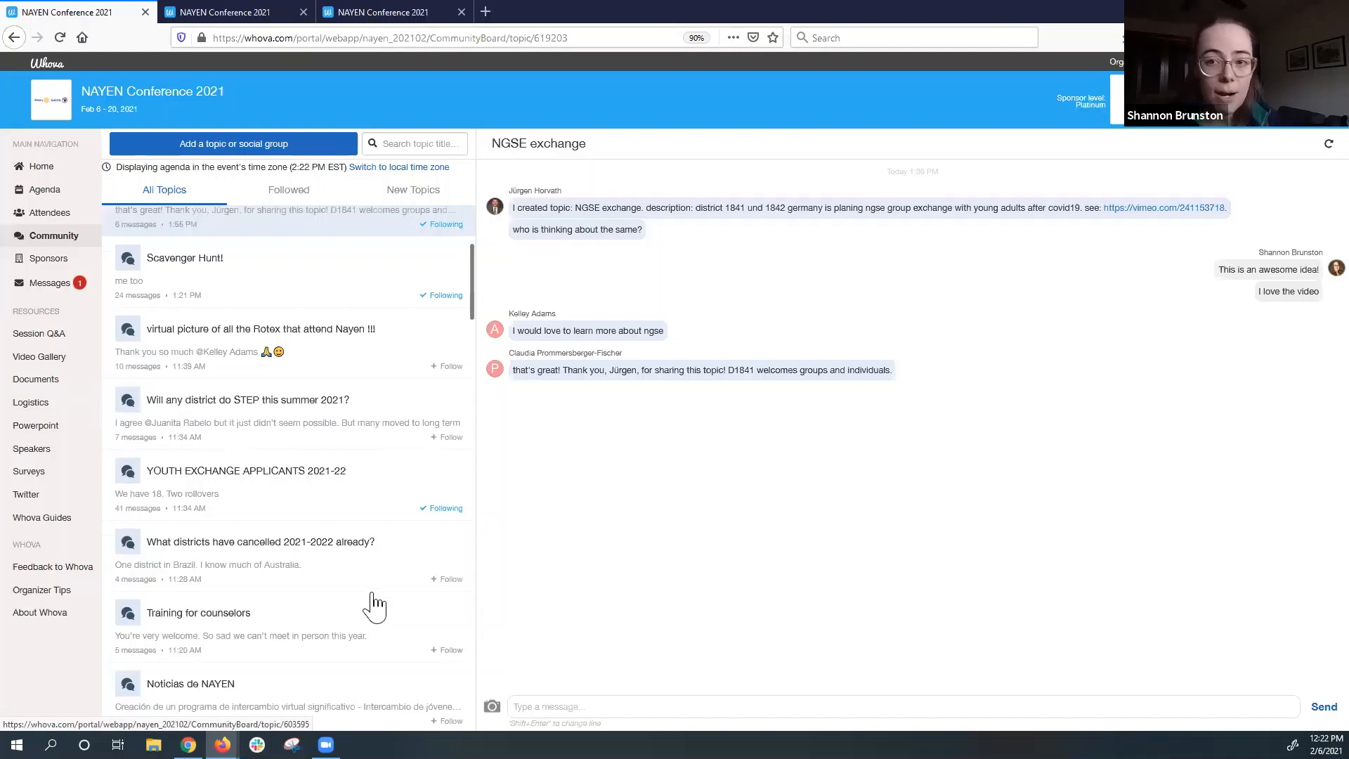
{"action": "mouse_move", "coordinate": [387, 577]}
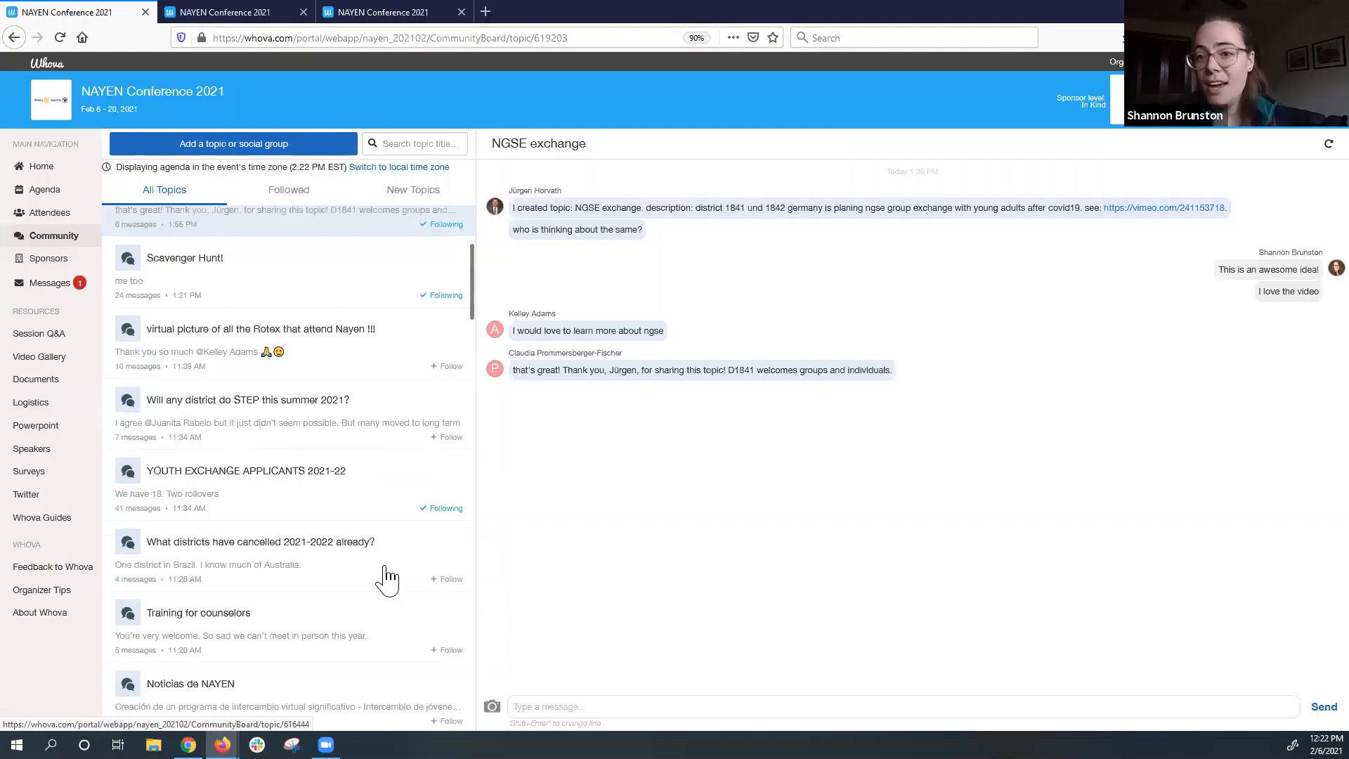
{"action": "mouse_move", "coordinate": [388, 535]}
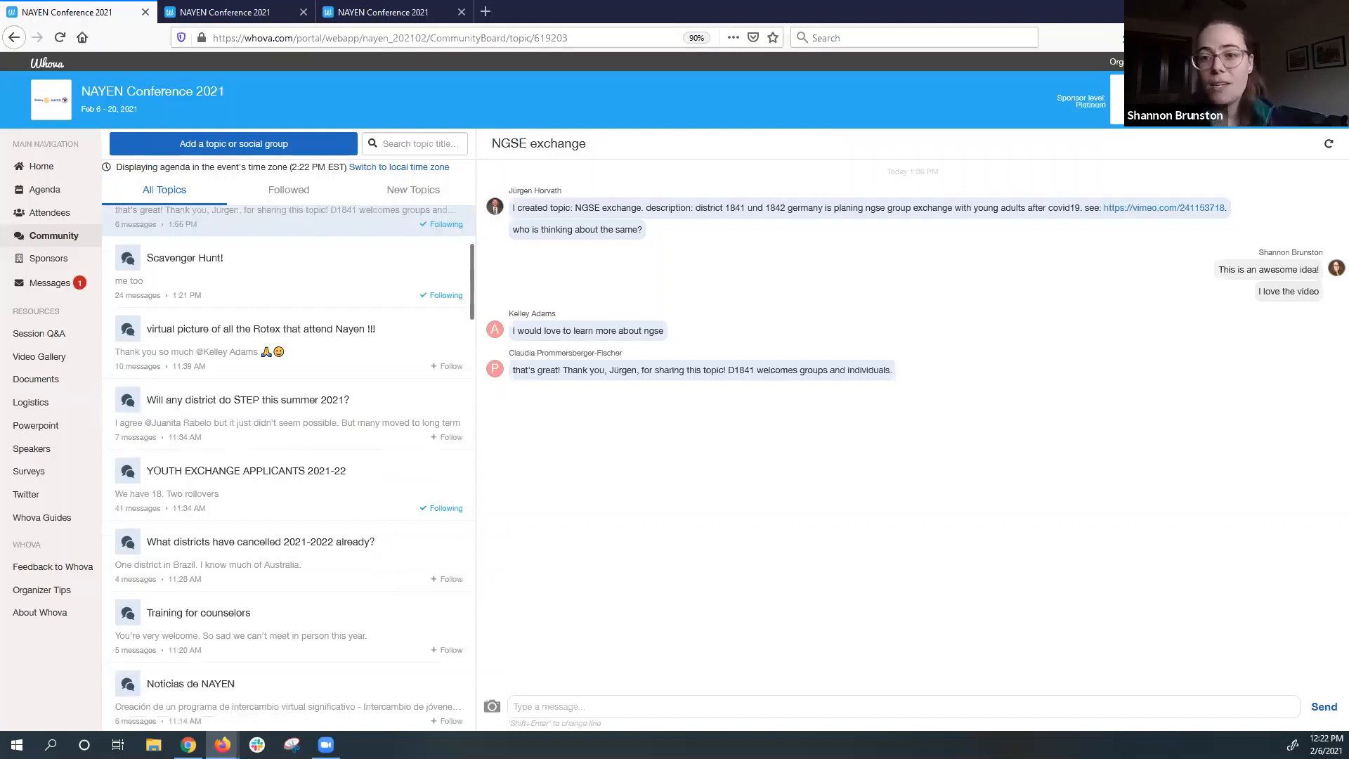
{"action": "mouse_move", "coordinate": [258, 336]}
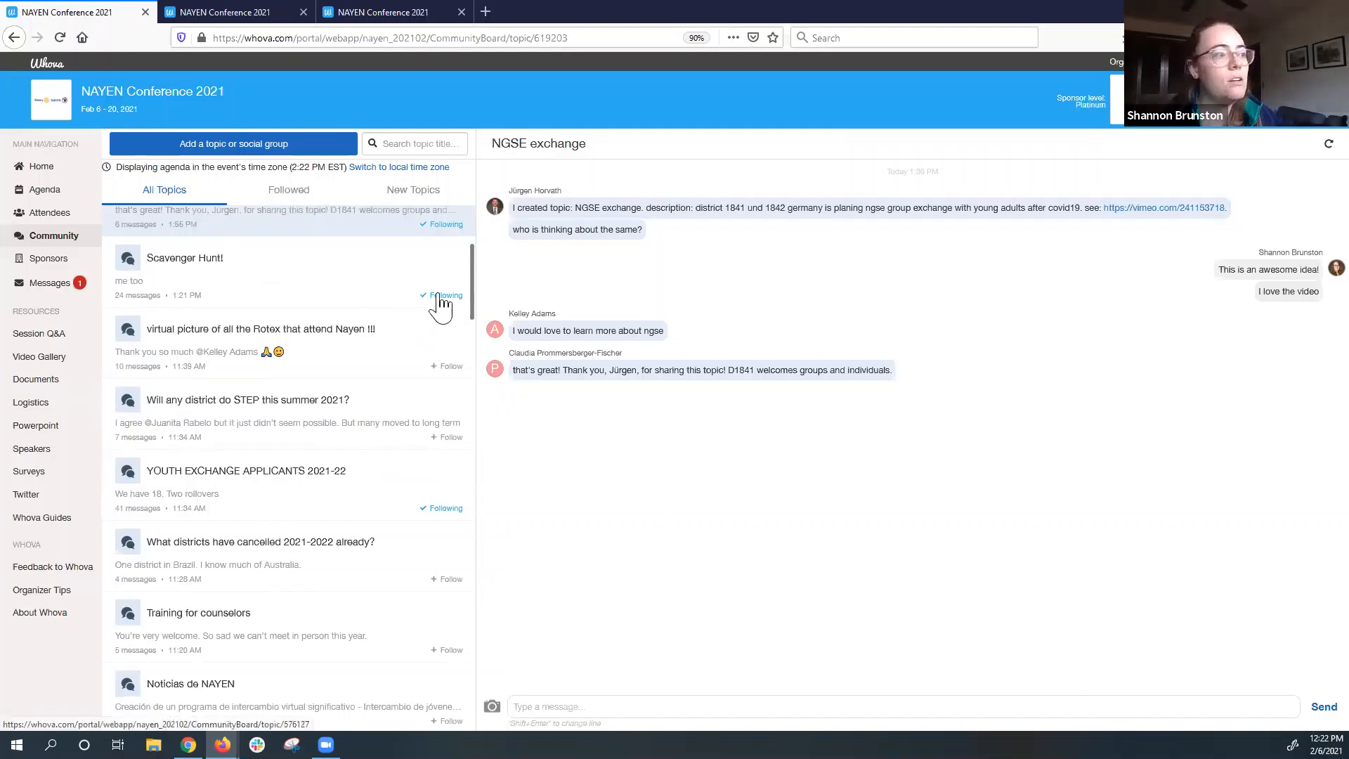
Follow then unfollow the virtual Rotex picture topic and browse the pinned community topics.
{"action": "left_click", "coordinate": [447, 366]}
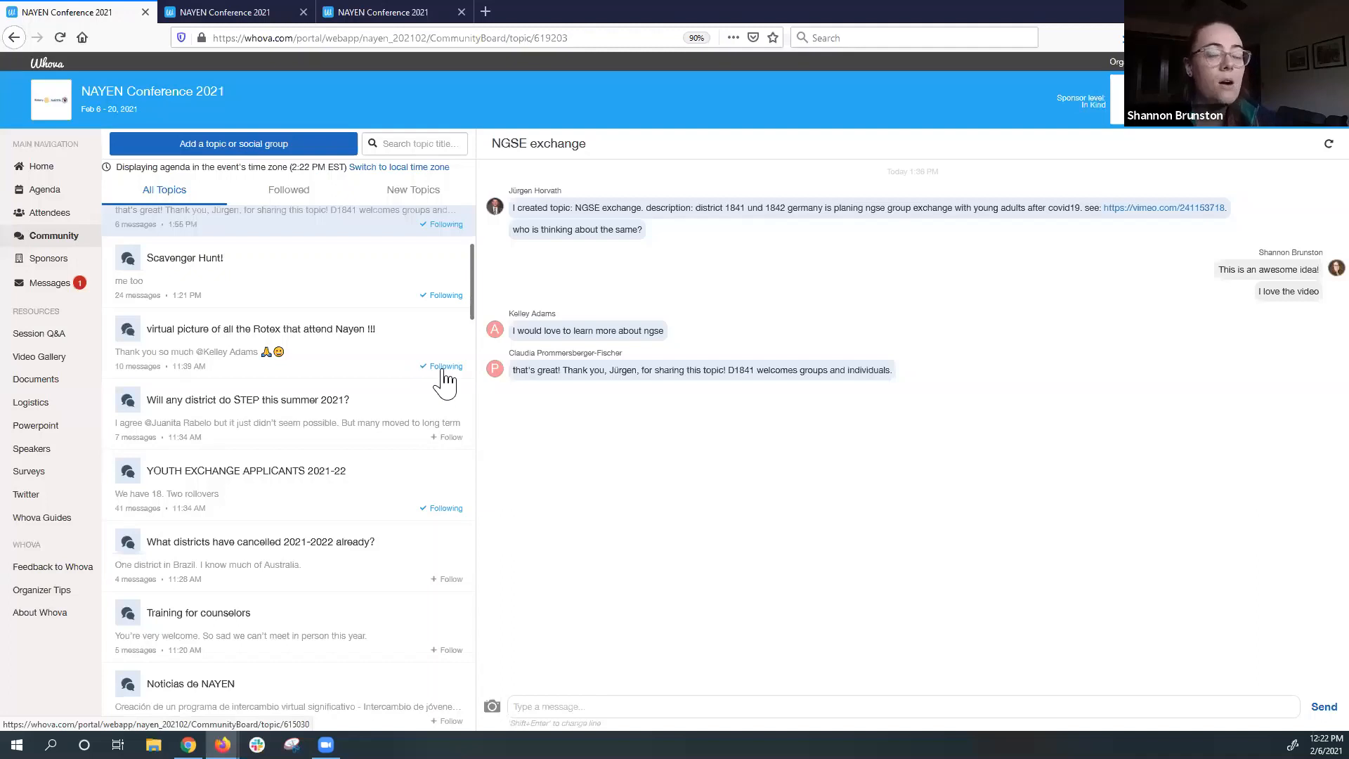
{"action": "left_click", "coordinate": [441, 365]}
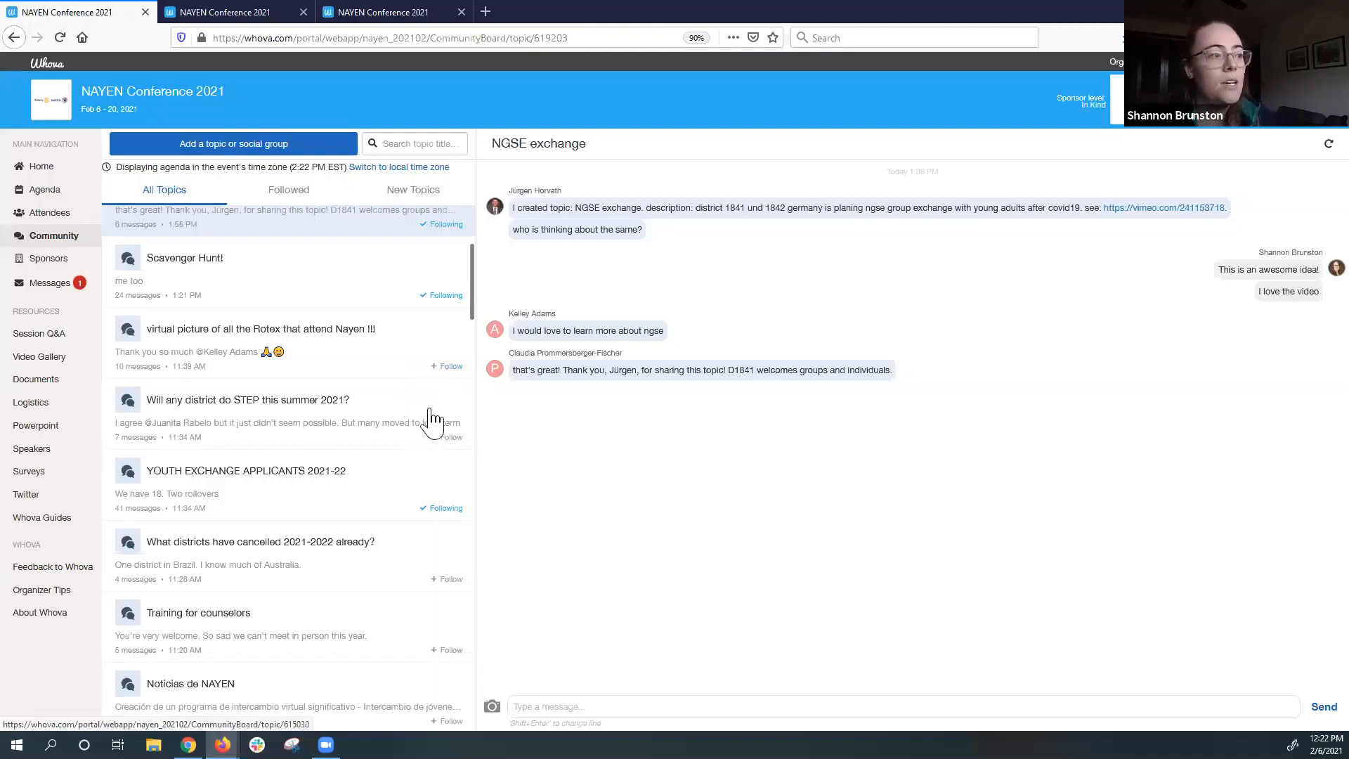
{"action": "mouse_move", "coordinate": [440, 383]}
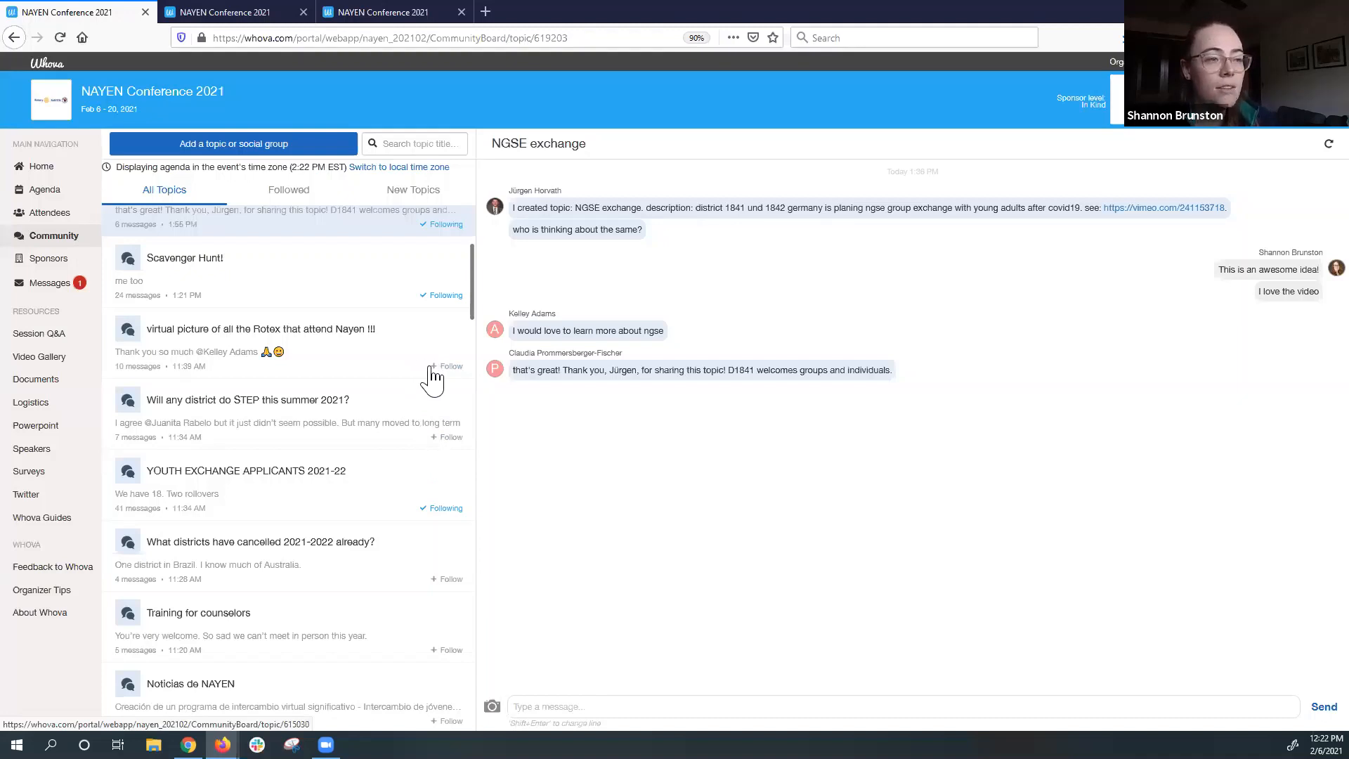
{"action": "mouse_move", "coordinate": [421, 349]}
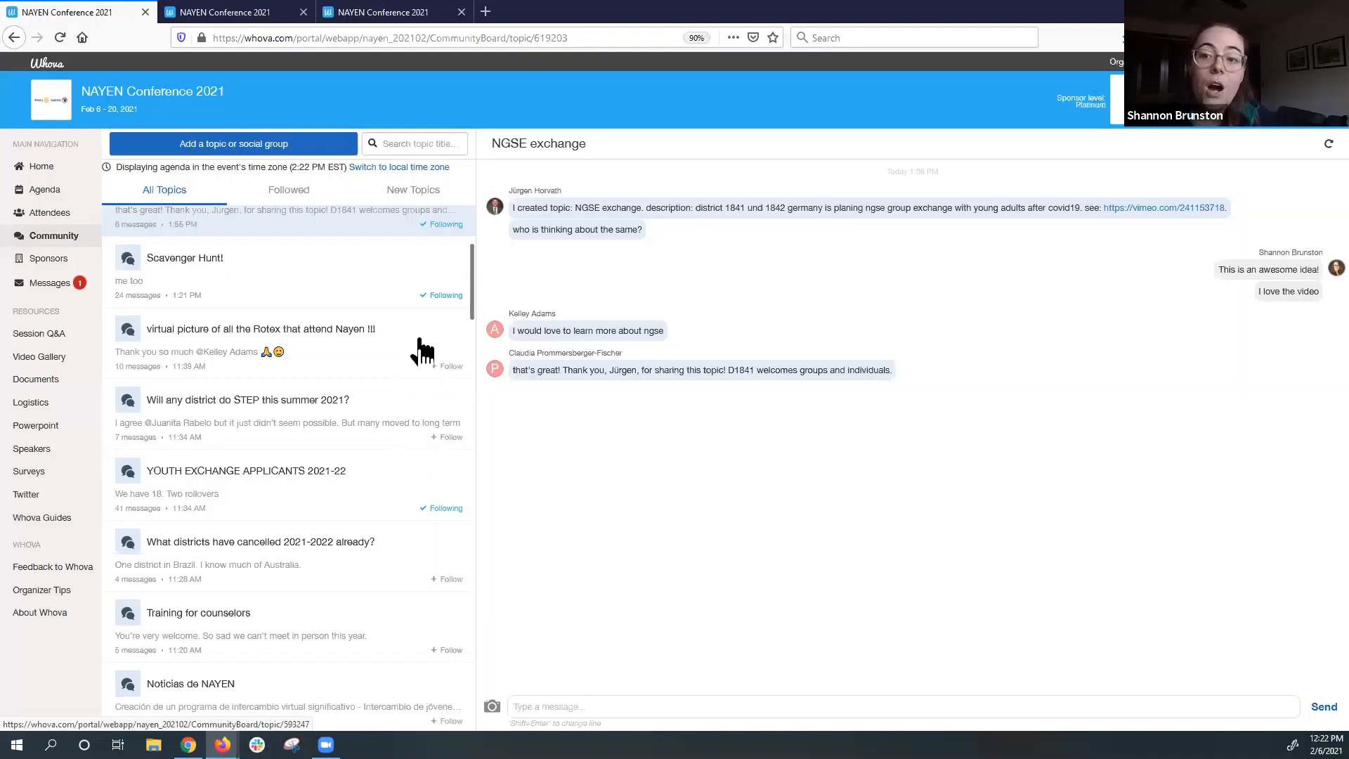
{"action": "mouse_move", "coordinate": [360, 602]}
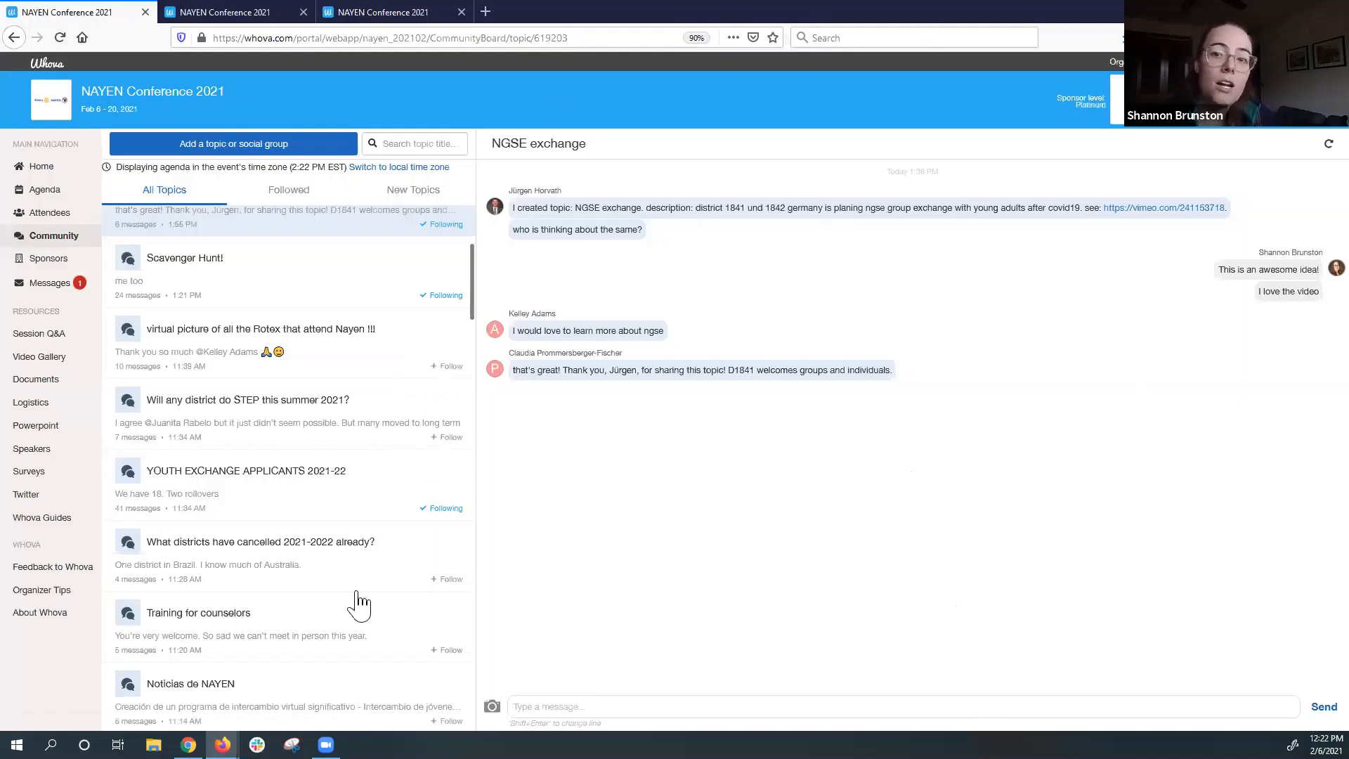
{"action": "mouse_move", "coordinate": [43, 189]}
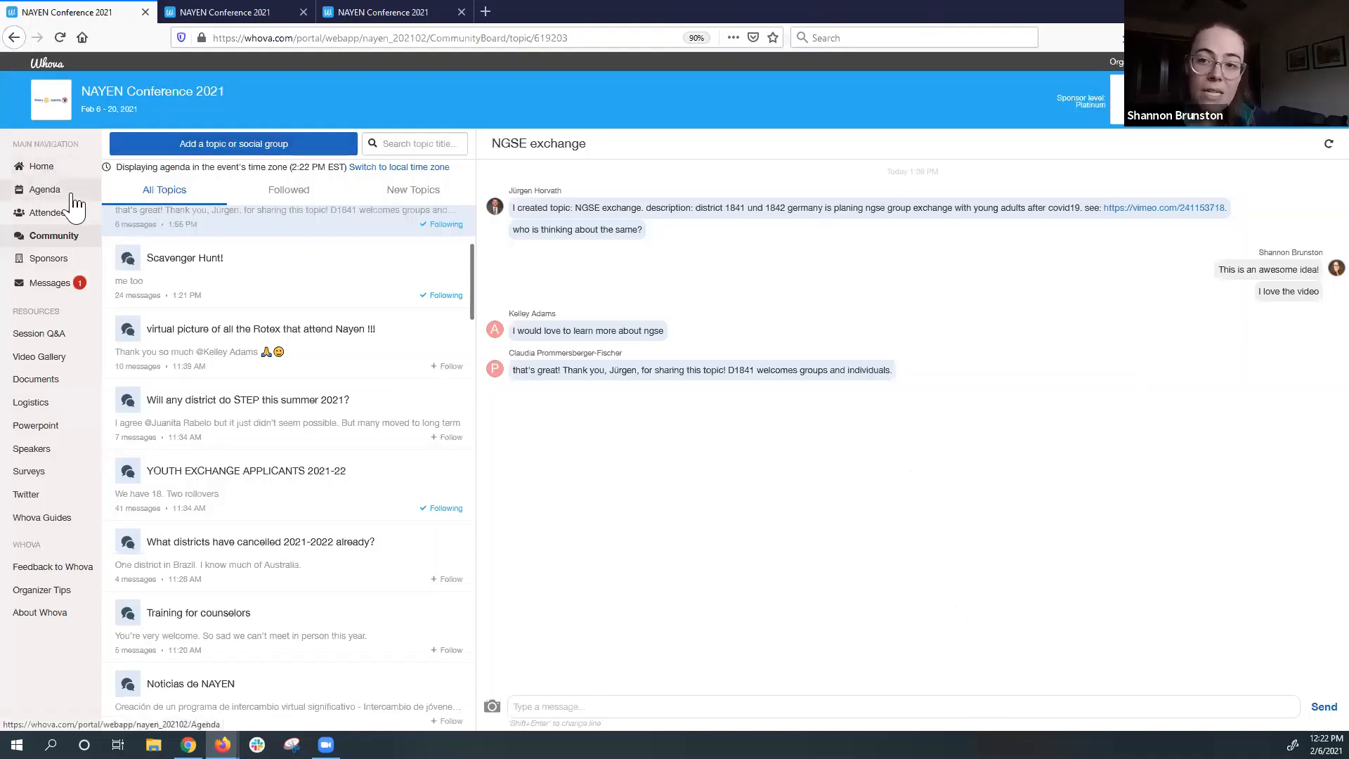
{"action": "mouse_move", "coordinate": [11, 412]}
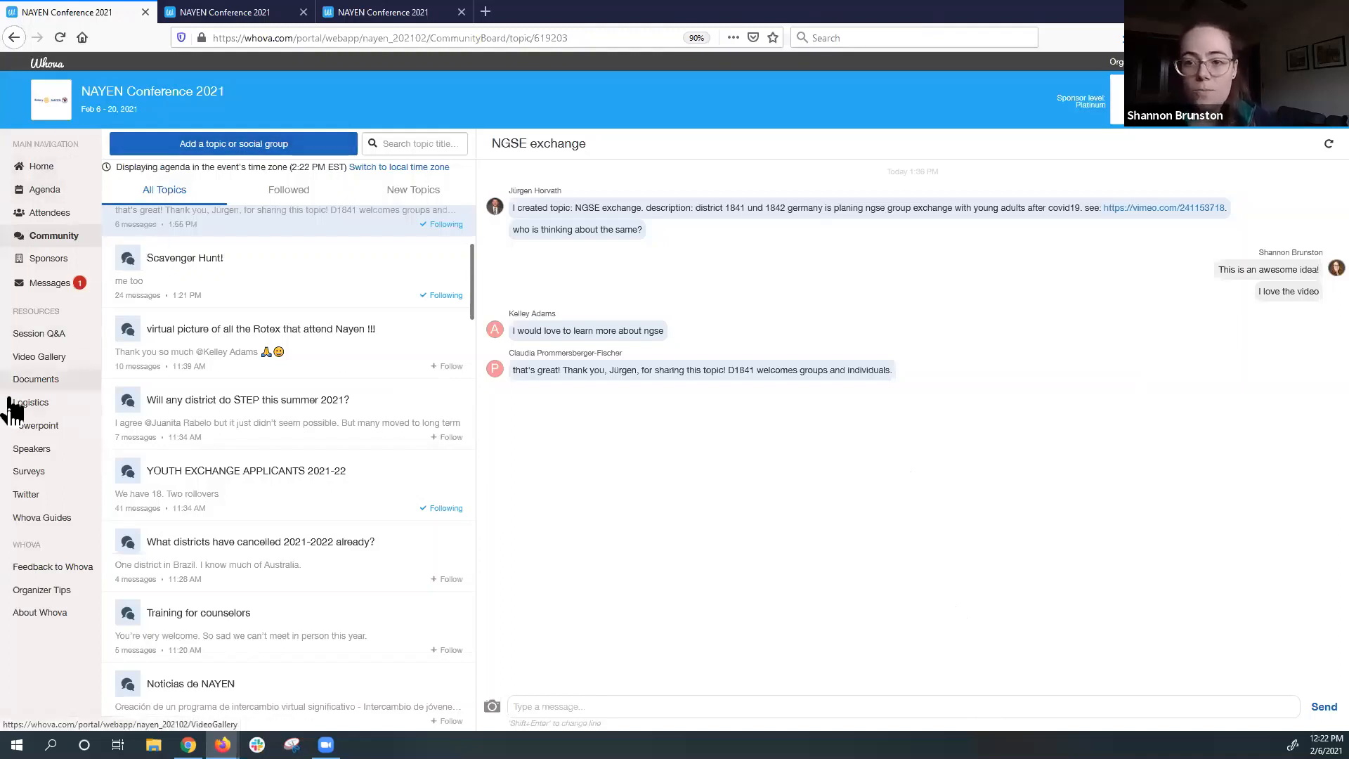
{"action": "mouse_move", "coordinate": [380, 555]}
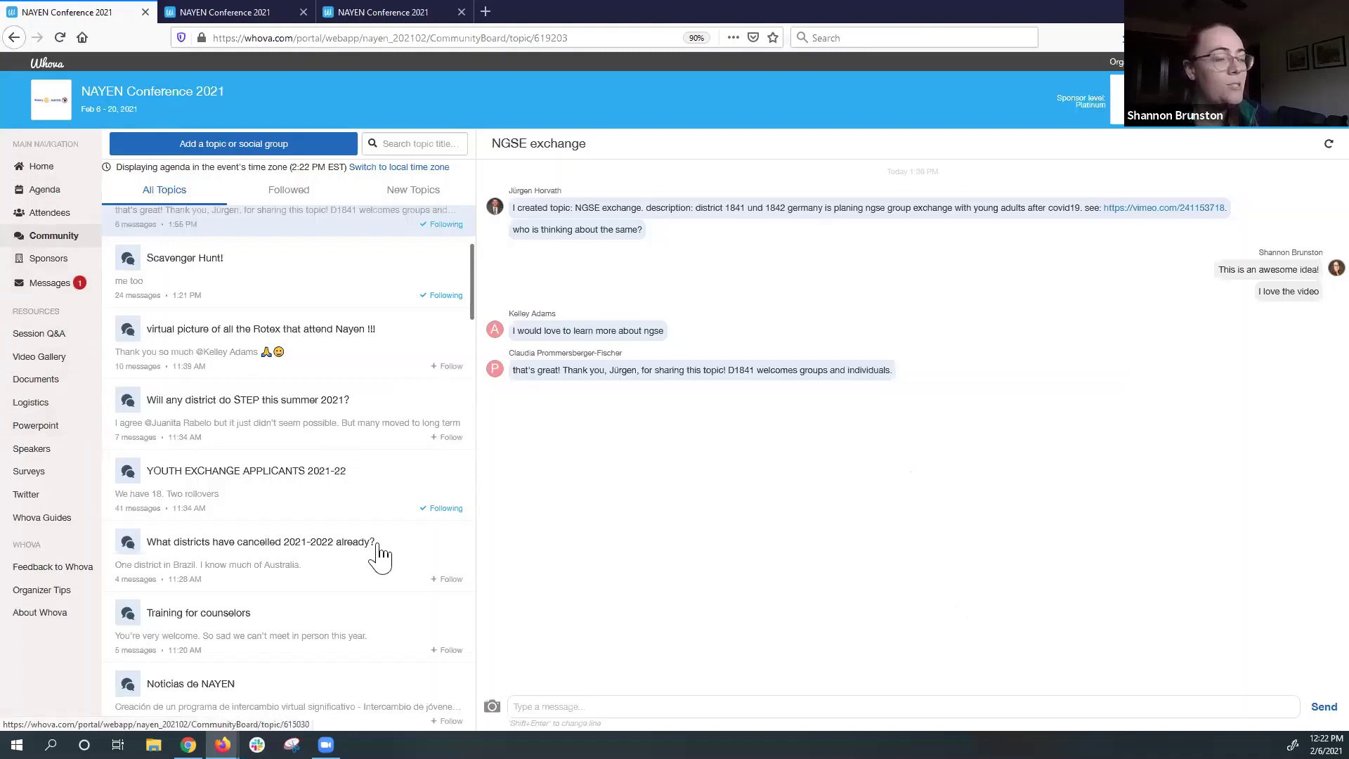
{"action": "scroll", "scroll_direction": "down", "scroll_amount": 3}
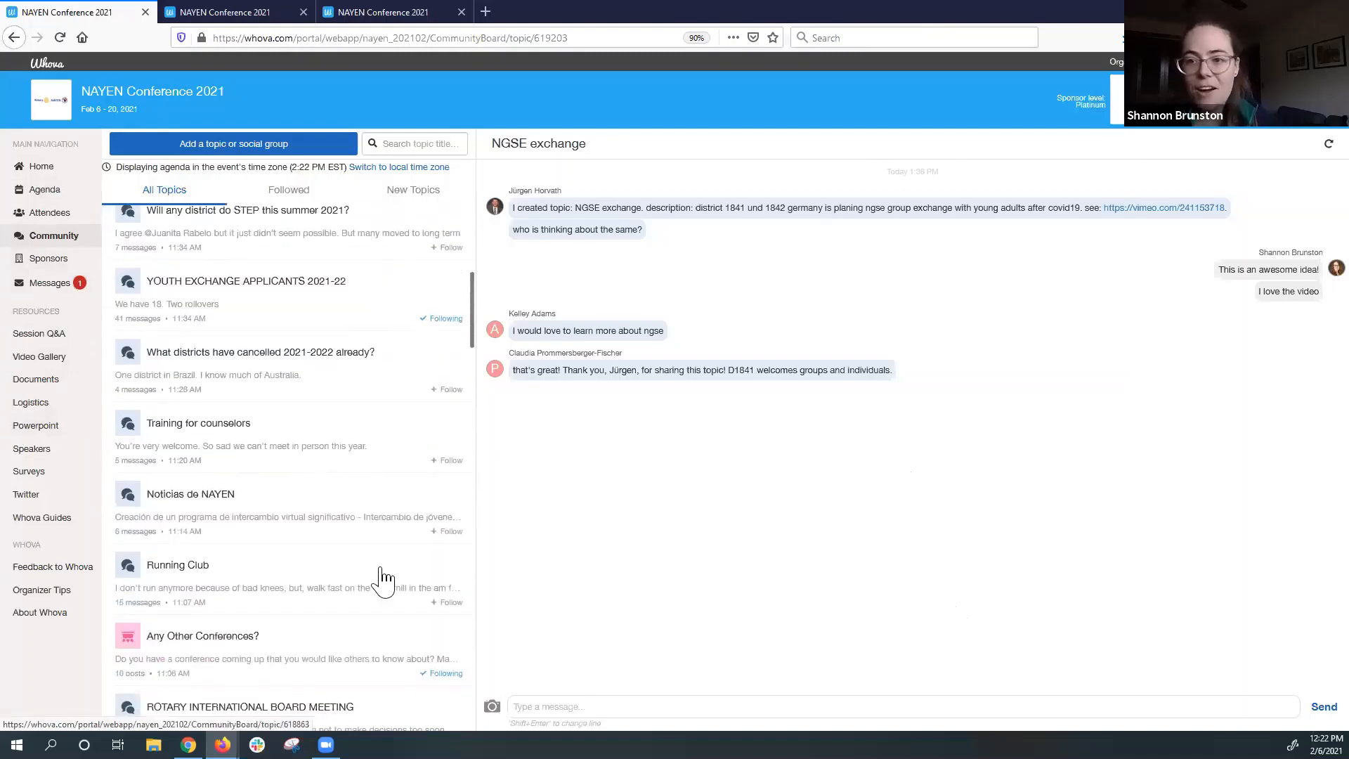
{"action": "scroll", "scroll_direction": "up", "scroll_amount": 3}
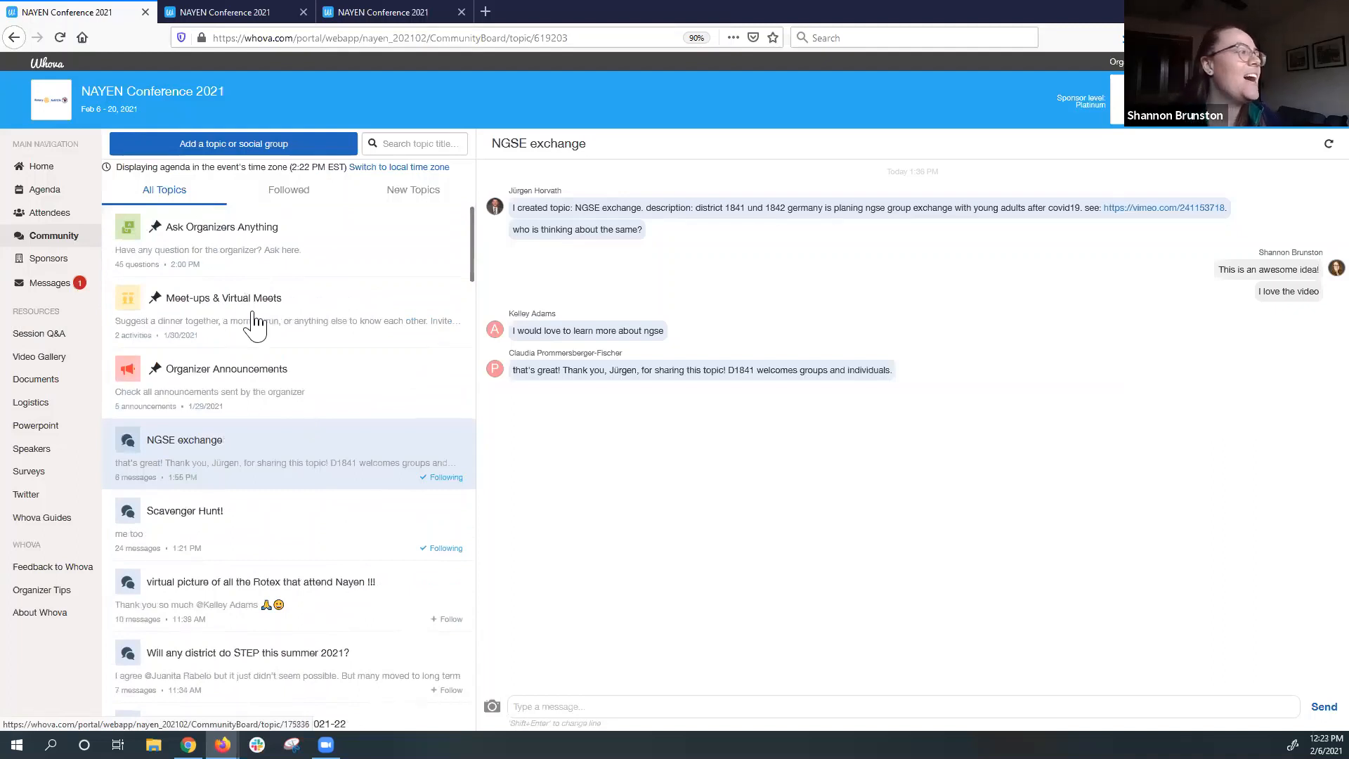
{"action": "mouse_move", "coordinate": [180, 276]}
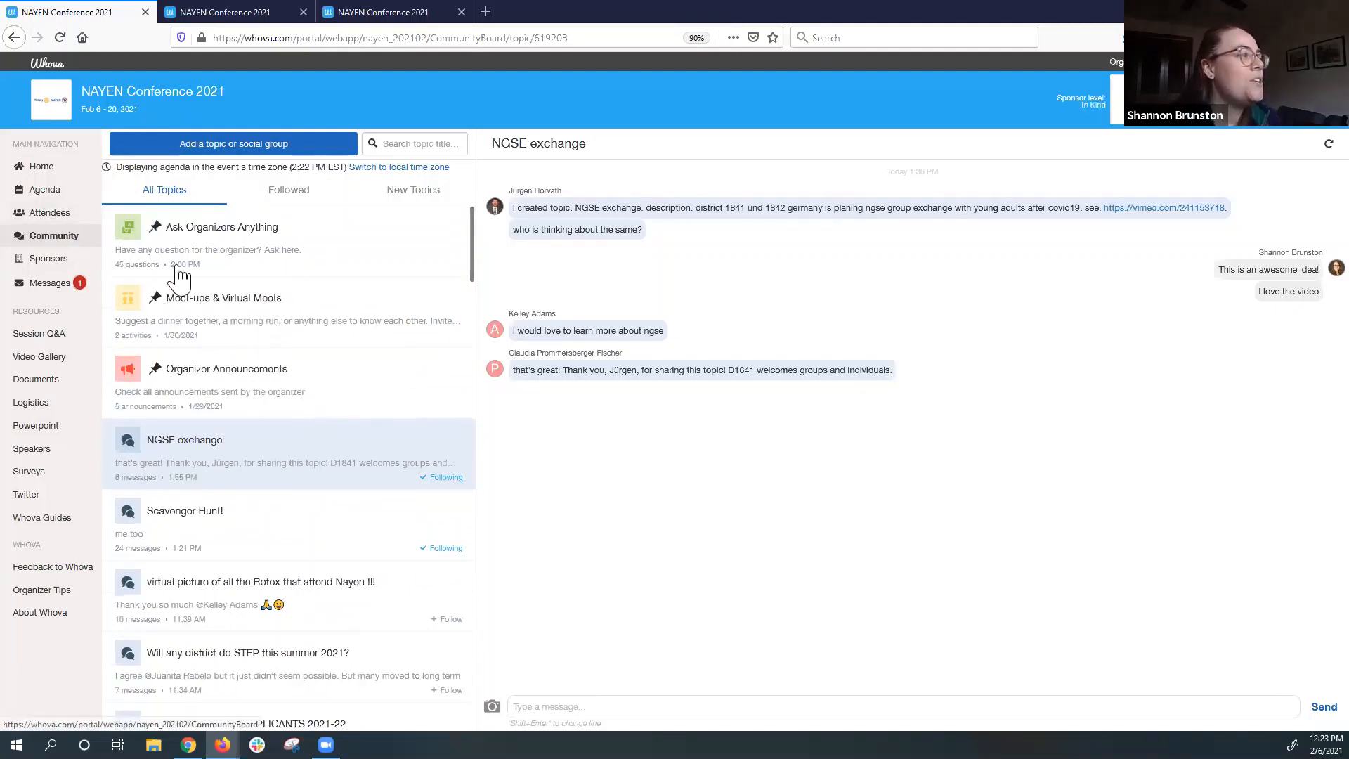
{"action": "mouse_move", "coordinate": [262, 318]}
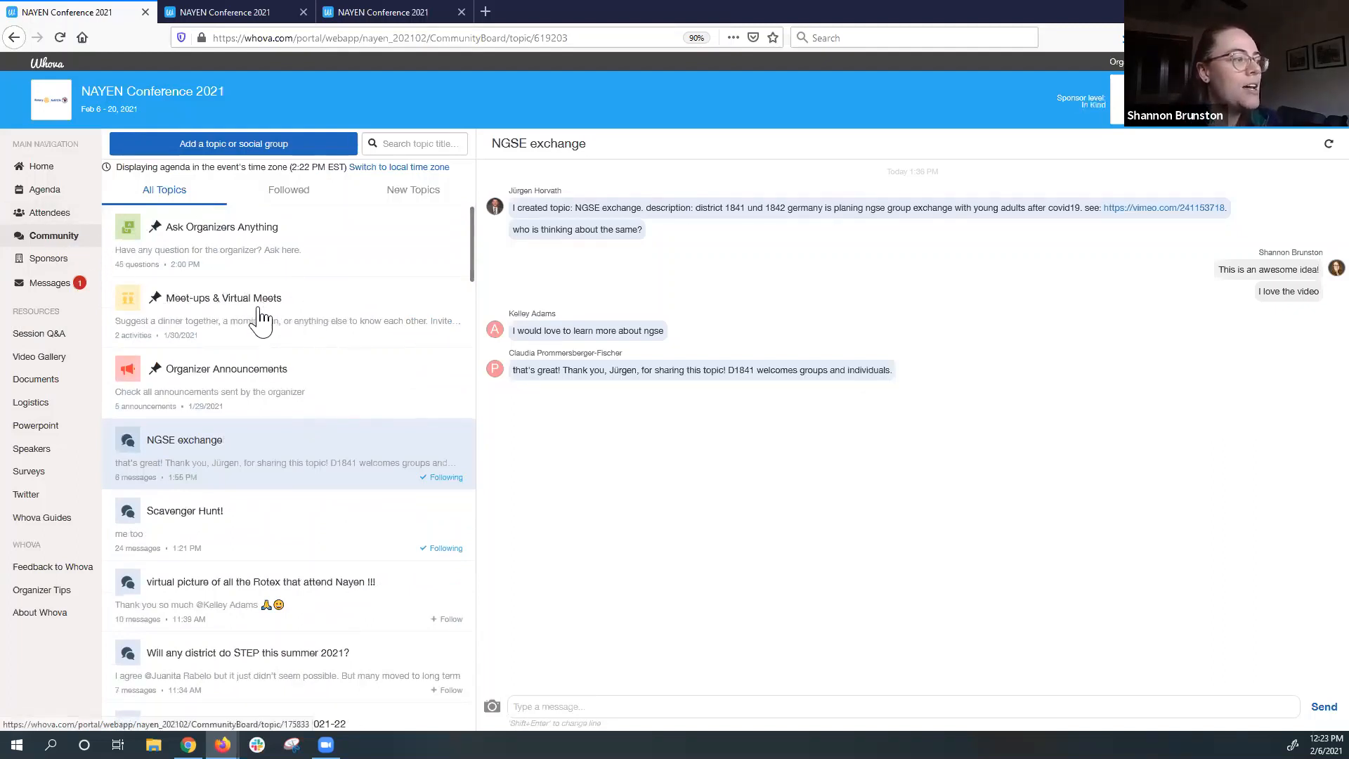
{"action": "mouse_move", "coordinate": [256, 323]}
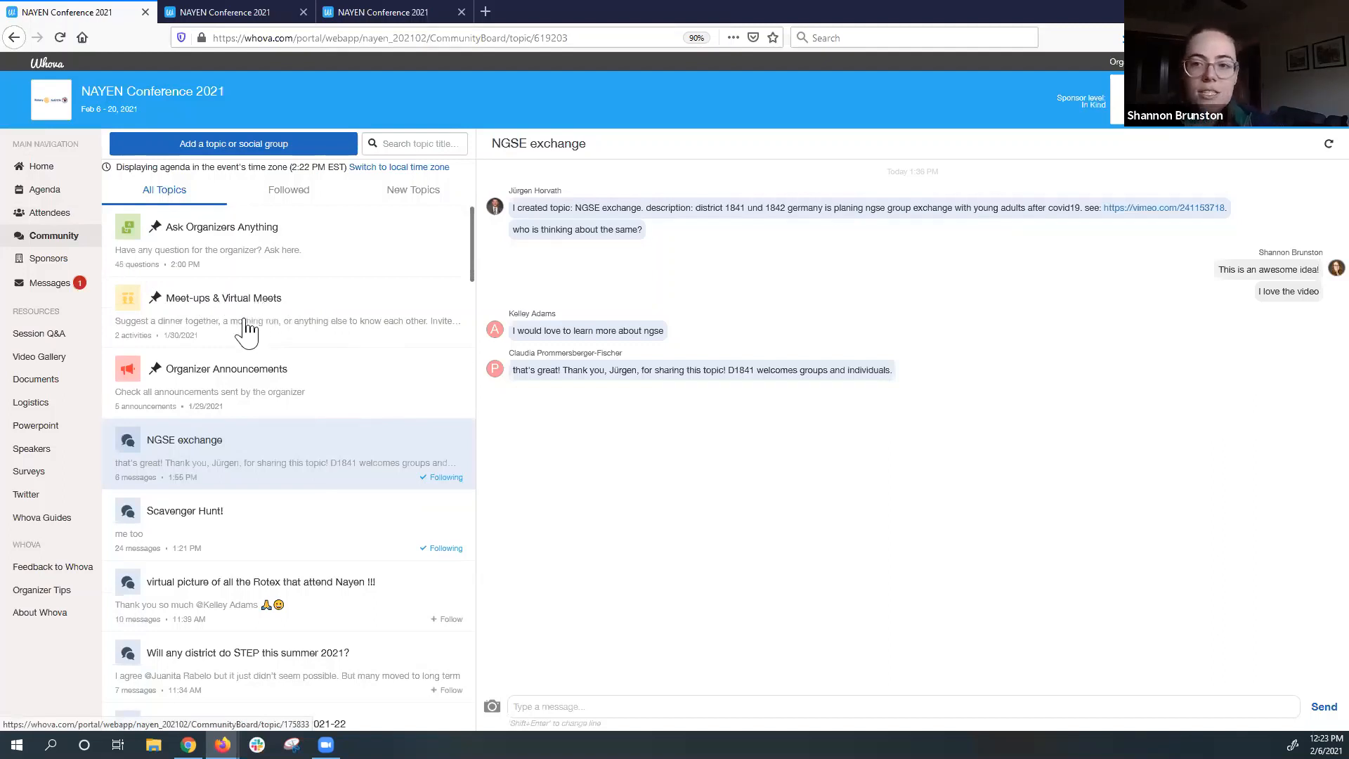
View the pinned Meet-ups & Virtual Meets board with the Intro to Whova & Zoom meet.
{"action": "left_click", "coordinate": [226, 298]}
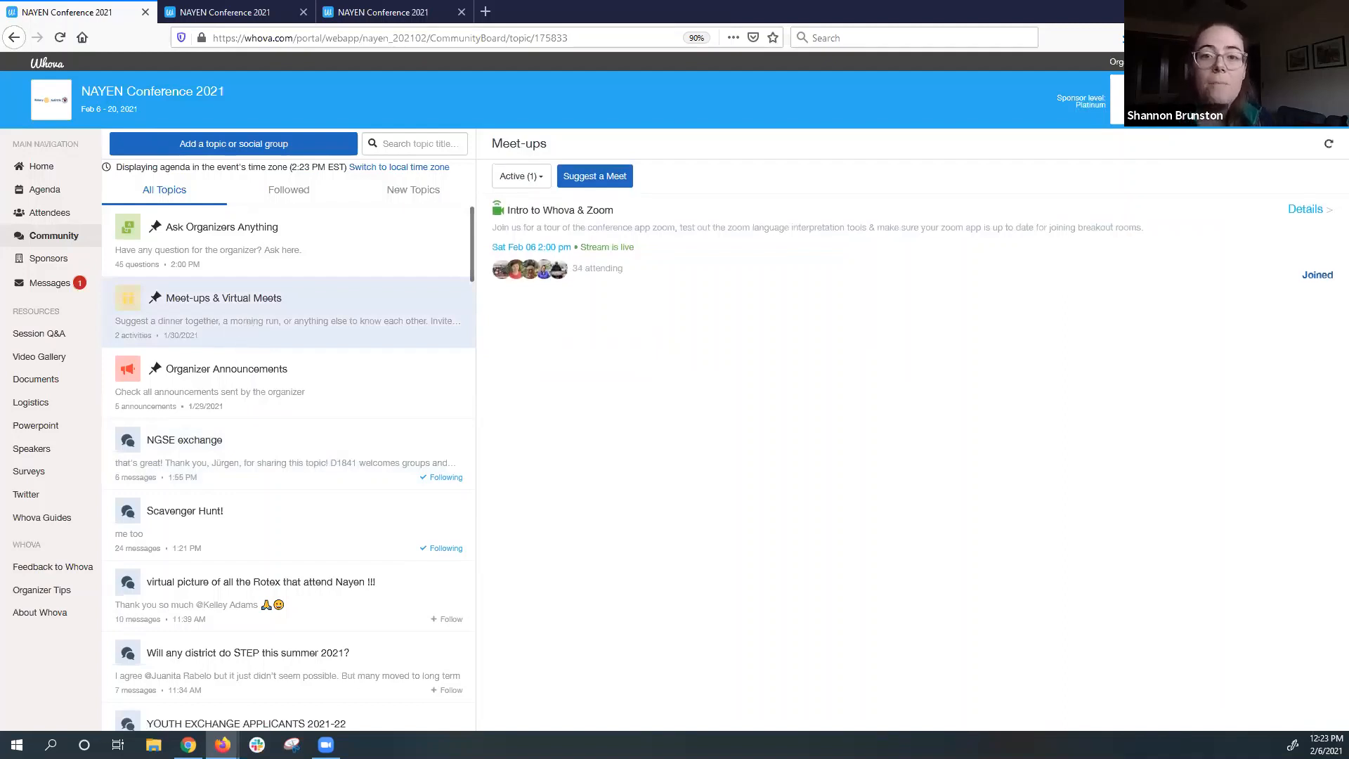
{"action": "mouse_move", "coordinate": [465, 357]}
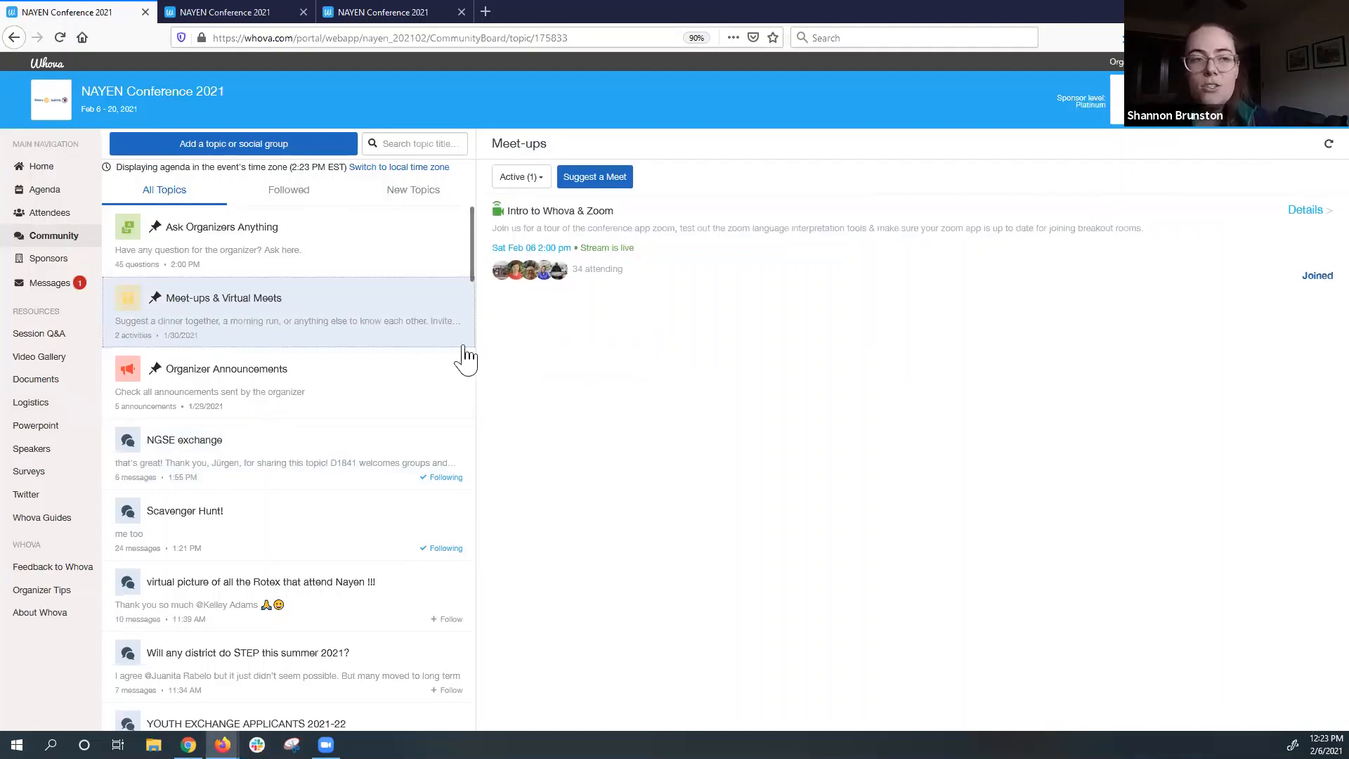
{"action": "mouse_move", "coordinate": [166, 301]}
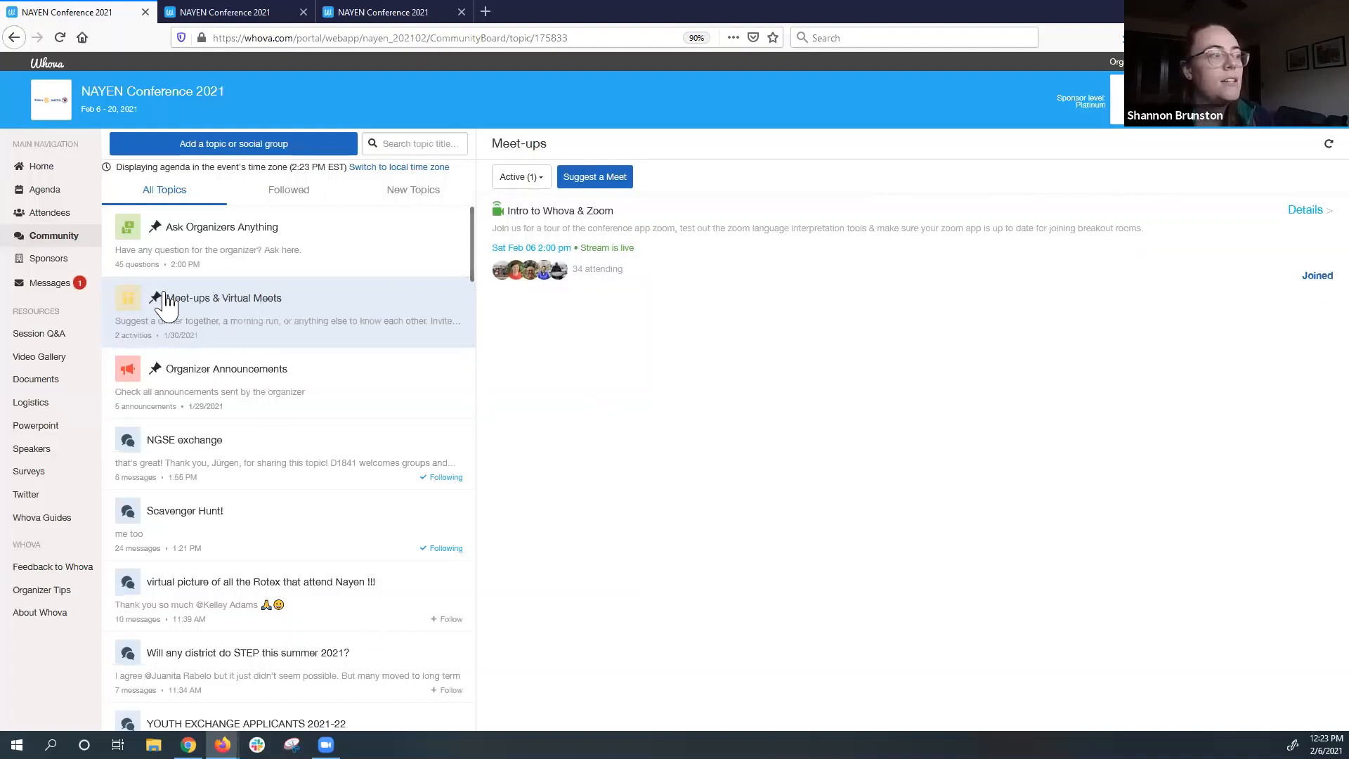
{"action": "mouse_move", "coordinate": [334, 311]}
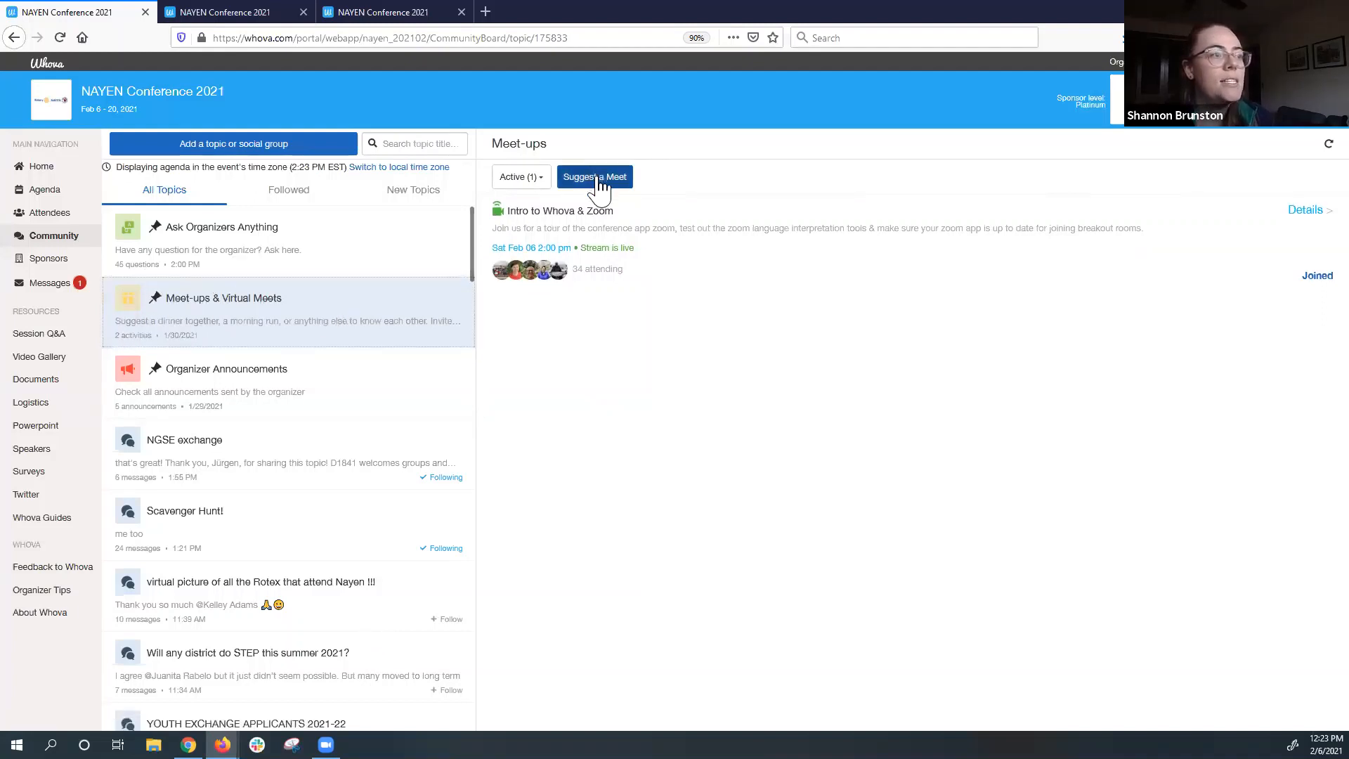
Suggest a new Virtual Meet, bringing up its blank form with 60-minute Denver-time defaults.
{"action": "left_click", "coordinate": [593, 176]}
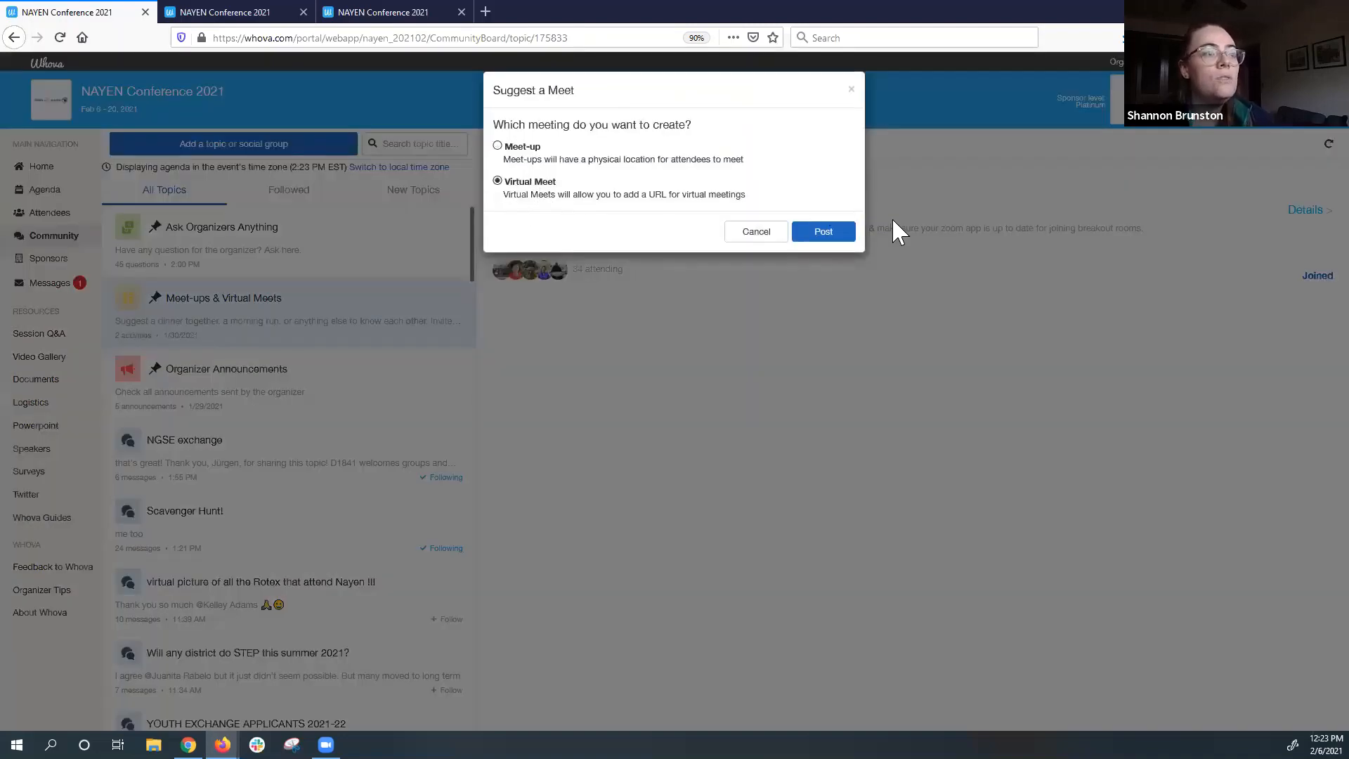
{"action": "left_click", "coordinate": [821, 231]}
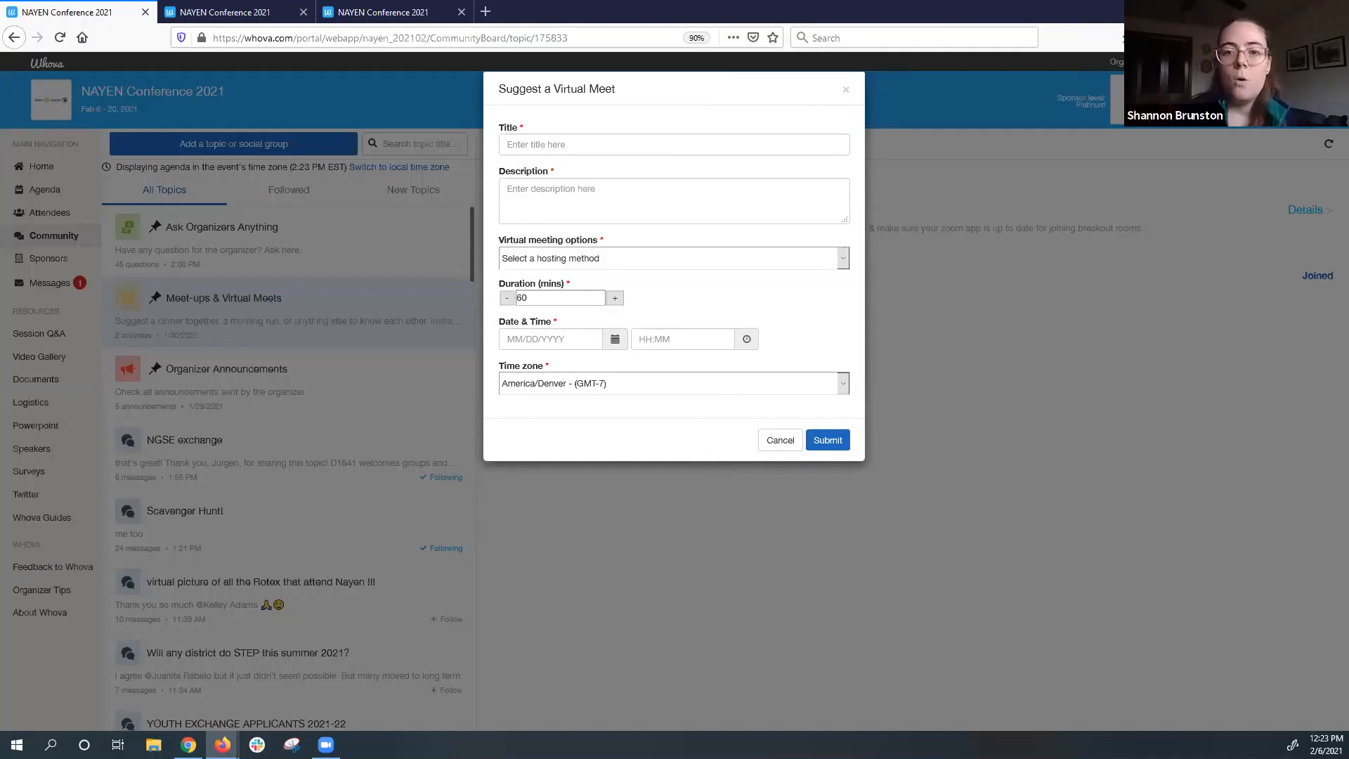
{"action": "mouse_move", "coordinate": [616, 641]}
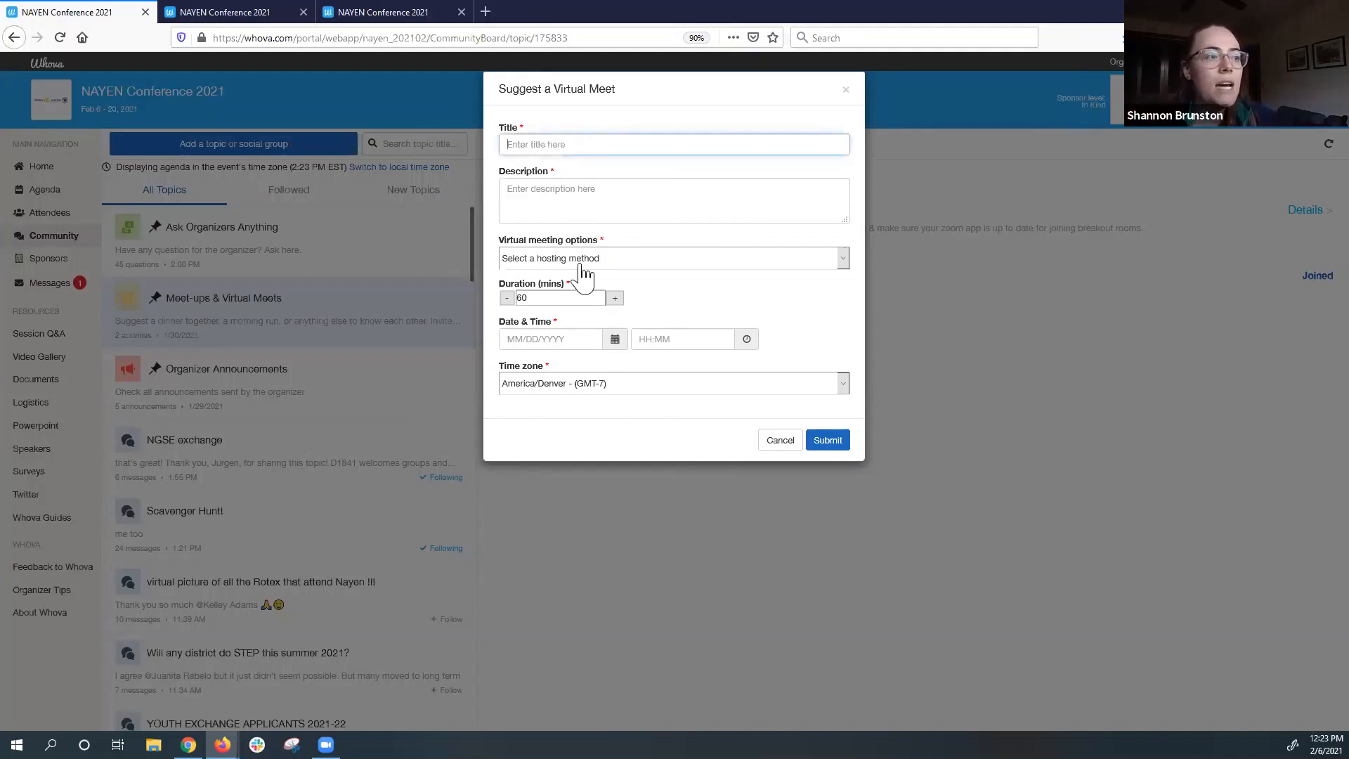
Choose Whova's virtual meet room as the hosting option, then cancel the Suggest a Virtual Meet form.
{"action": "left_click", "coordinate": [674, 257]}
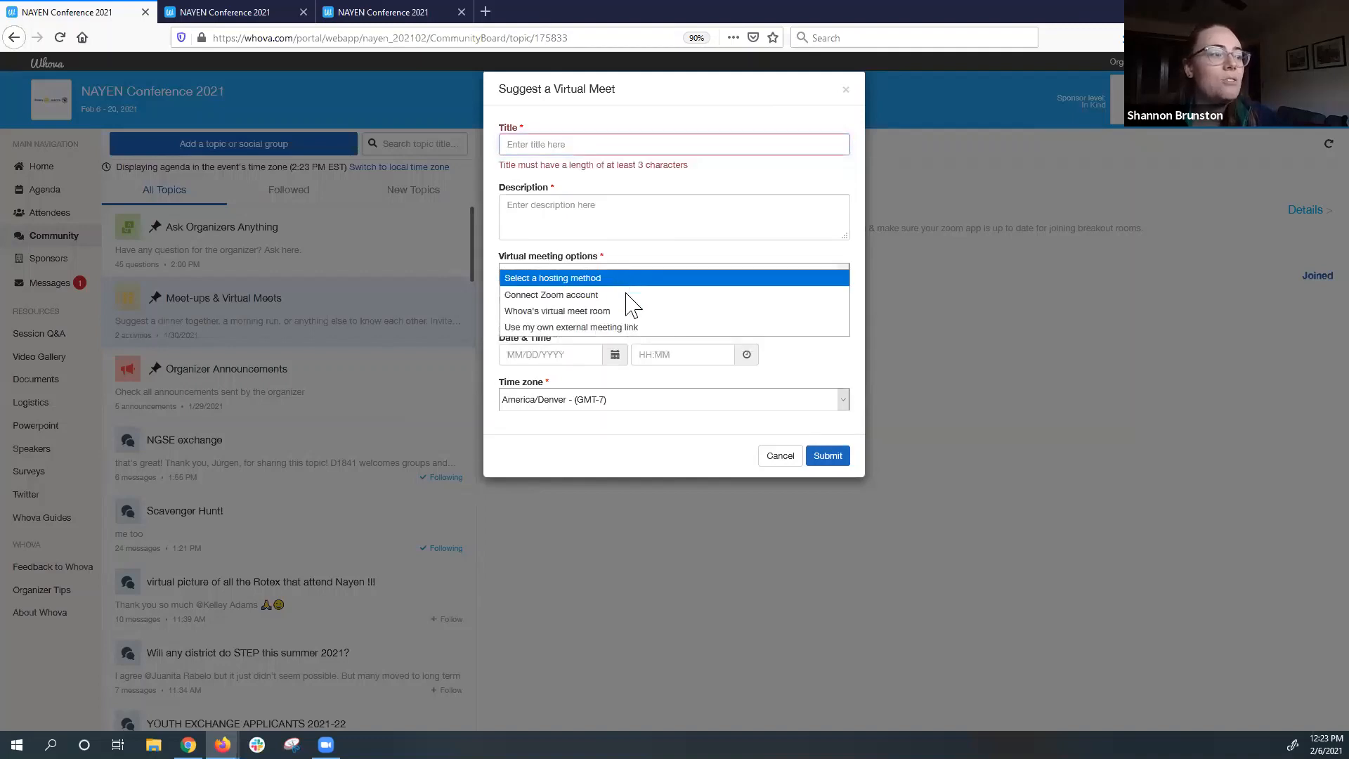
{"action": "mouse_move", "coordinate": [577, 311]}
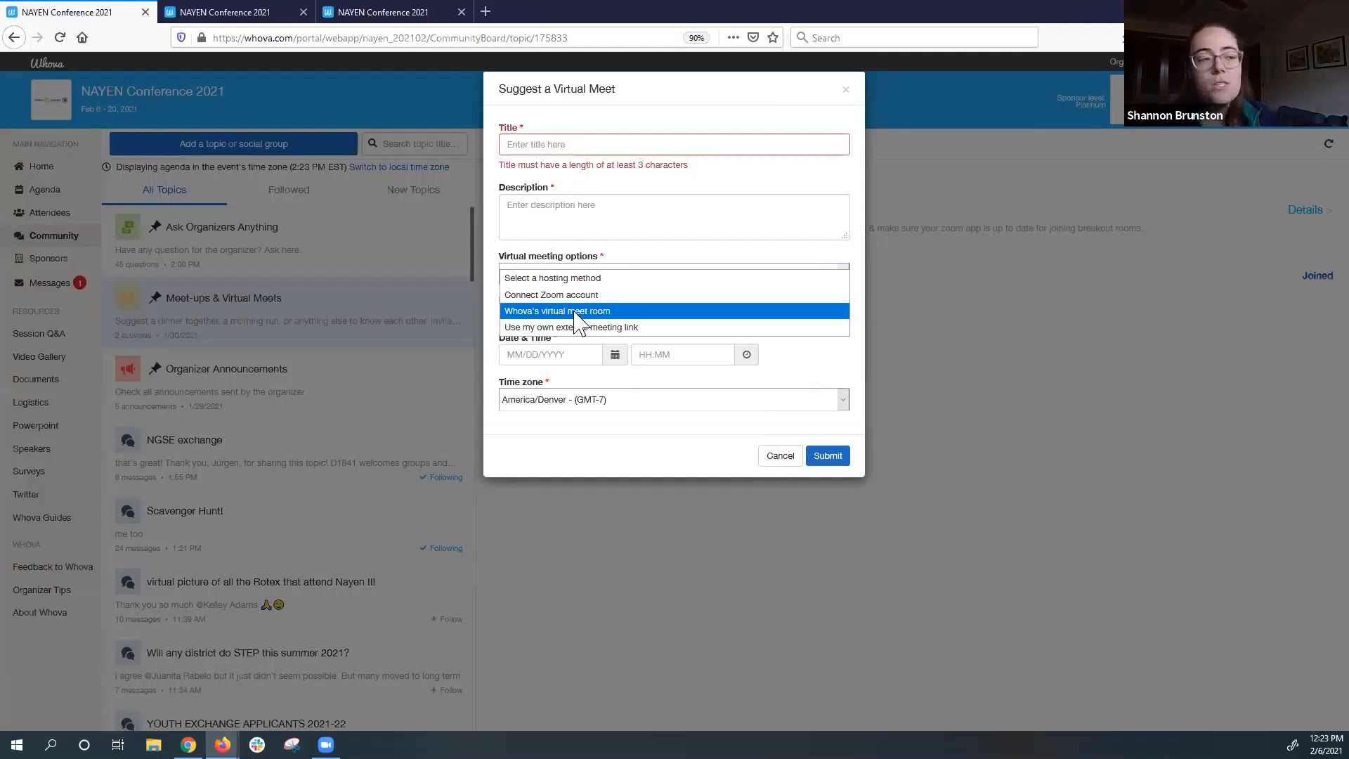
{"action": "left_click", "coordinate": [557, 311]}
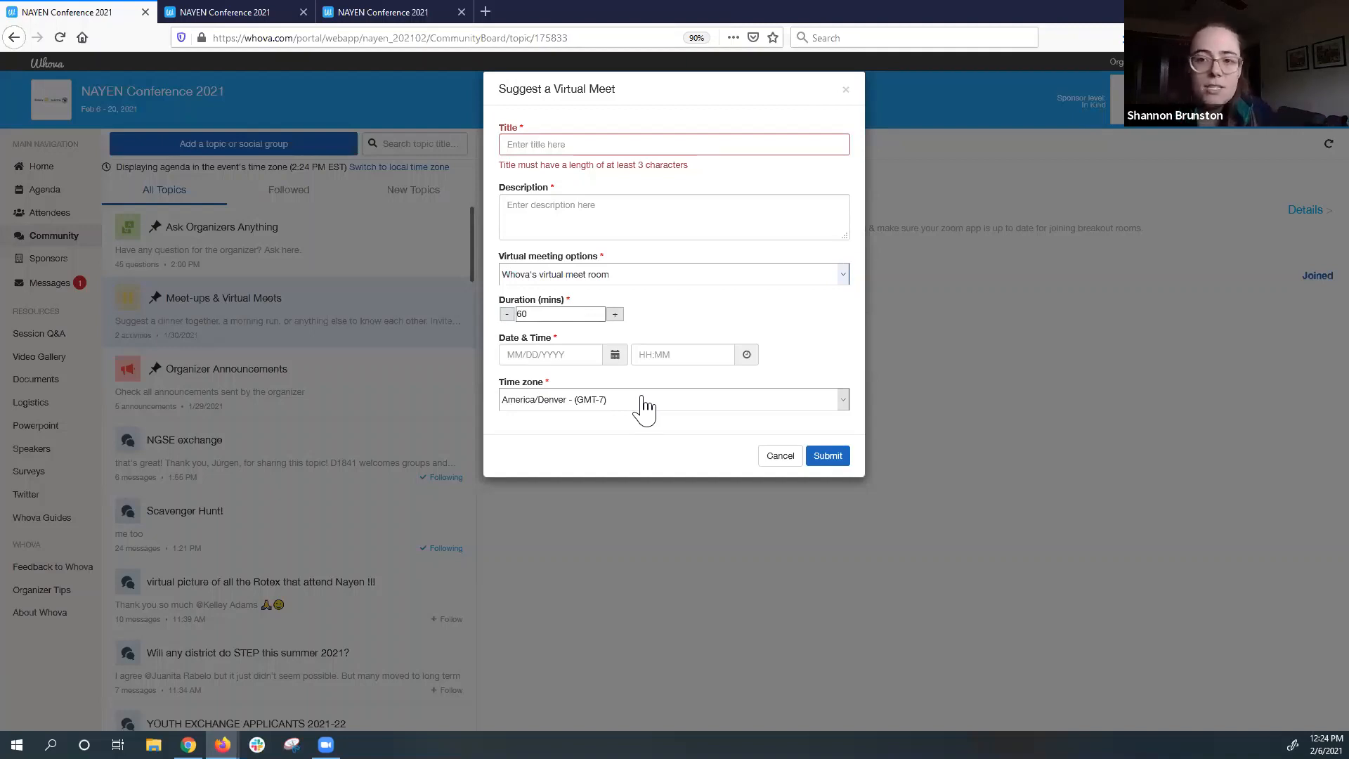
{"action": "mouse_move", "coordinate": [641, 417]}
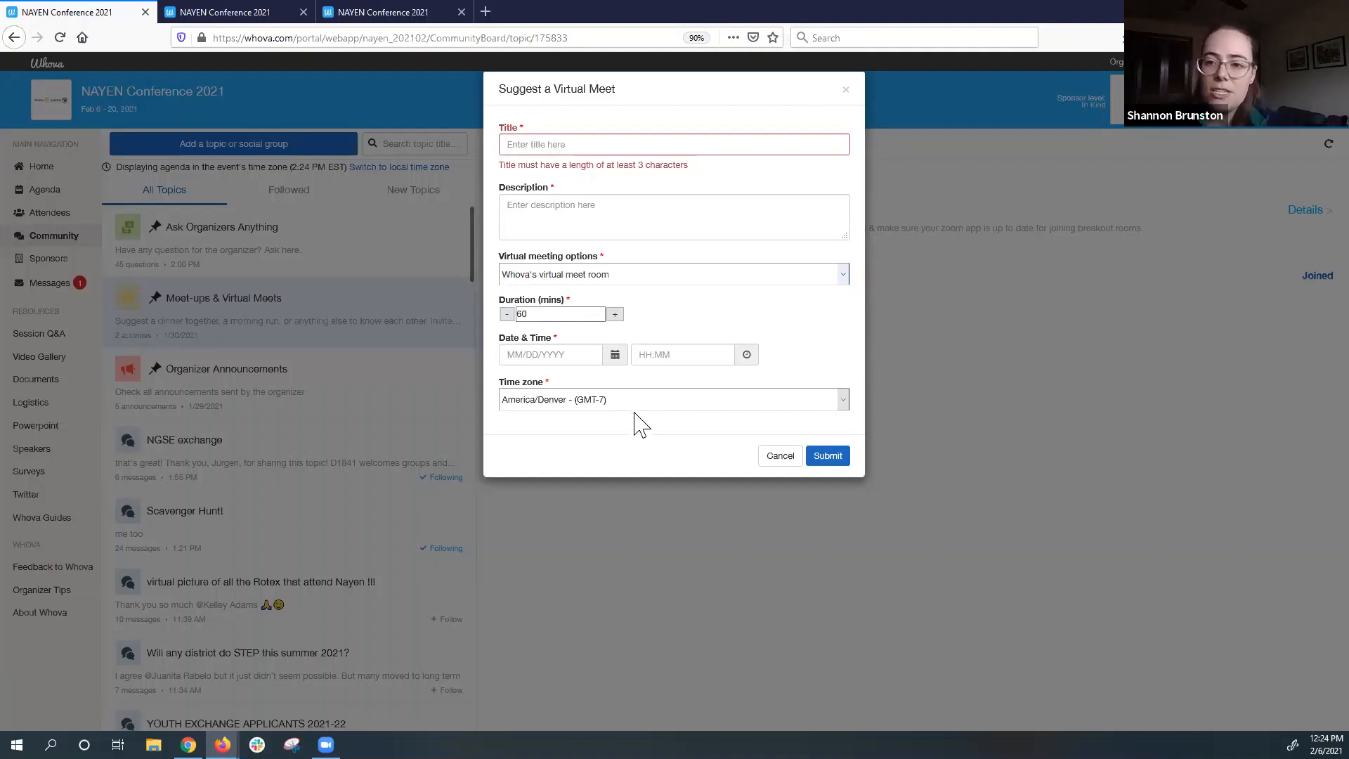
{"action": "mouse_move", "coordinate": [641, 396]}
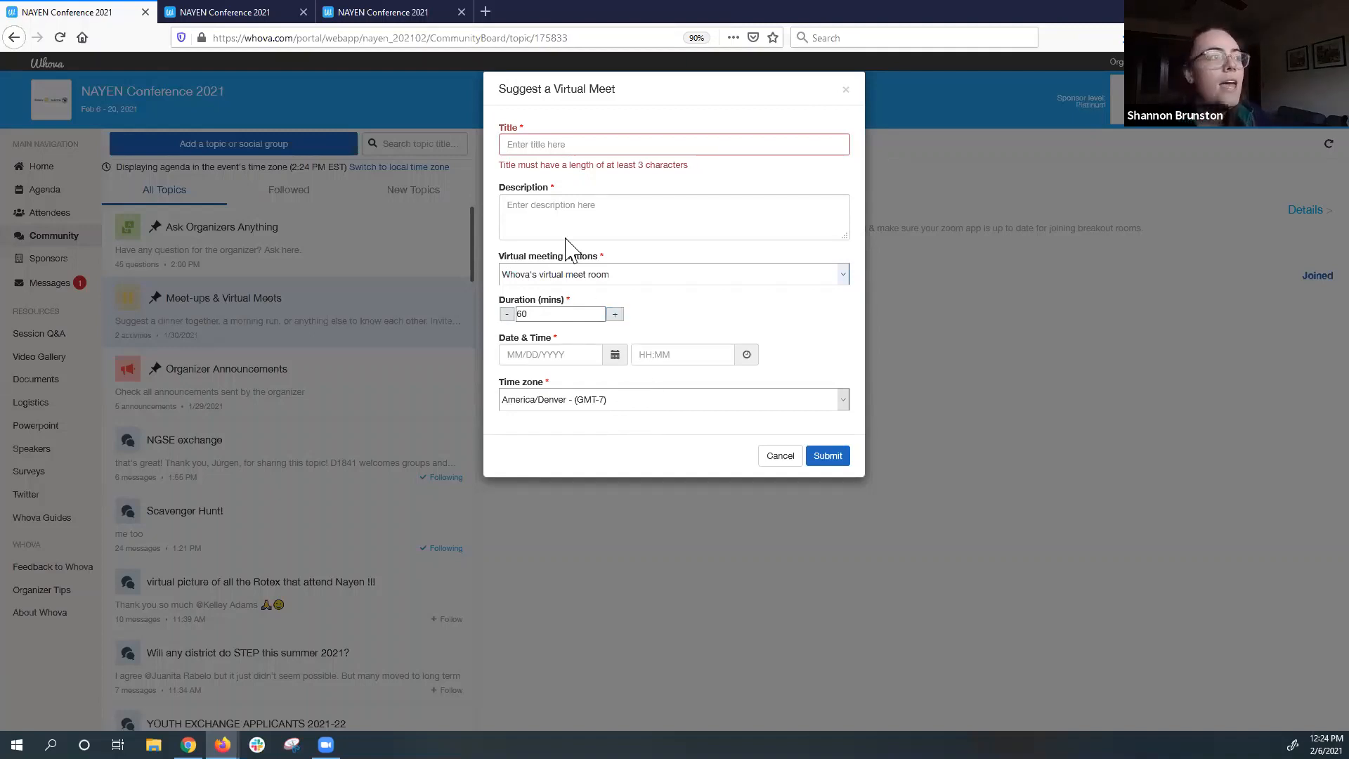
{"action": "mouse_move", "coordinate": [775, 689]}
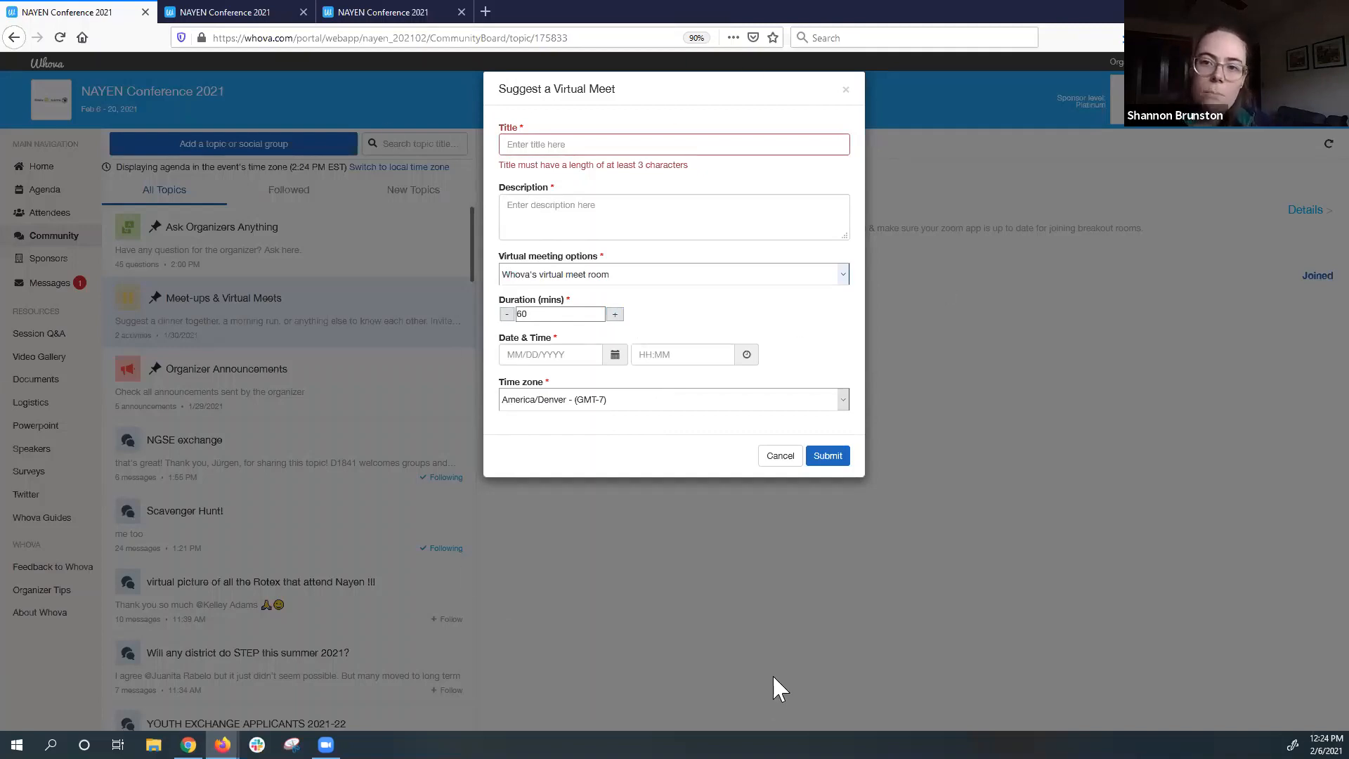
{"action": "mouse_move", "coordinate": [695, 709]}
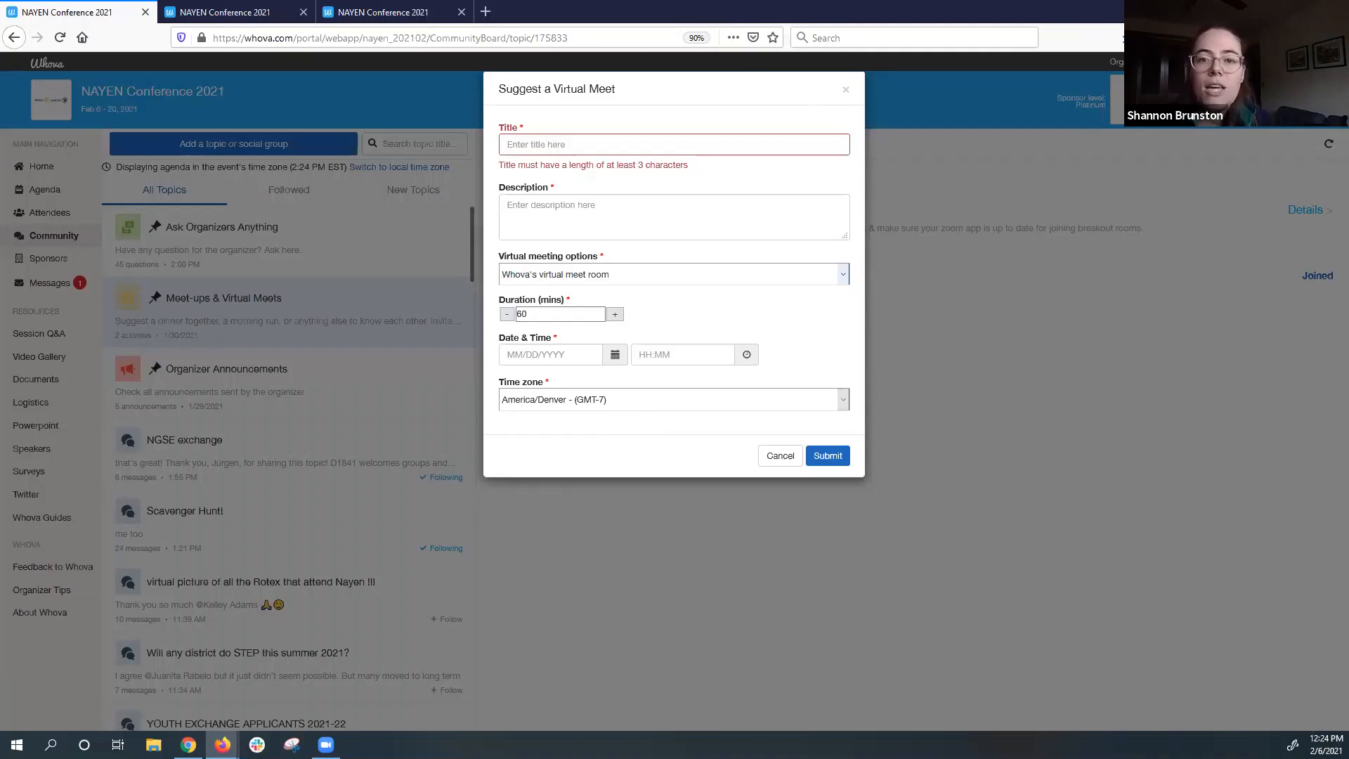
{"action": "mouse_move", "coordinate": [932, 218]}
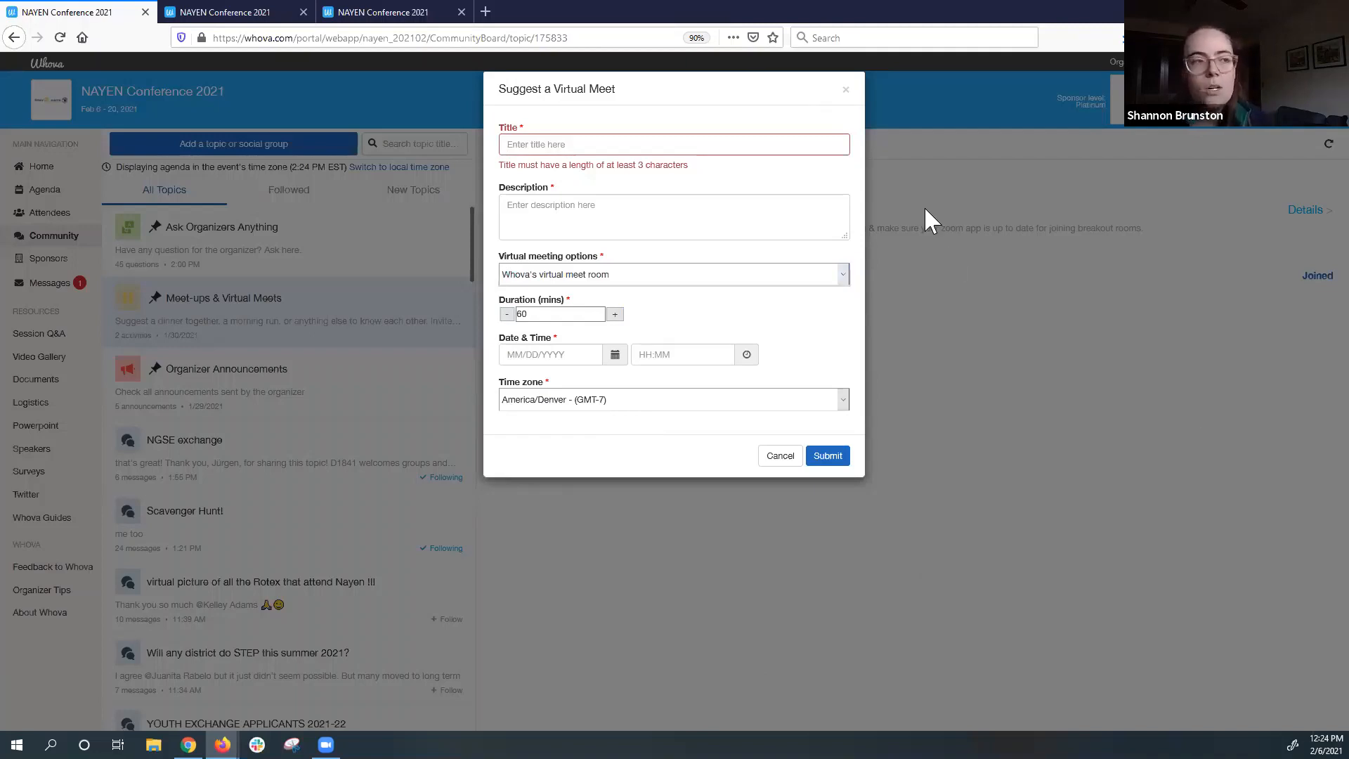
{"action": "mouse_move", "coordinate": [728, 138]}
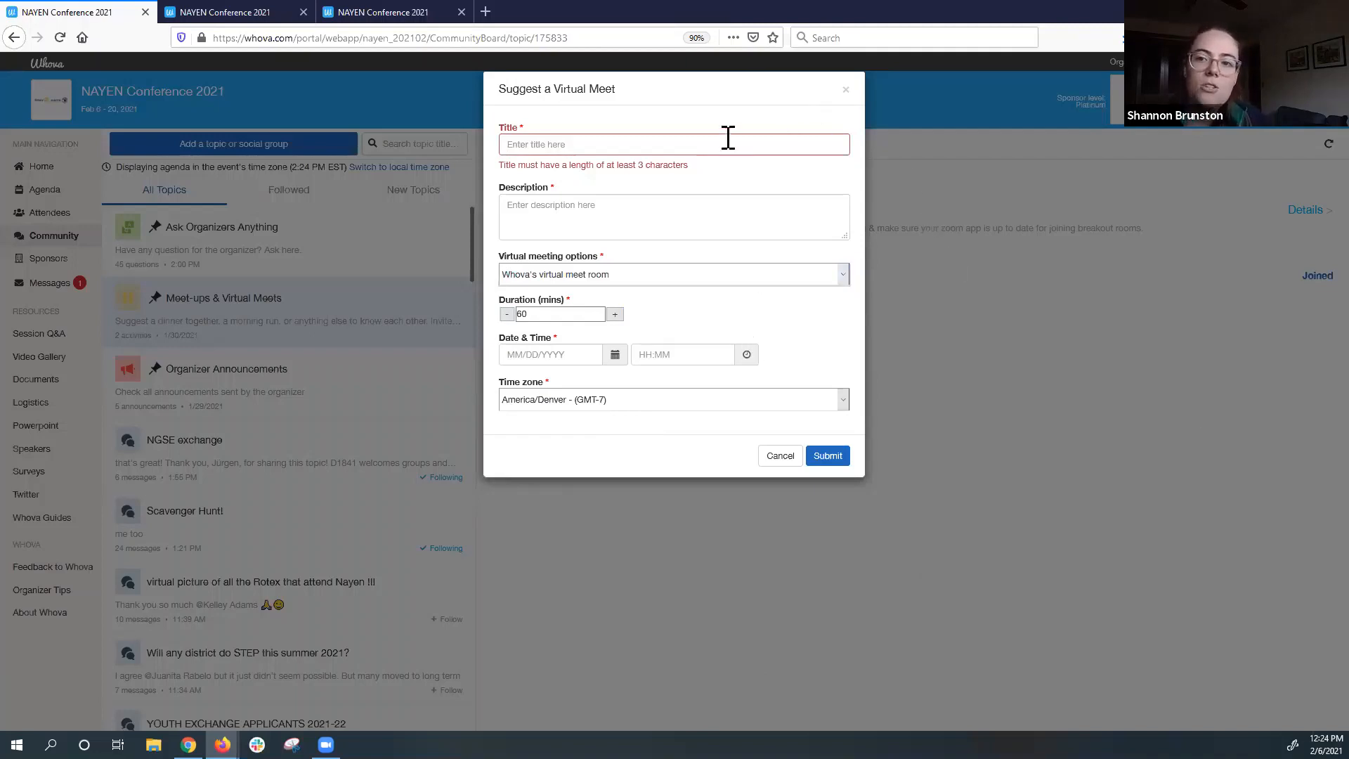
{"action": "mouse_move", "coordinate": [721, 295]}
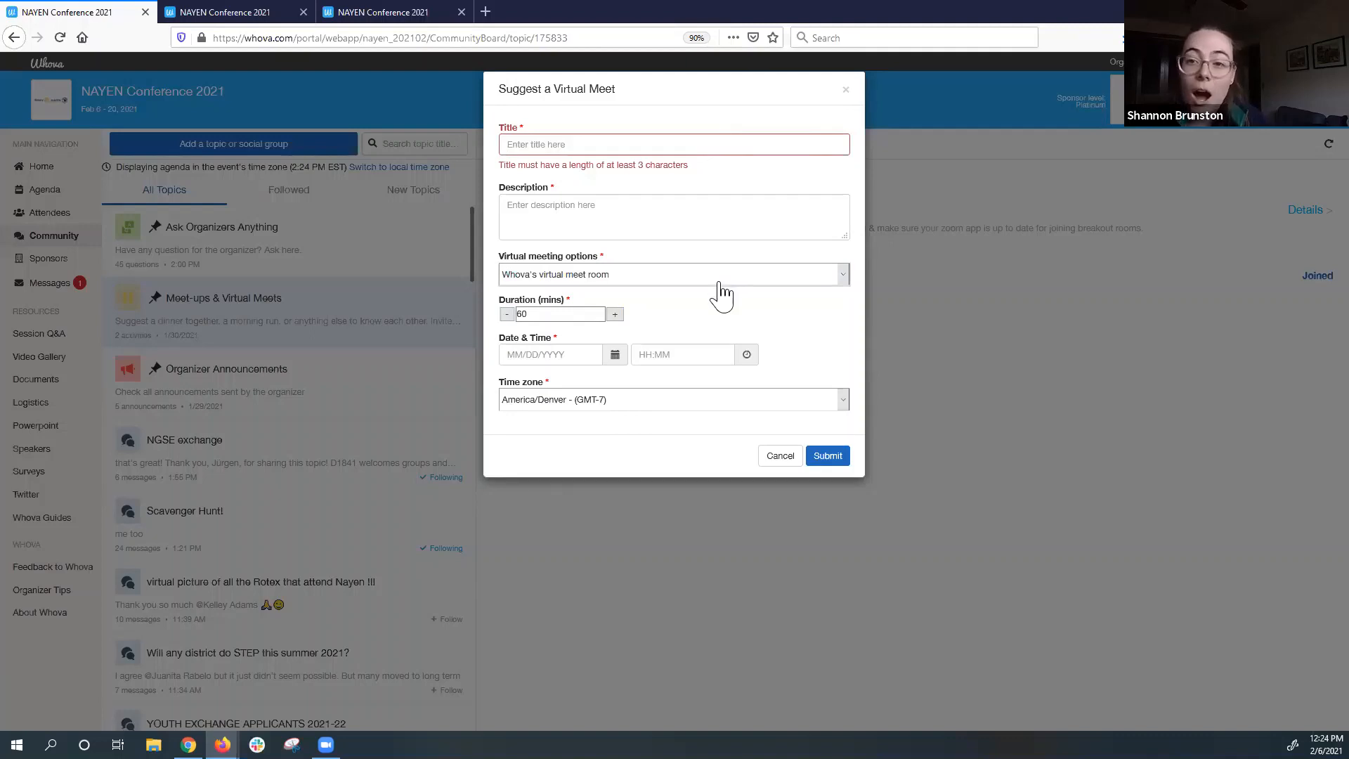
{"action": "mouse_move", "coordinate": [746, 296]}
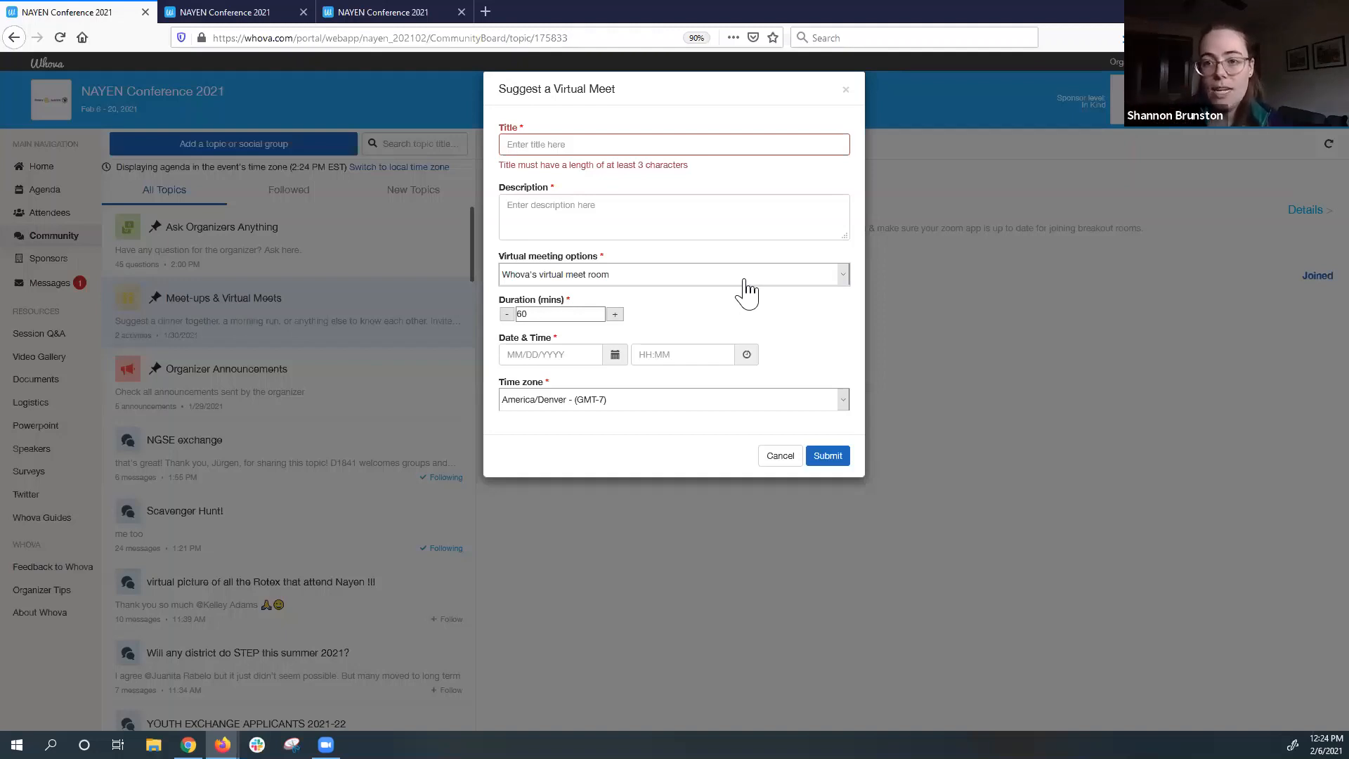
{"action": "mouse_move", "coordinate": [788, 383]}
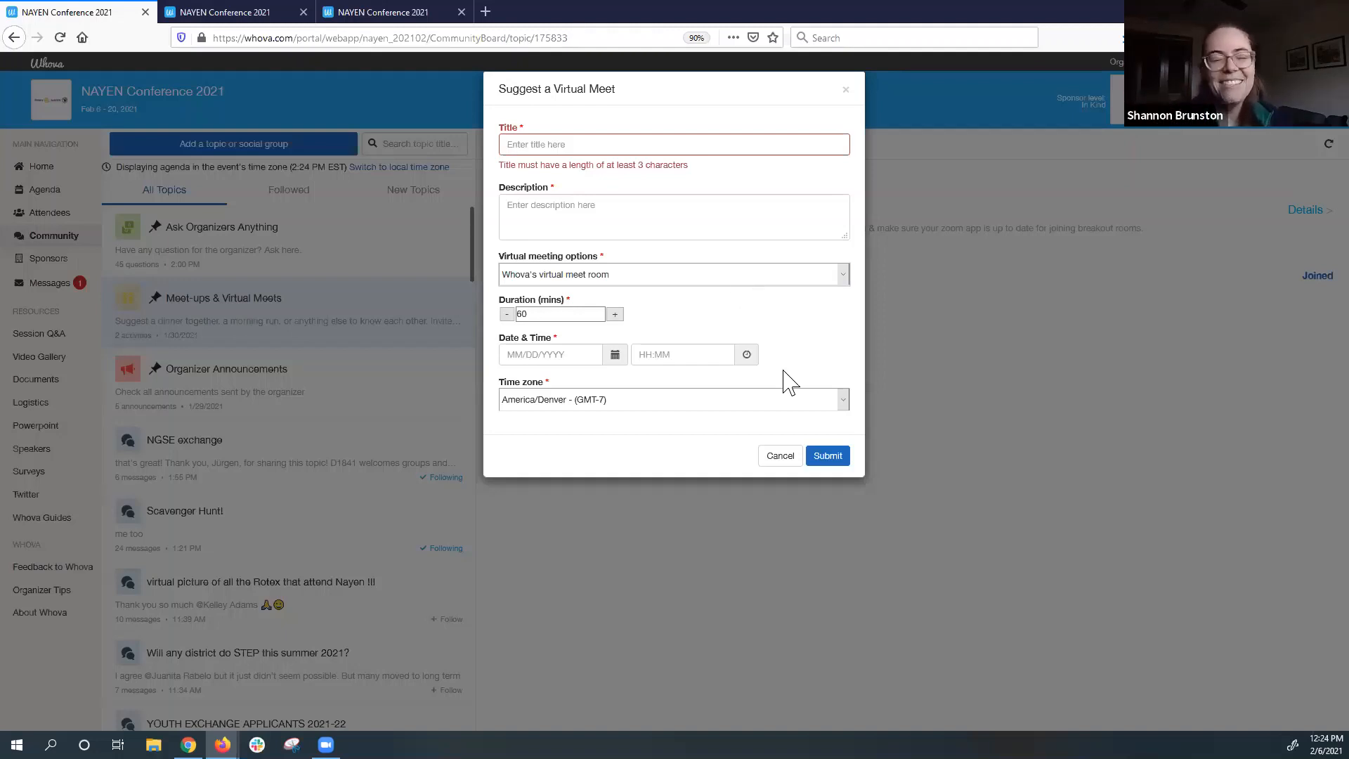
{"action": "mouse_move", "coordinate": [585, 93]}
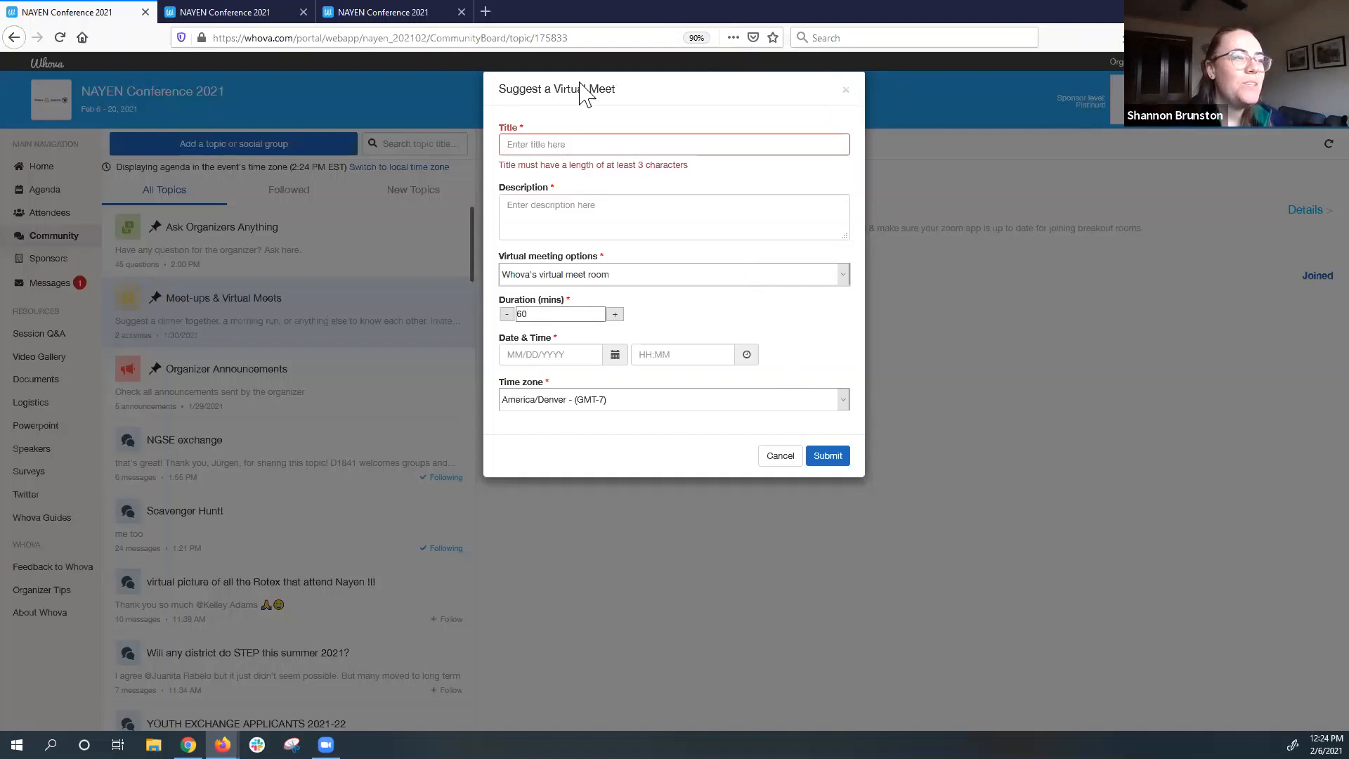
{"action": "mouse_move", "coordinate": [732, 430]}
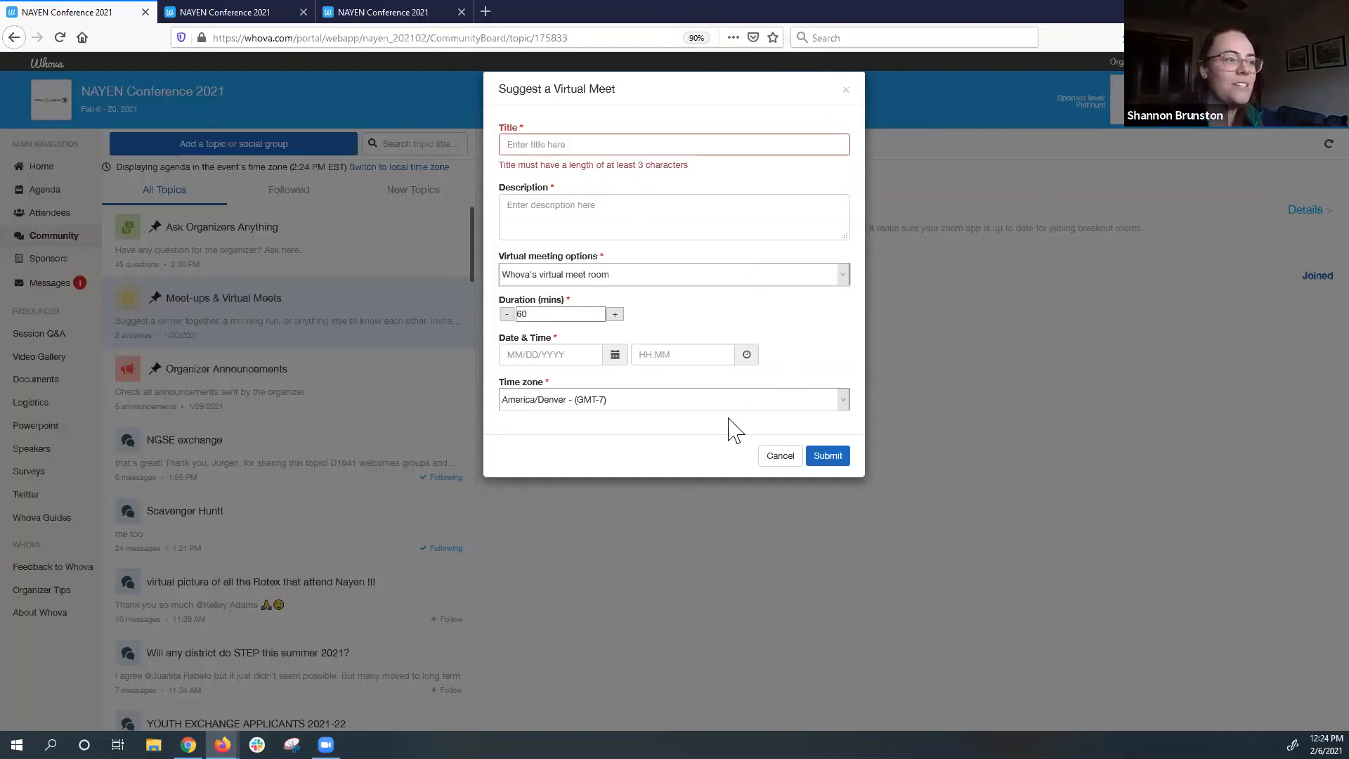
{"action": "mouse_move", "coordinate": [779, 456]}
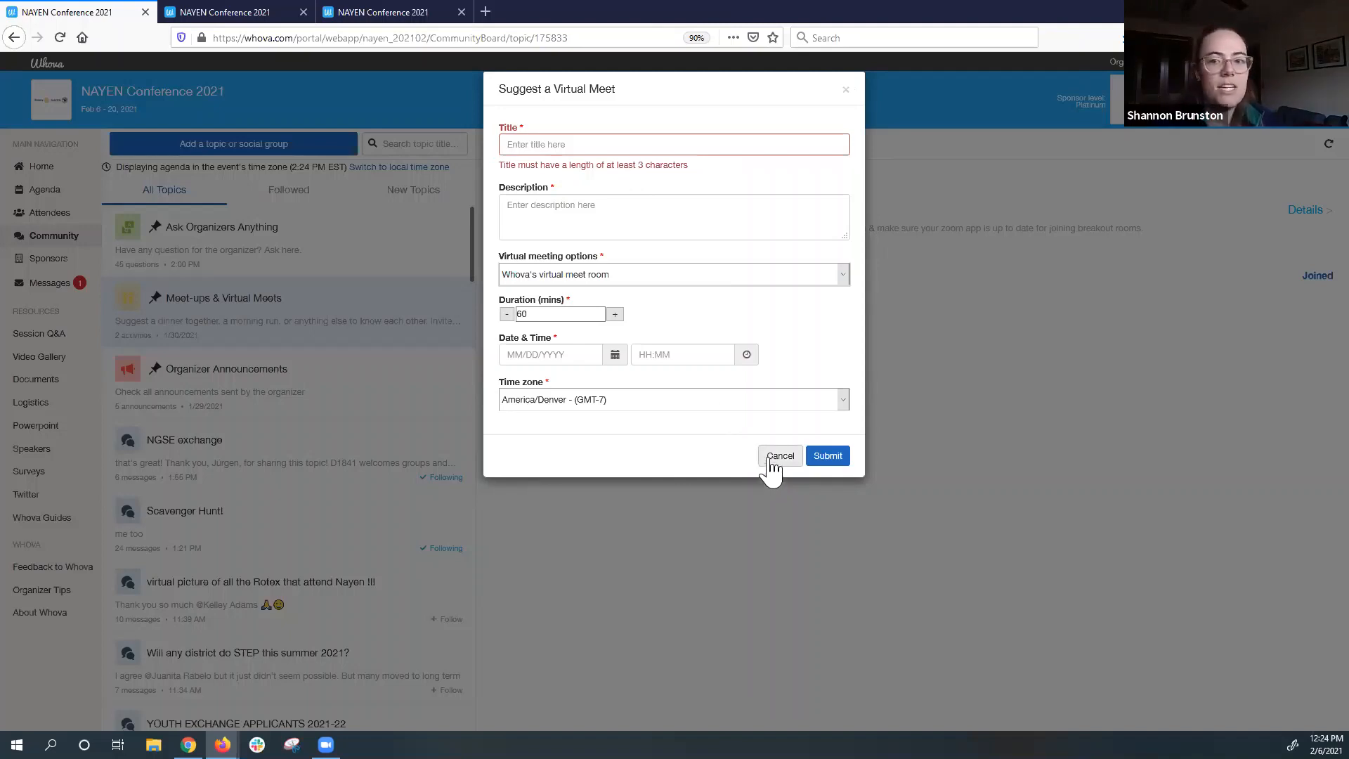
{"action": "left_click", "coordinate": [779, 456]}
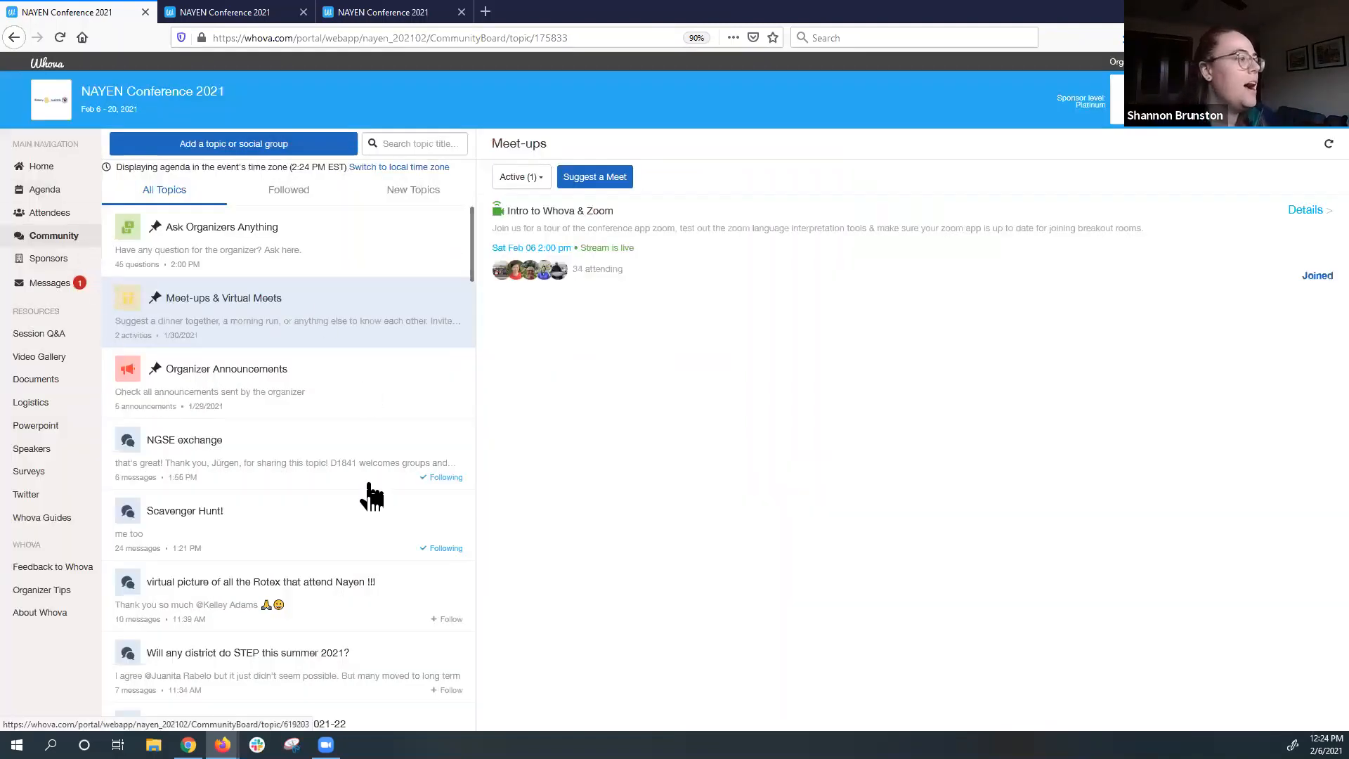